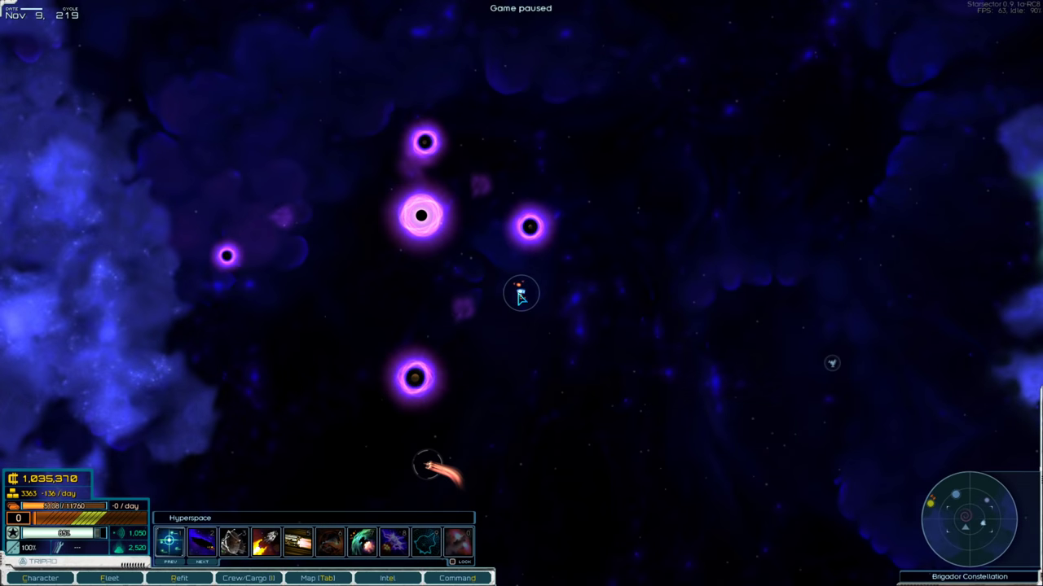
mouse_move(574, 305)
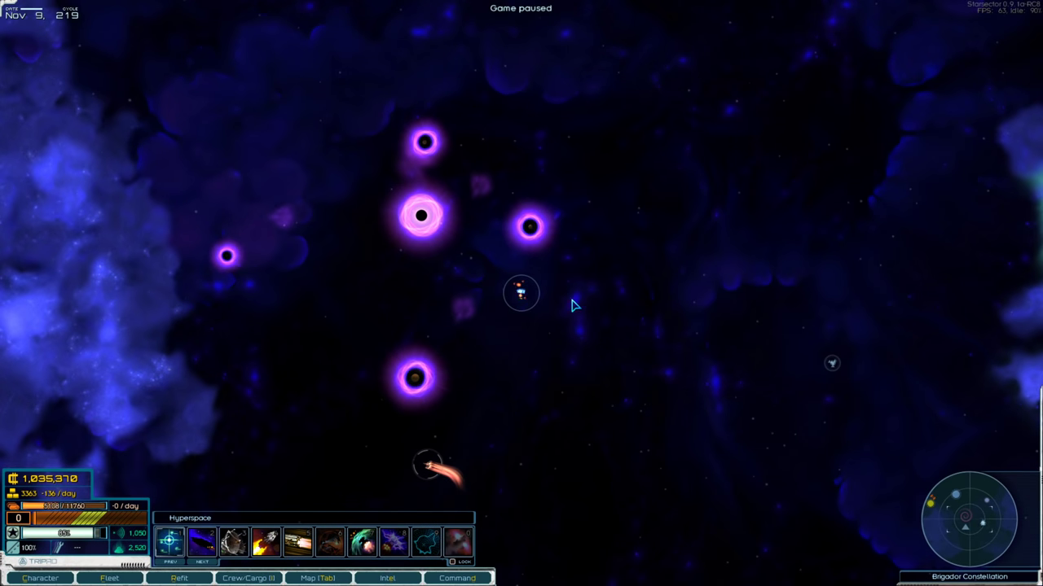
mouse_move(623, 126)
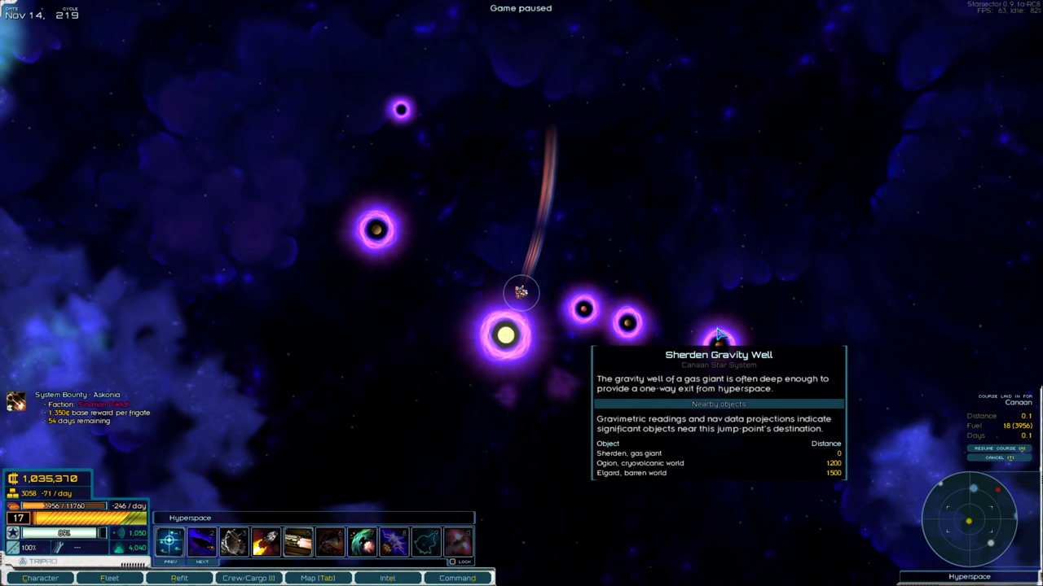
mouse_move(583, 306)
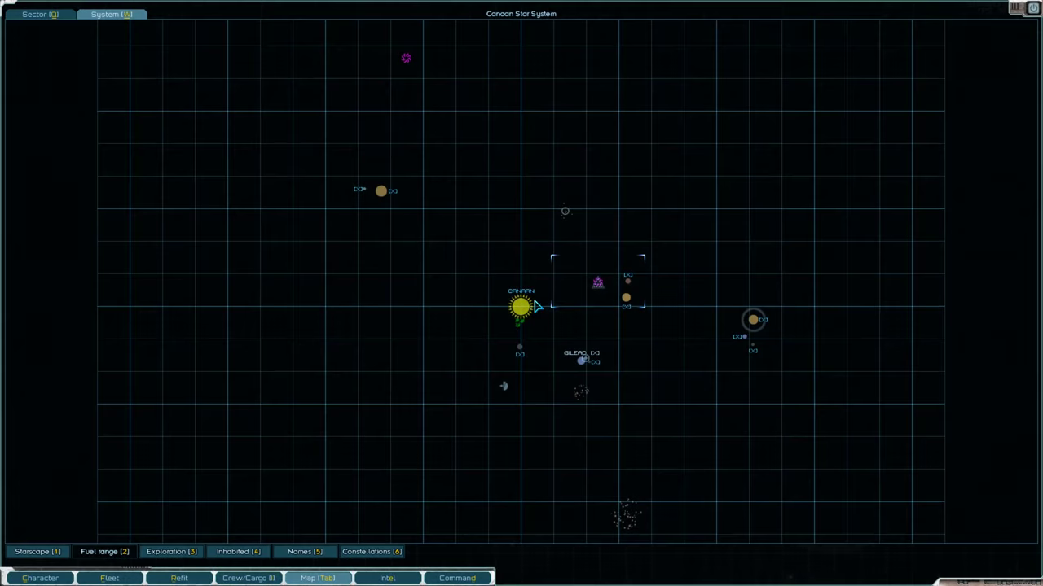
Orbit Gilead, fully repair the fleet for 16 supplies, and open colony management.
click(581, 361)
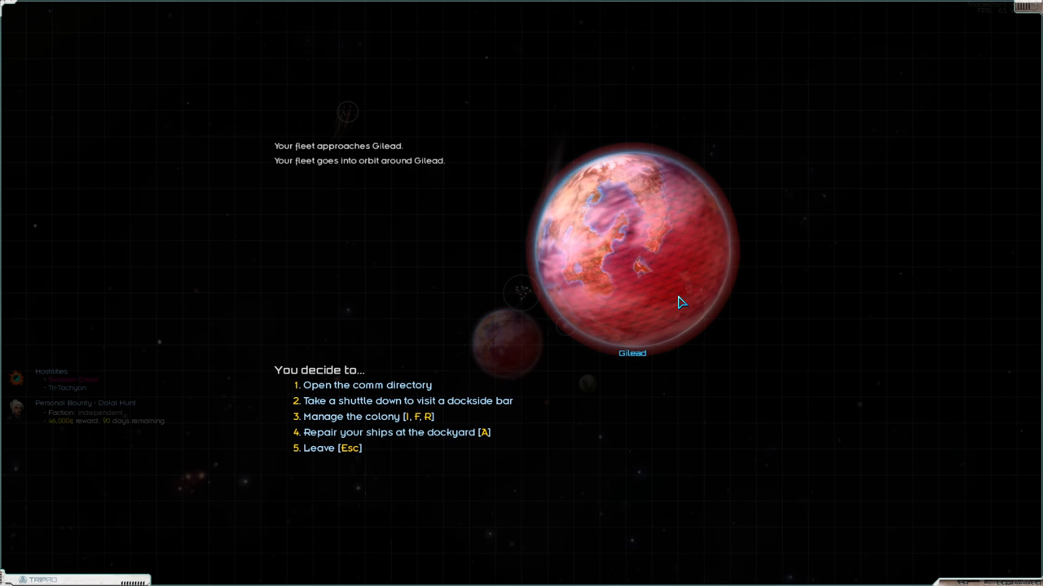
click(396, 432)
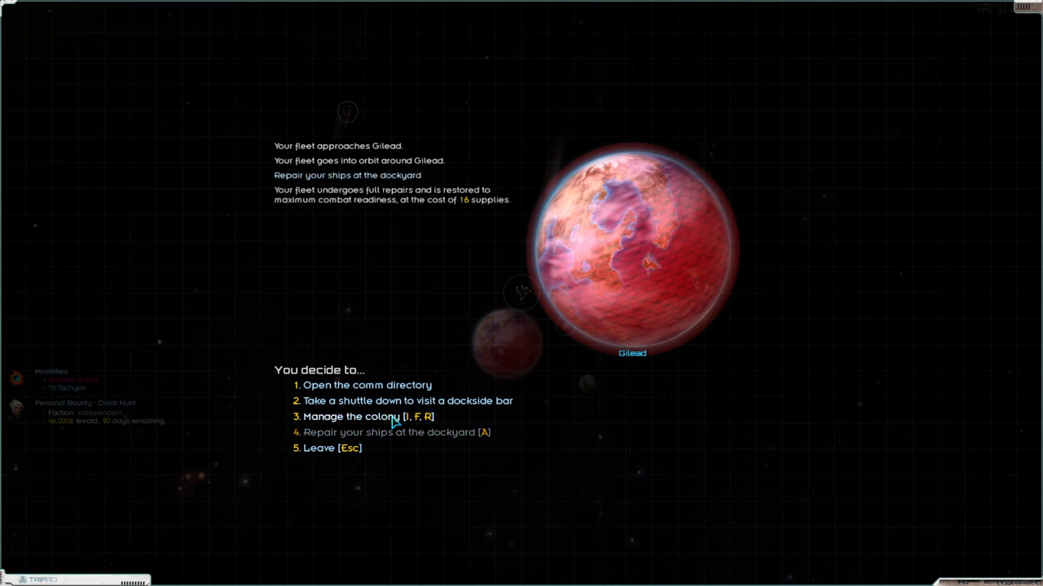
click(350, 417)
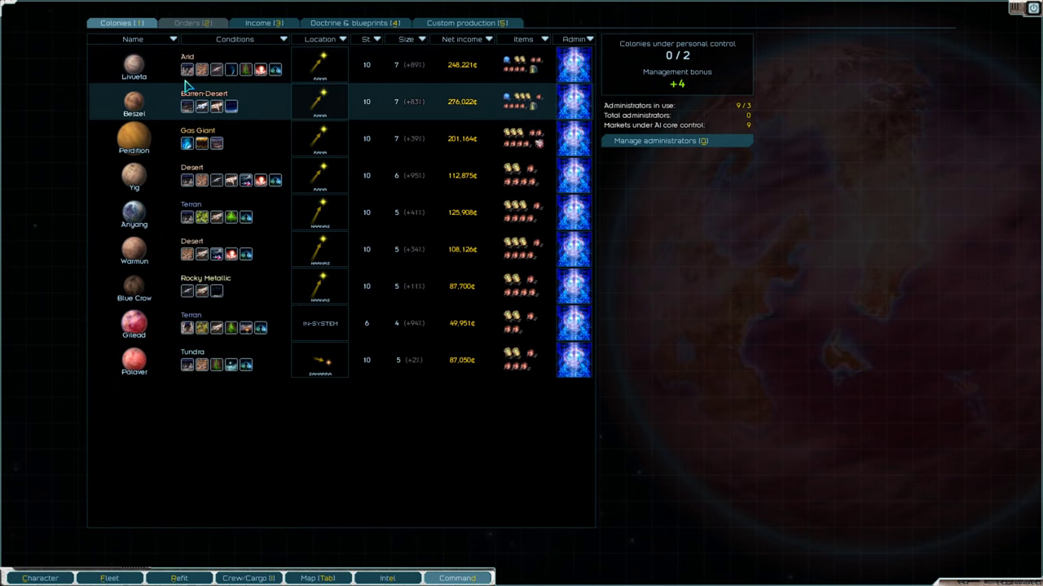
click(134, 139)
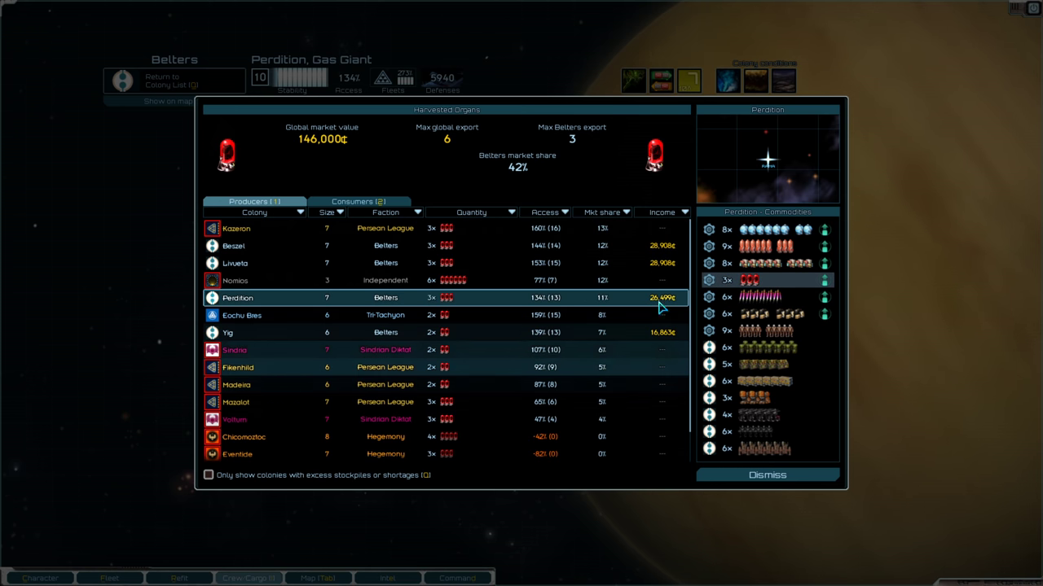
mouse_move(623, 269)
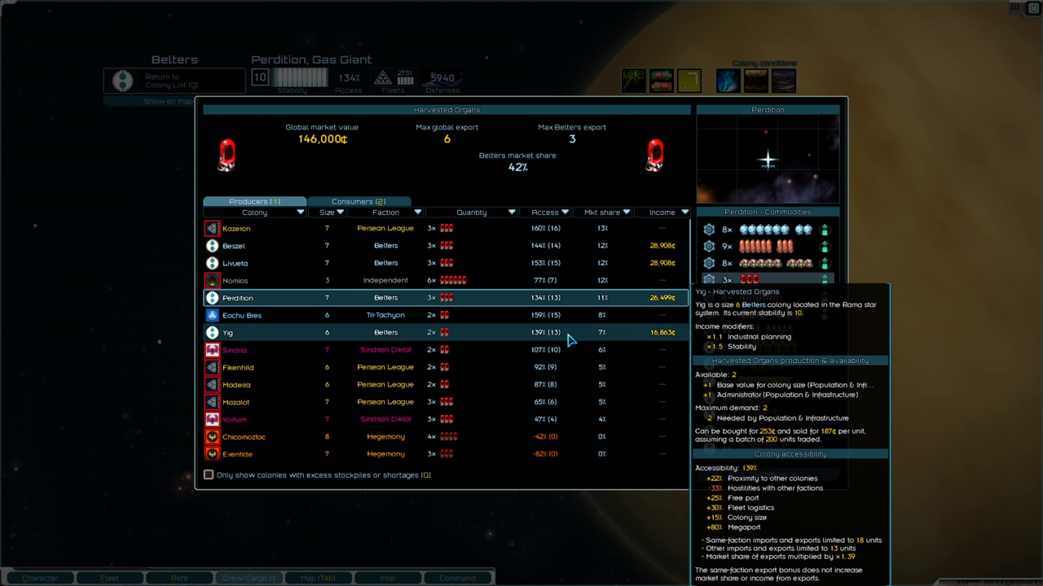
mouse_move(601, 334)
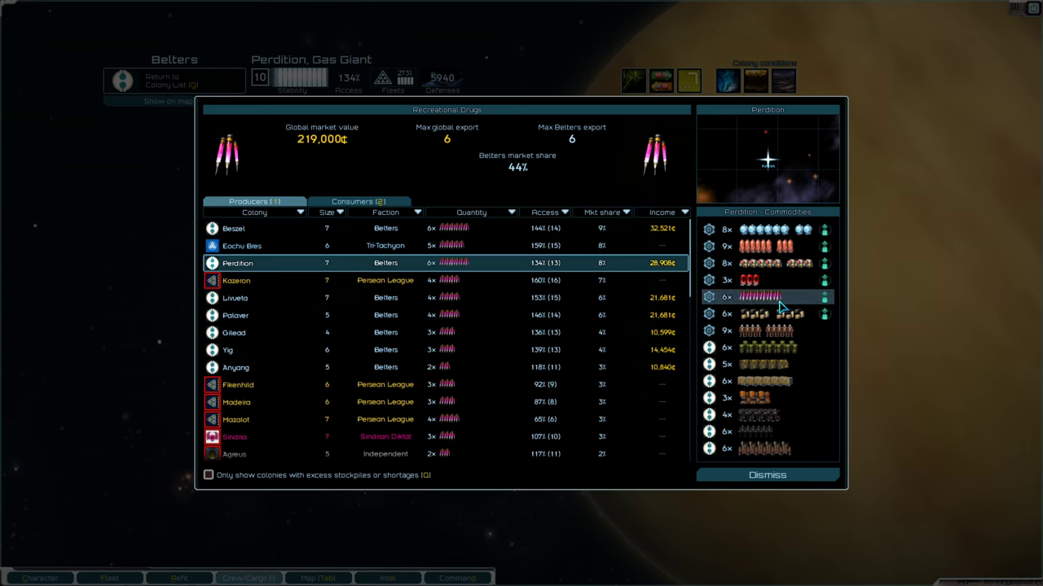
click(765, 475)
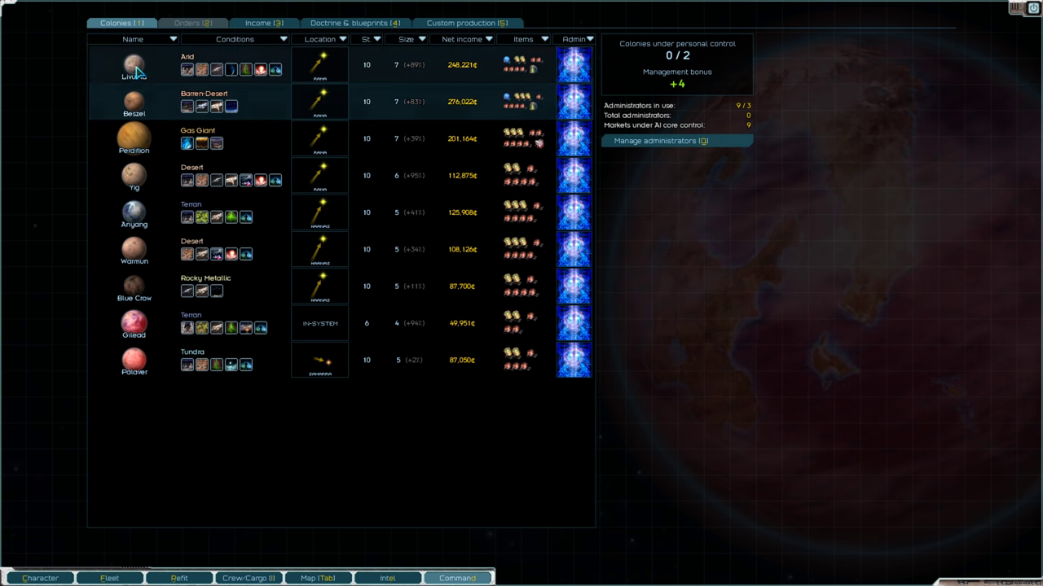
click(133, 66)
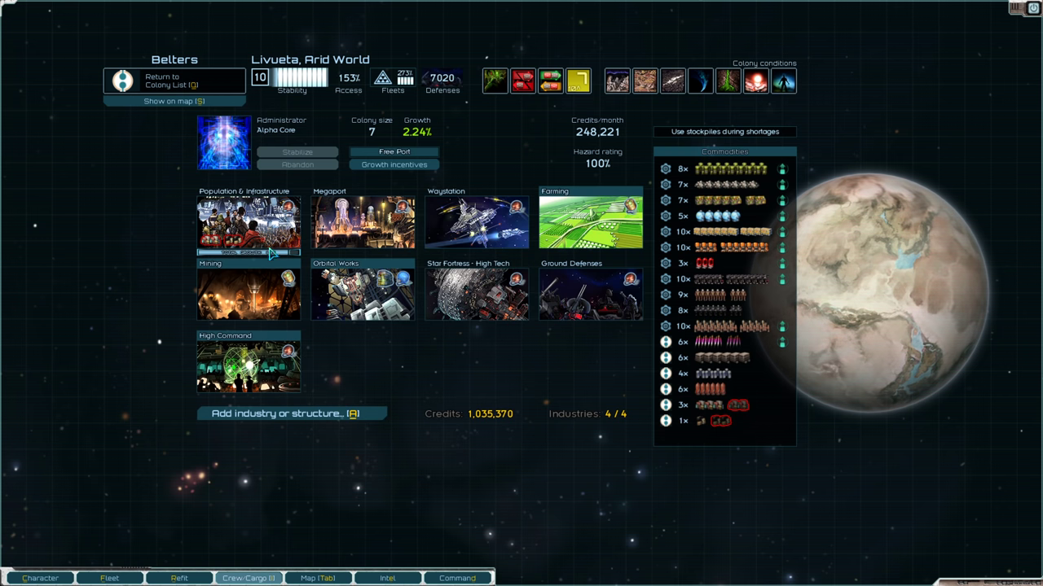
mouse_move(249, 224)
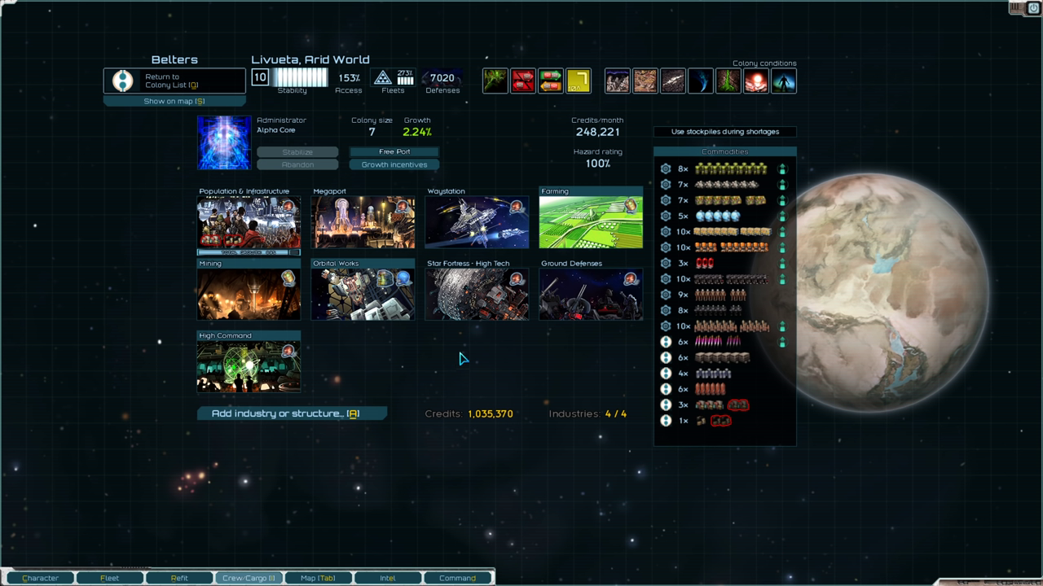
mouse_move(467, 362)
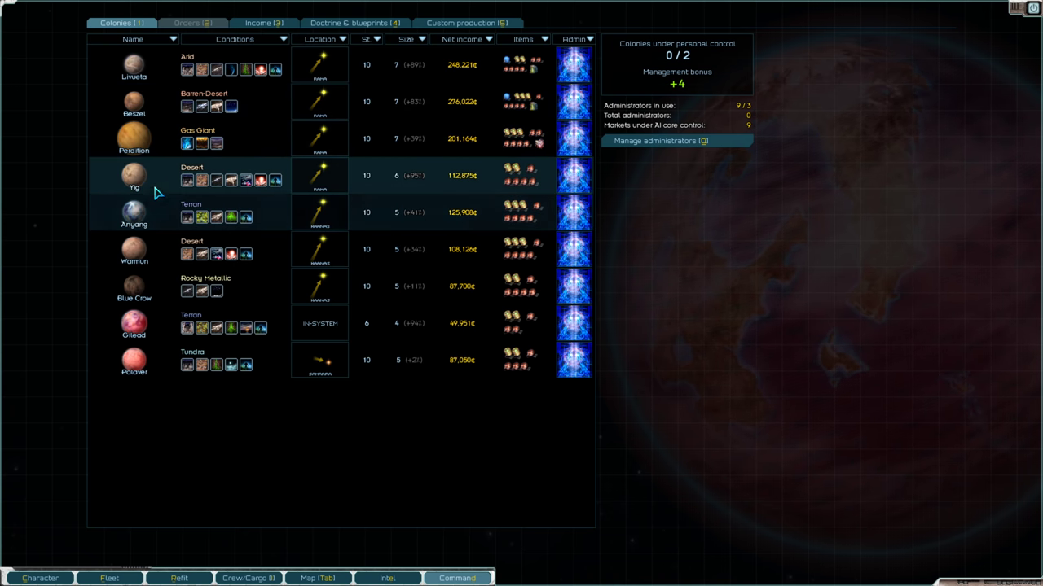
Open Beszel's colony details and review the global Ore and Transplutonic Ore markets.
click(134, 101)
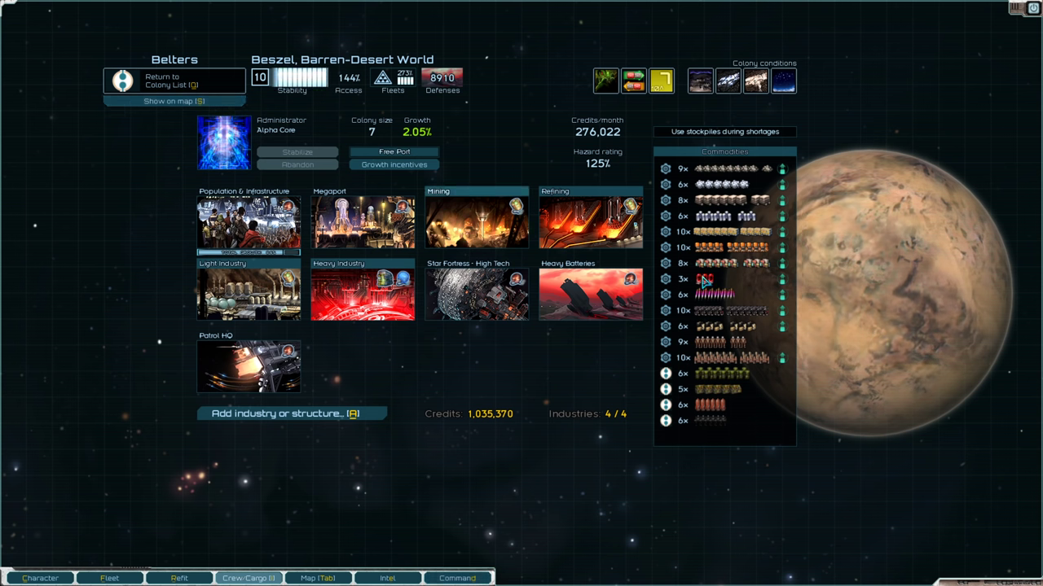
mouse_move(737, 169)
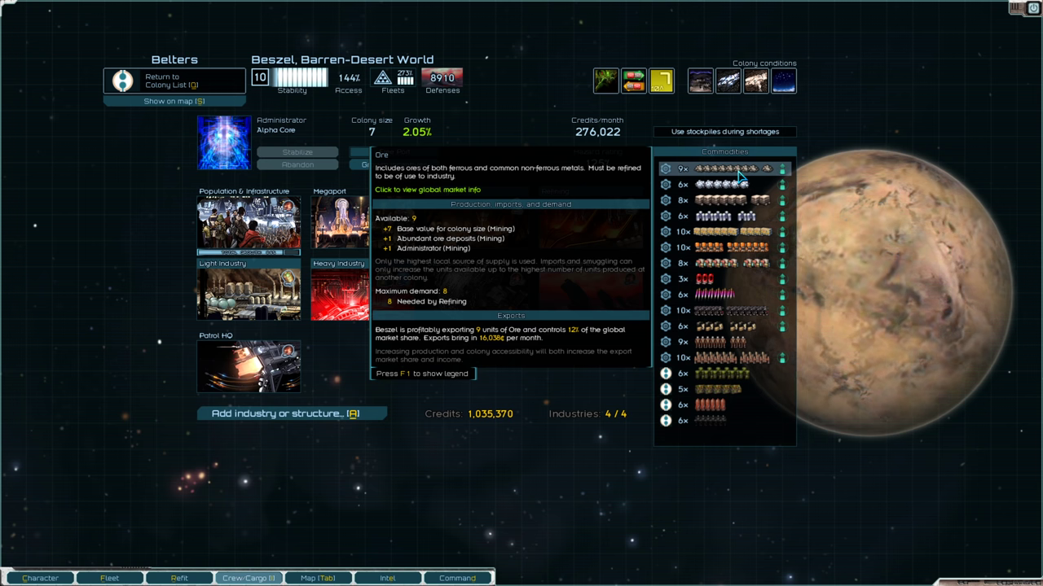
click(427, 189)
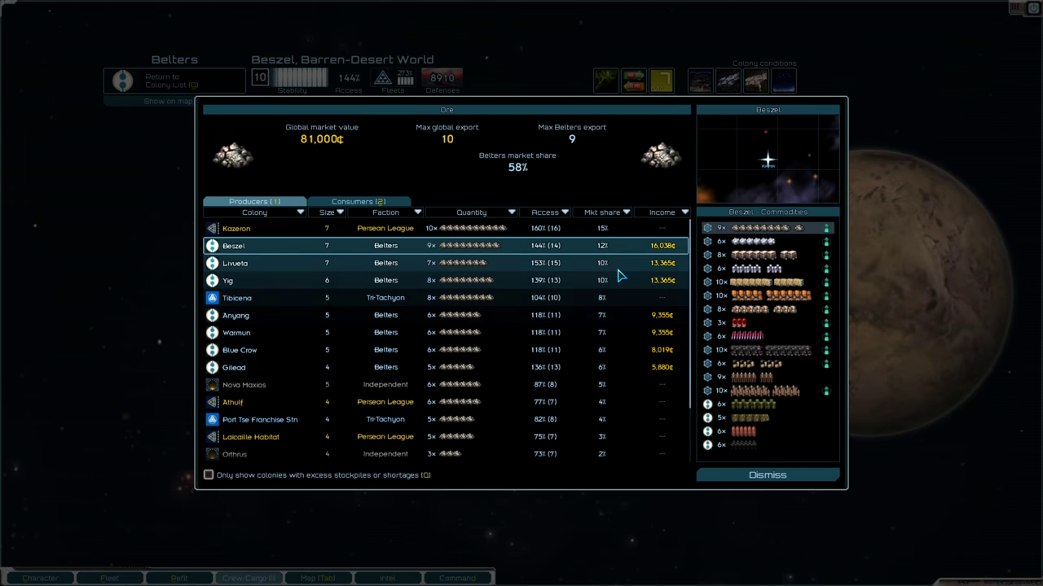
click(765, 475)
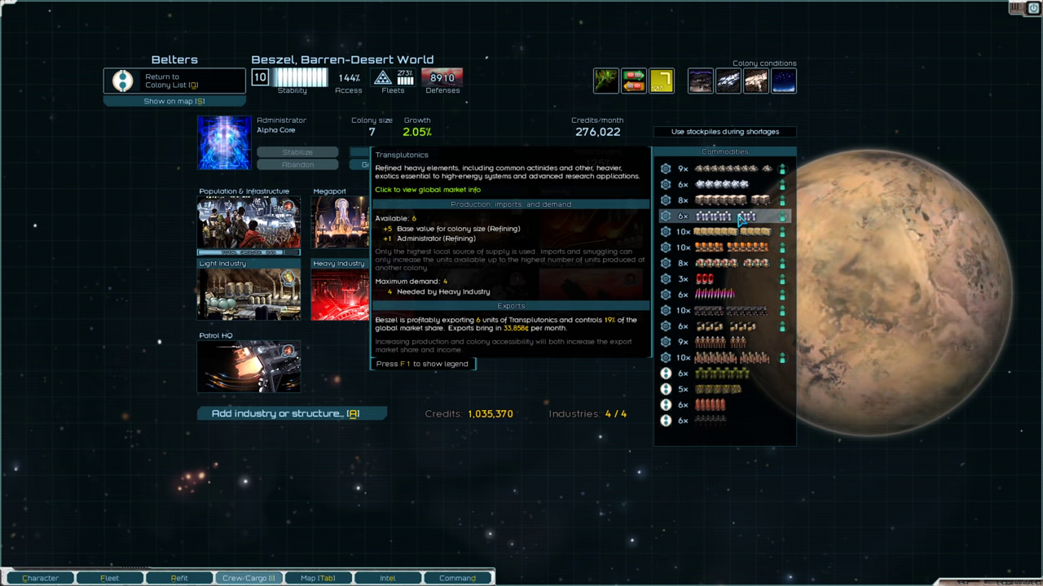
click(427, 189)
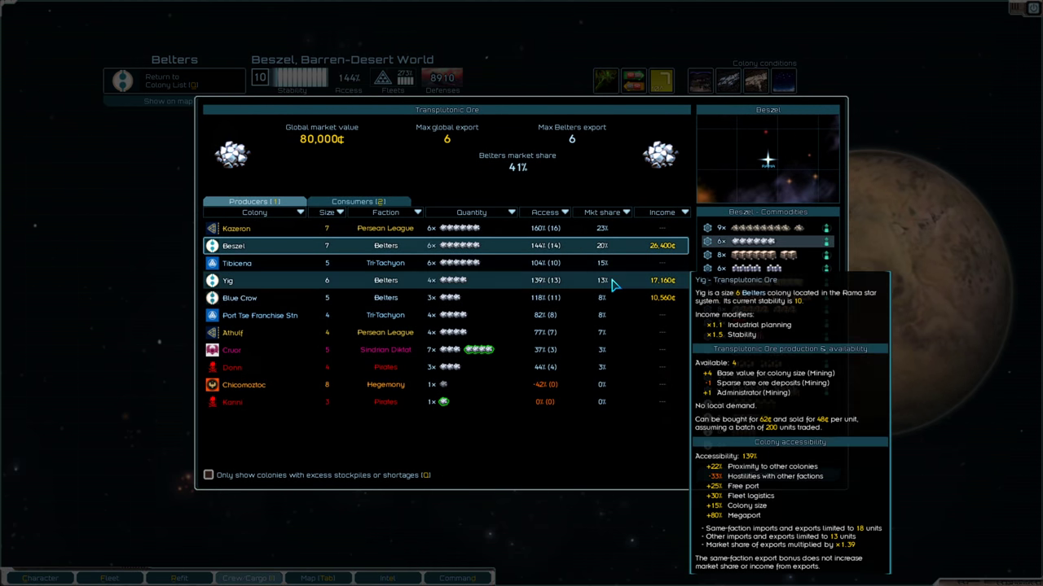
mouse_move(609, 287)
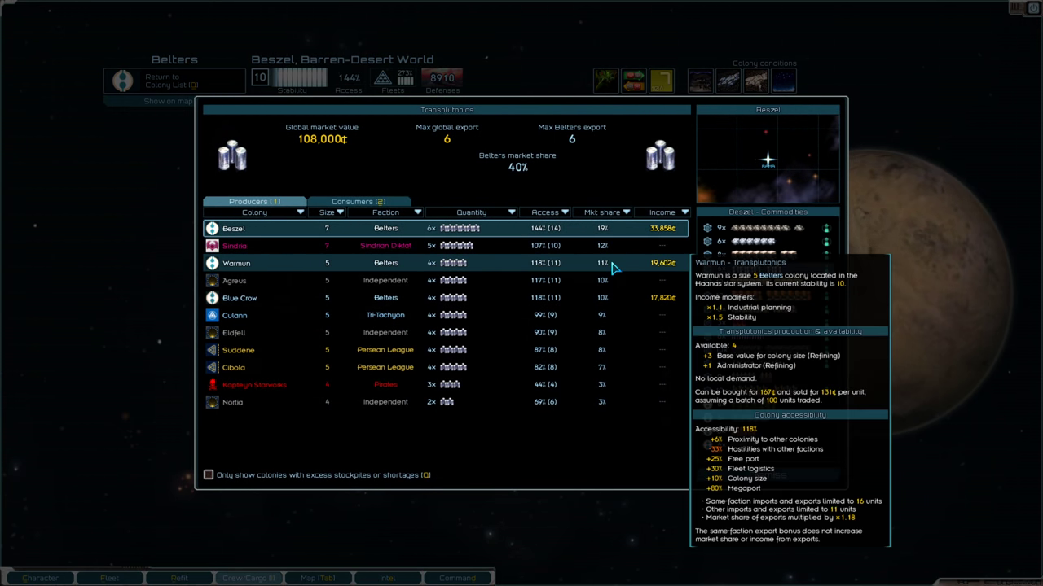
mouse_move(603, 308)
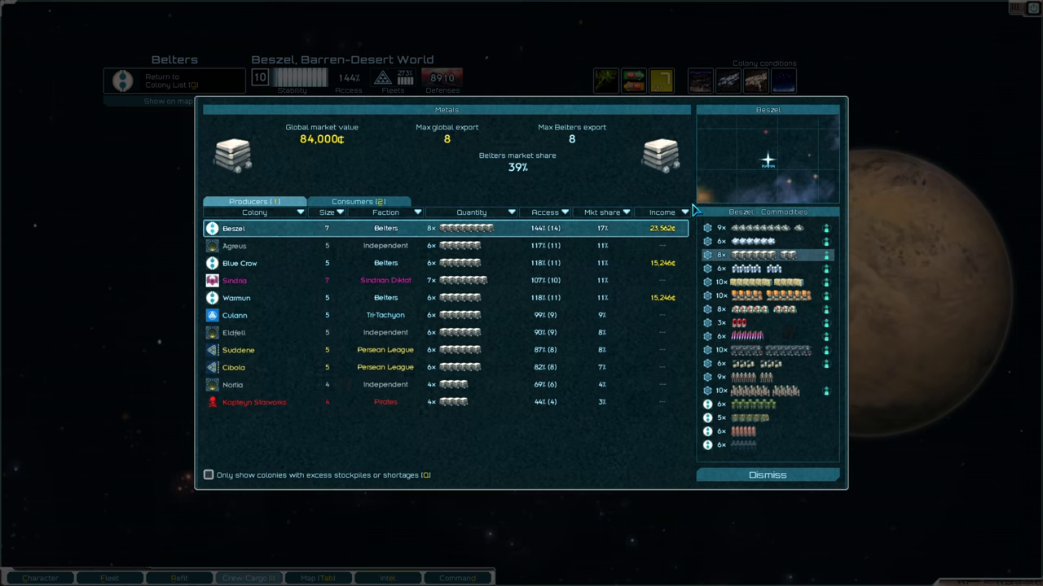
mouse_move(606, 262)
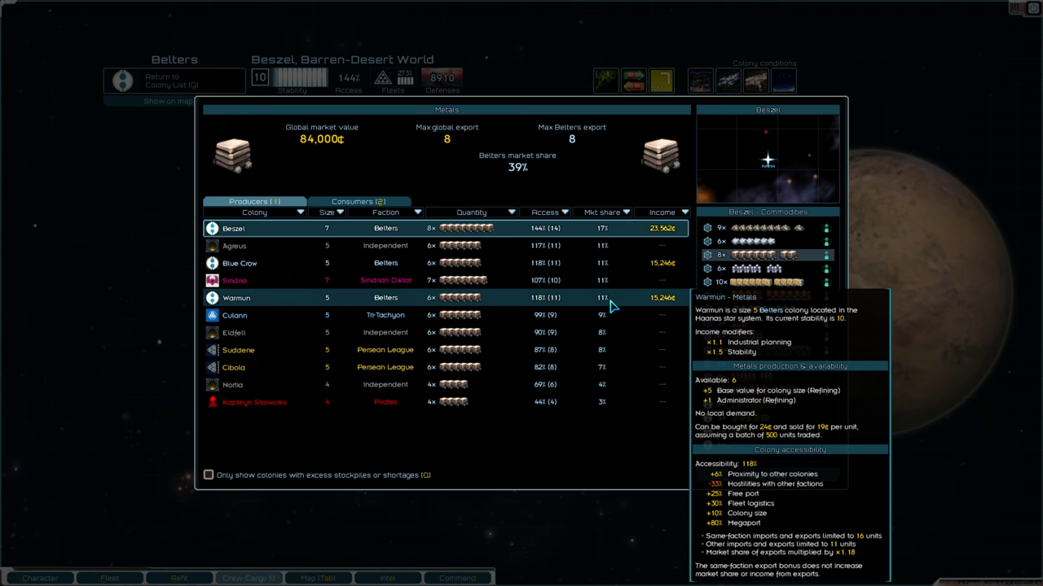
mouse_move(593, 308)
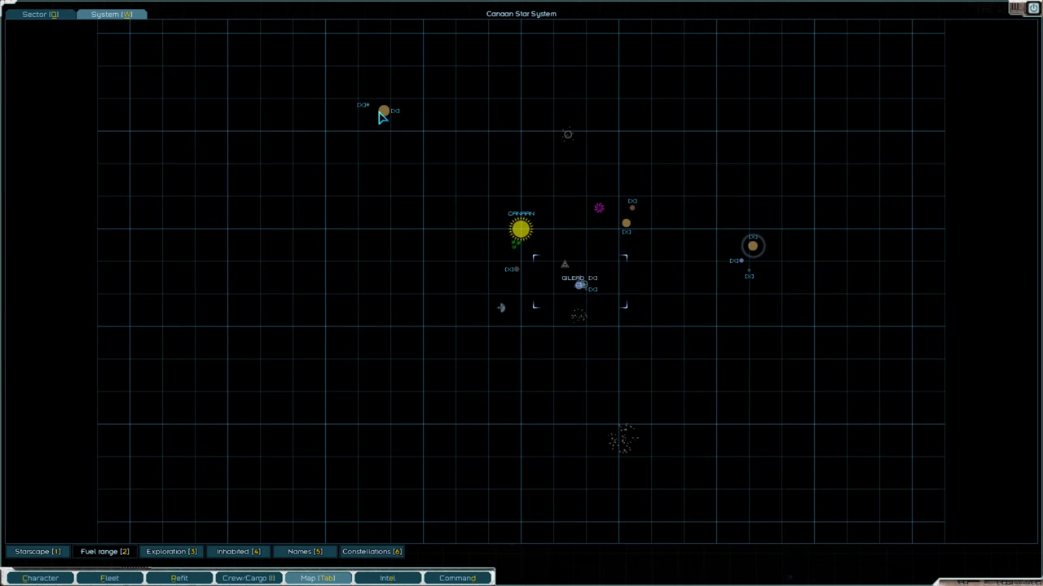
mouse_move(613, 243)
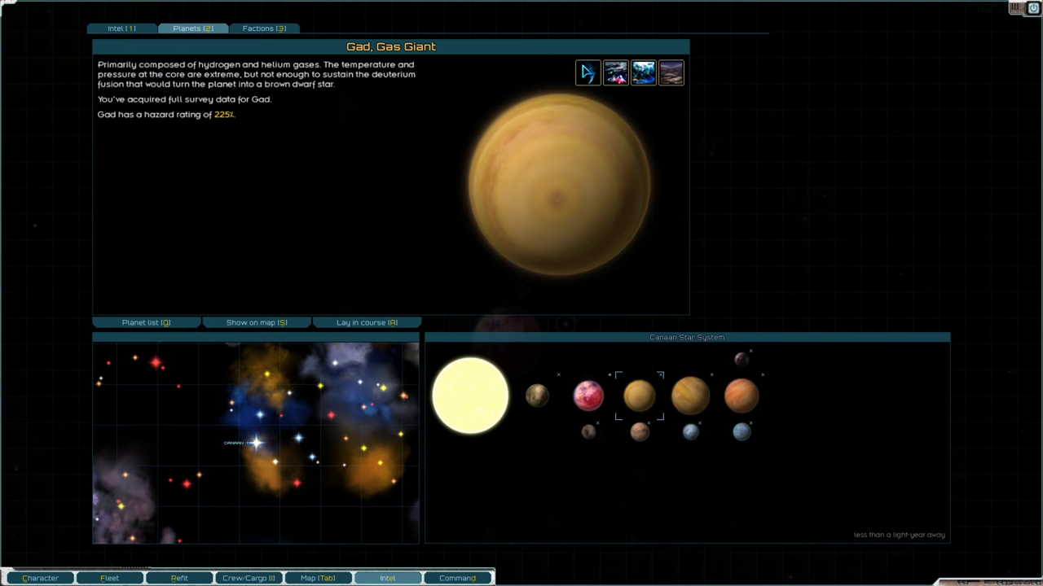
Return to the Canaan map and show survey info for the tundra world Dazog's Perch.
click(457, 578)
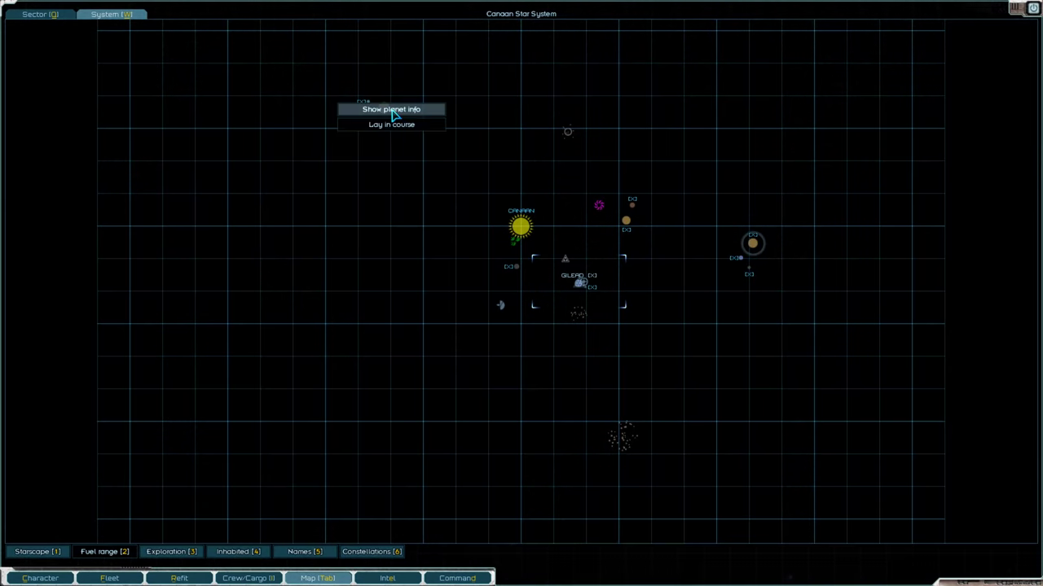
click(391, 109)
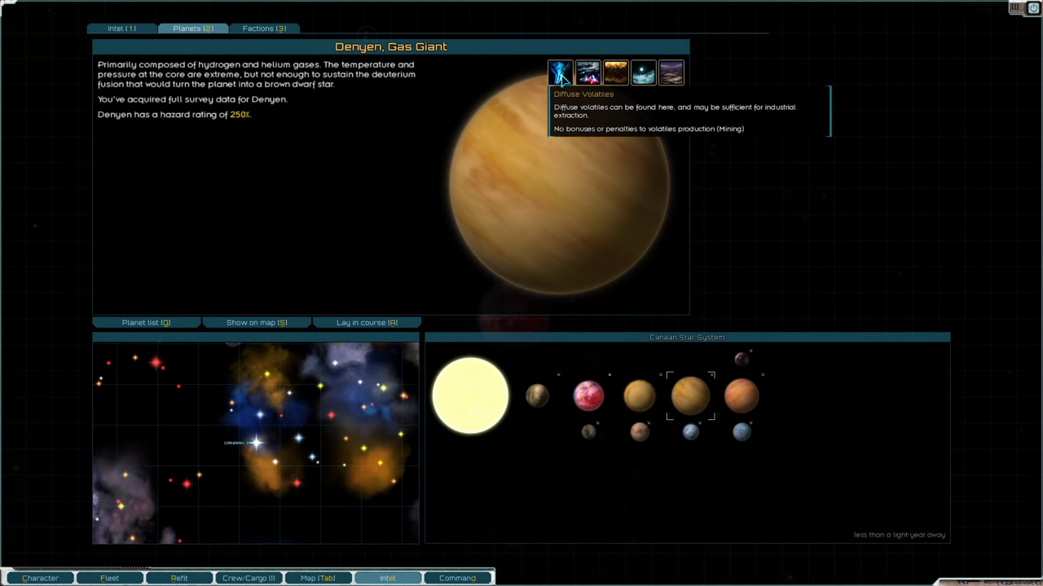
click(316, 578)
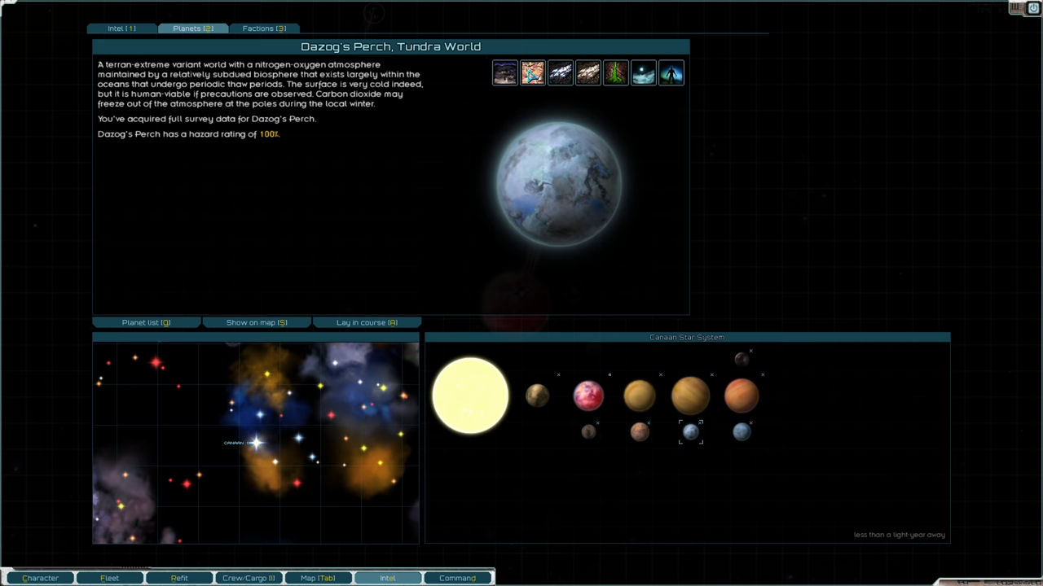
mouse_move(588, 73)
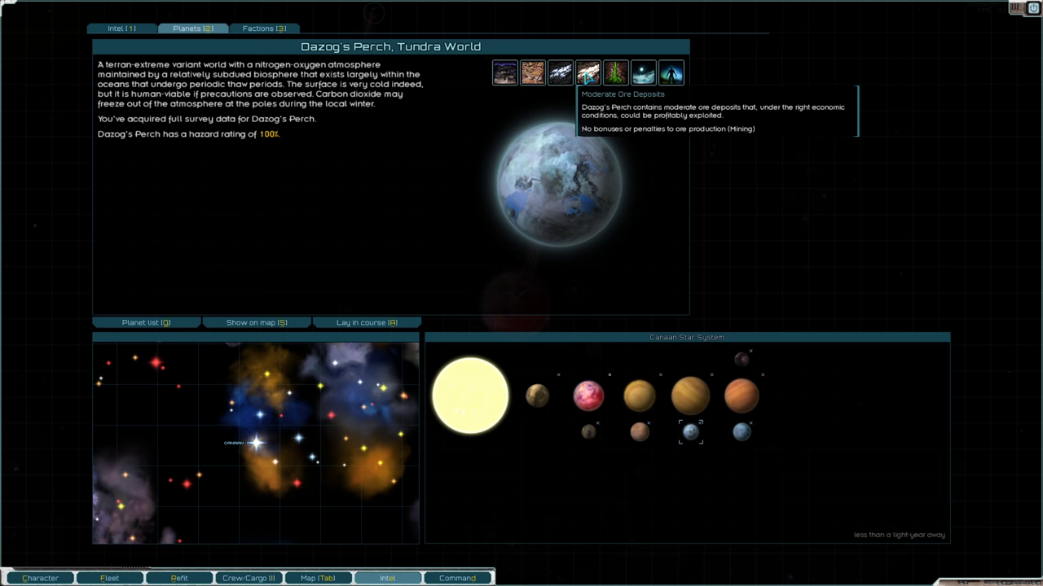
mouse_move(670, 73)
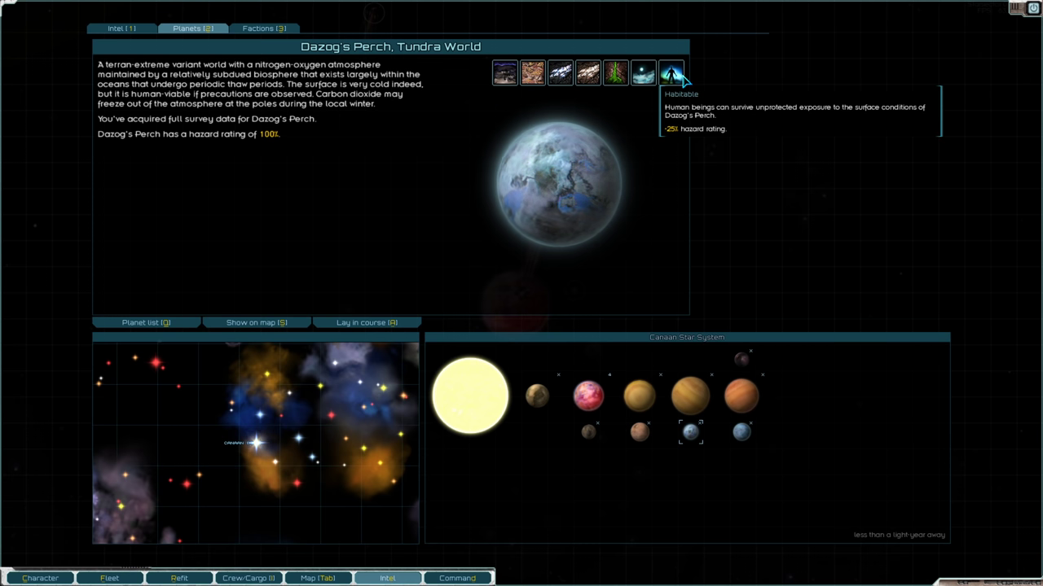
mouse_move(593, 169)
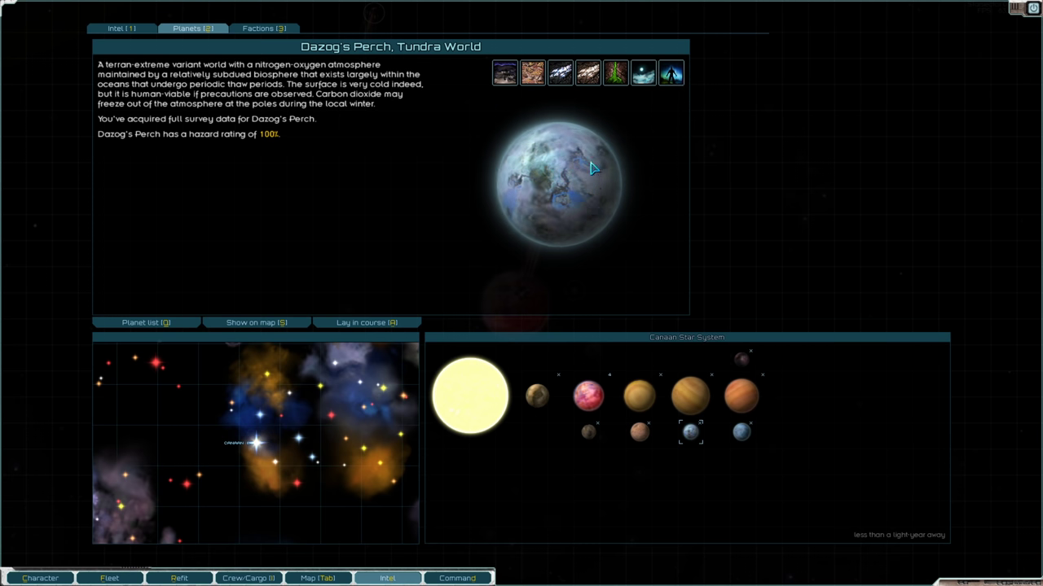
mouse_move(536, 398)
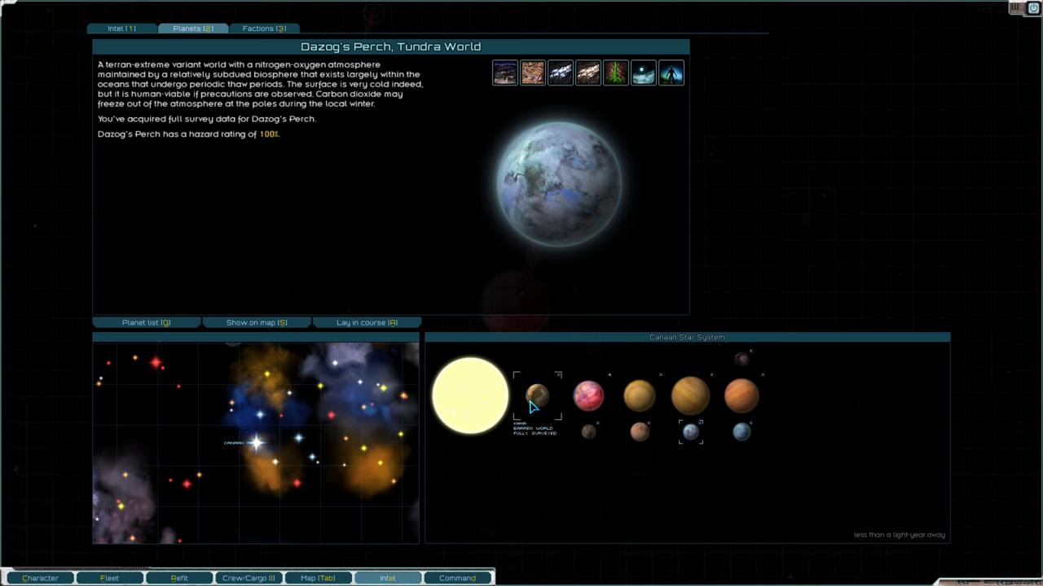
Read survey data for Khna, Sherden, Elgard and Ogion, then go to the sector map.
click(536, 397)
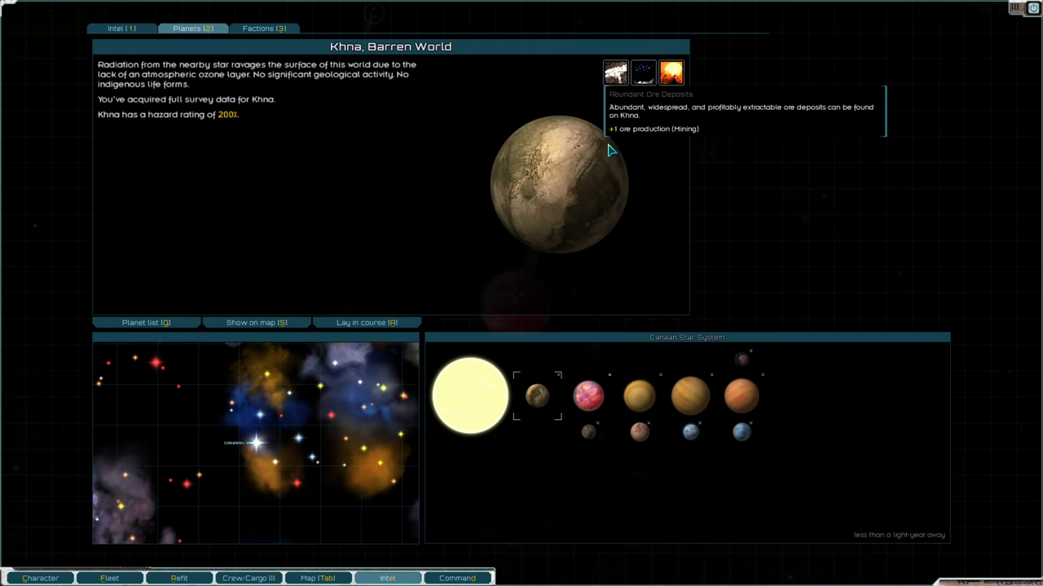
click(640, 396)
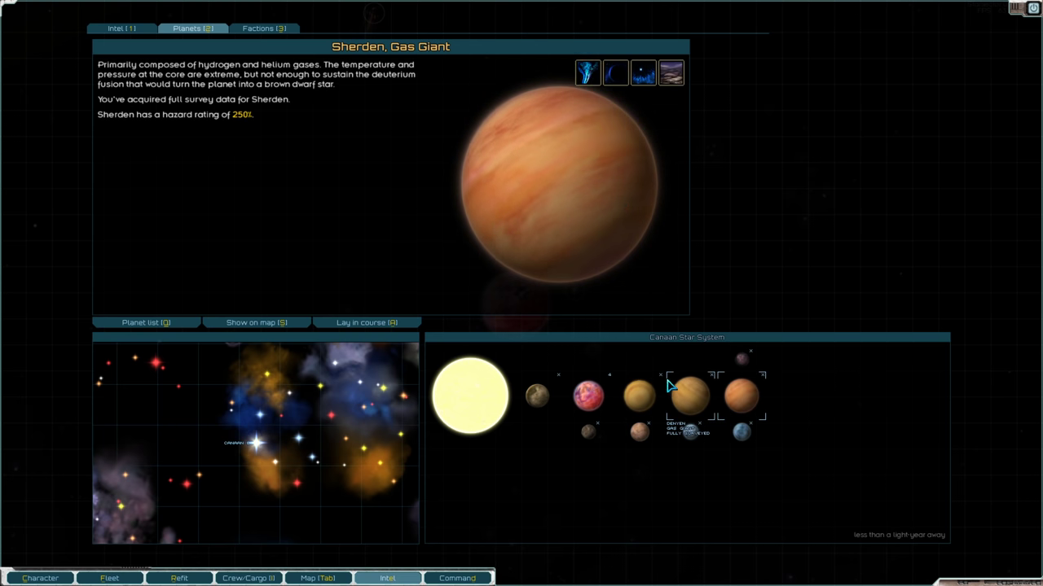
click(740, 431)
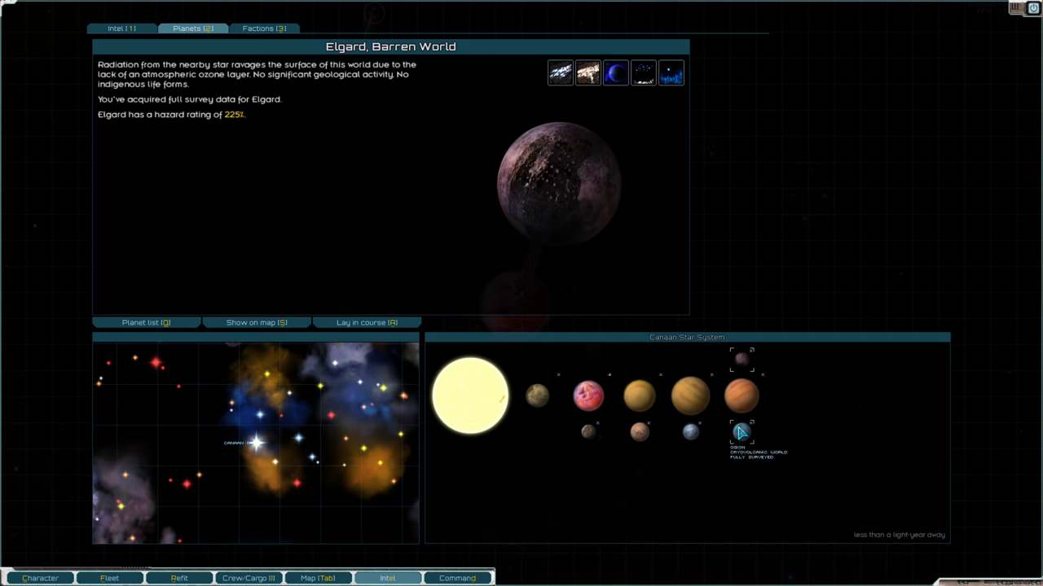
click(741, 431)
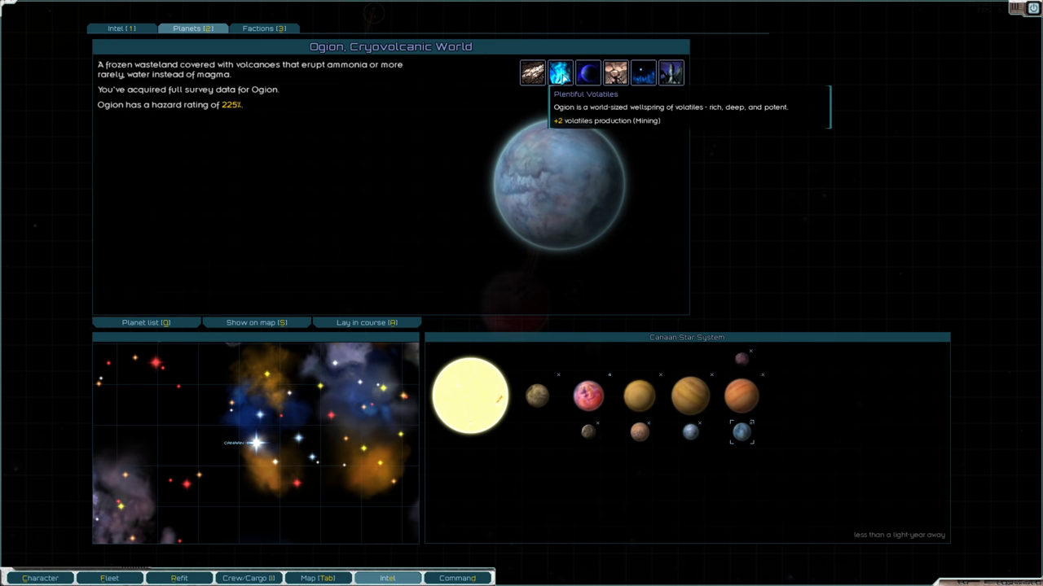
mouse_move(690, 350)
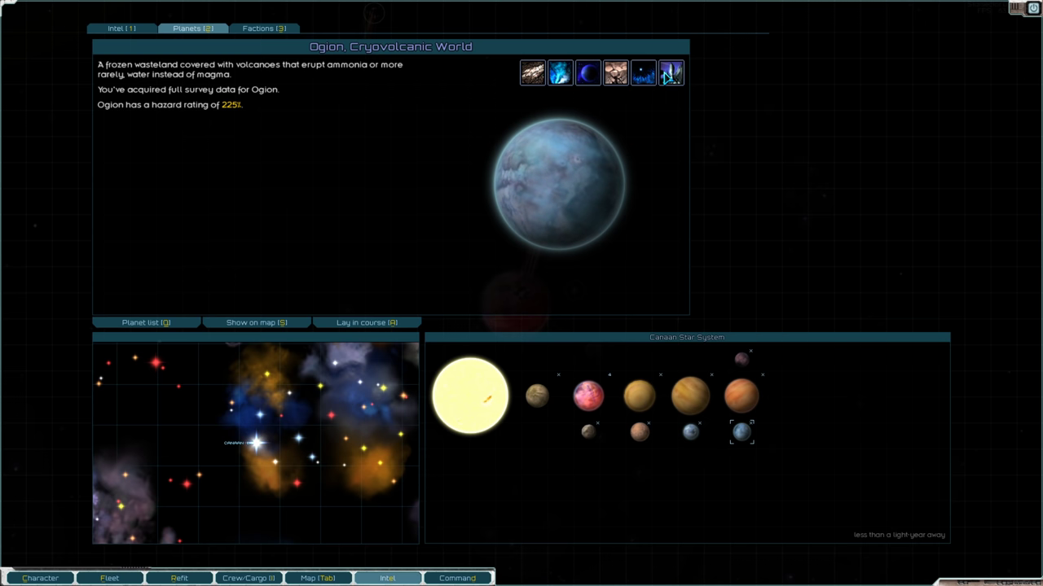
click(456, 578)
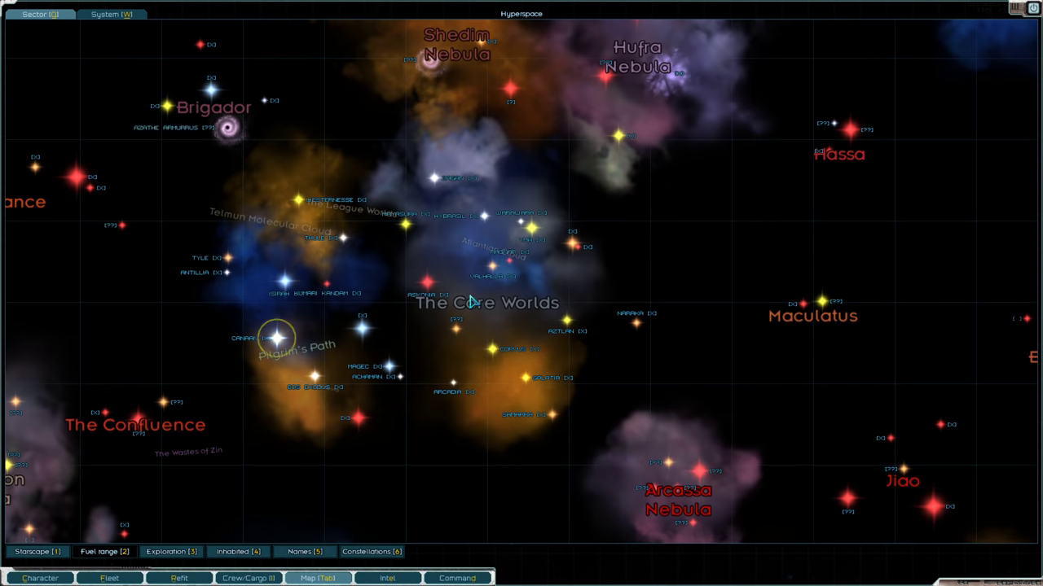
Review Samarra's planets Eventide, Lumen, Chimera, Qarik and Ladon, then return to Canaan's map.
click(111, 14)
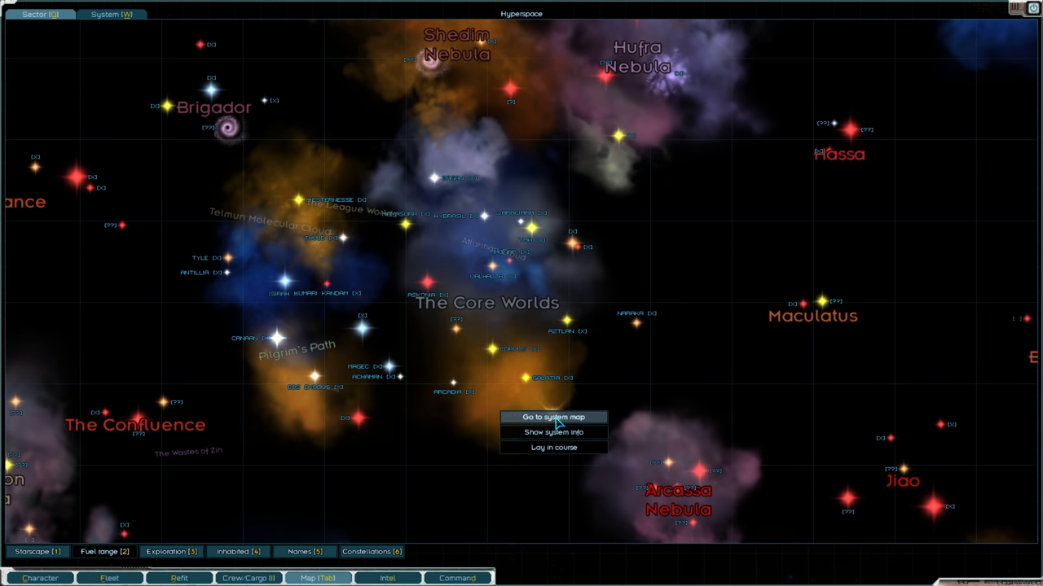
click(552, 417)
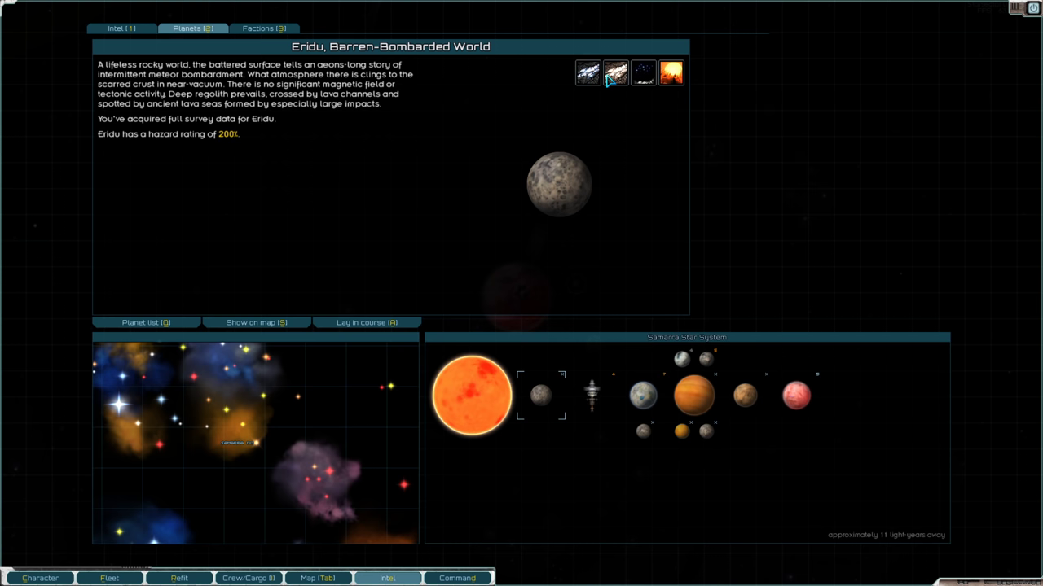
click(642, 395)
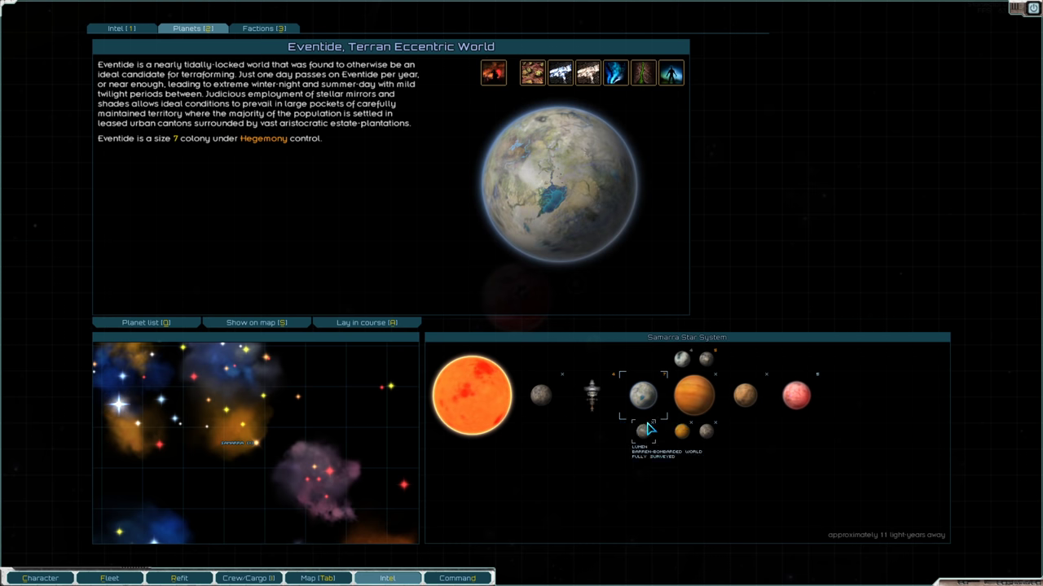
mouse_move(493, 73)
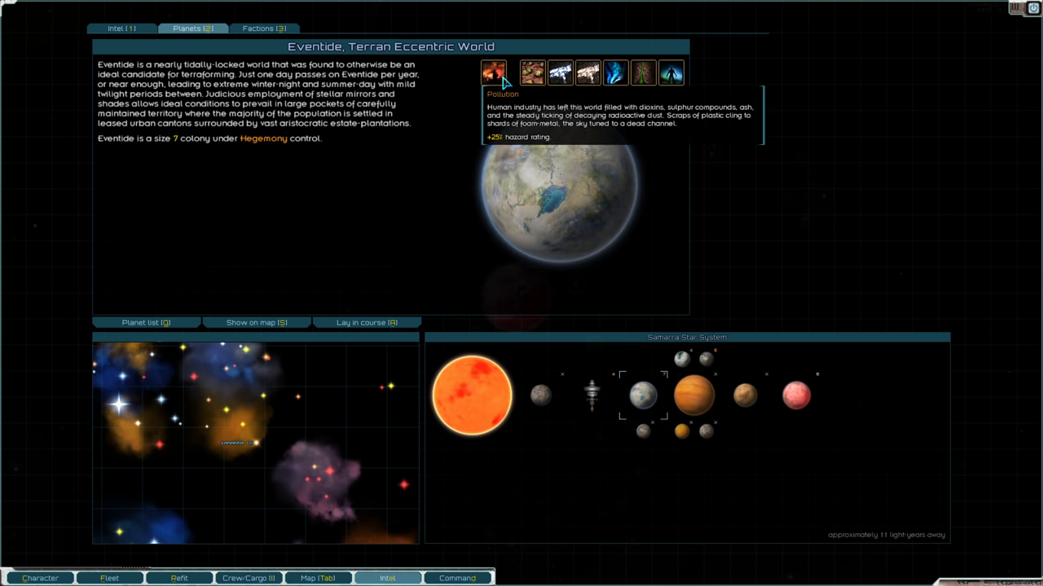
click(642, 431)
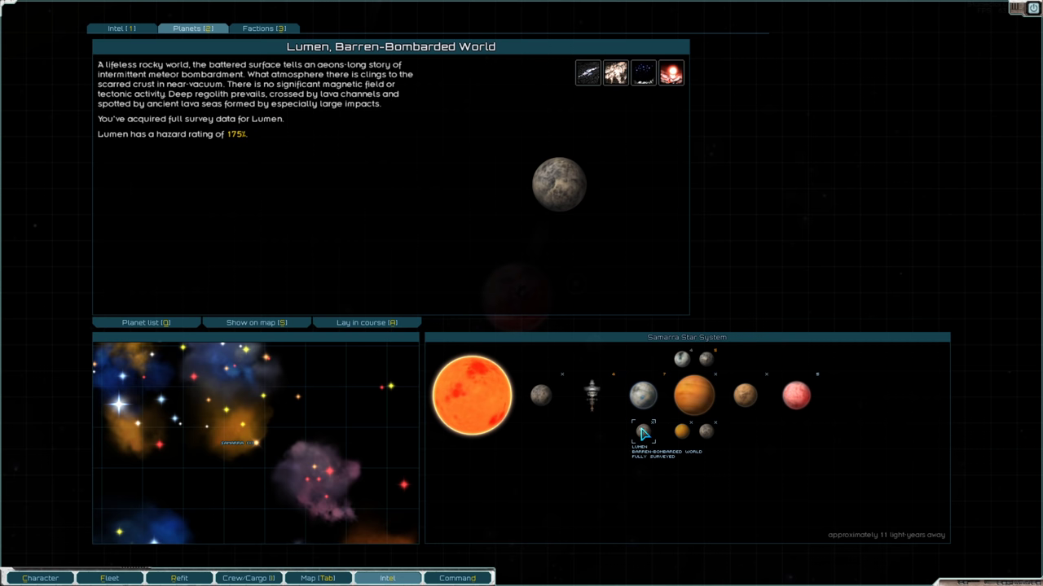
click(680, 430)
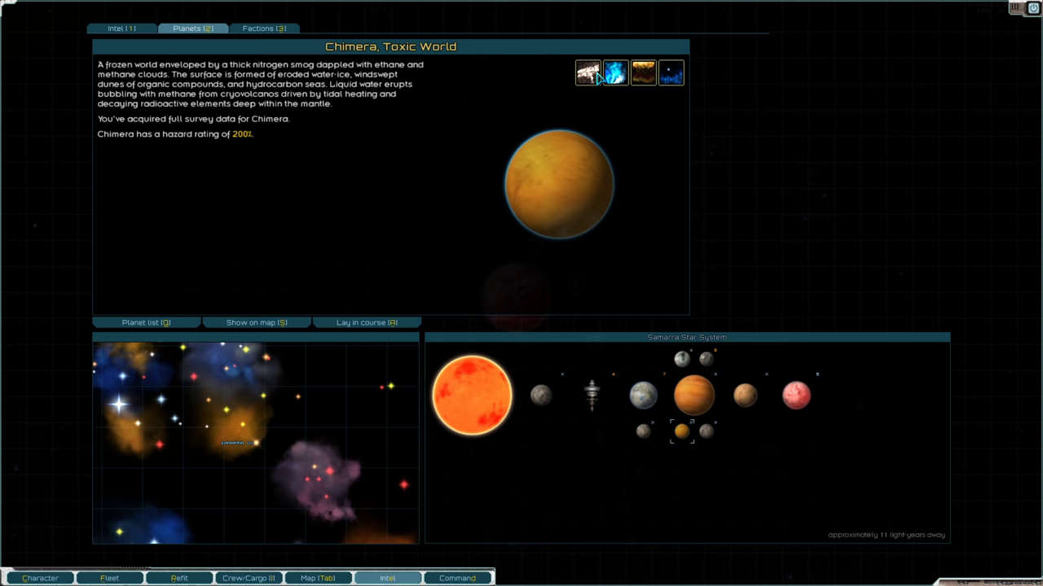
mouse_move(671, 73)
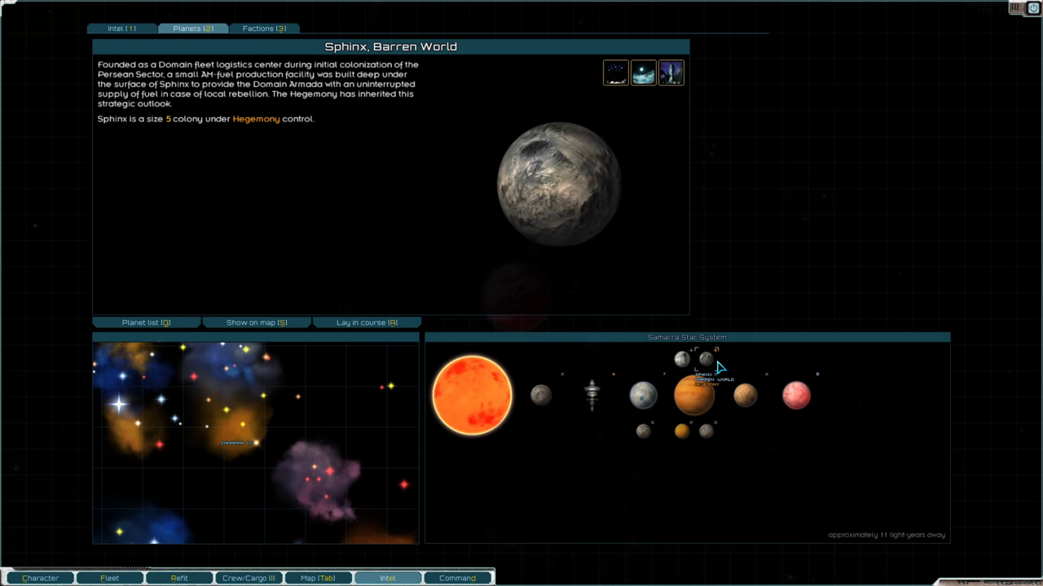
click(743, 395)
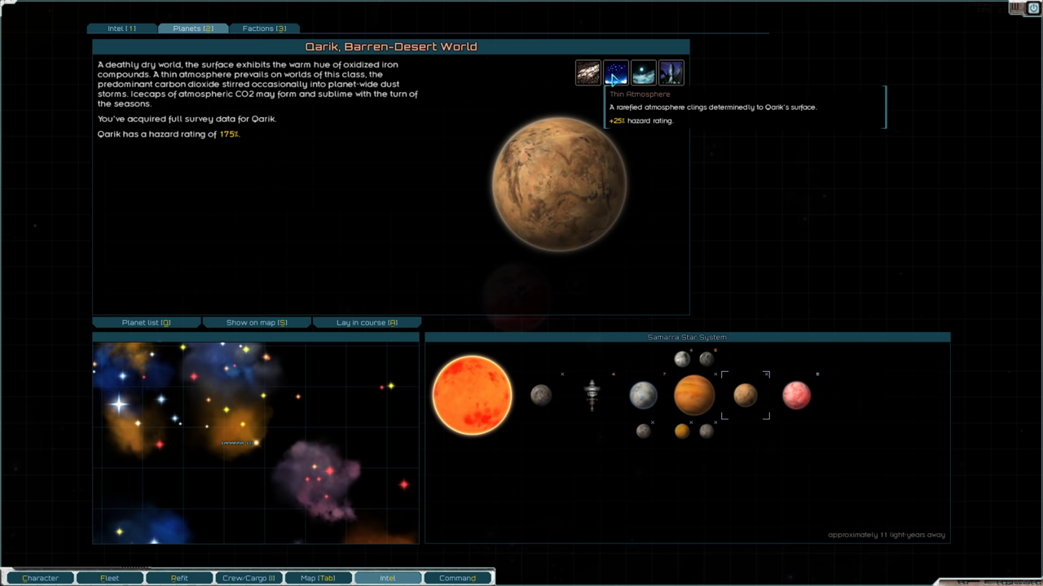
click(703, 432)
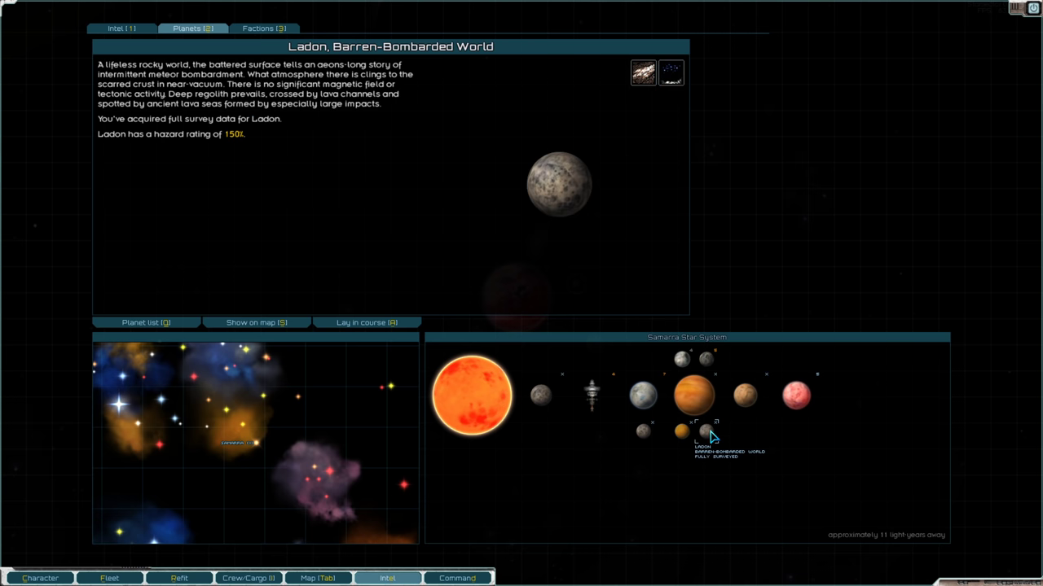
click(318, 578)
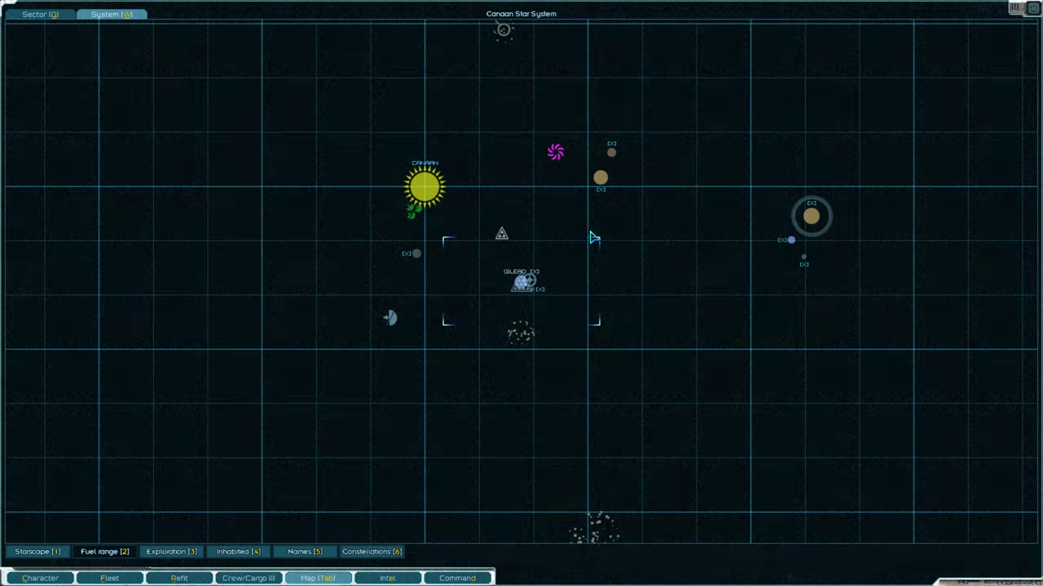
click(40, 14)
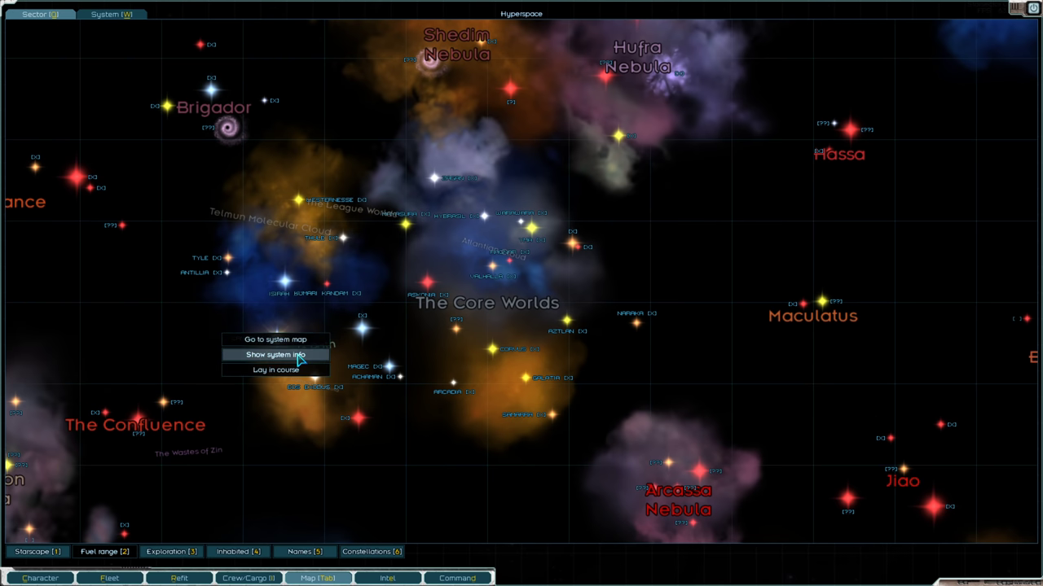
click(275, 354)
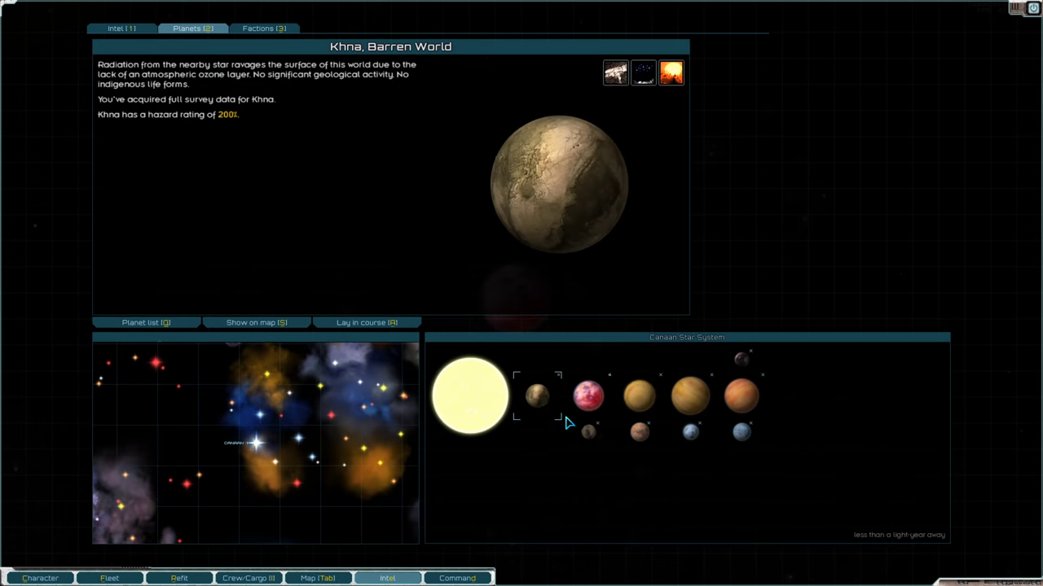
click(588, 432)
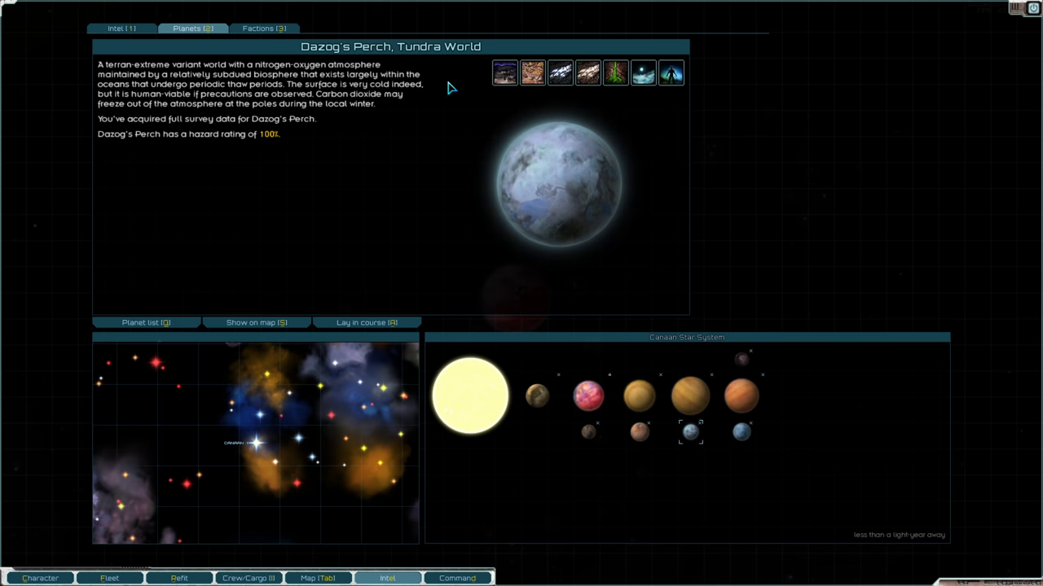
mouse_move(694, 435)
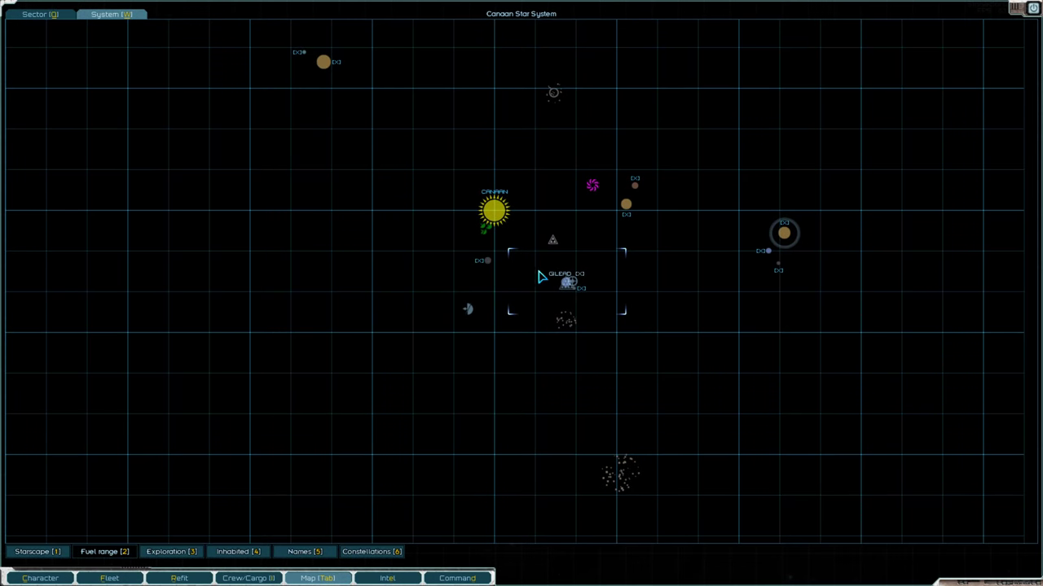
Orbit Gilead and take 1500 crew from its colony stockpile.
click(568, 284)
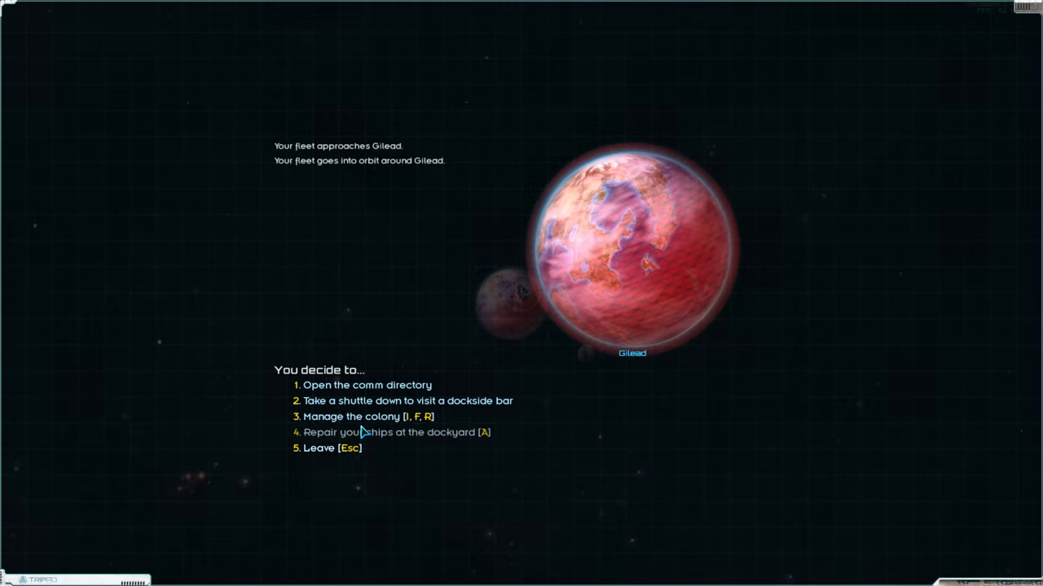
click(351, 417)
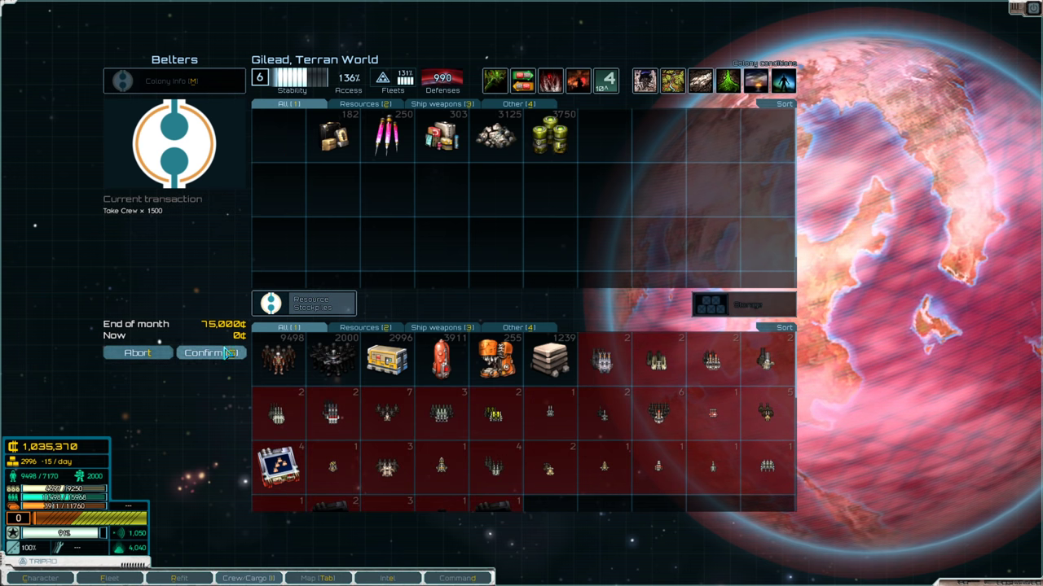
click(210, 352)
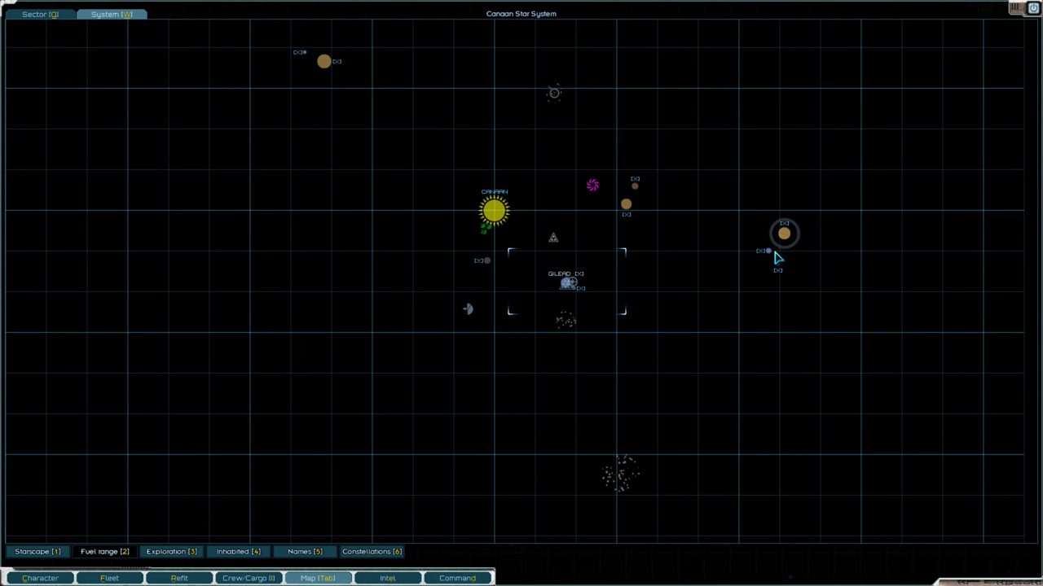
mouse_move(623, 248)
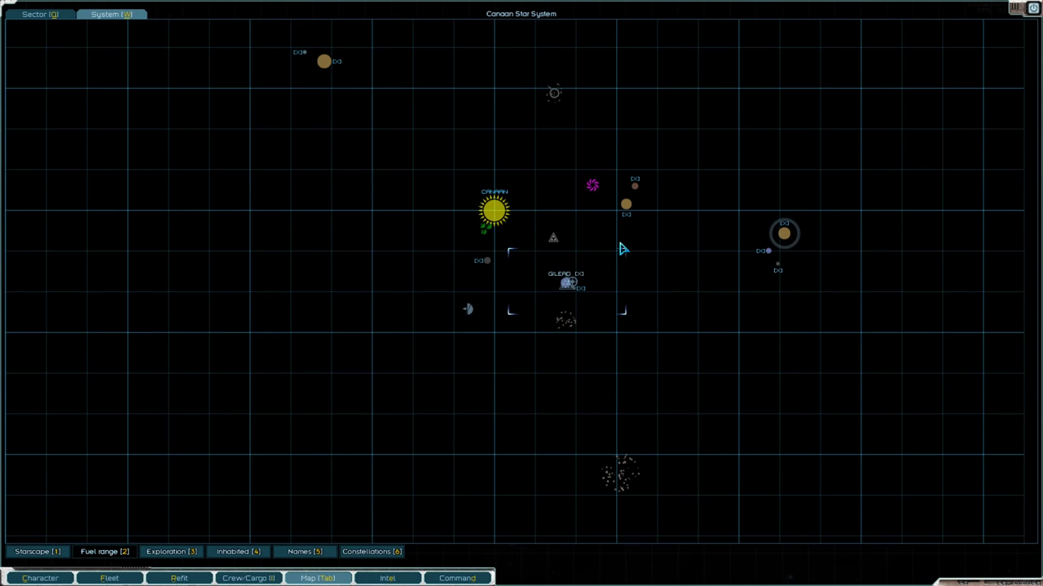
mouse_move(634, 195)
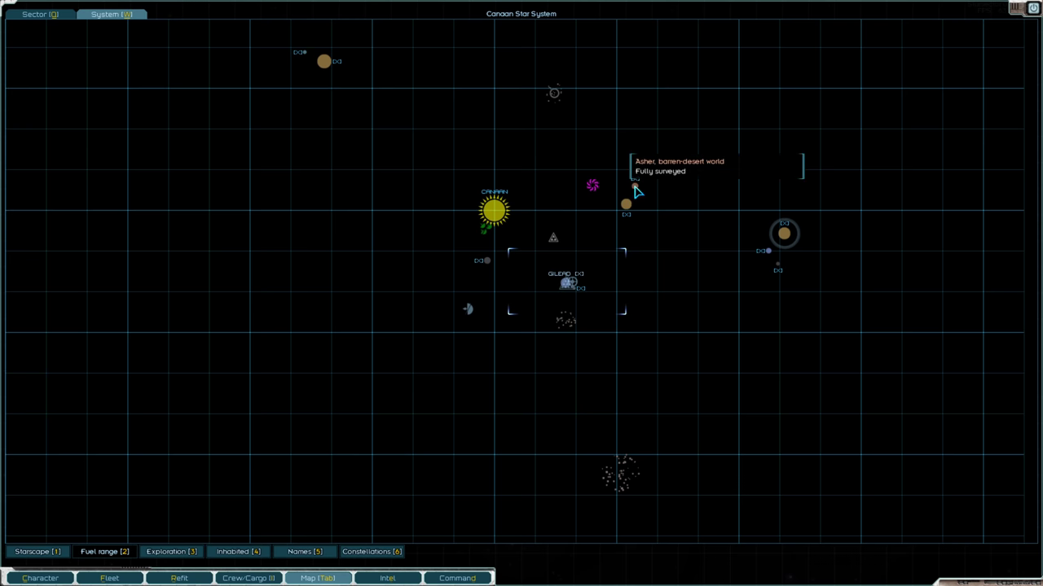
mouse_move(323, 61)
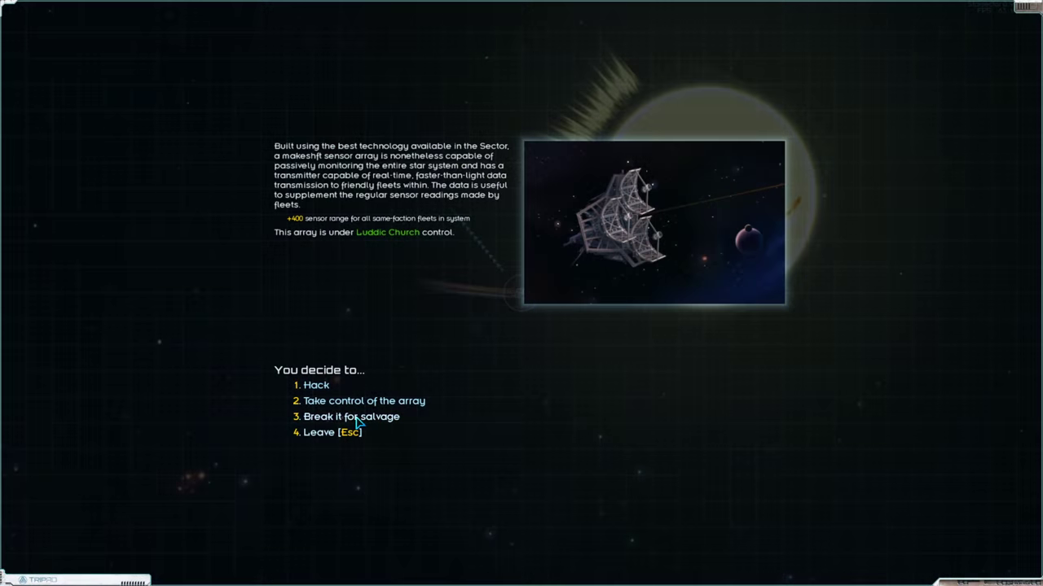
Break the Luddic Church sensor array for salvage, then decline the makeshift nav buoy.
click(352, 416)
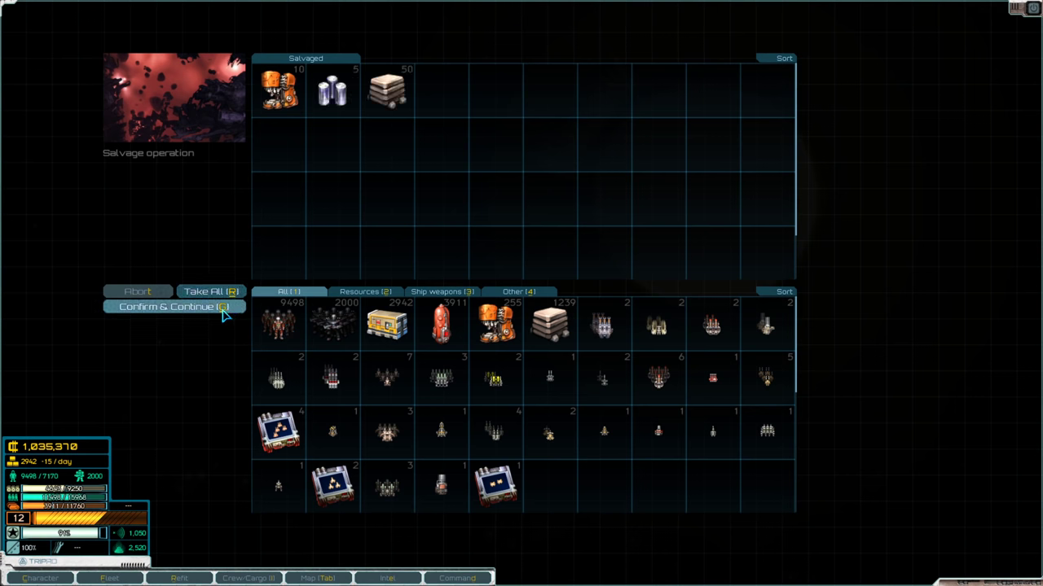
click(172, 307)
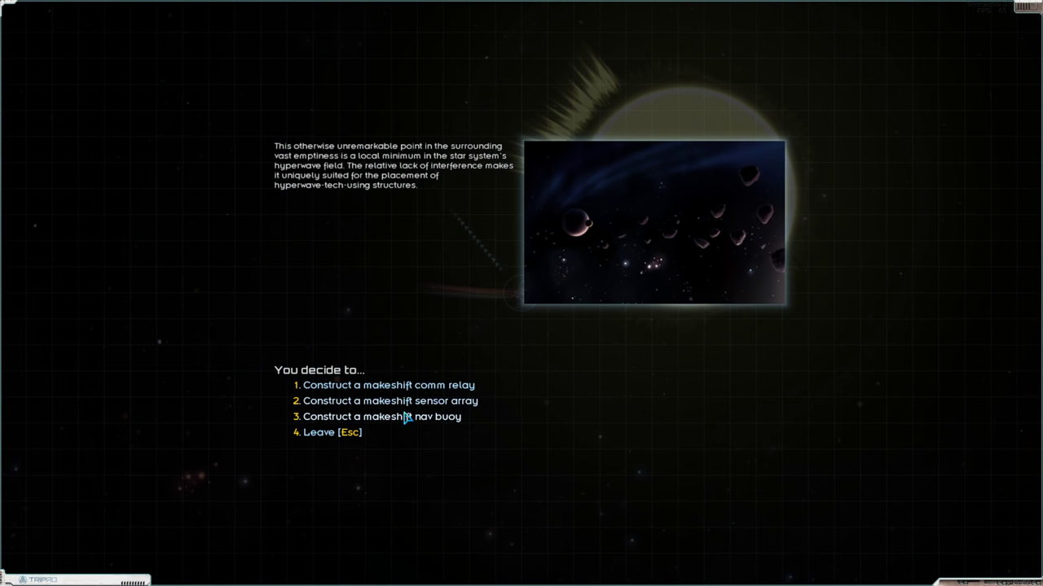
mouse_move(399, 401)
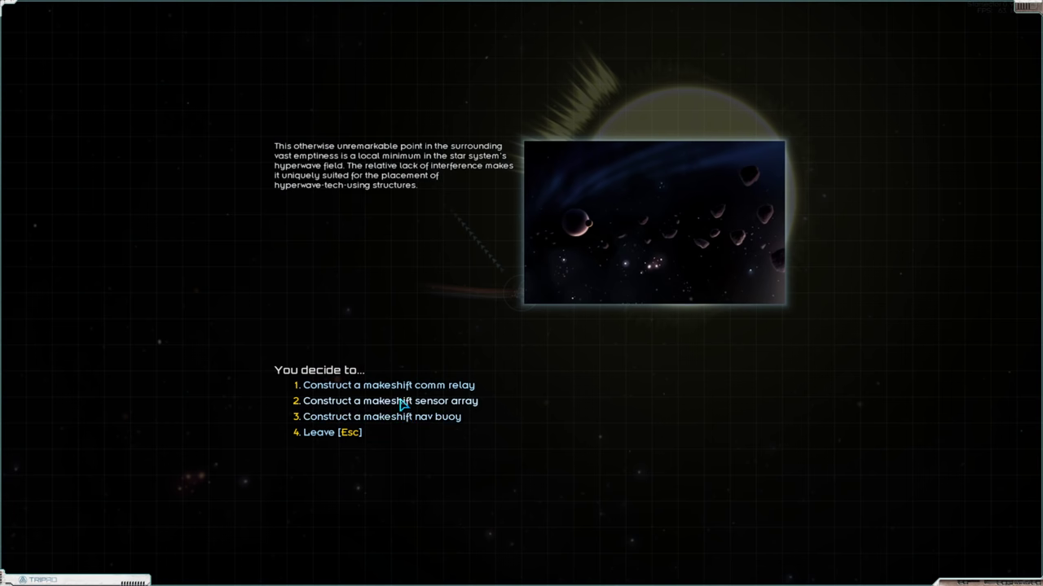
click(380, 416)
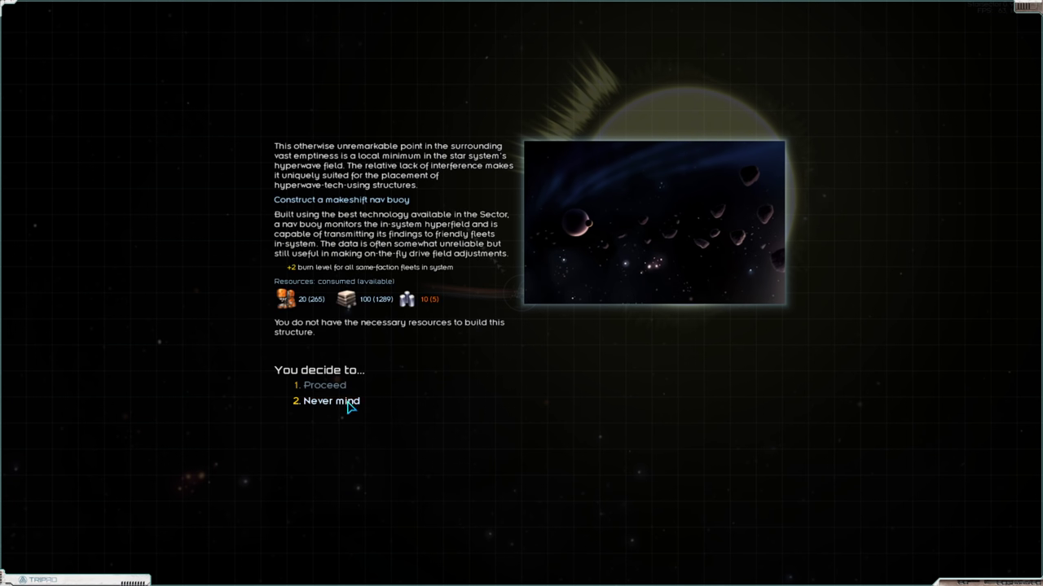
key(Escape)
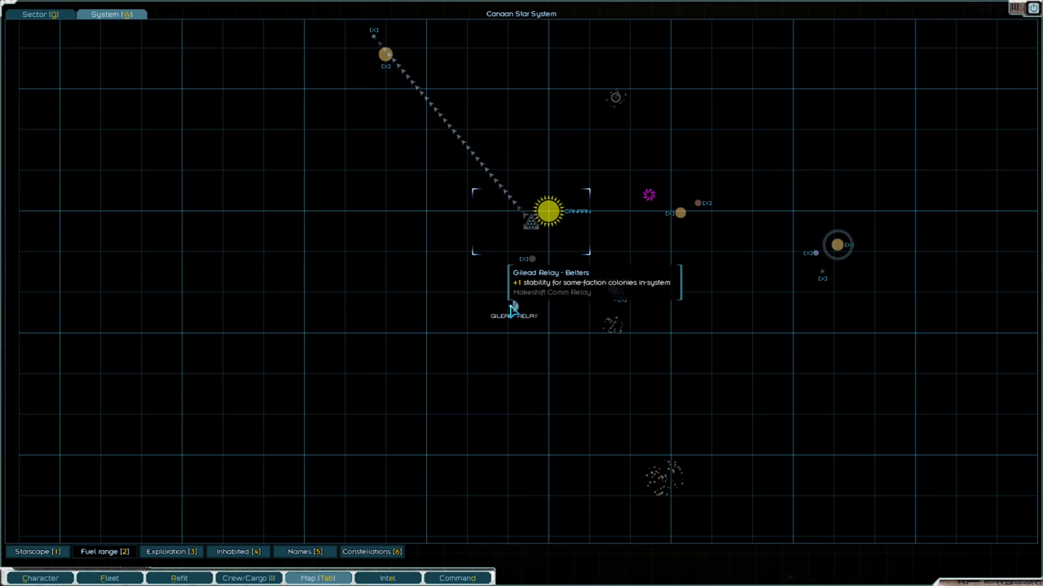
mouse_move(513, 316)
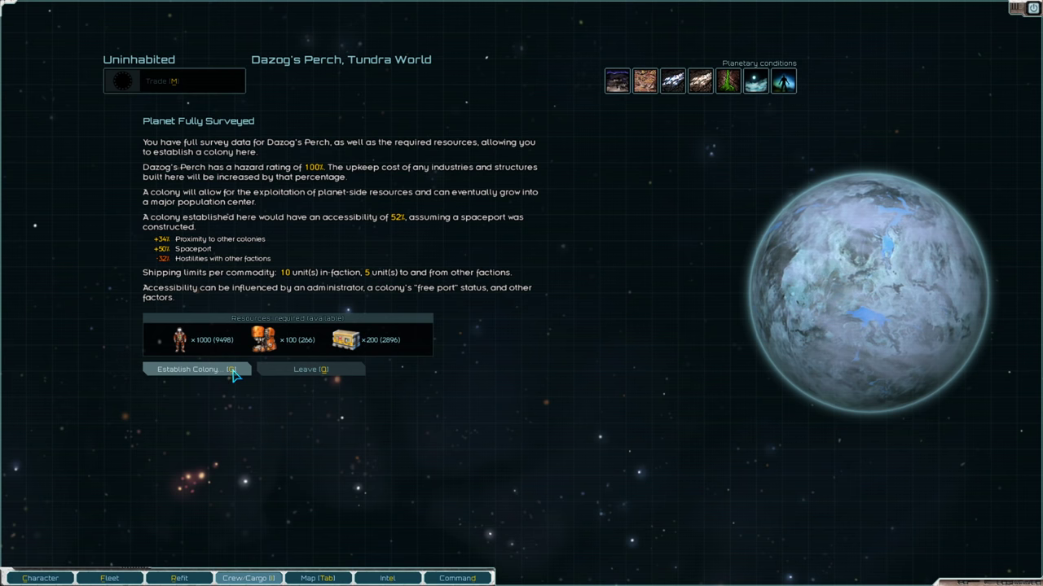
Establish a colony on Dazog's Perch with an Alpha Core as administrator.
click(195, 369)
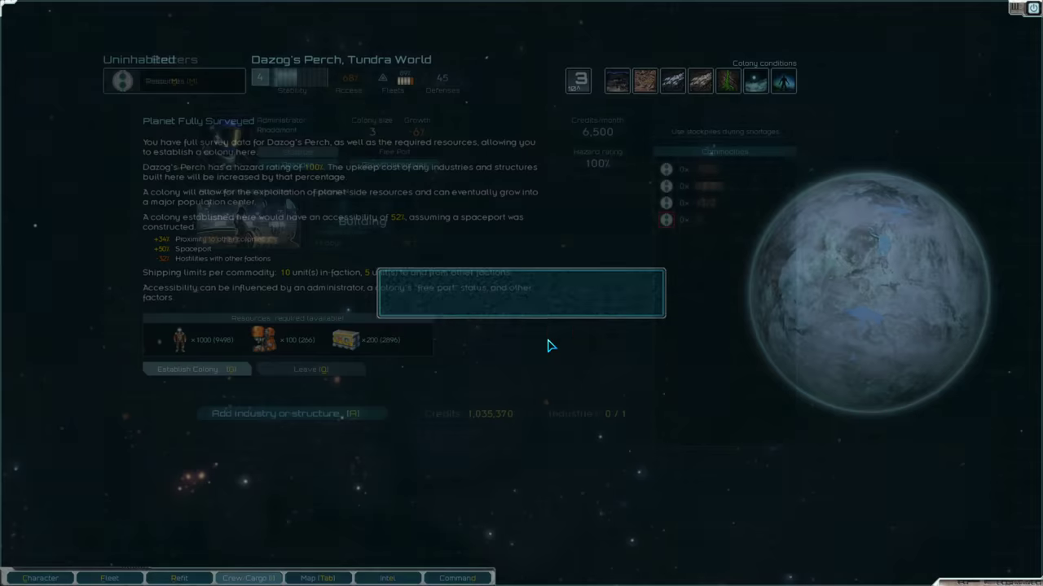
click(187, 369)
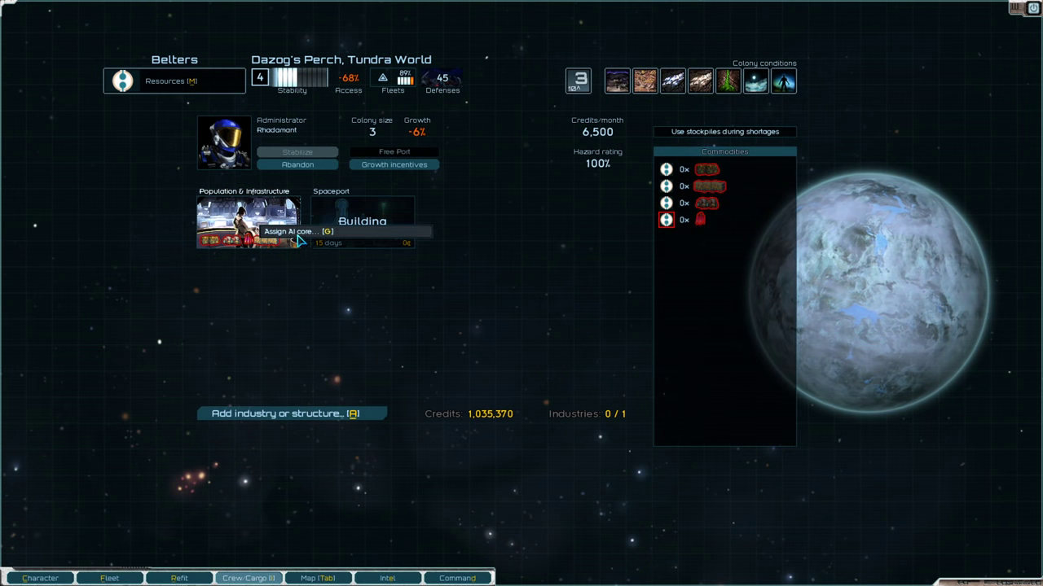
click(291, 232)
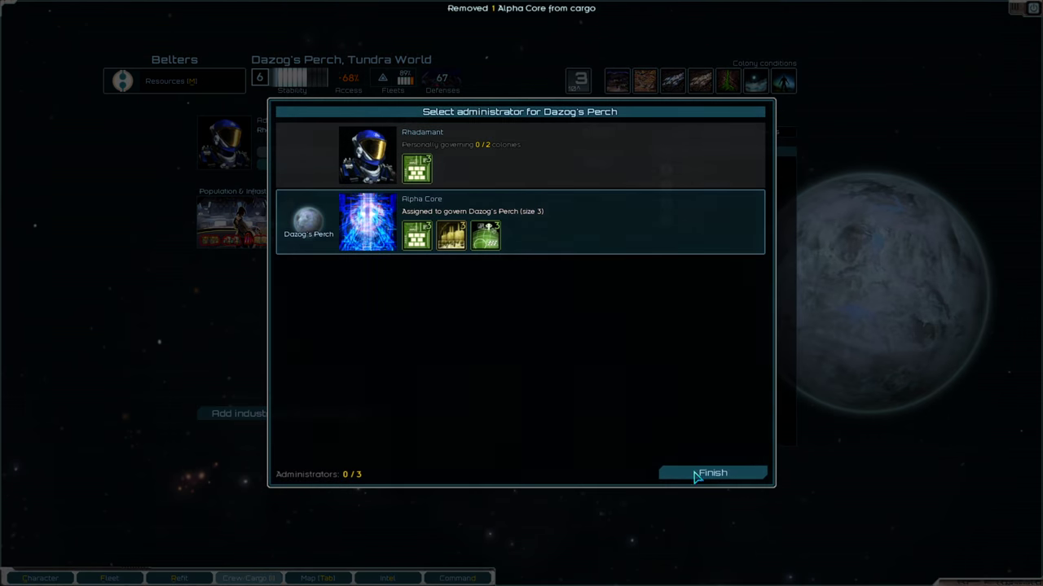
click(711, 473)
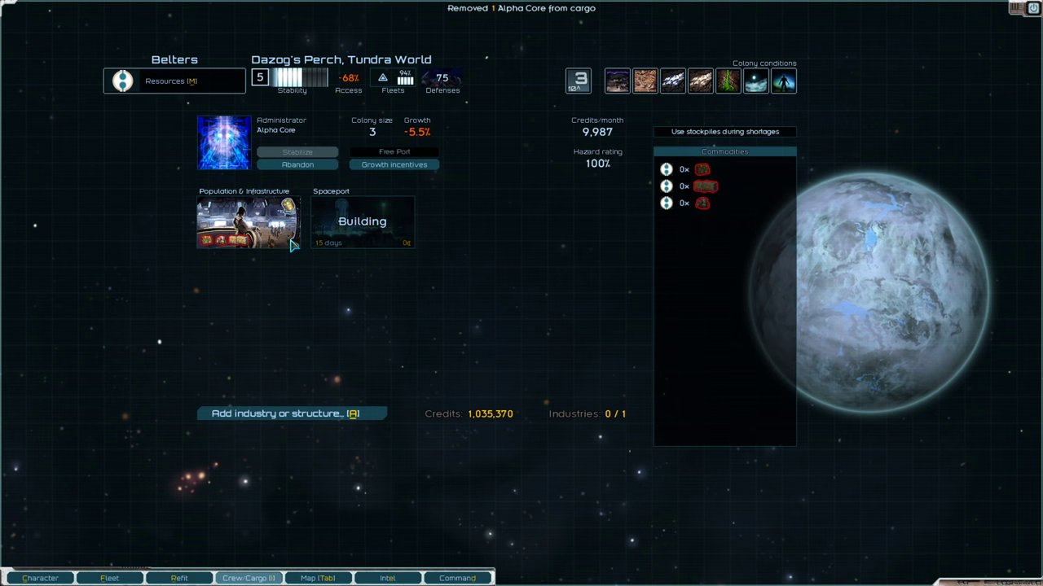
click(244, 224)
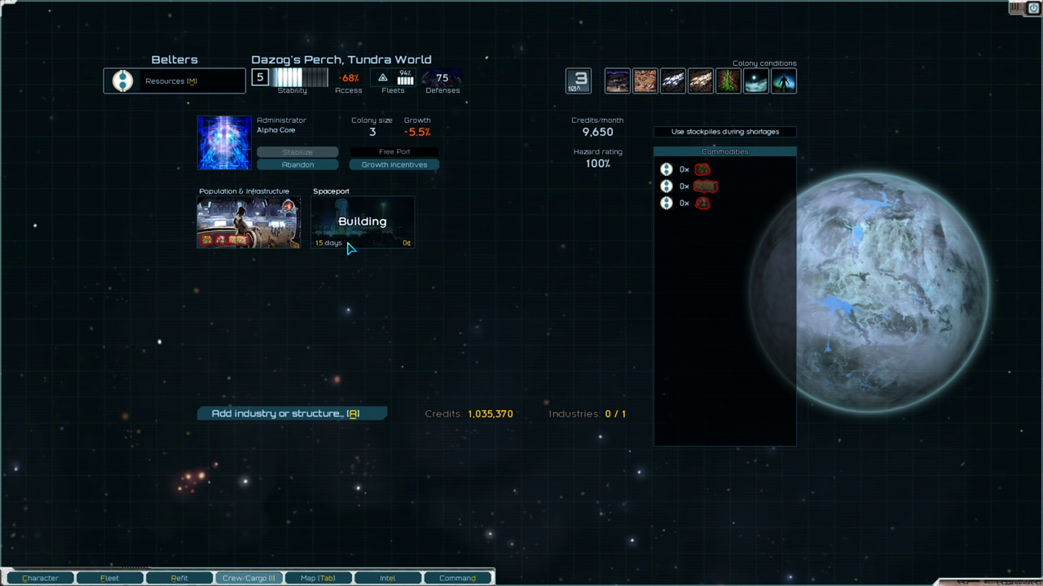
Queue a Mining industry on Dazog's Perch.
click(292, 413)
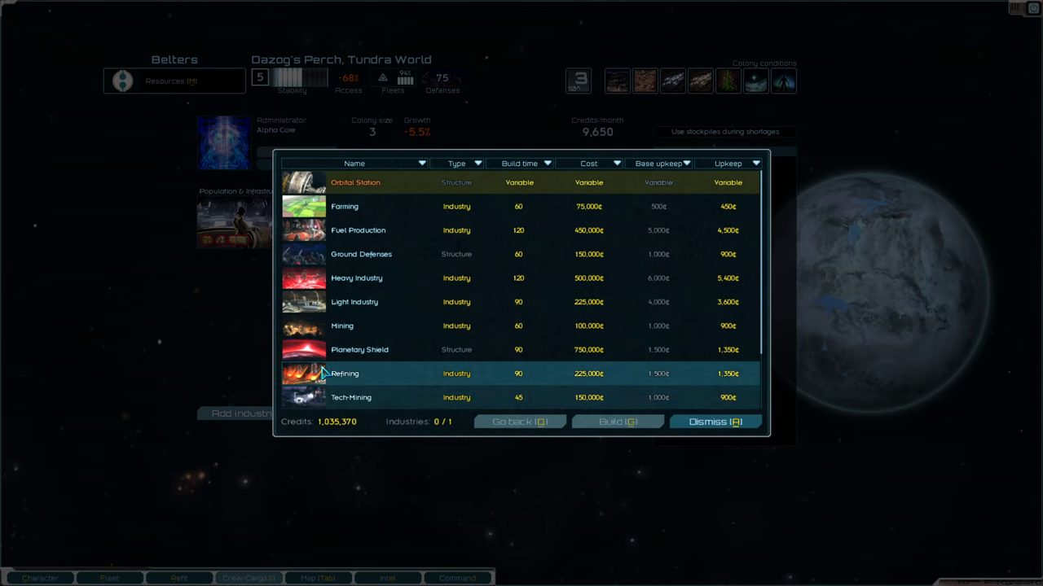
mouse_move(705, 90)
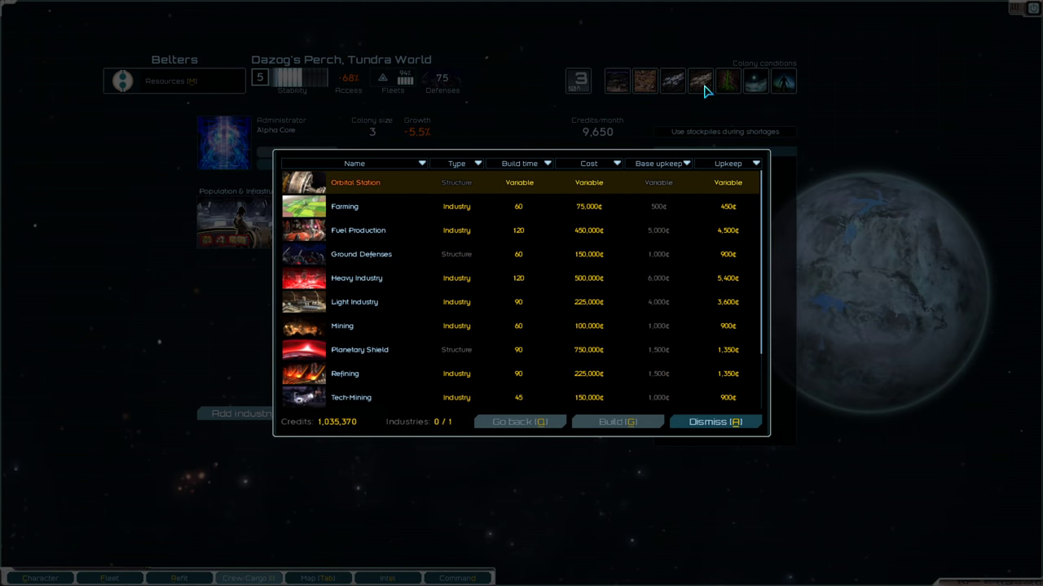
click(714, 421)
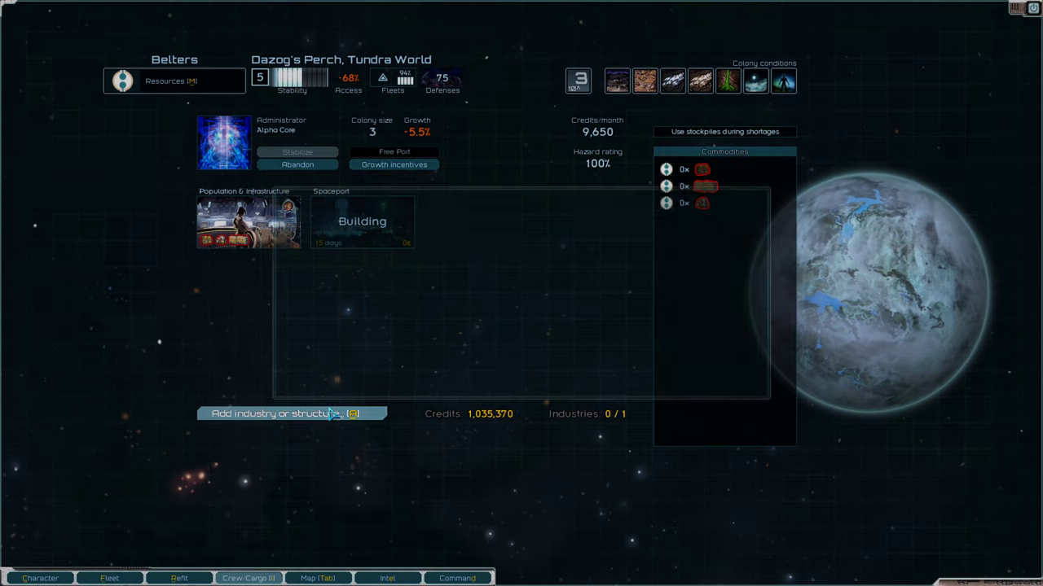
click(291, 414)
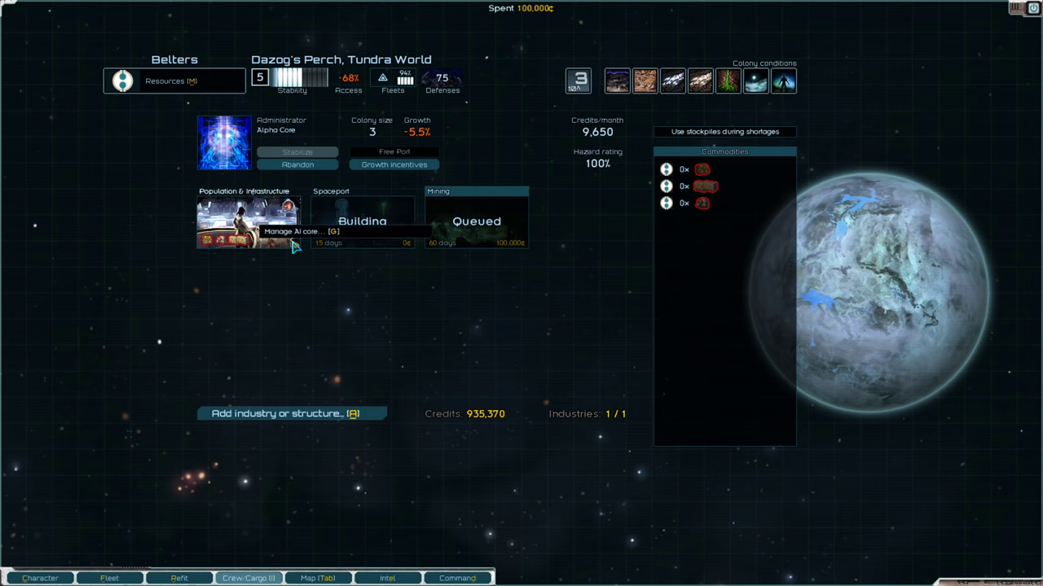
Invest the maximum 100,000 credits in Dazog's Perch growth incentives.
click(394, 164)
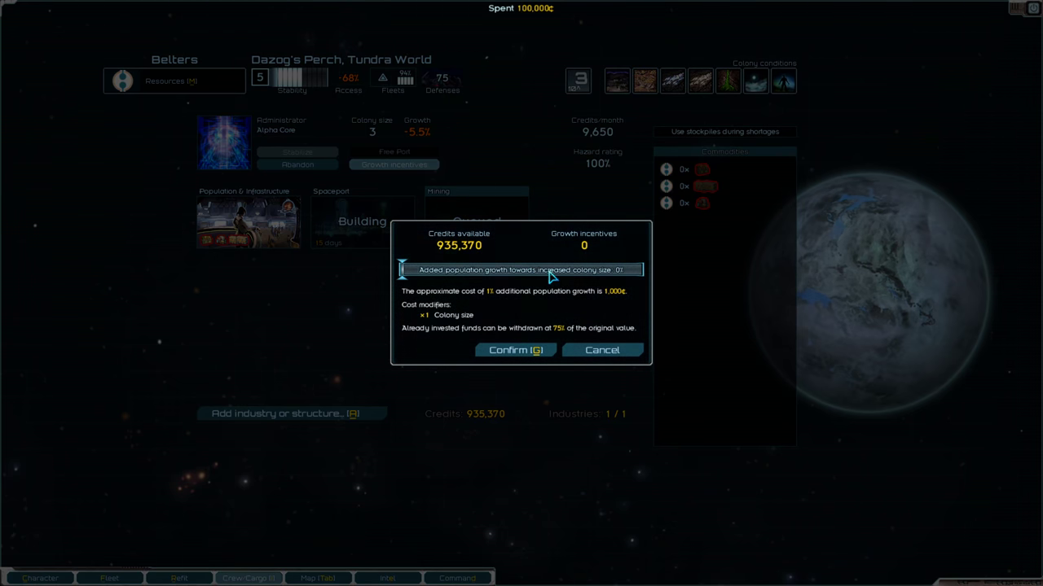
drag(423, 270, 640, 270)
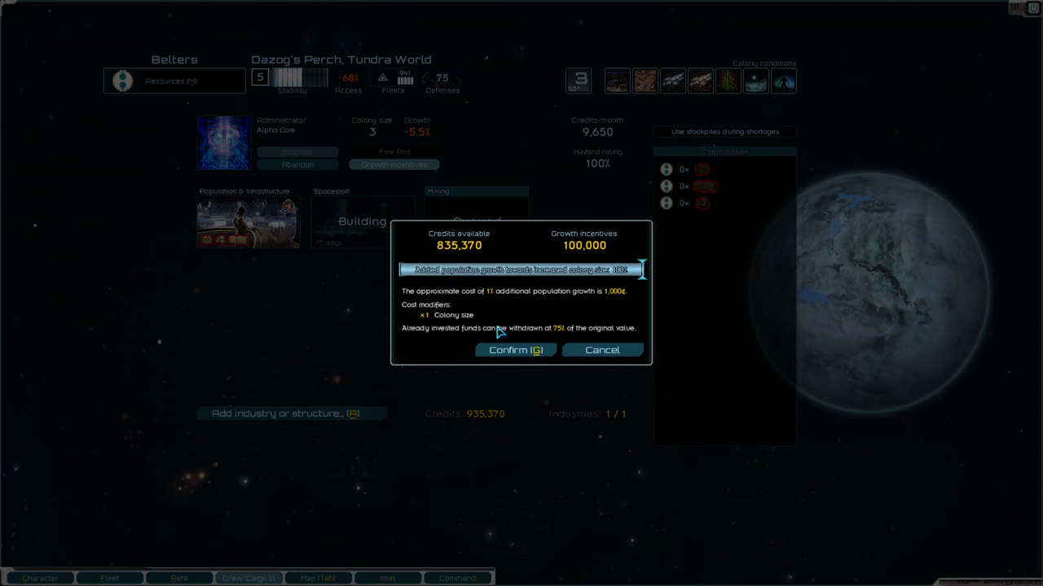
click(516, 350)
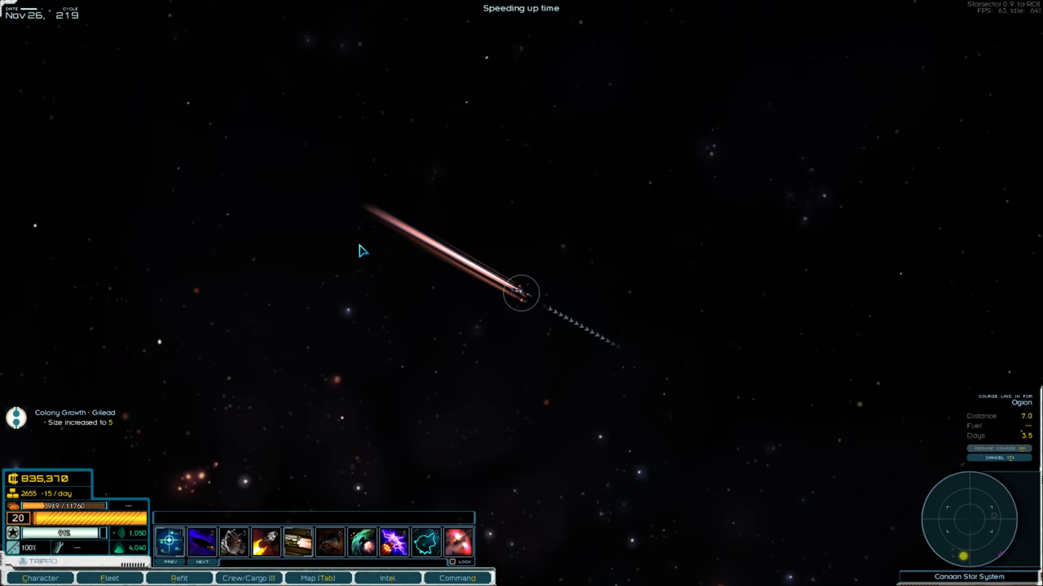
Choose and build a new industry on Gilead, bringing credits to 610,370.
click(456, 578)
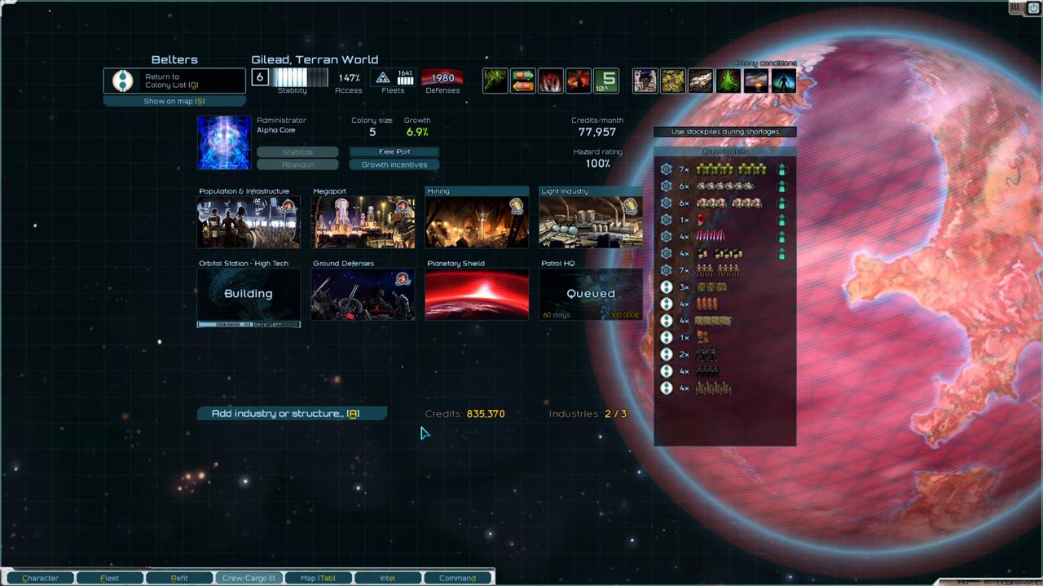
click(291, 413)
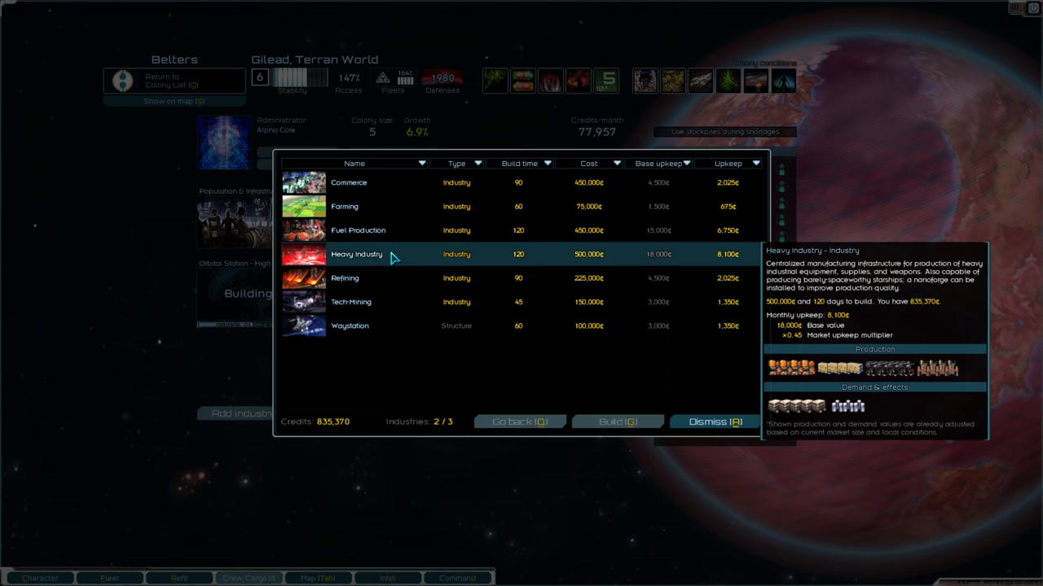
click(617, 421)
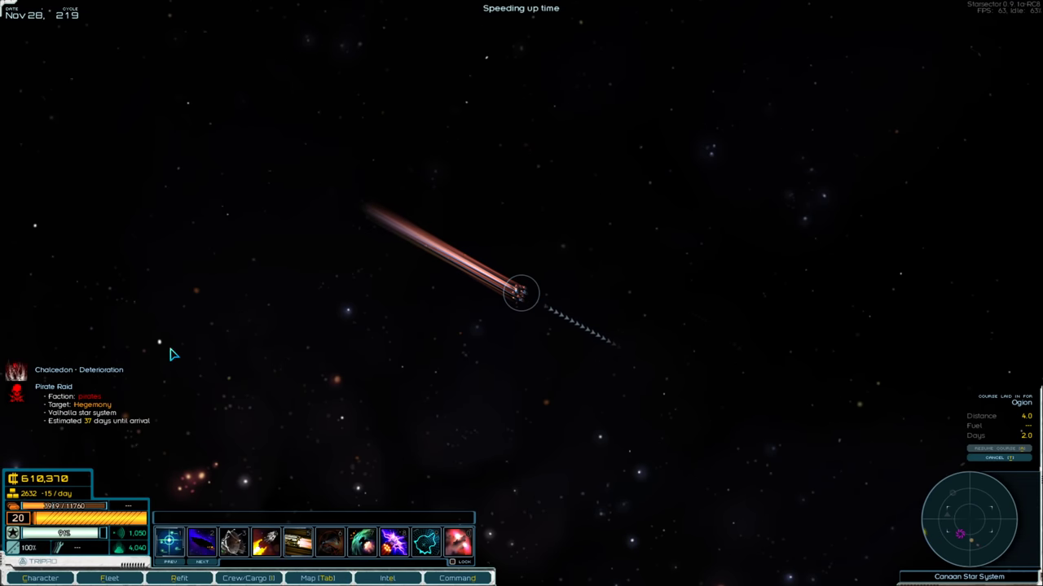
Resume travelling to Ogion and arrive at the planet.
click(387, 579)
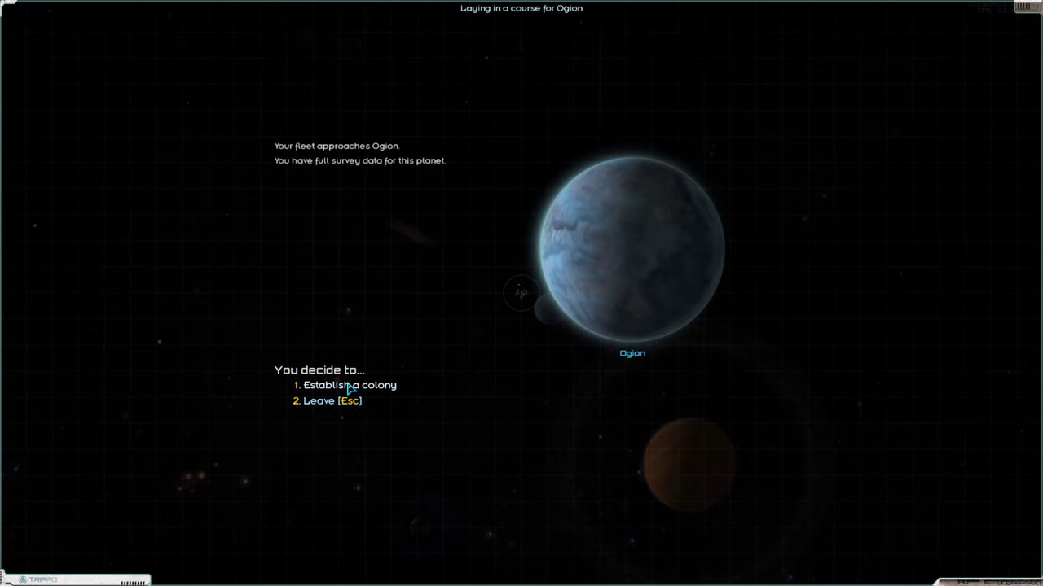
Found the Ogion colony and queue Mining as its first industry.
click(349, 385)
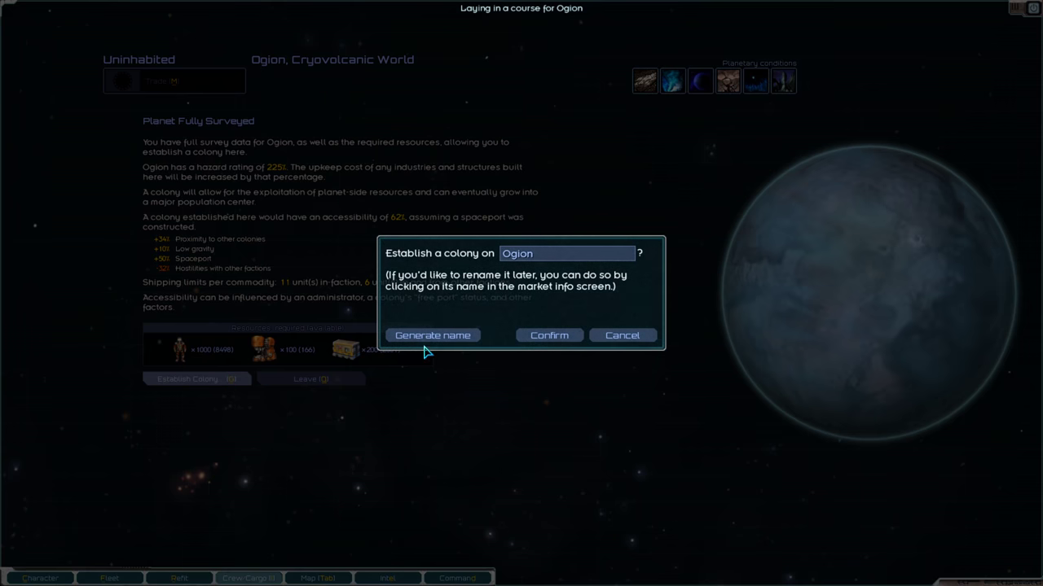
click(549, 334)
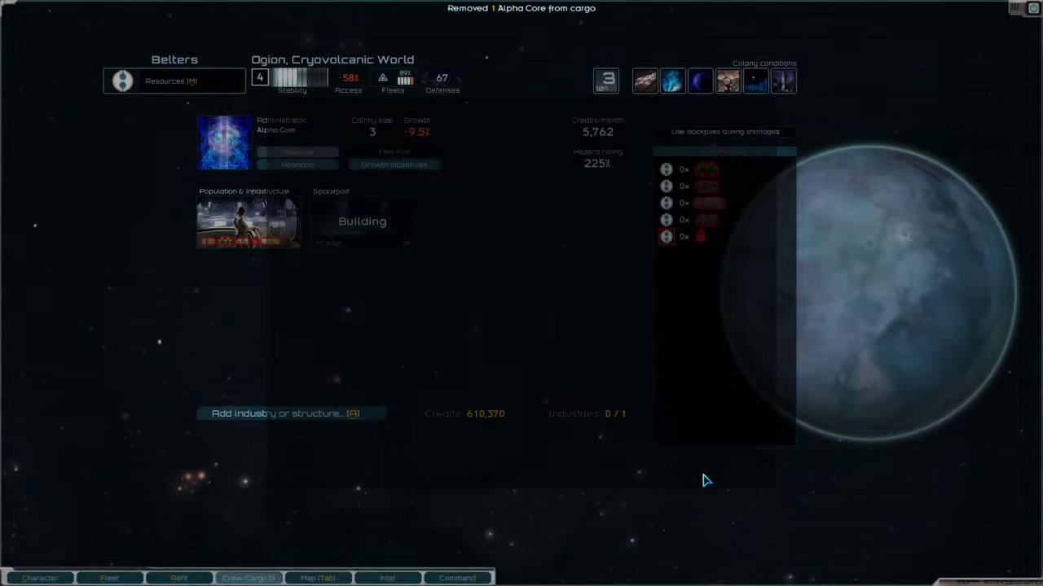
mouse_move(672, 79)
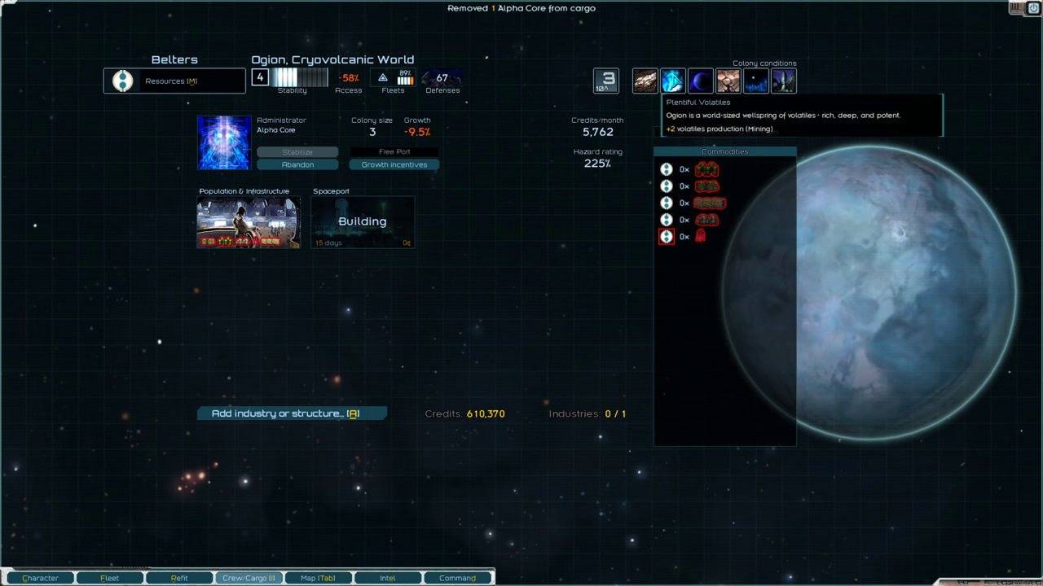
click(292, 414)
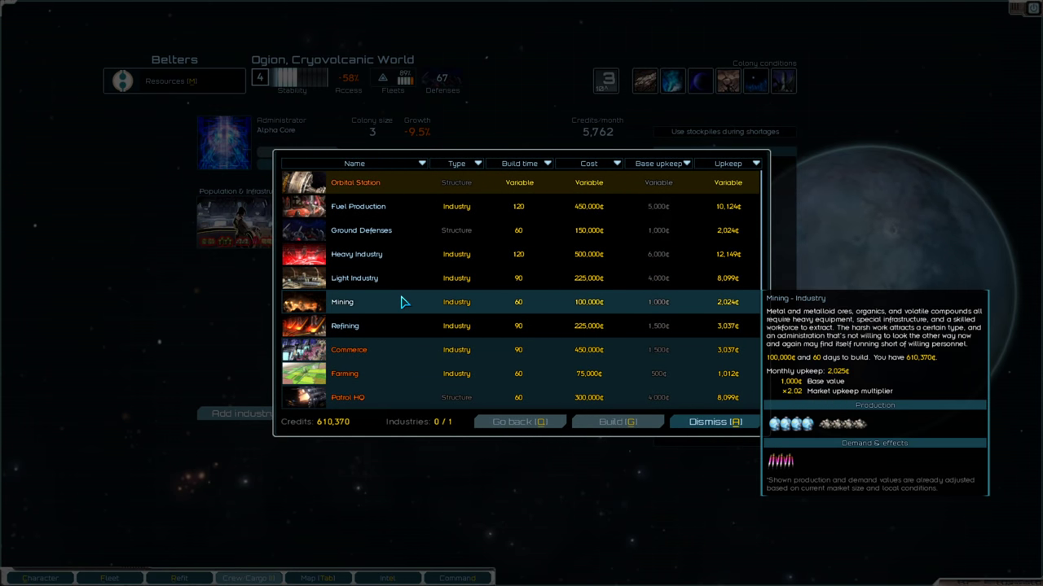
click(617, 421)
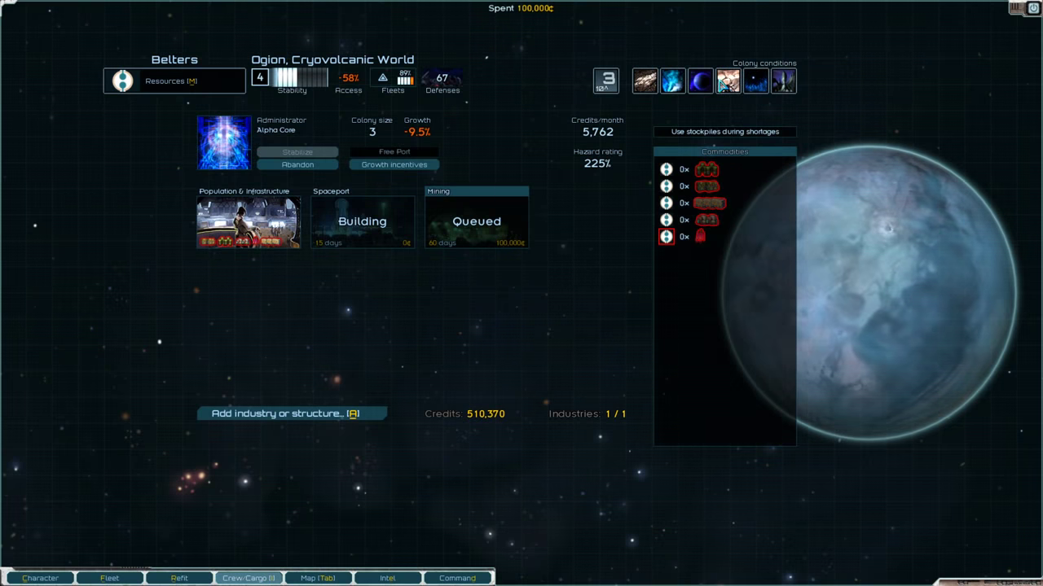
mouse_move(644, 80)
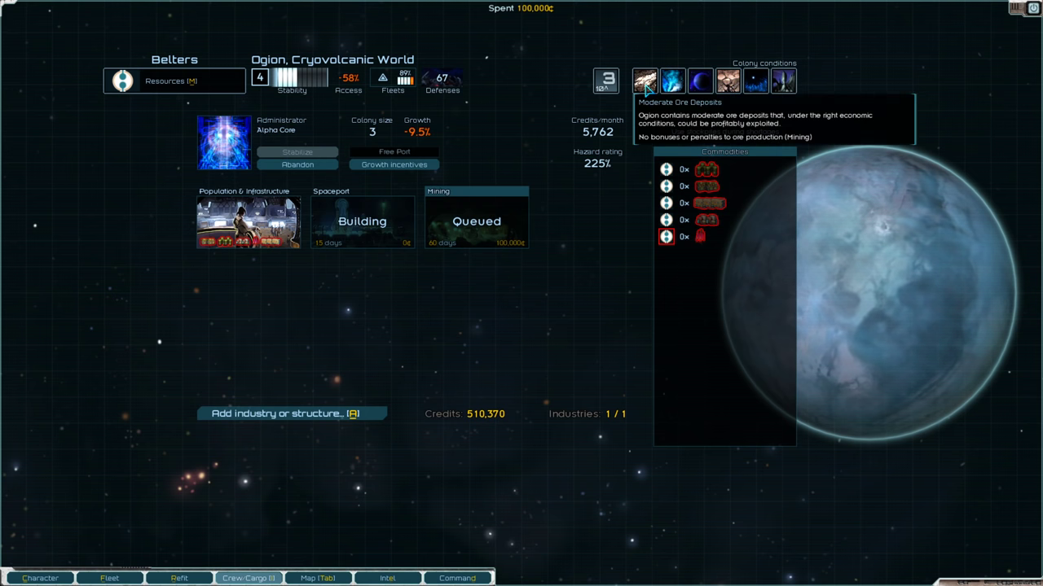
mouse_move(419, 228)
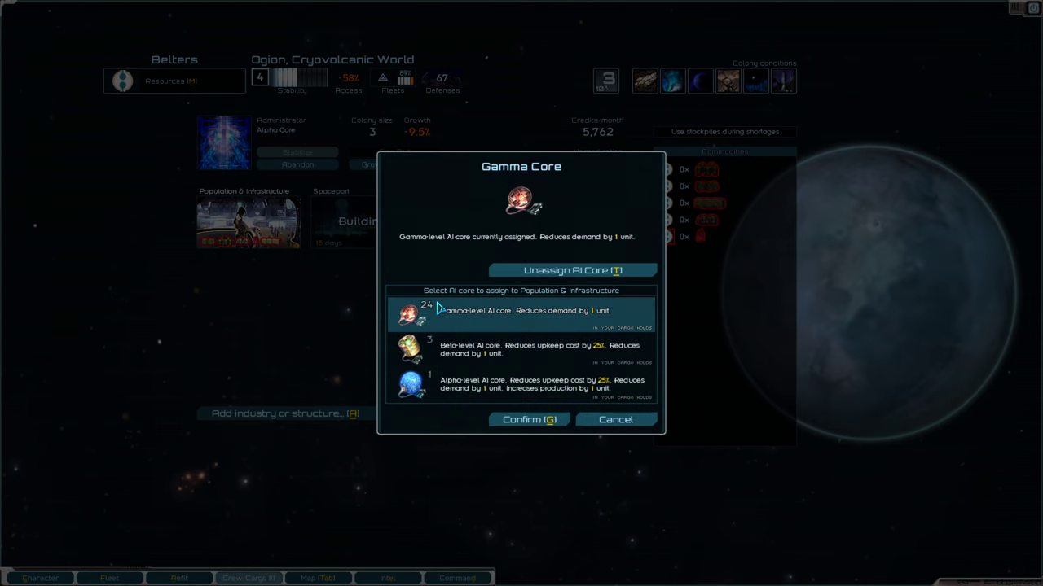
Assign a Gamma Core to Population & Infrastructure and invest maximum growth incentives.
click(528, 419)
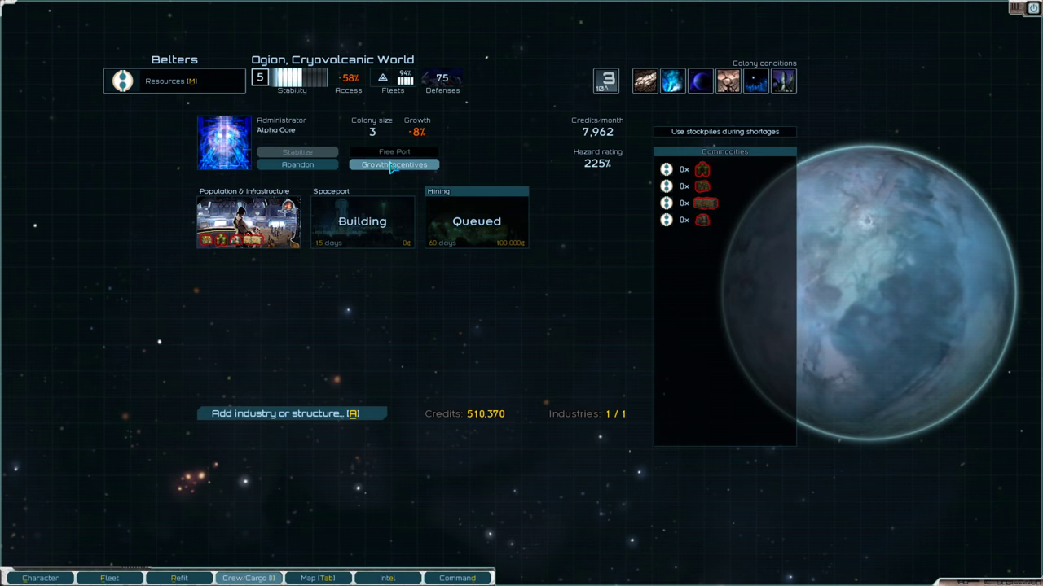
click(395, 164)
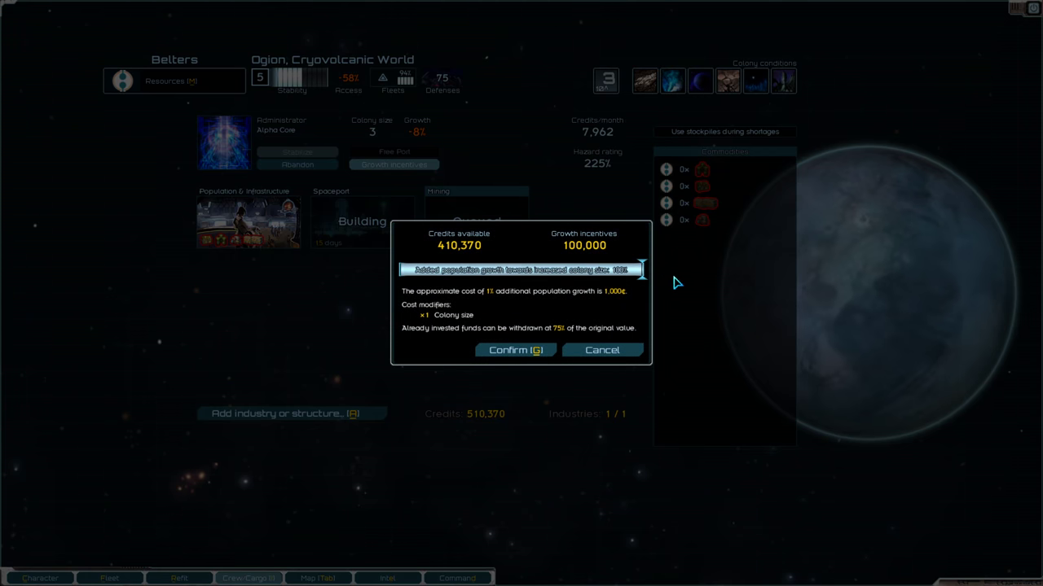
click(514, 350)
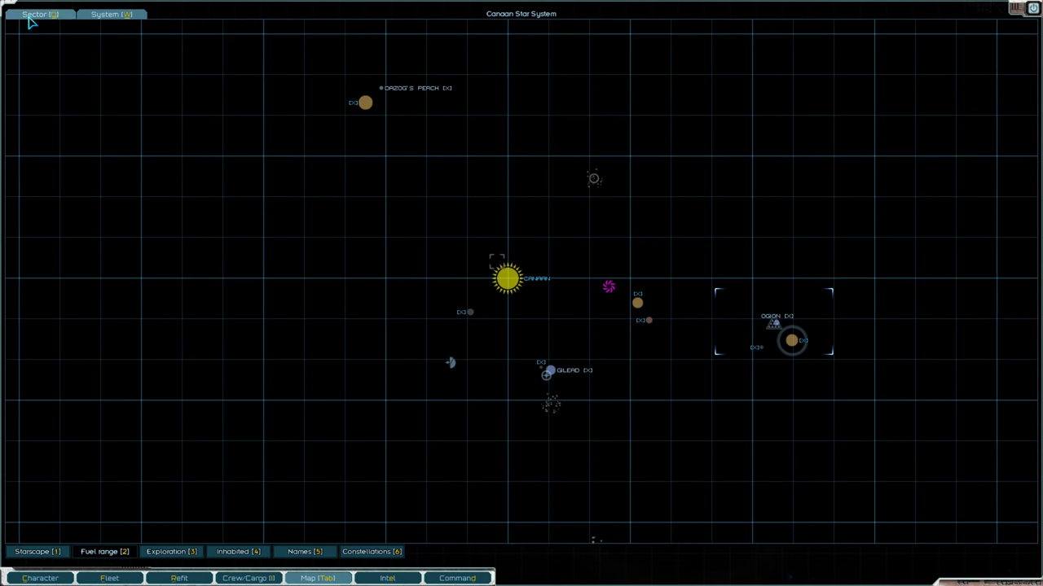
Jump to Kumari Aru from the sector map and plot a course to Olinadu.
click(35, 14)
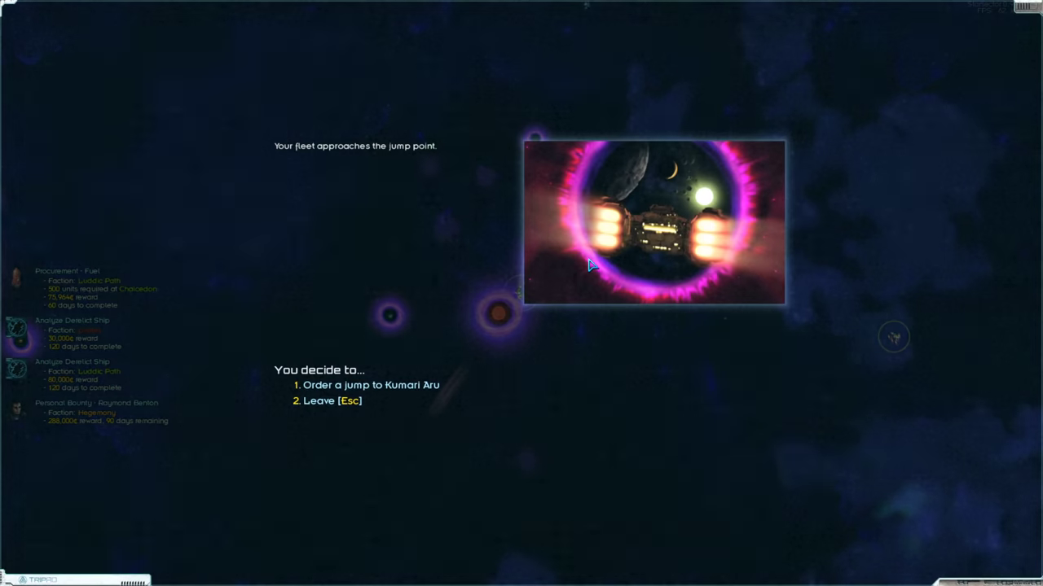
click(371, 384)
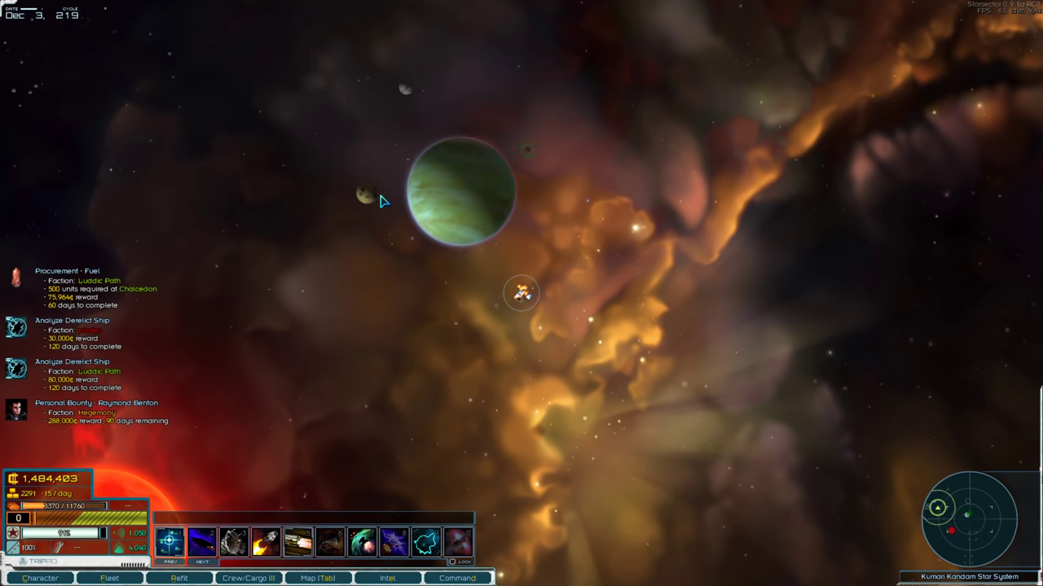
click(318, 579)
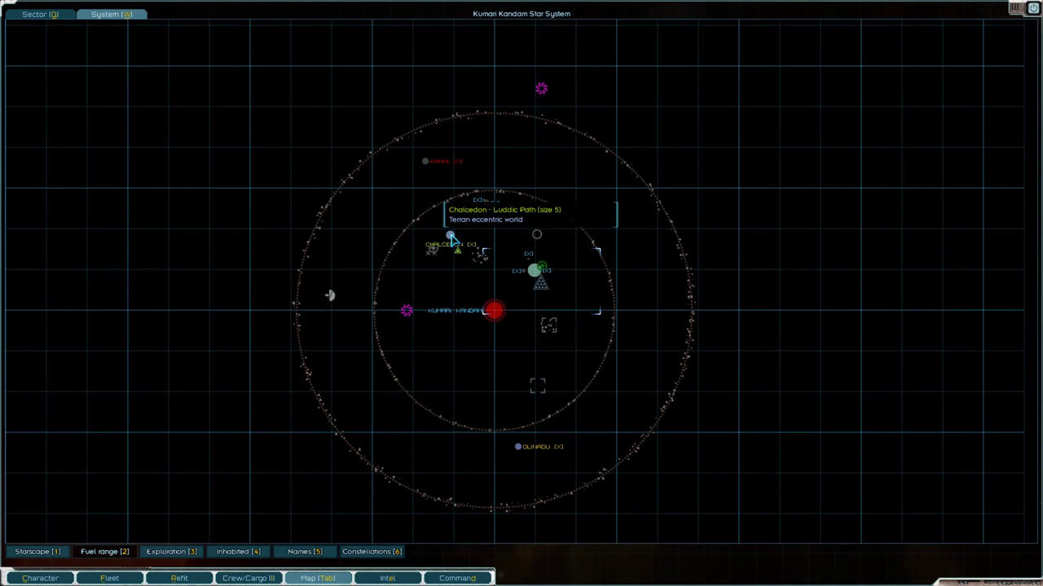
click(450, 235)
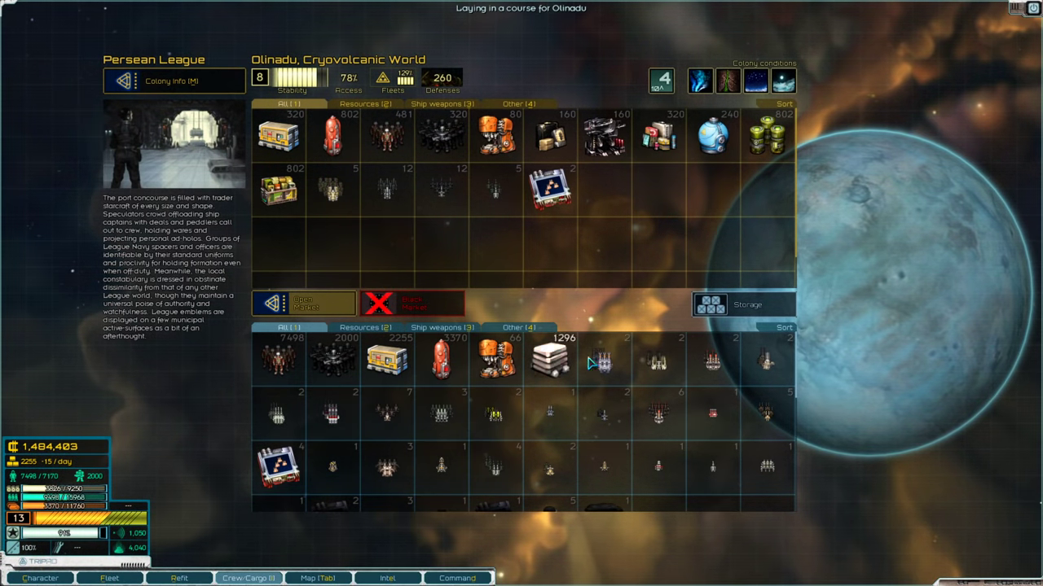
Sell the spare weapons at Olinadu and buy fuel, supplies and extra crew.
click(415, 303)
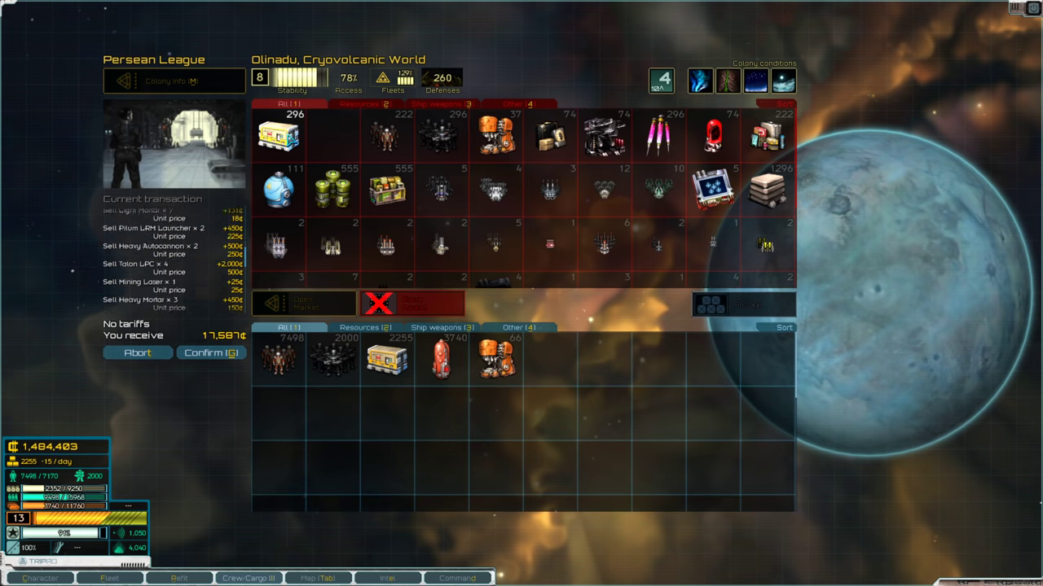
click(211, 352)
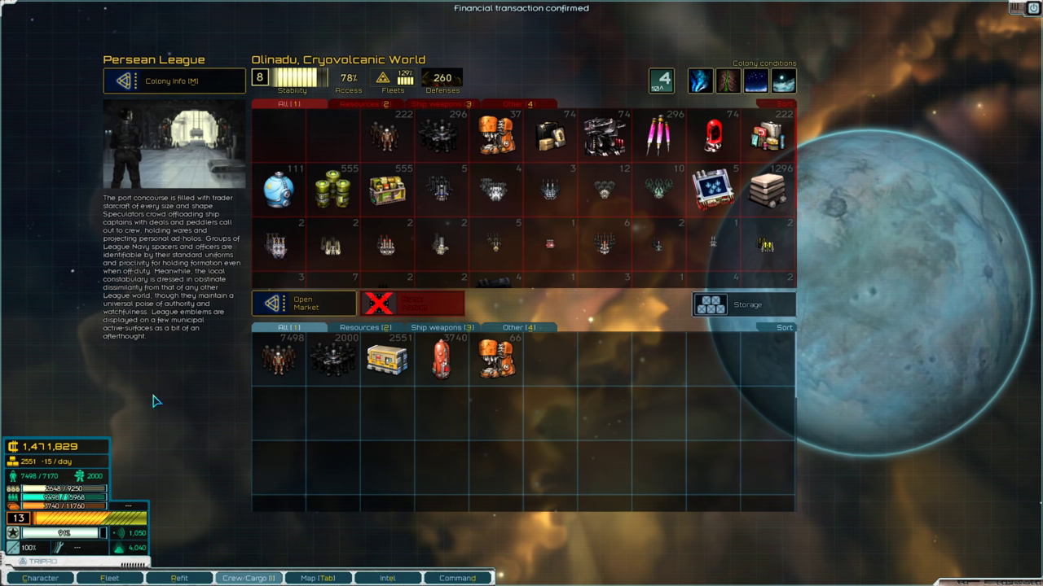
mouse_move(320, 327)
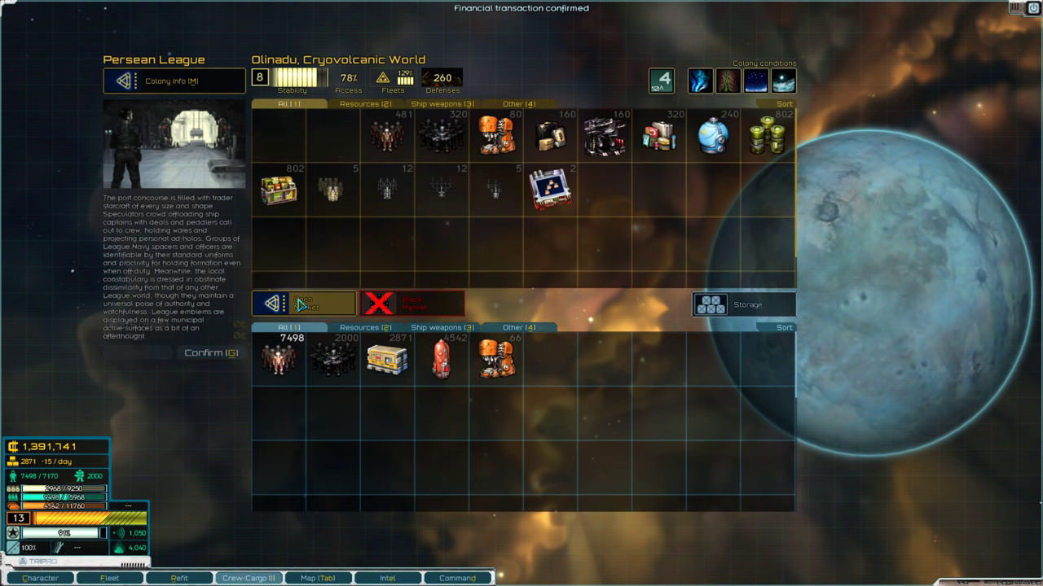
click(387, 135)
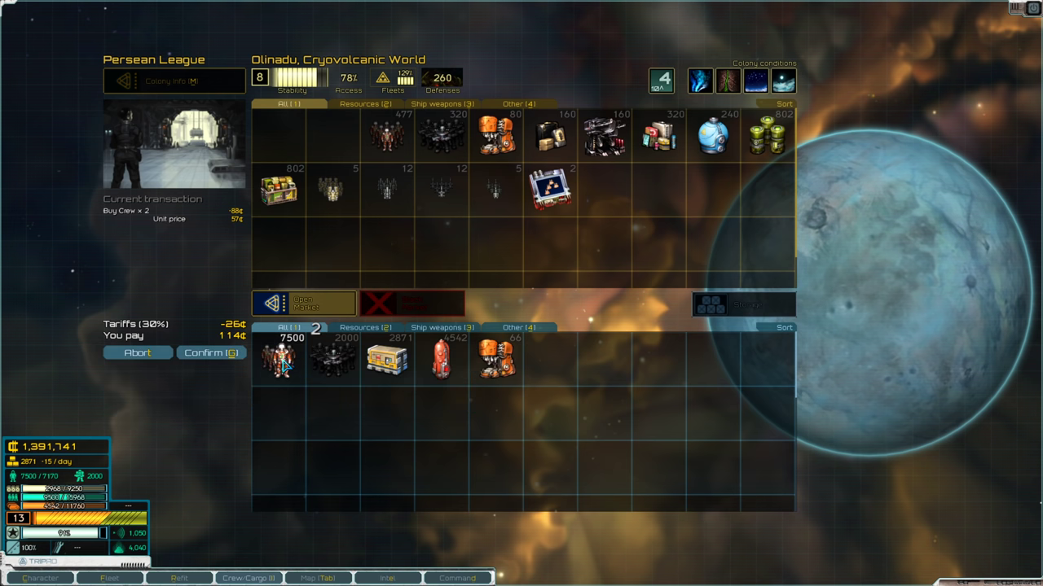
click(210, 352)
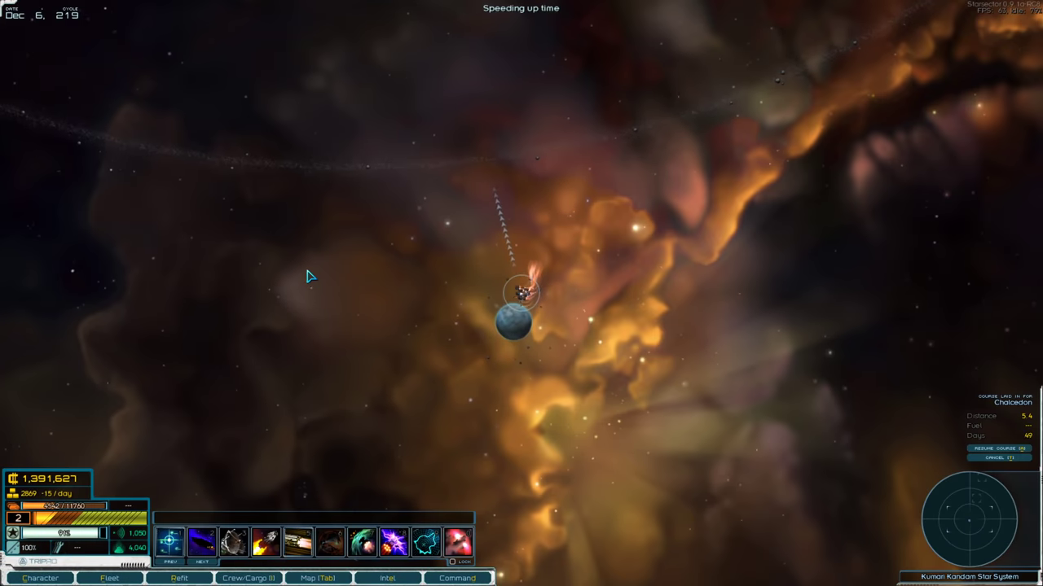
Salvage the debris field's supplies, then review and close Chalcedon's planet intel.
click(318, 578)
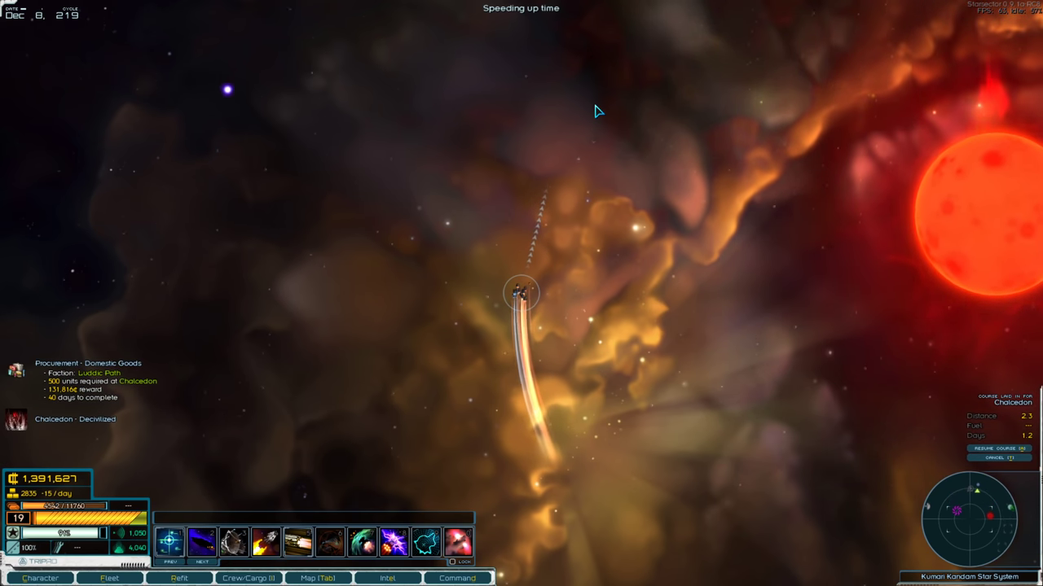
click(387, 578)
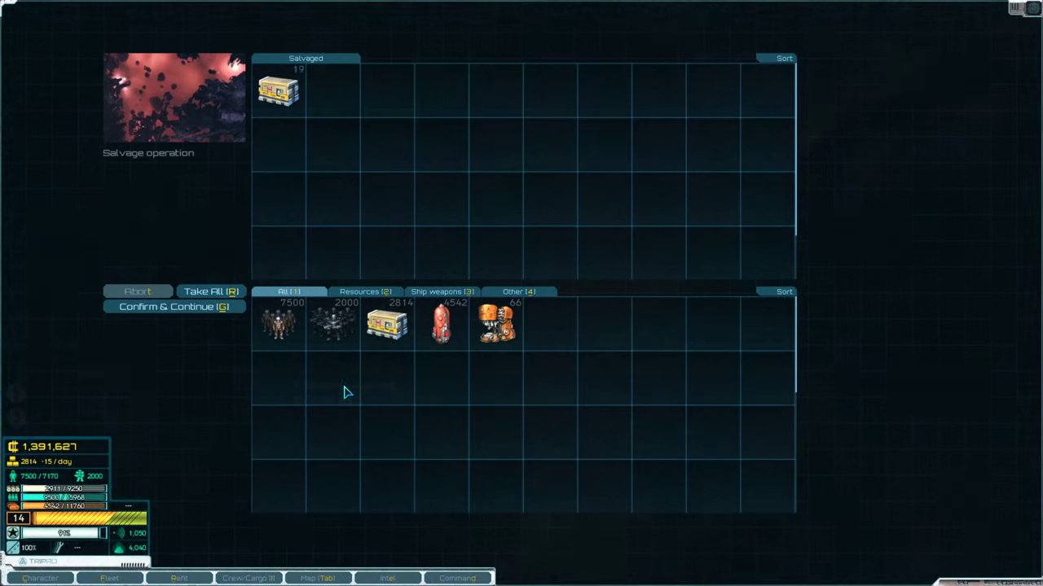
click(211, 291)
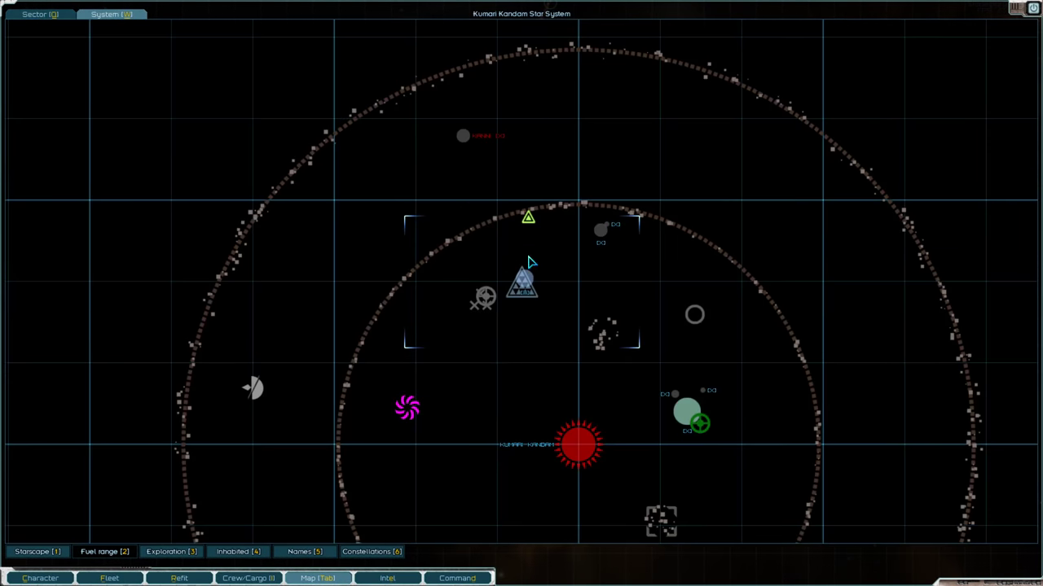
click(387, 579)
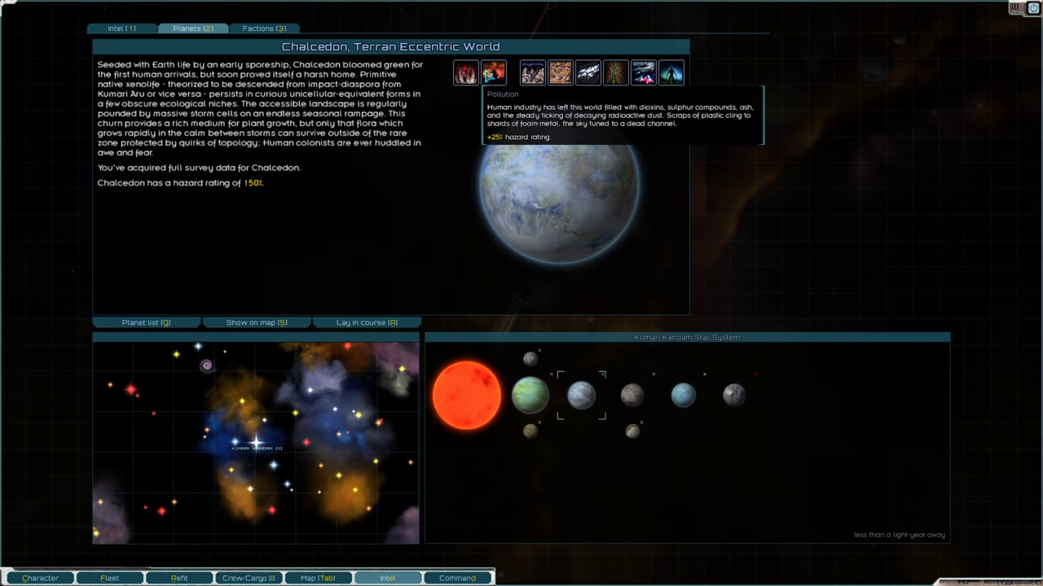
mouse_move(559, 73)
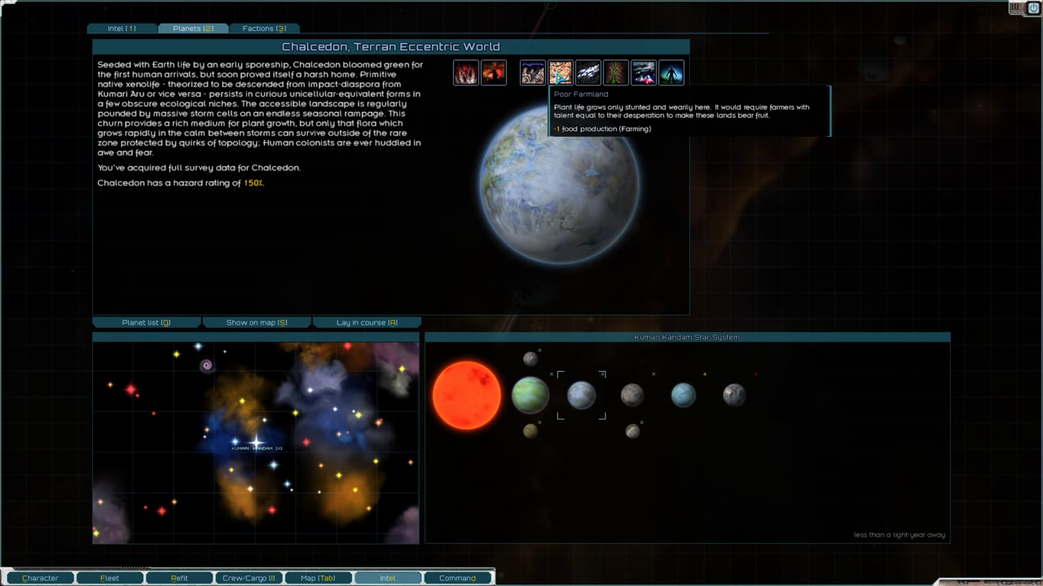
mouse_move(590, 73)
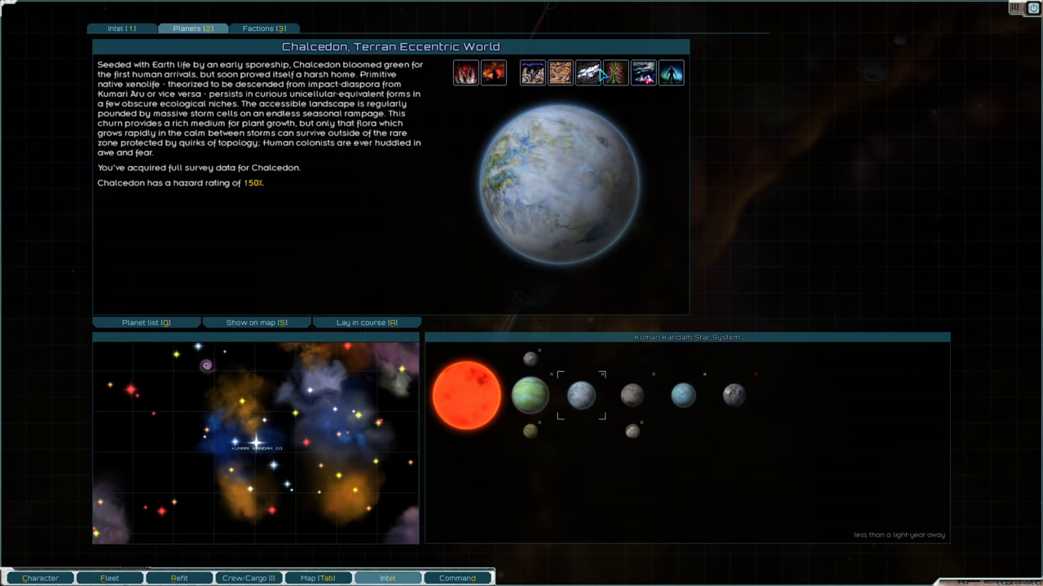
click(365, 322)
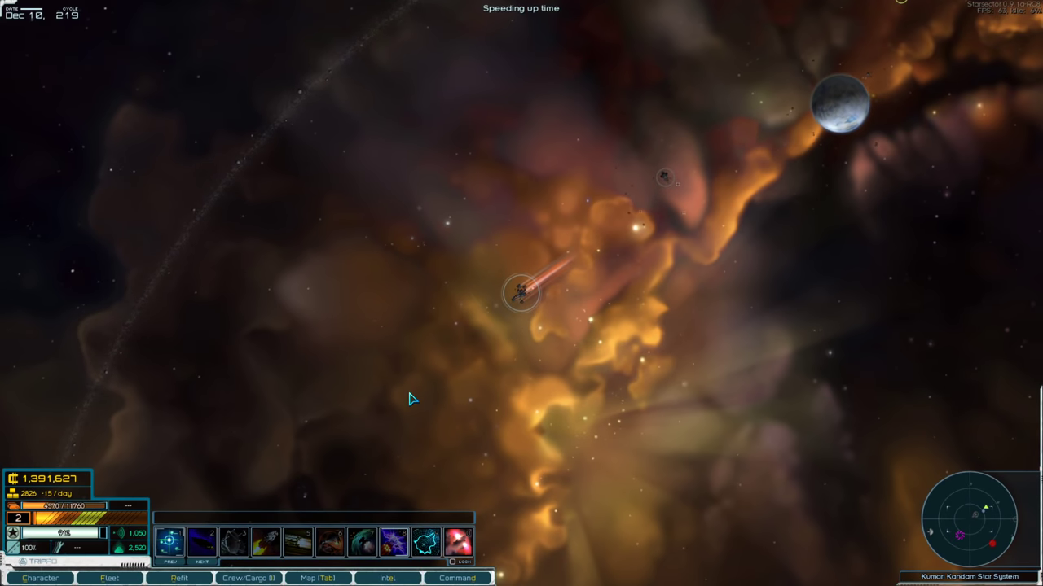
mouse_move(331, 208)
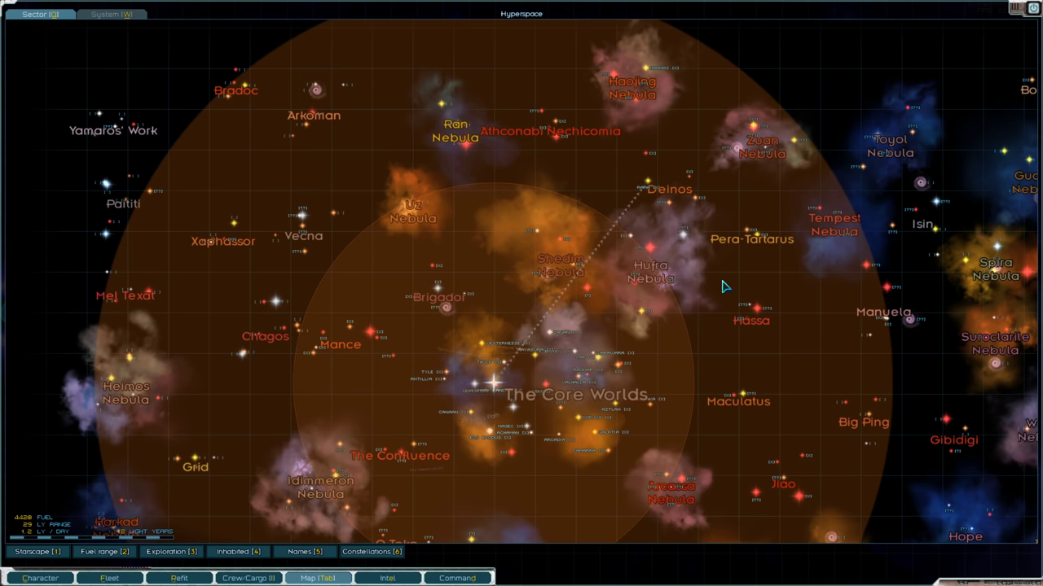
mouse_move(707, 101)
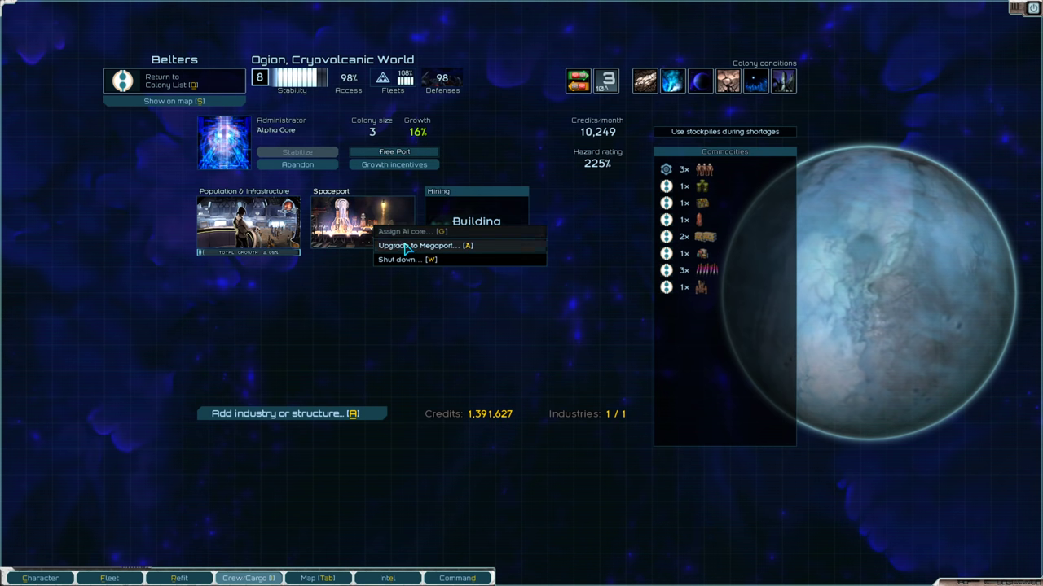
Buy megaport upgrades for Ogion and Dazog's Perch, and fund Yig's growth incentives with 1,360,000.
click(420, 245)
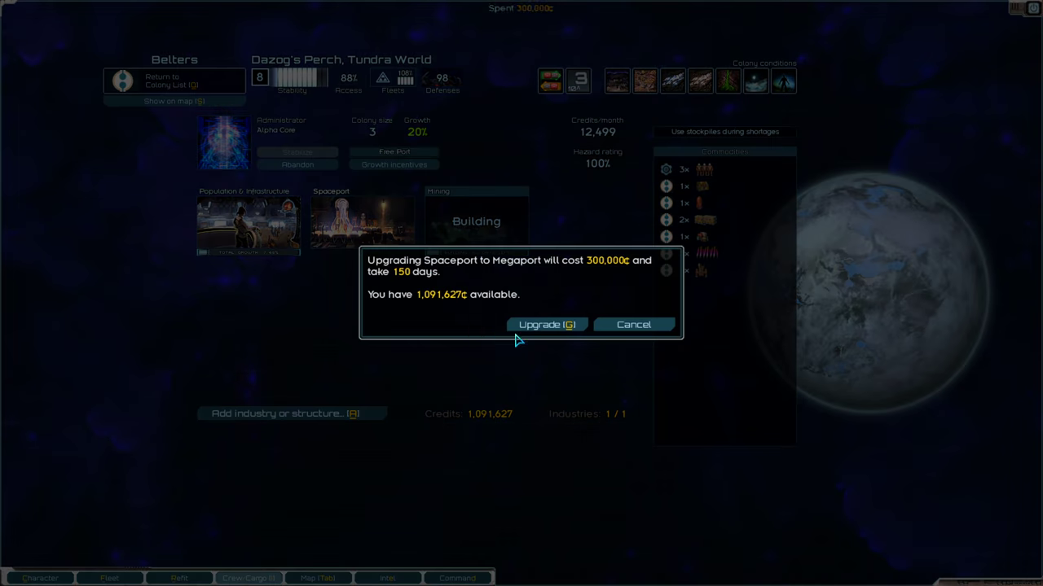
click(545, 324)
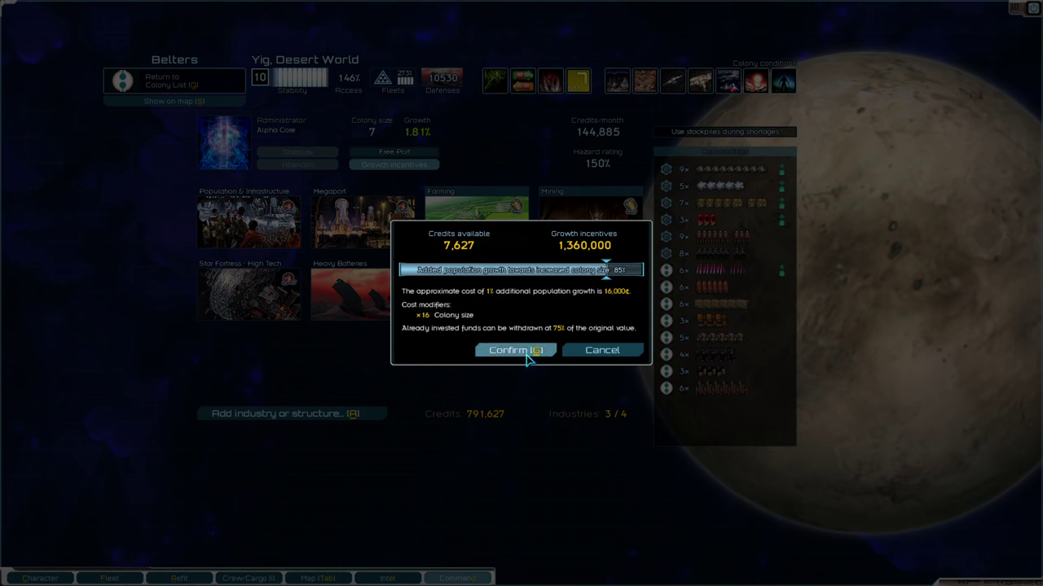
click(515, 349)
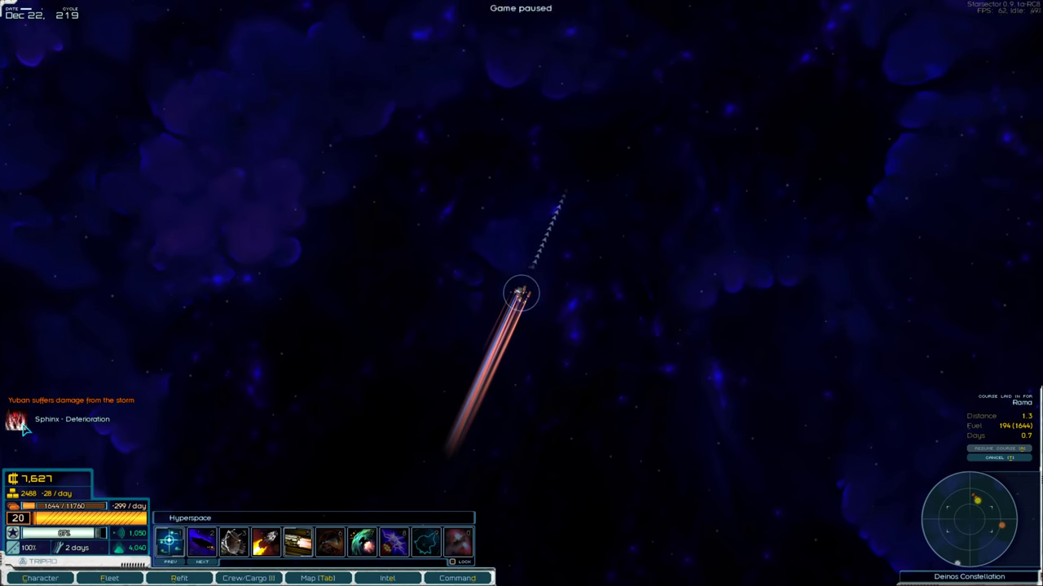
Resume the course to Rama and plot a course to Livueta.
click(387, 578)
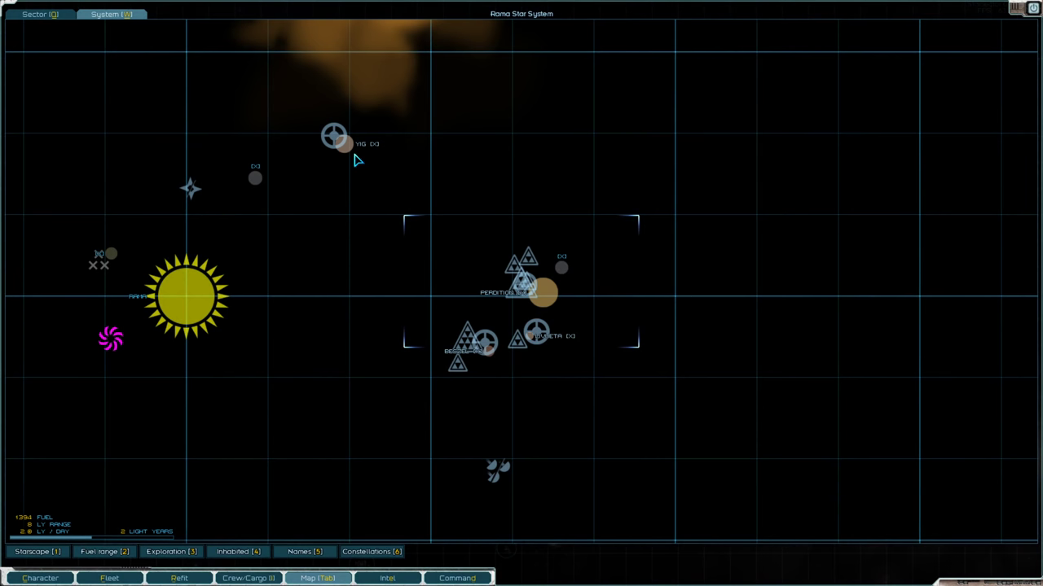
click(544, 291)
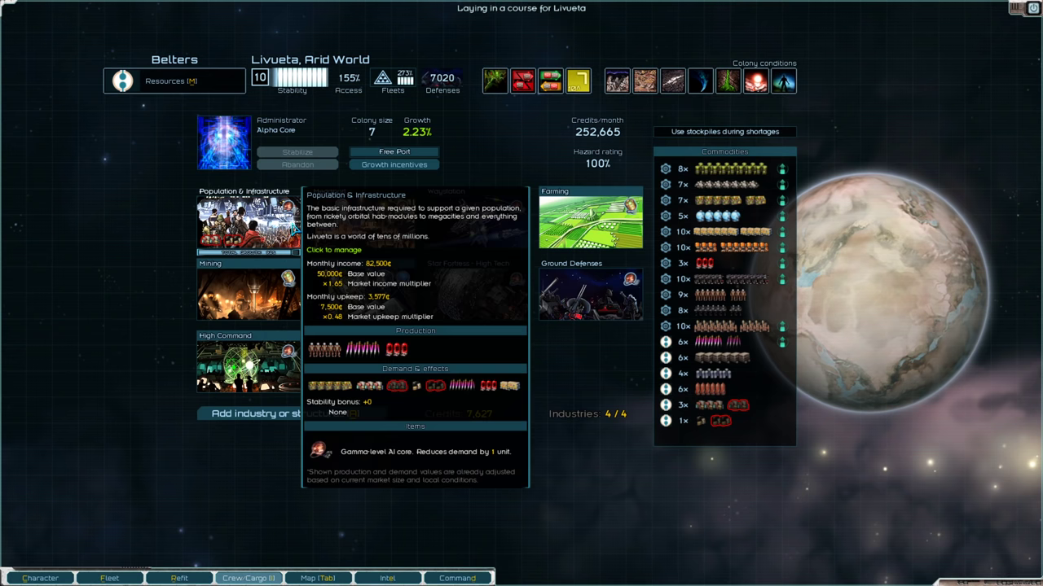
mouse_move(292, 224)
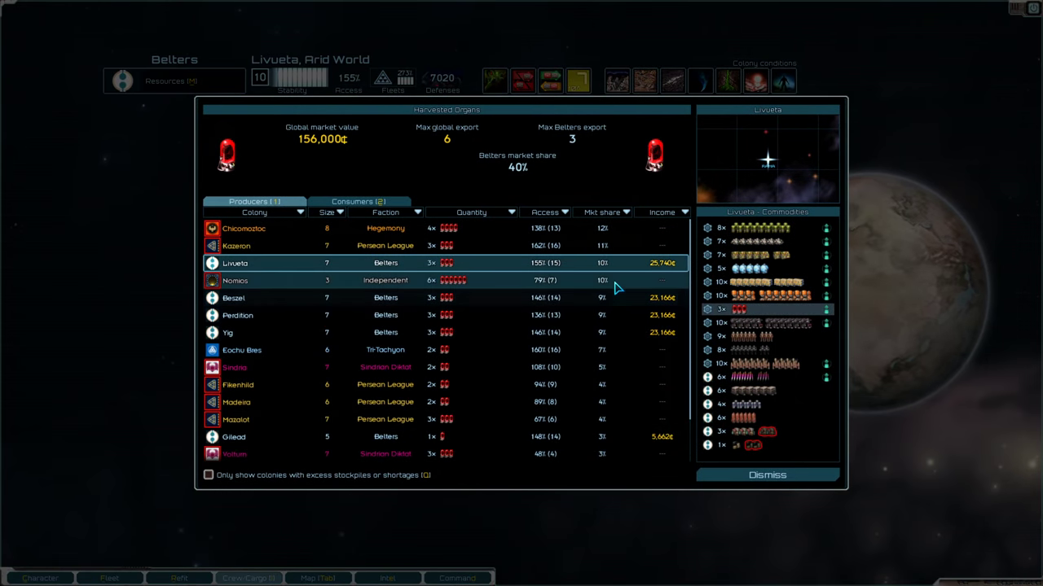
mouse_move(603, 271)
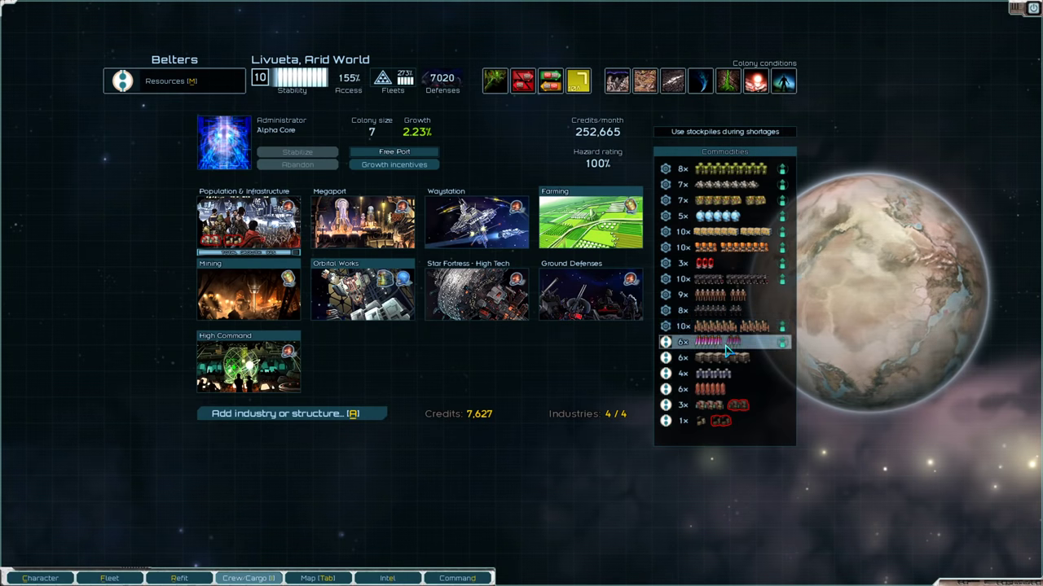
View the Harvested Organs market share, then reopen Livueta's colony management screen.
click(725, 341)
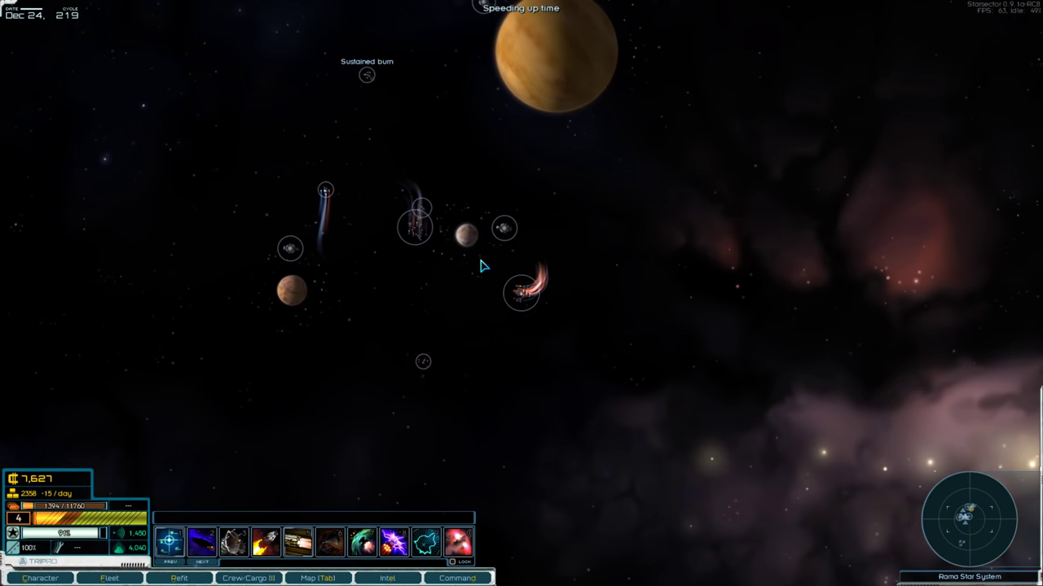
click(248, 577)
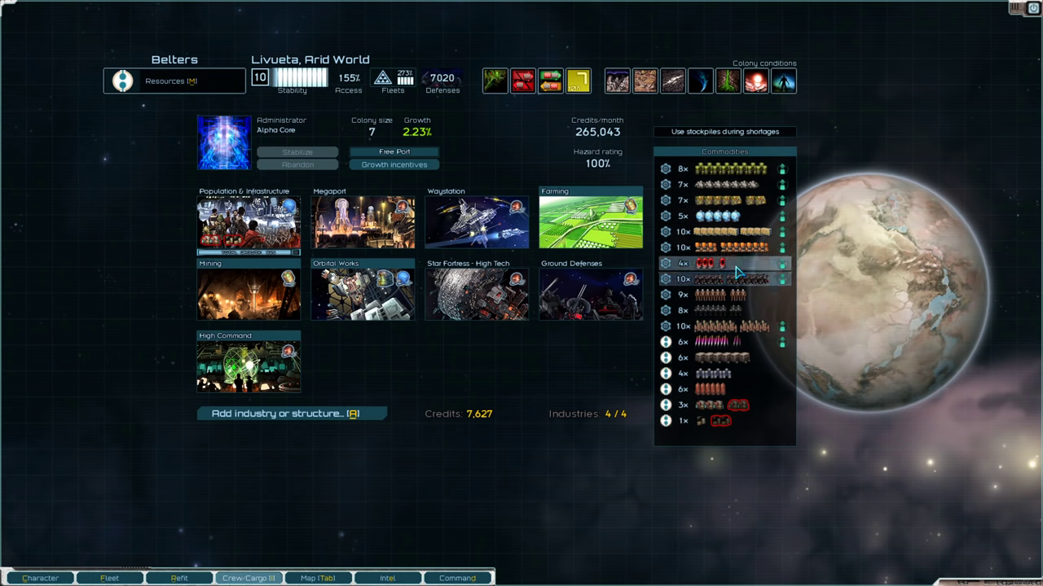
Check the Harvested Organs and Supplies market reports, then go to Perdition's colony.
click(725, 263)
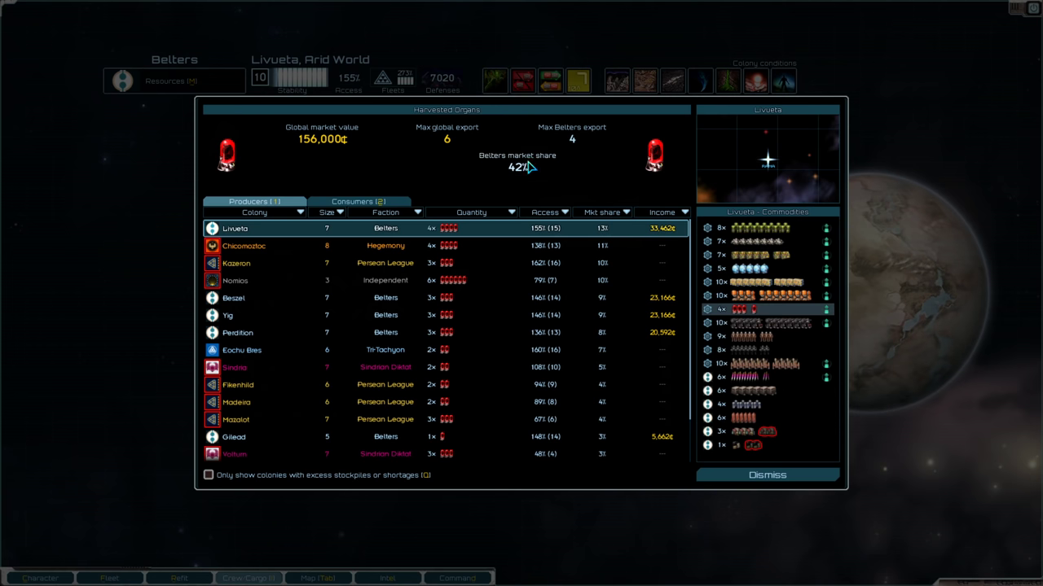
mouse_move(528, 167)
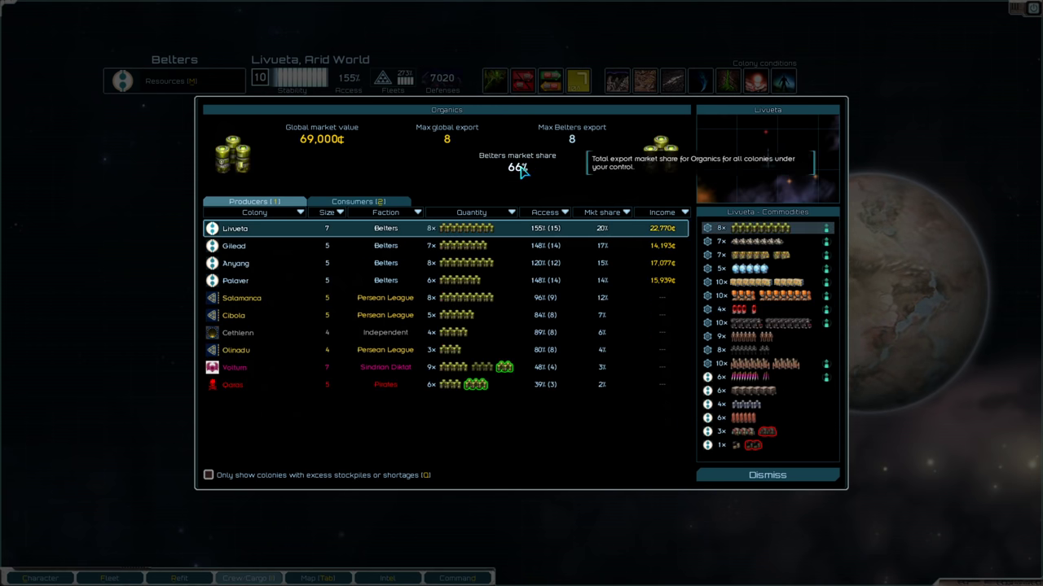
mouse_move(749, 230)
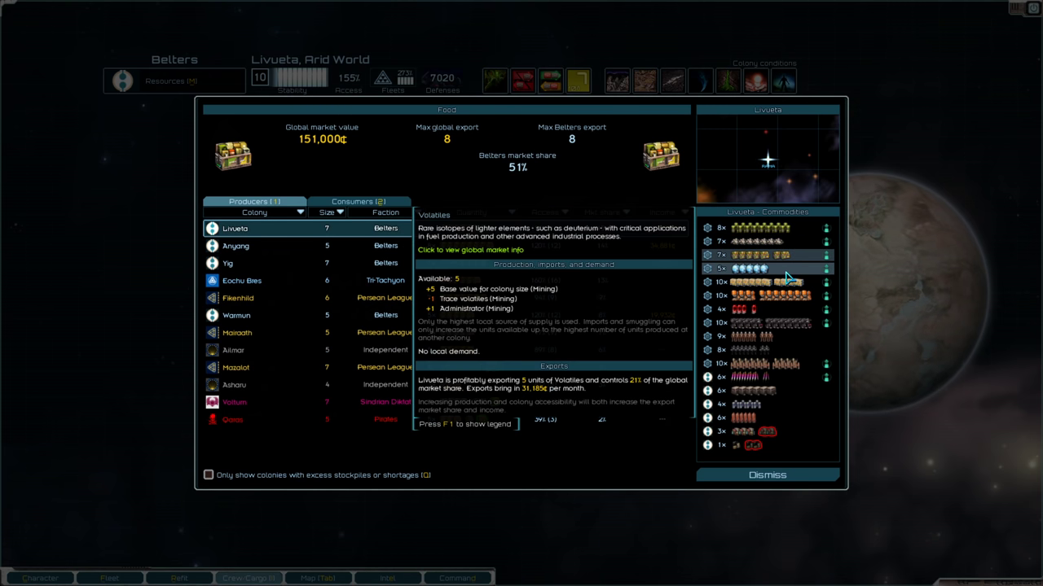
click(766, 268)
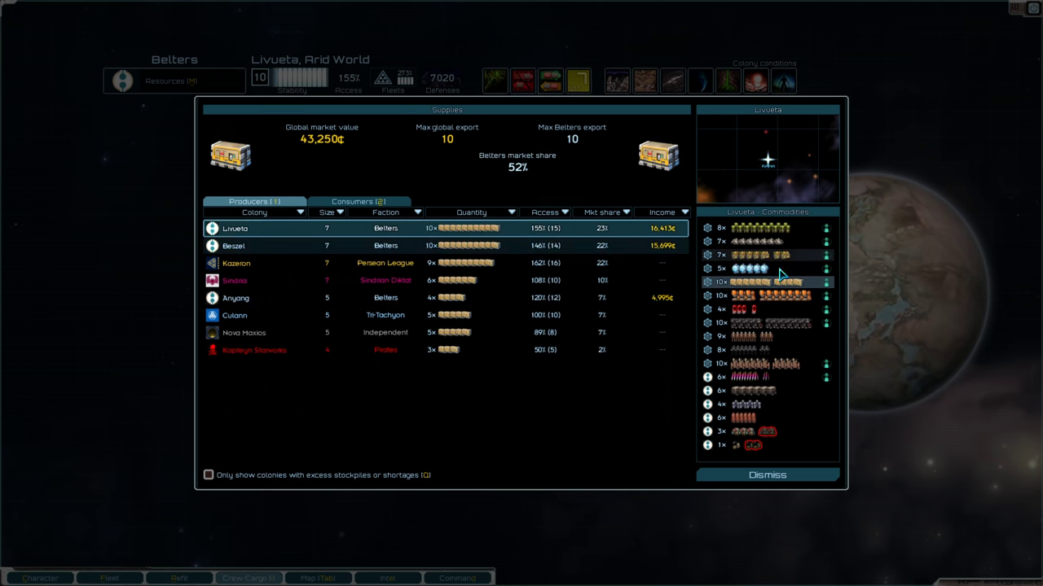
click(765, 295)
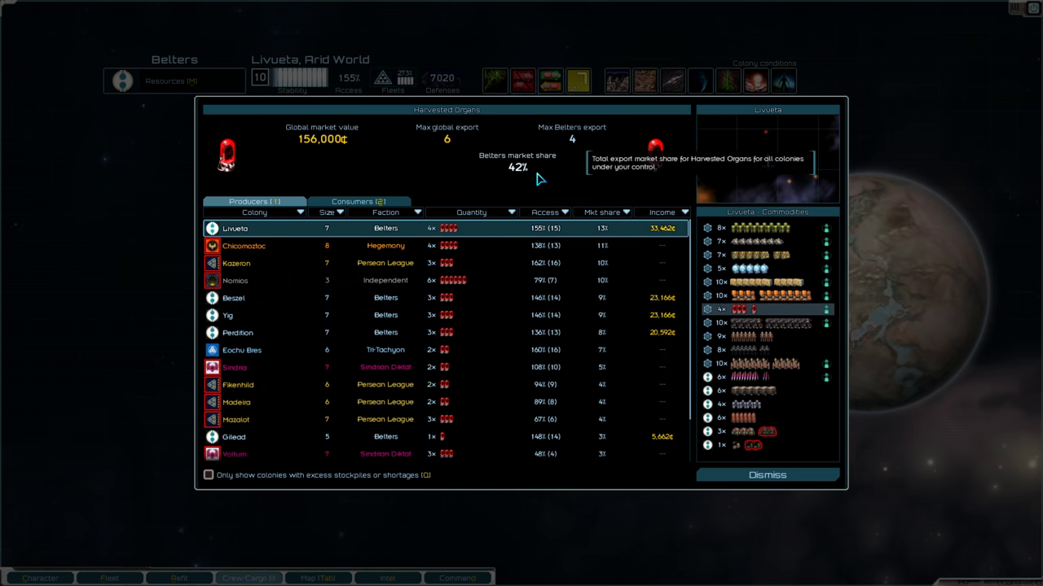
mouse_move(536, 178)
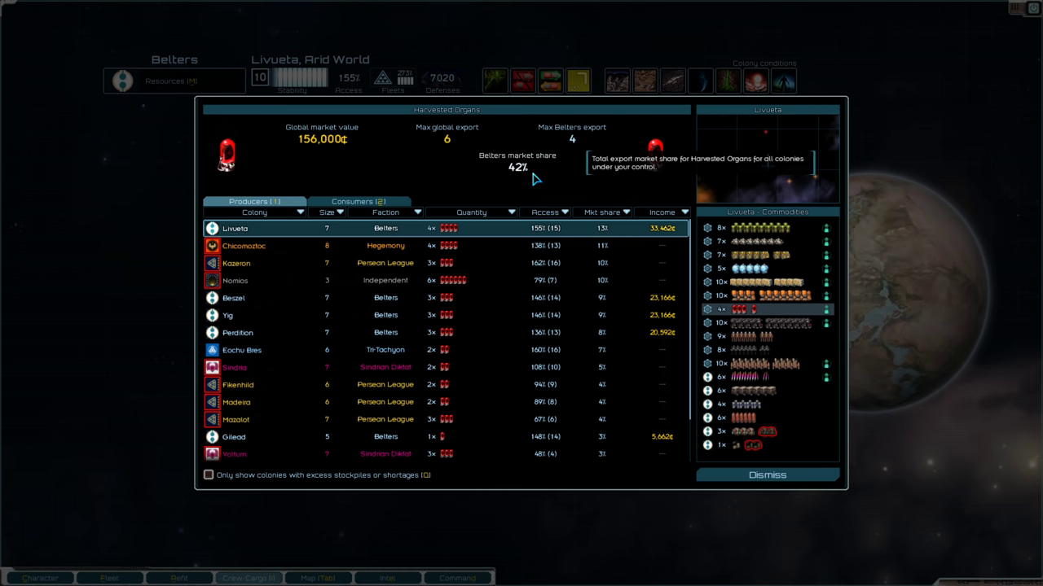
mouse_move(786, 323)
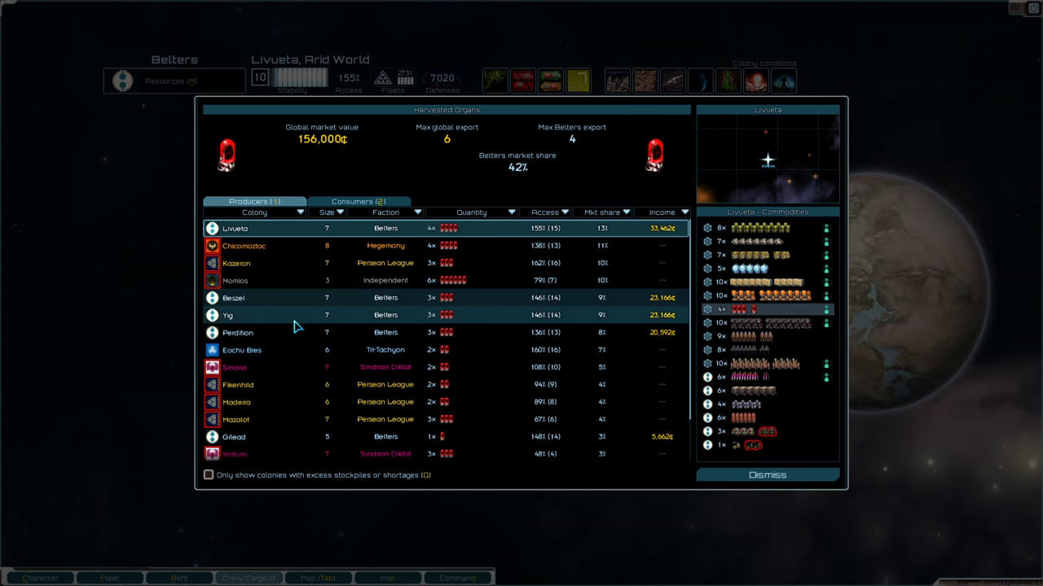
scroll(down, 3)
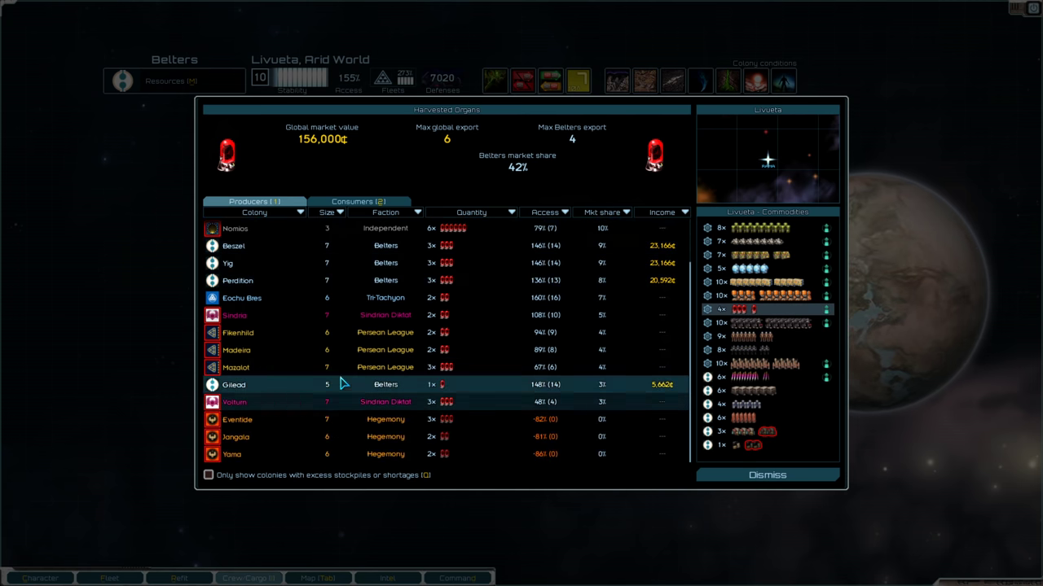
click(766, 475)
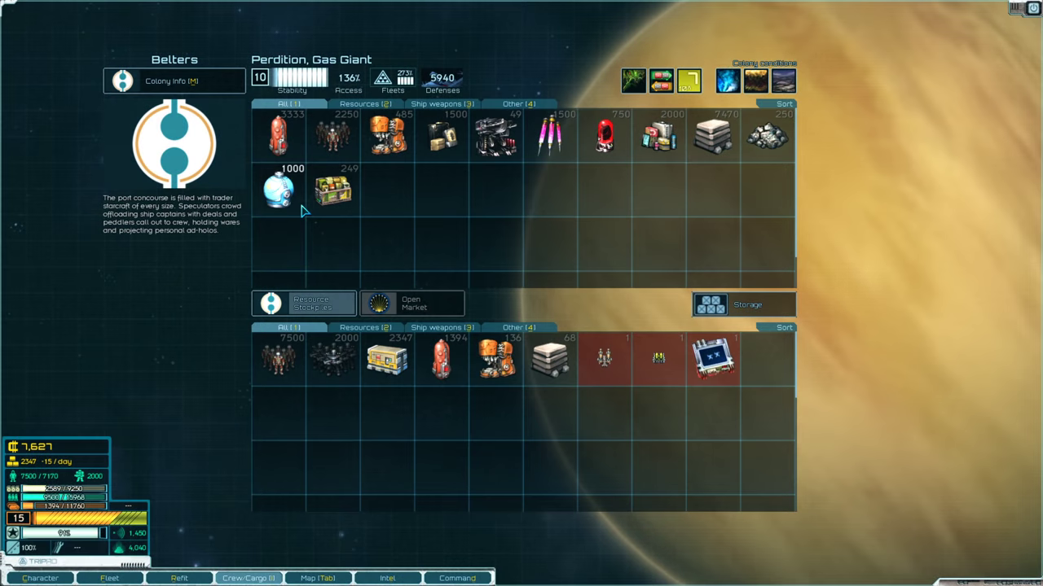
Give Perdition's Population & Infrastructure a Beta core, add a core at Beszel, and fly to Yig.
click(173, 80)
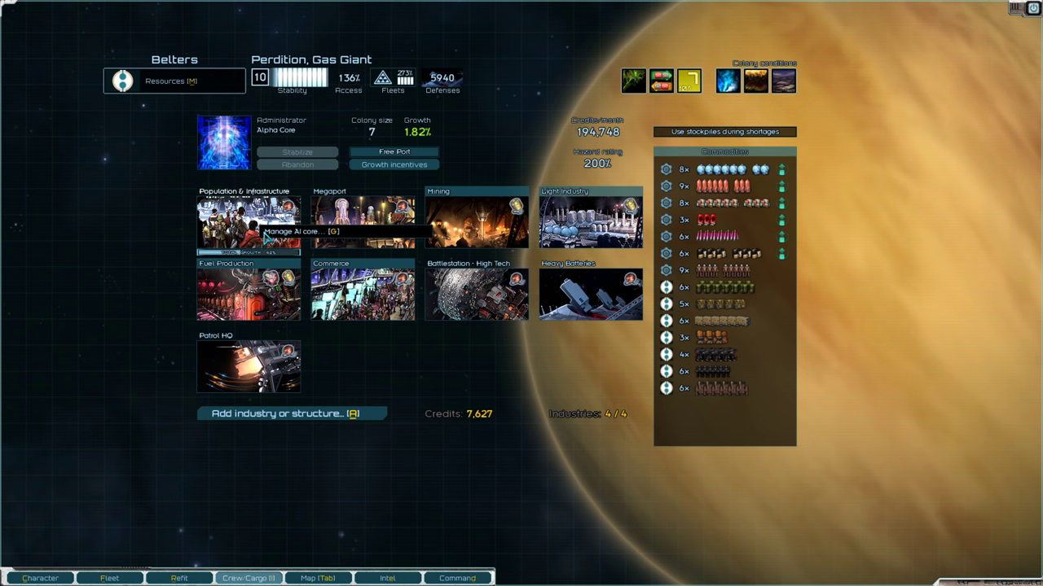
click(269, 232)
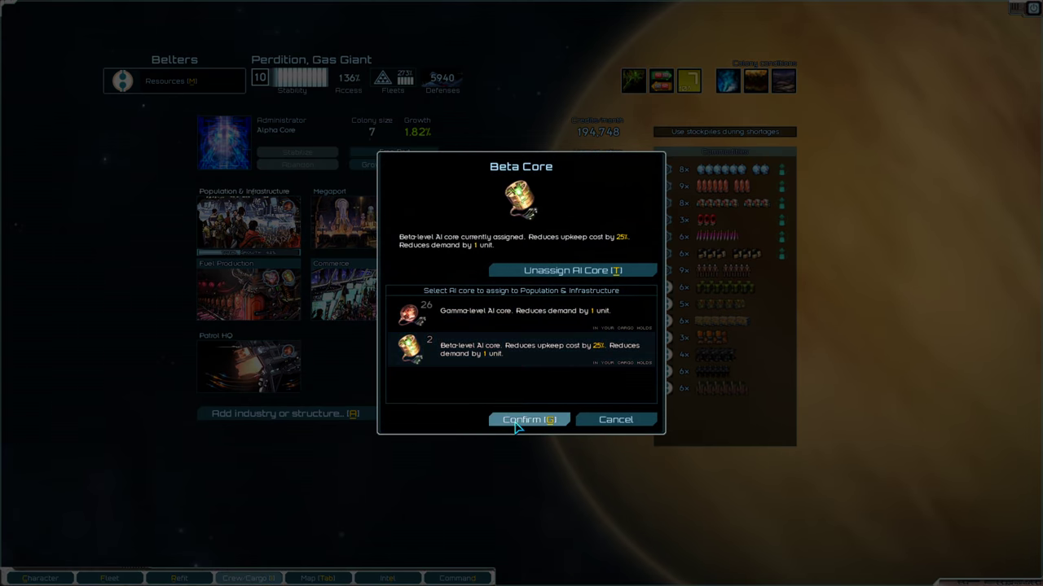
click(528, 420)
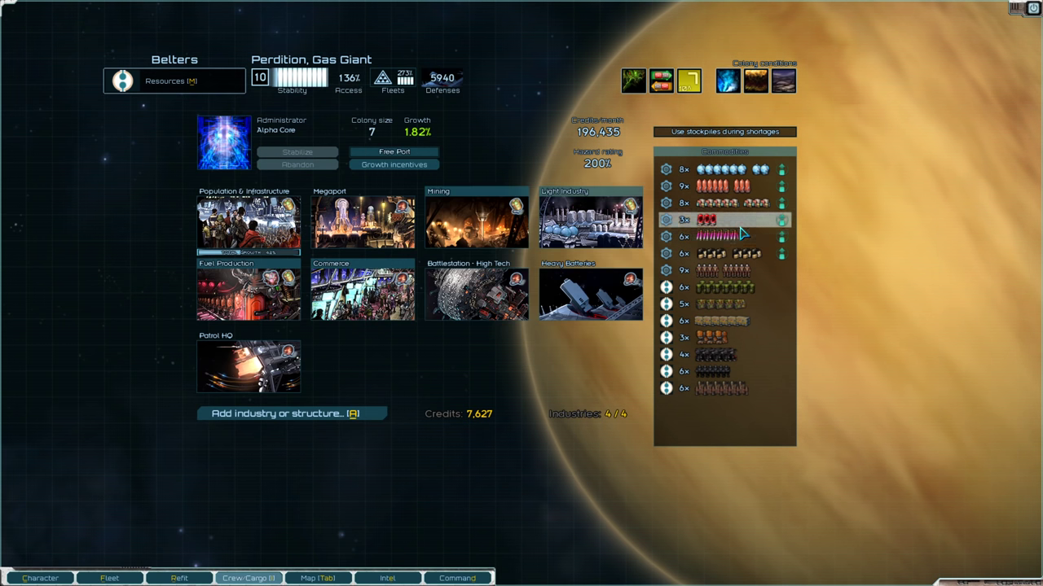
click(720, 220)
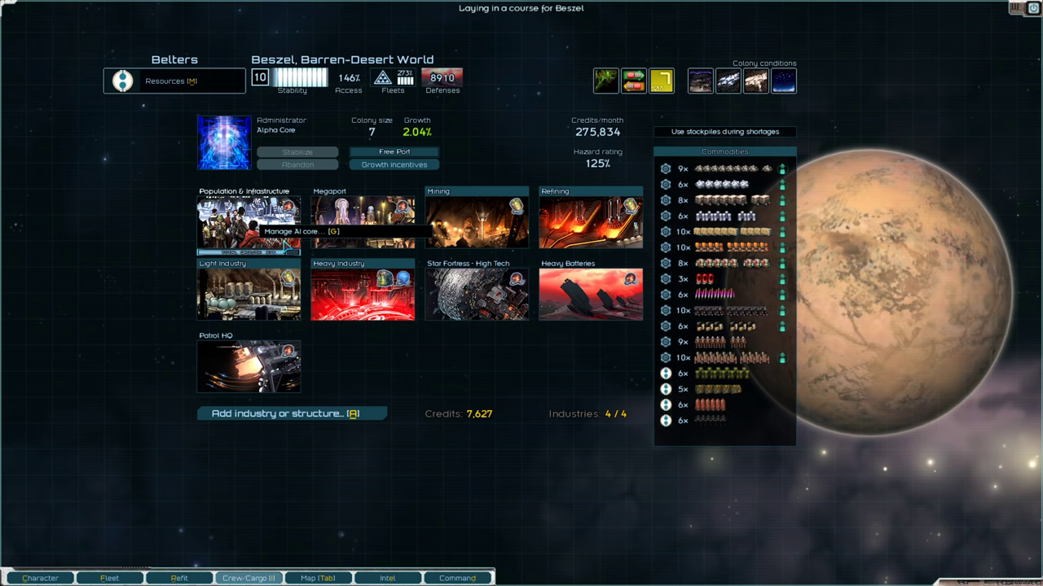
mouse_move(530, 431)
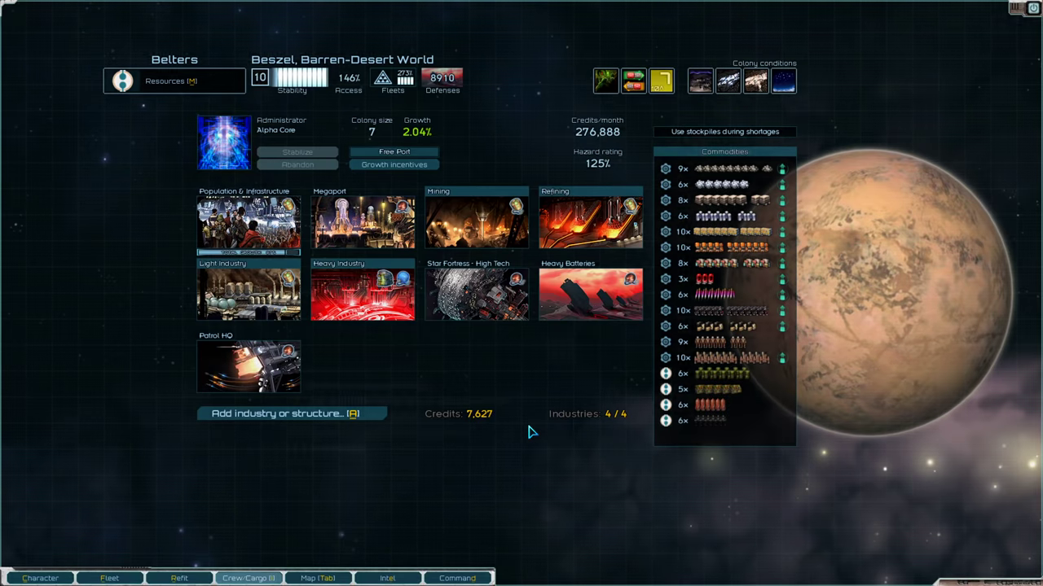
click(318, 578)
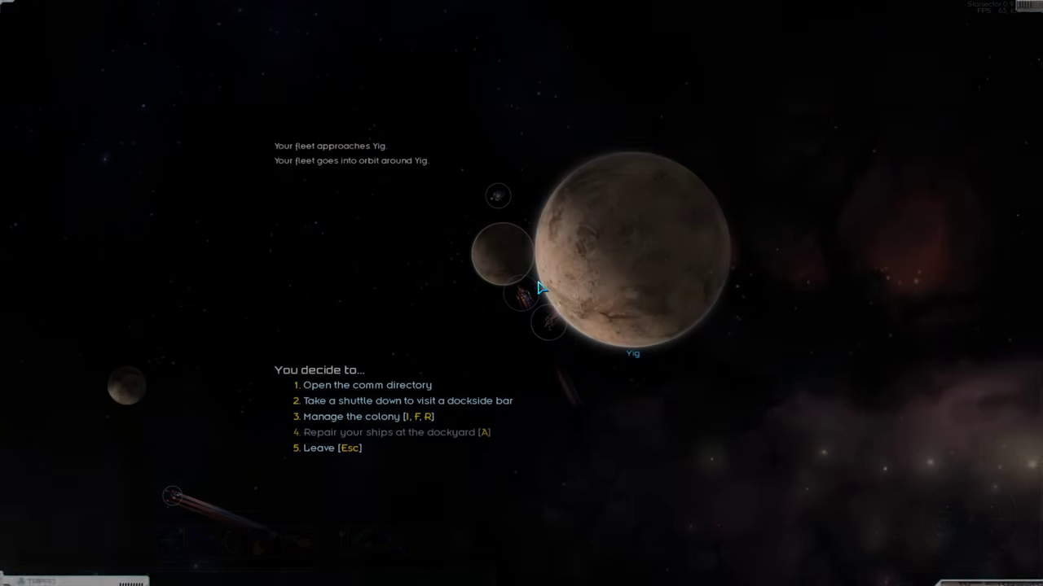
Manage the Yig colony and scroll through its market listings.
click(351, 415)
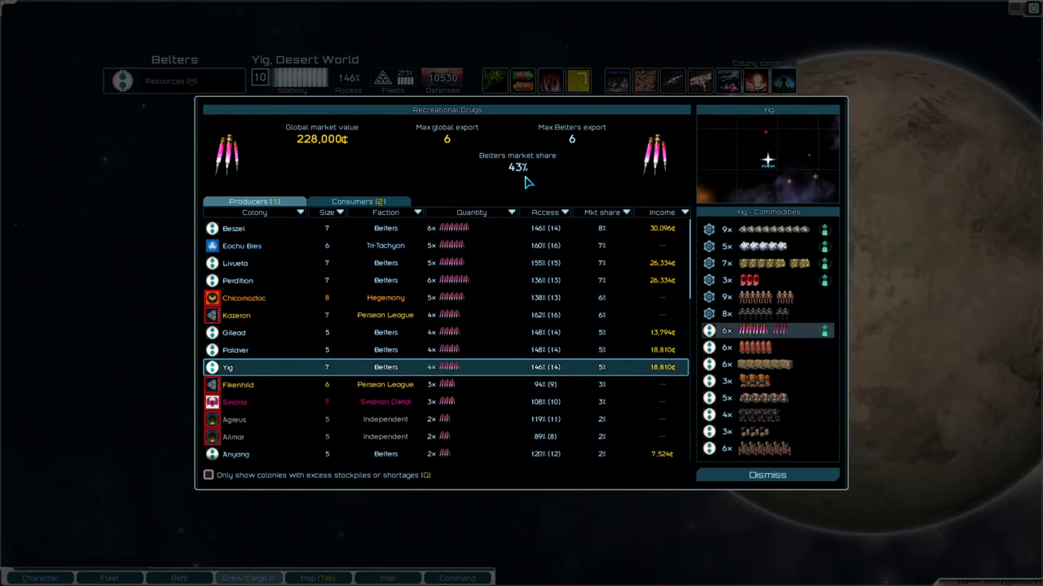
scroll(down, 3)
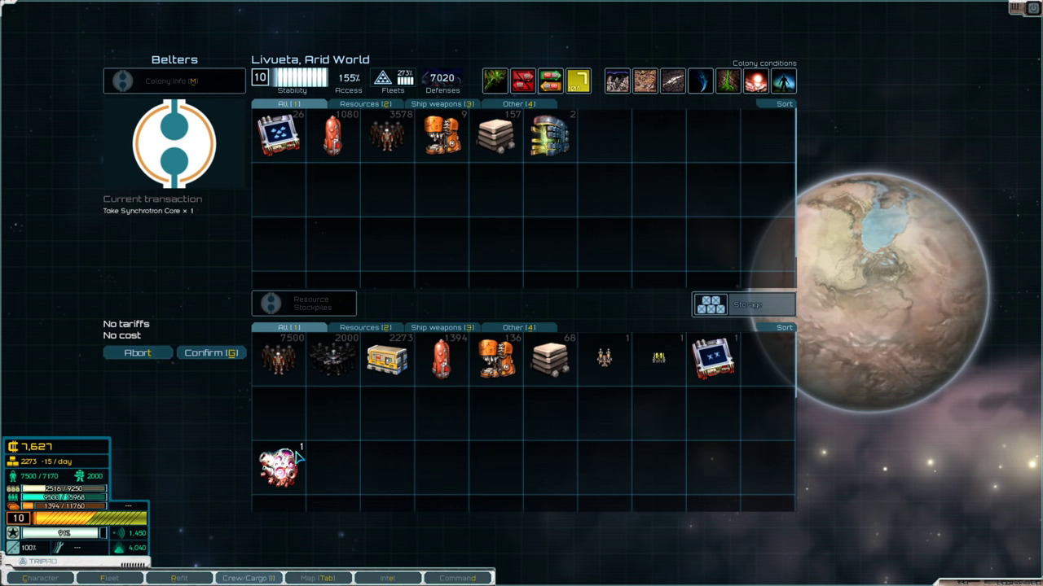
mouse_move(374, 181)
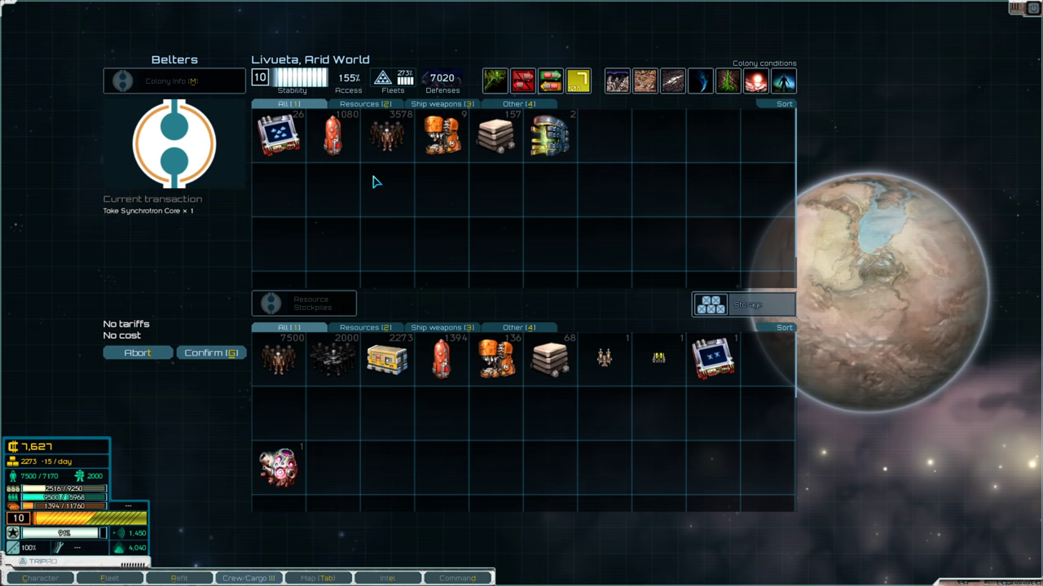
Take all stored fuel plus the Synchrotron Core from Livueta storage into cargo.
click(332, 134)
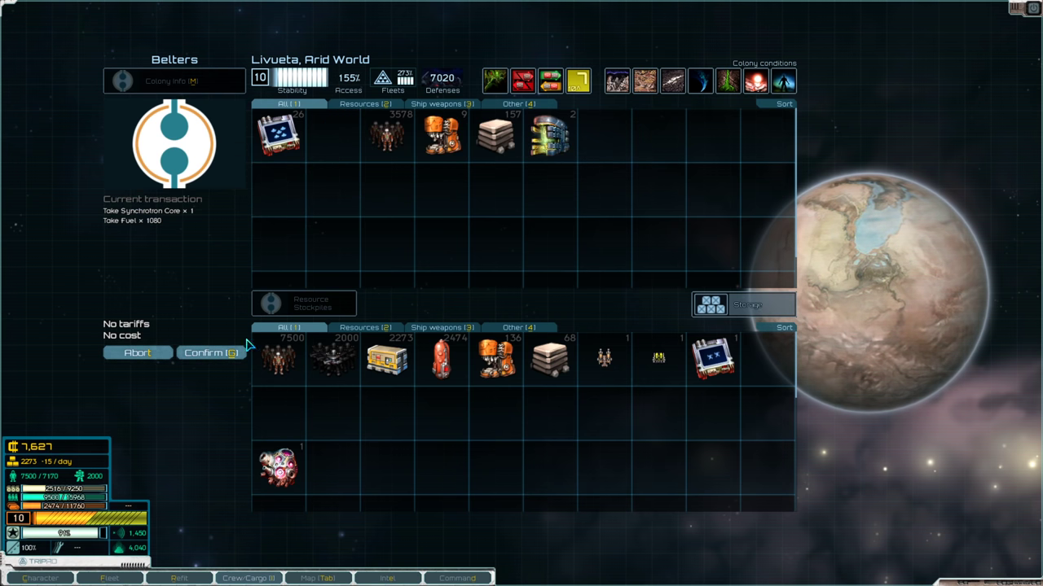
click(210, 353)
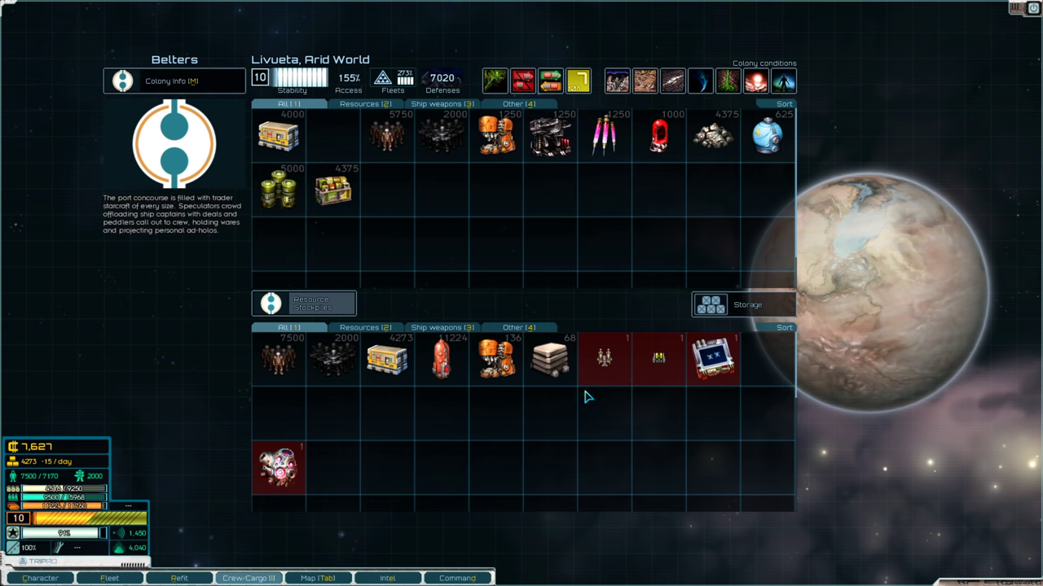
mouse_move(392, 419)
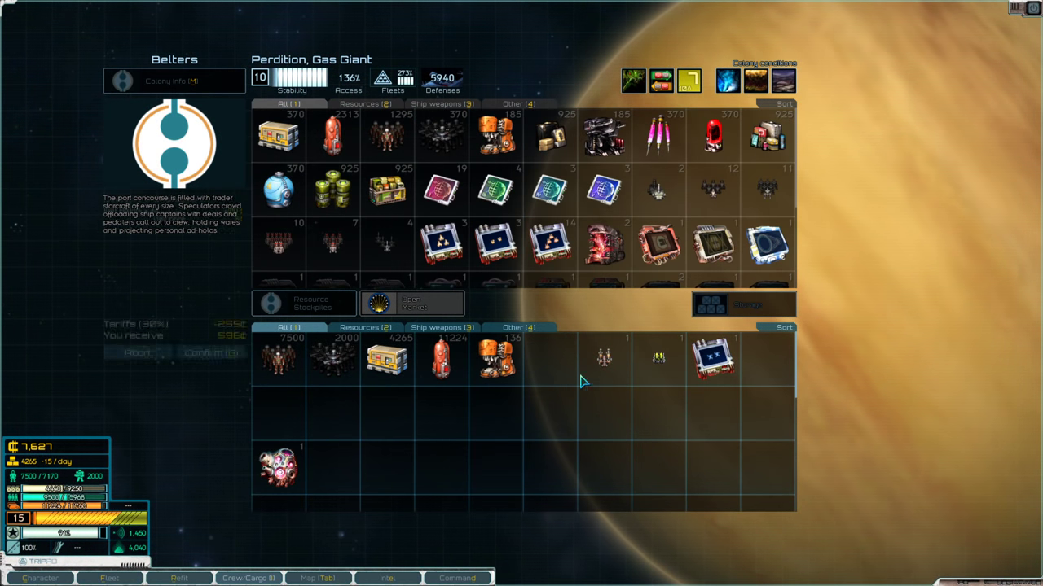
Sell metals, weapons and heavy machinery and buy fuel at Perdition's open market.
click(712, 358)
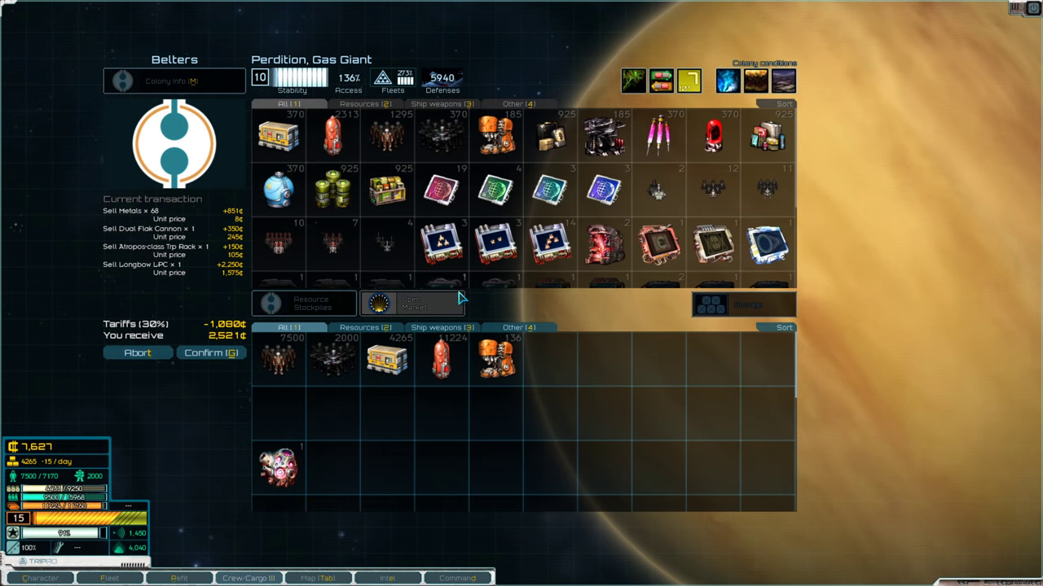
click(497, 188)
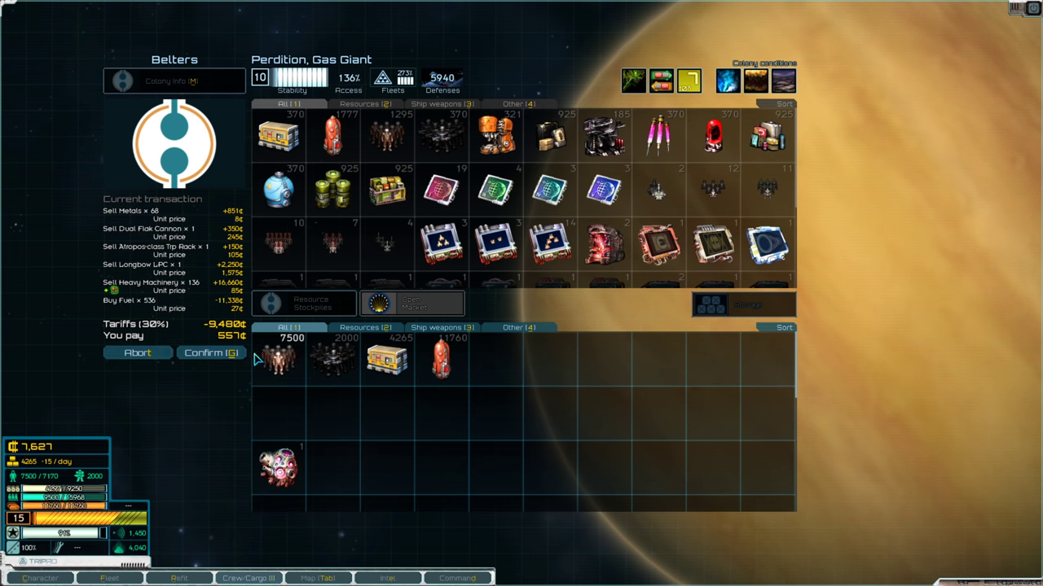
click(210, 353)
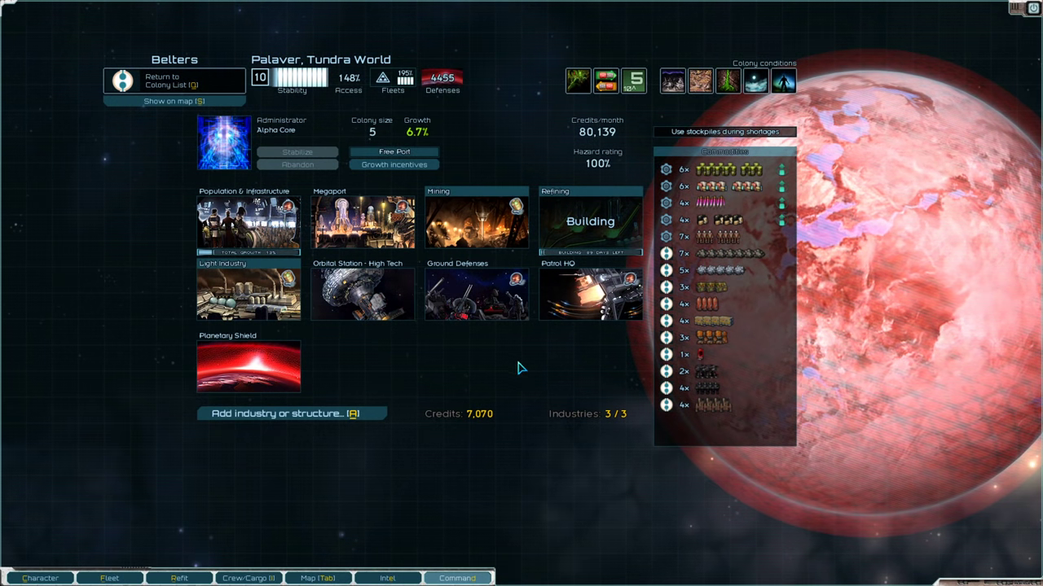
mouse_move(570, 354)
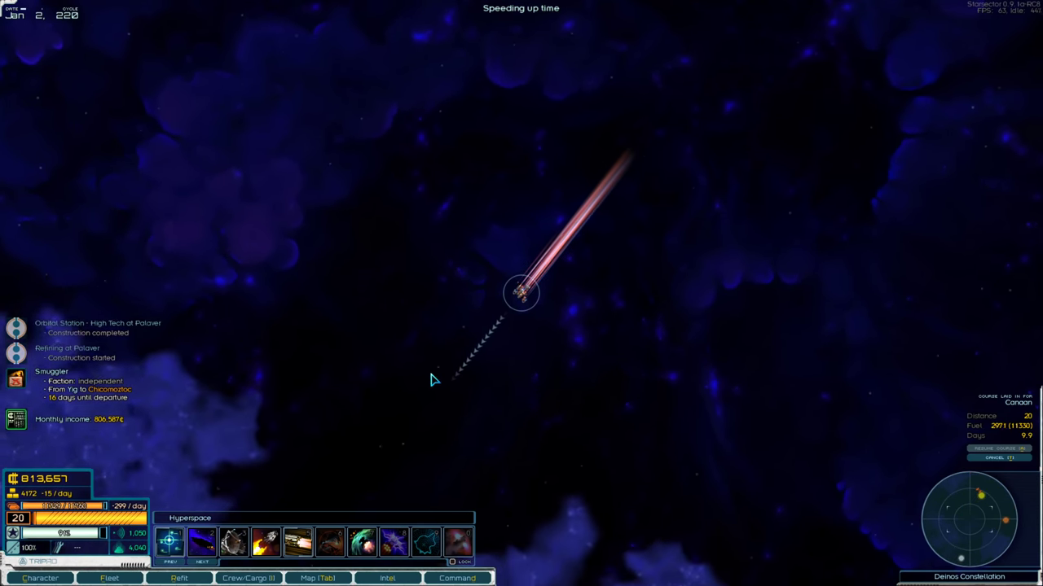
Review the Luddic Path cell reports for Perdition and Yig, then close Intel.
click(387, 579)
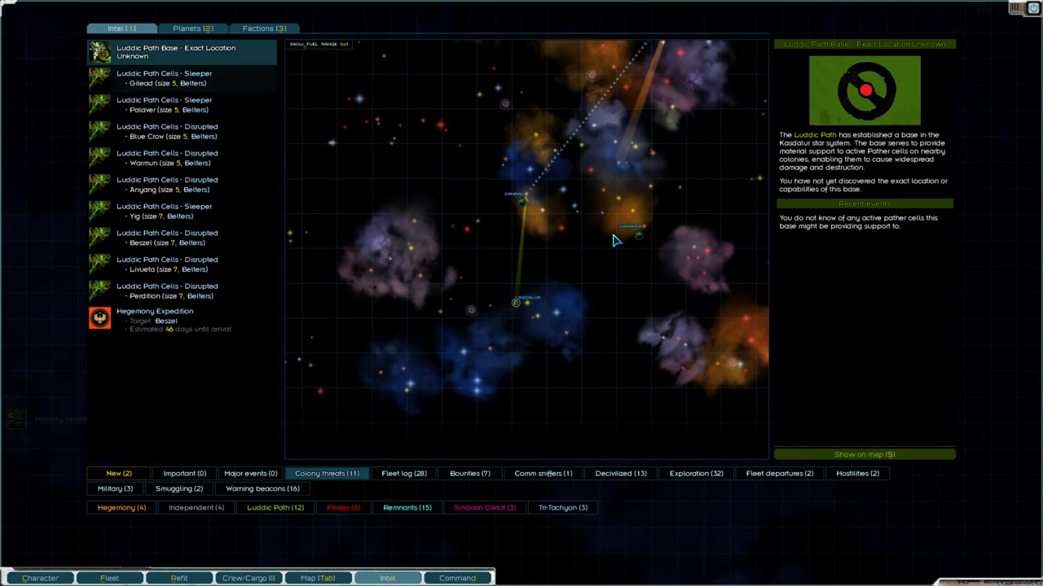
mouse_move(364, 275)
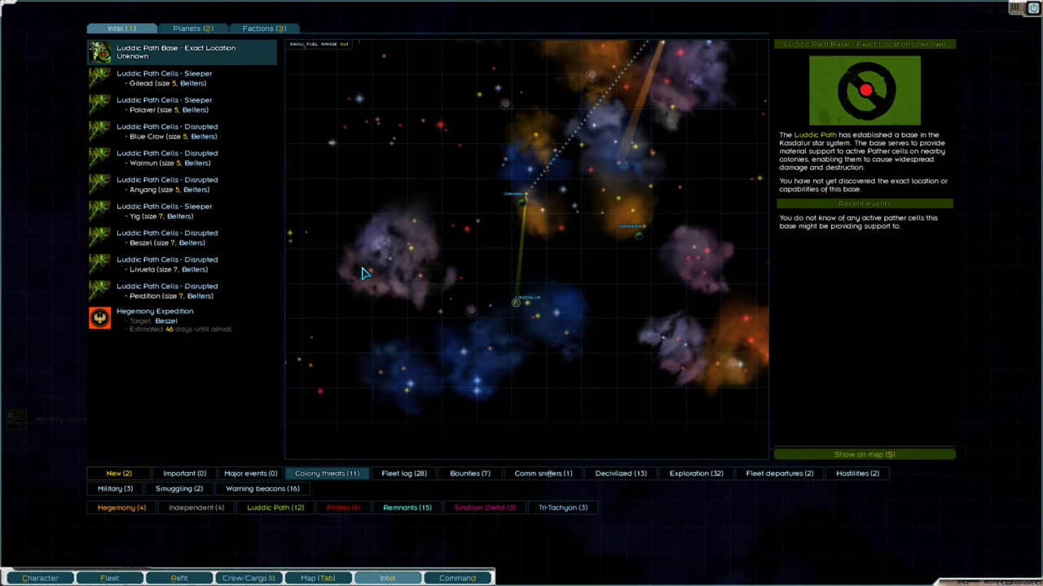
click(167, 290)
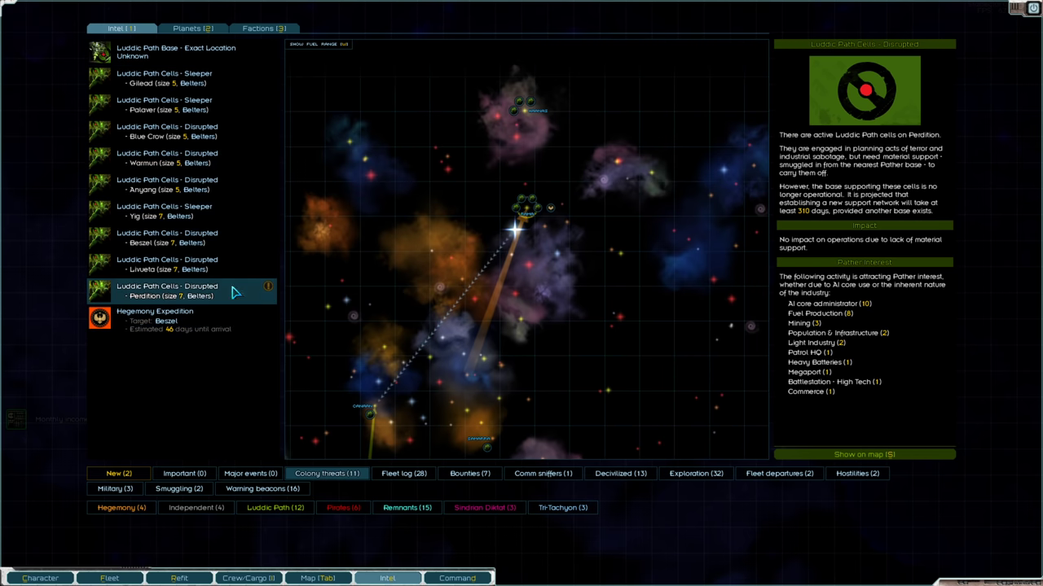
click(165, 211)
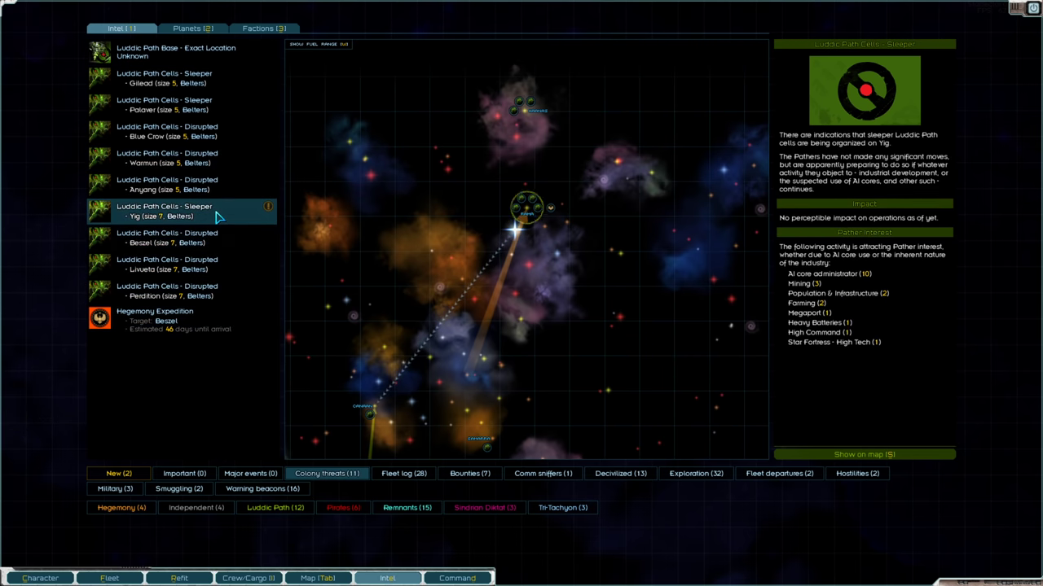
click(179, 185)
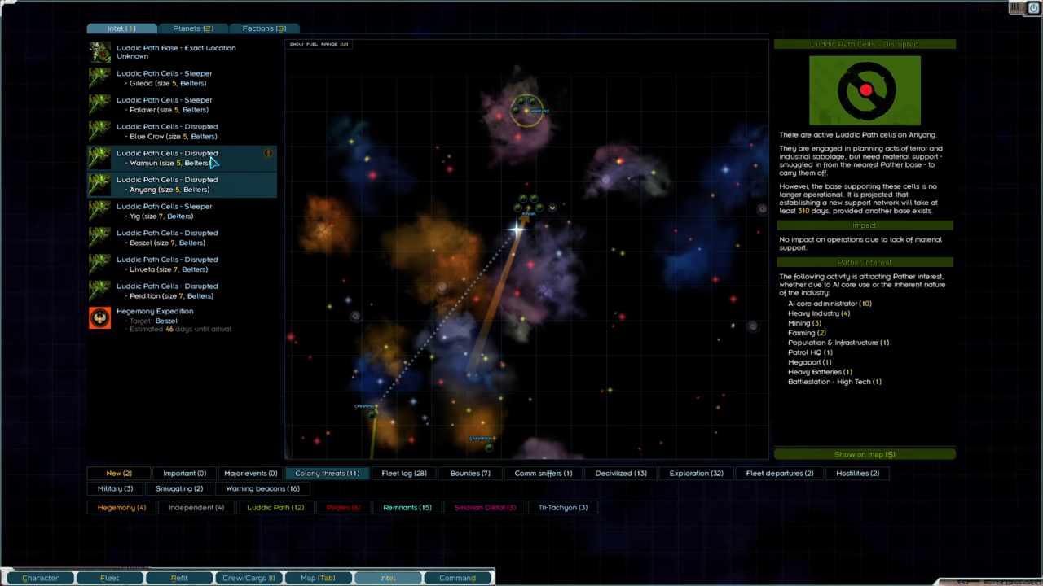
click(154, 320)
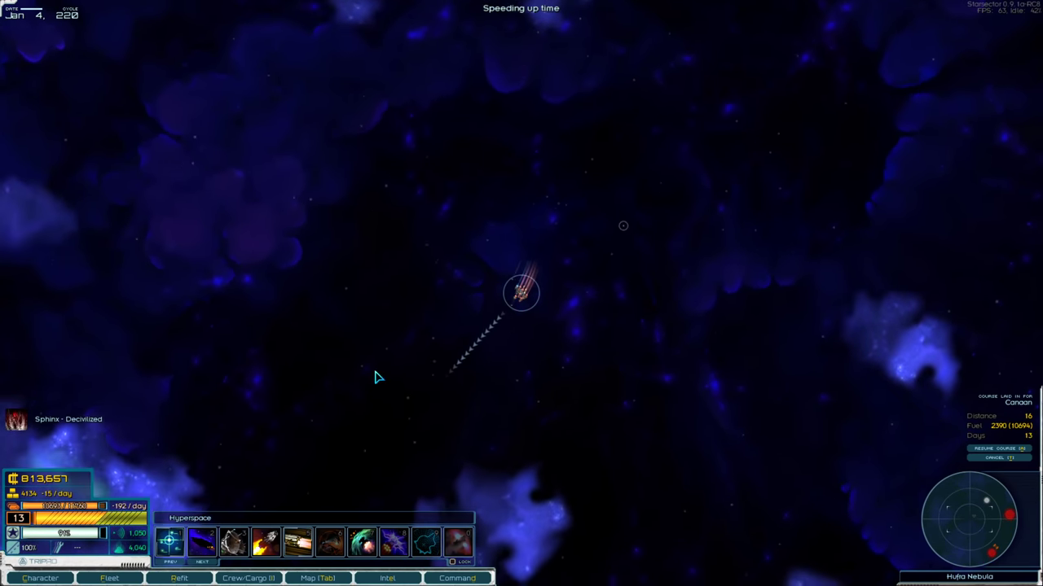
Read the Sphinx - Decivilized and Sphinx - Deterioration intel reports, then open the map.
click(387, 579)
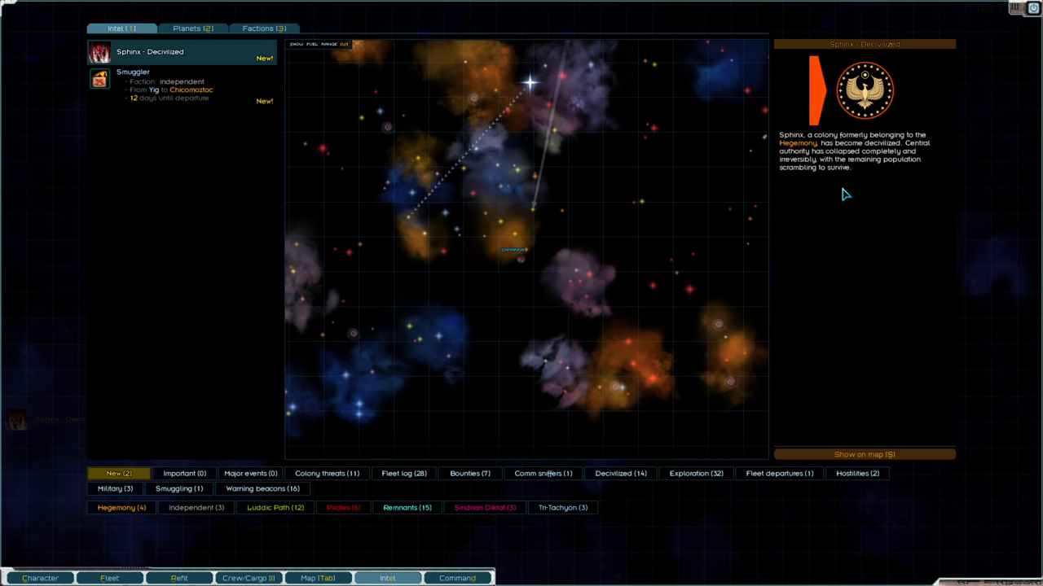
click(387, 578)
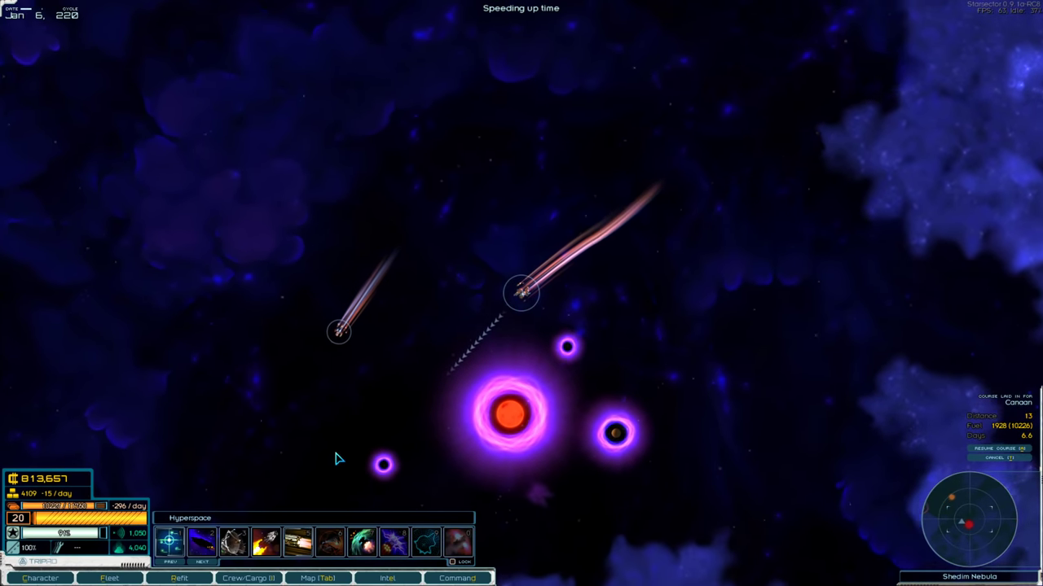
click(387, 579)
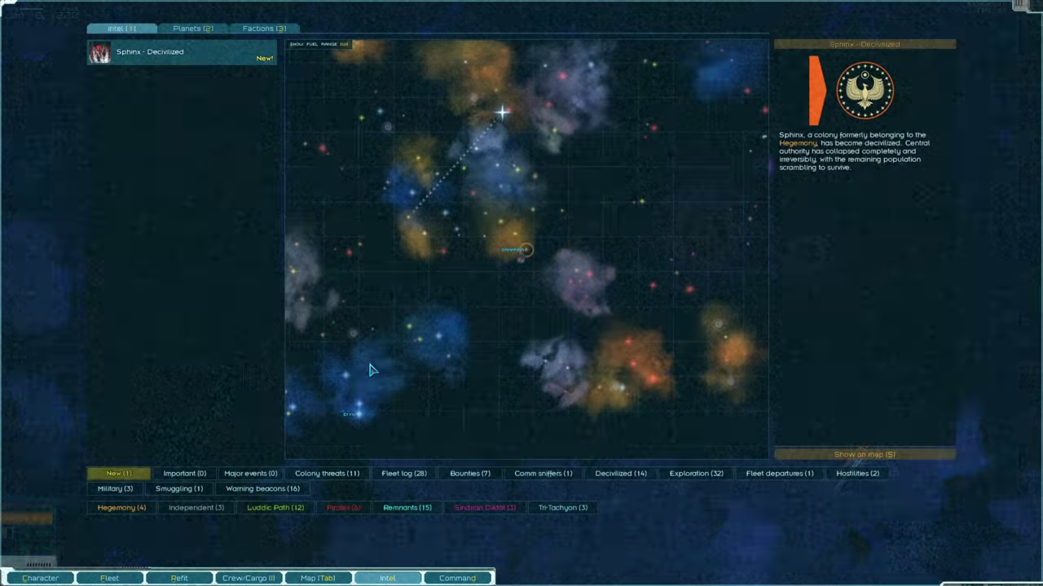
click(619, 473)
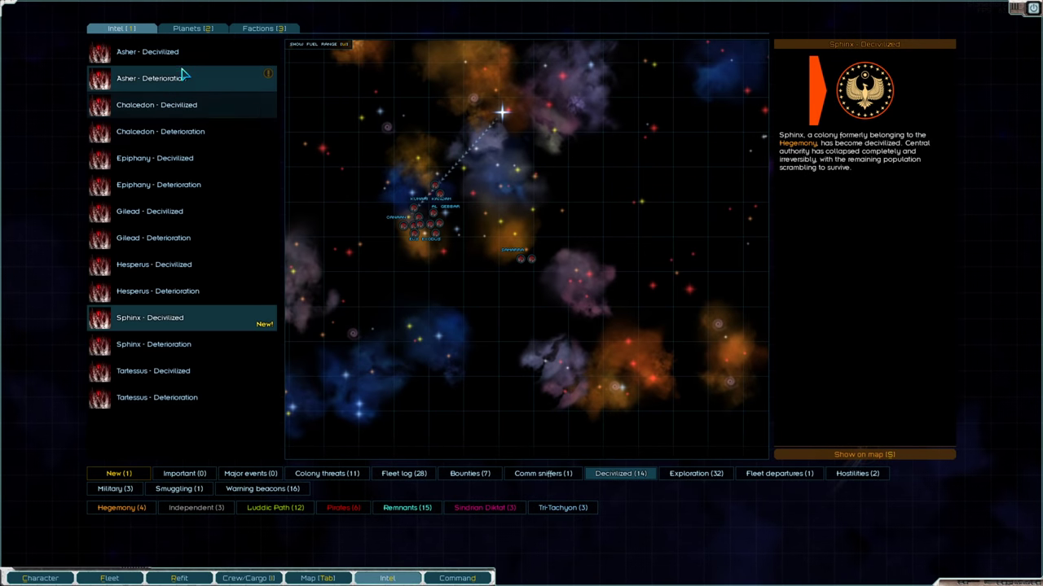
click(154, 344)
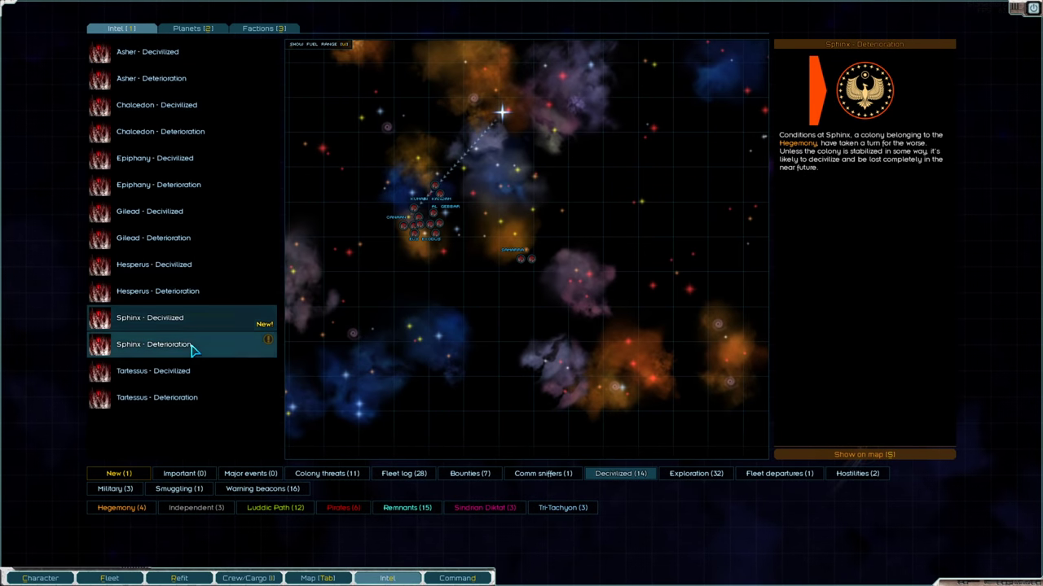
click(179, 318)
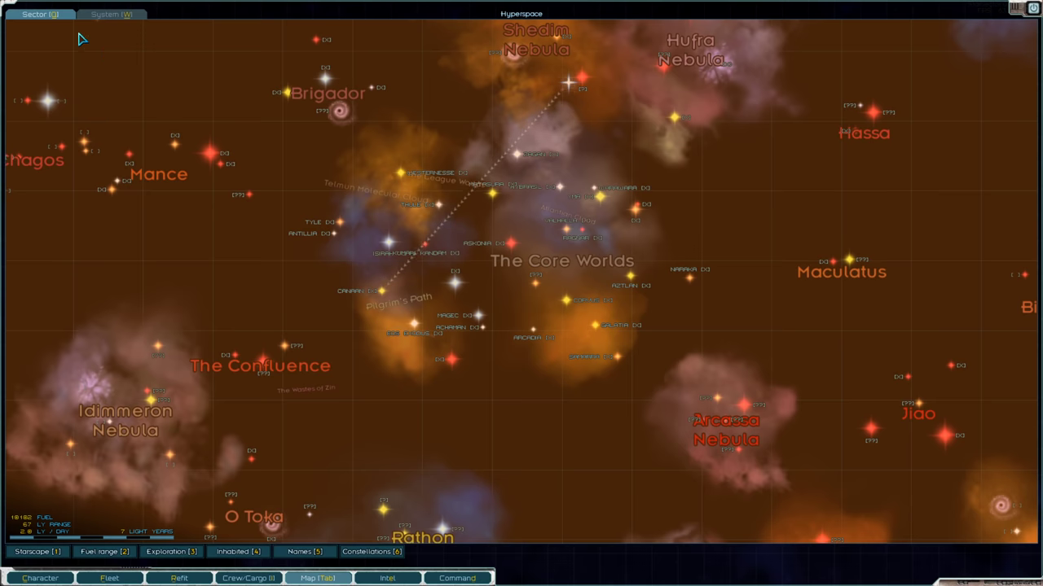
Dock at Dazog's Perch and manage the colony to view its storage.
click(521, 377)
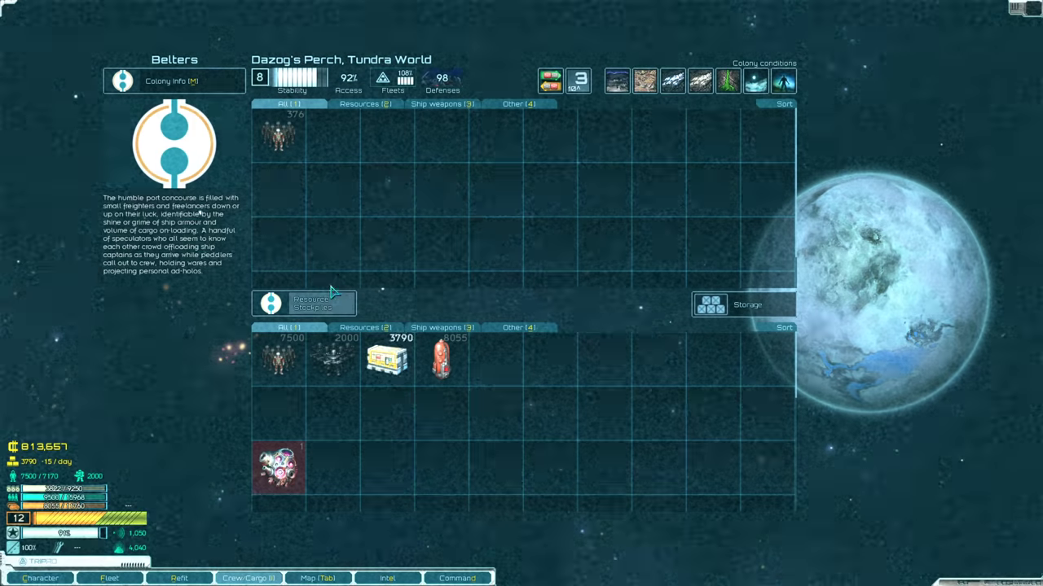
Assign a Gamma Core to Mining in Dazog's Perch's Colony Info.
click(174, 81)
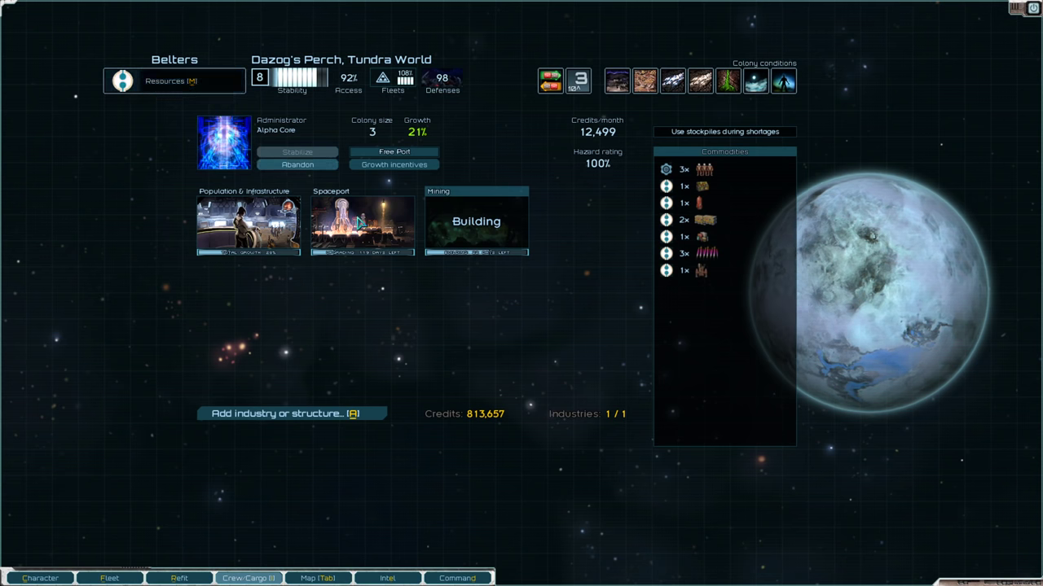
right_click(361, 228)
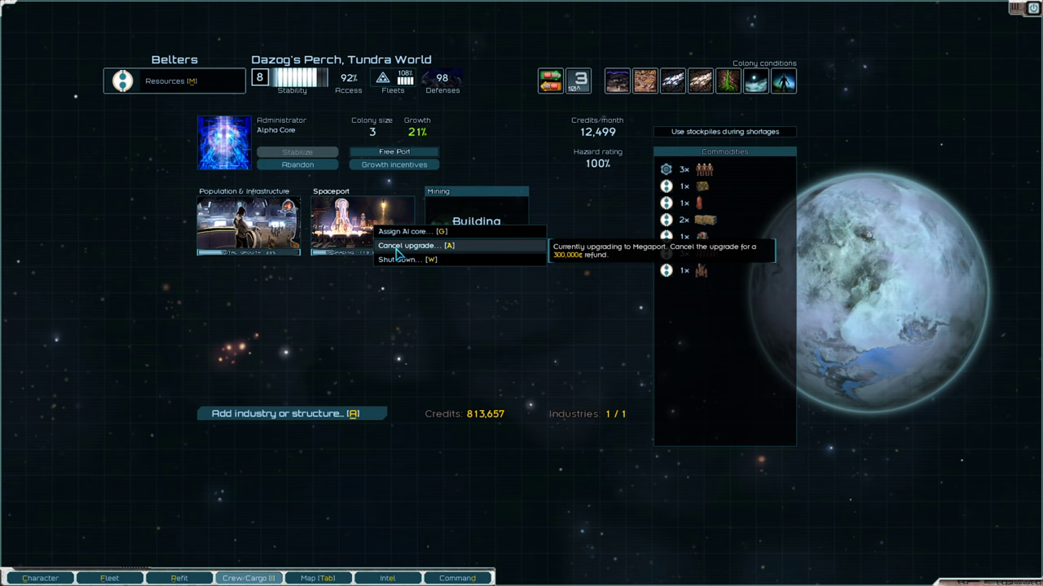
click(404, 231)
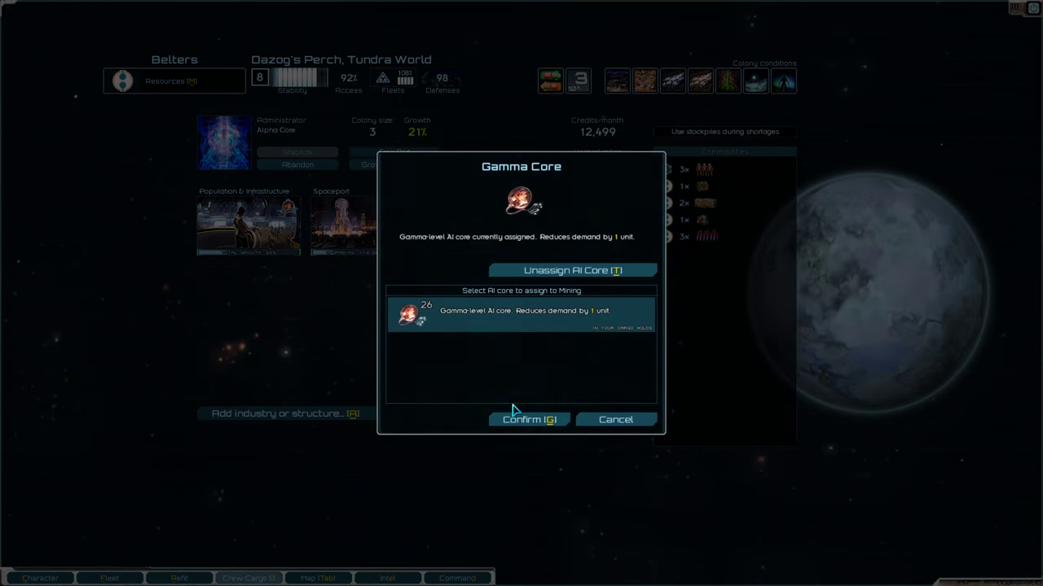
click(529, 420)
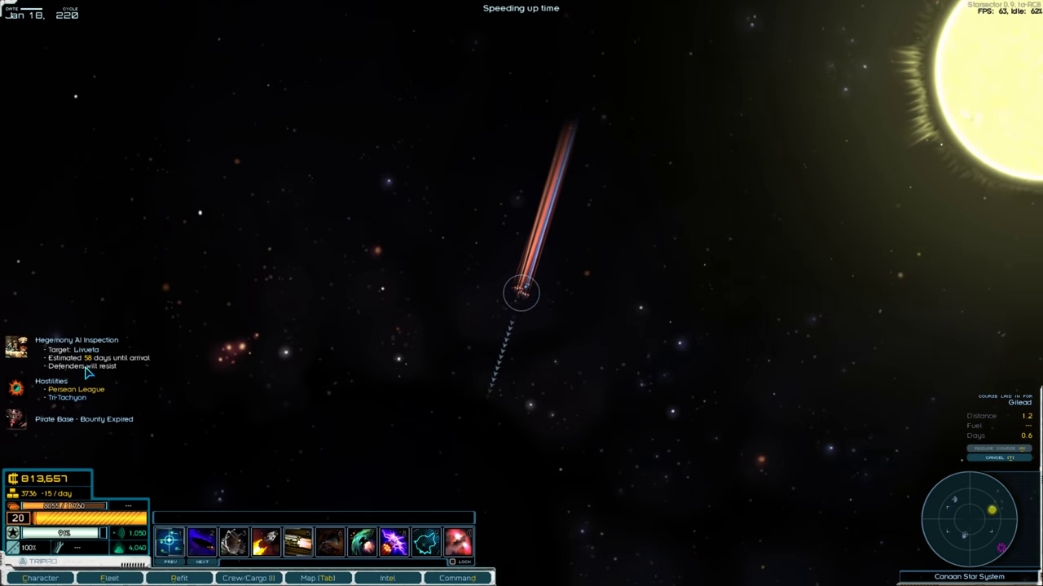
mouse_move(514, 406)
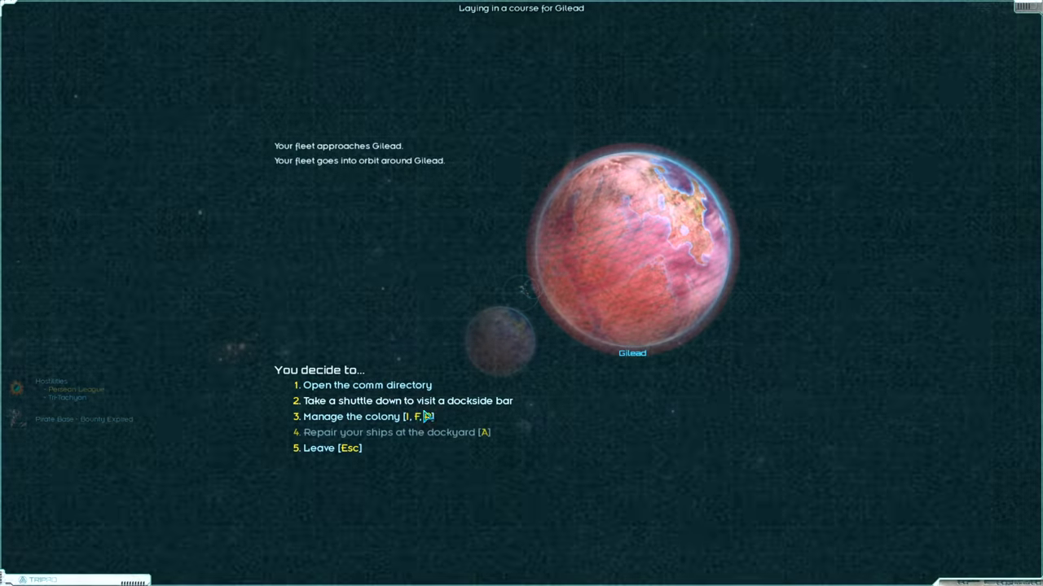
Manage Gilead and assign a Gamma Core to its Planetary Shield.
click(355, 416)
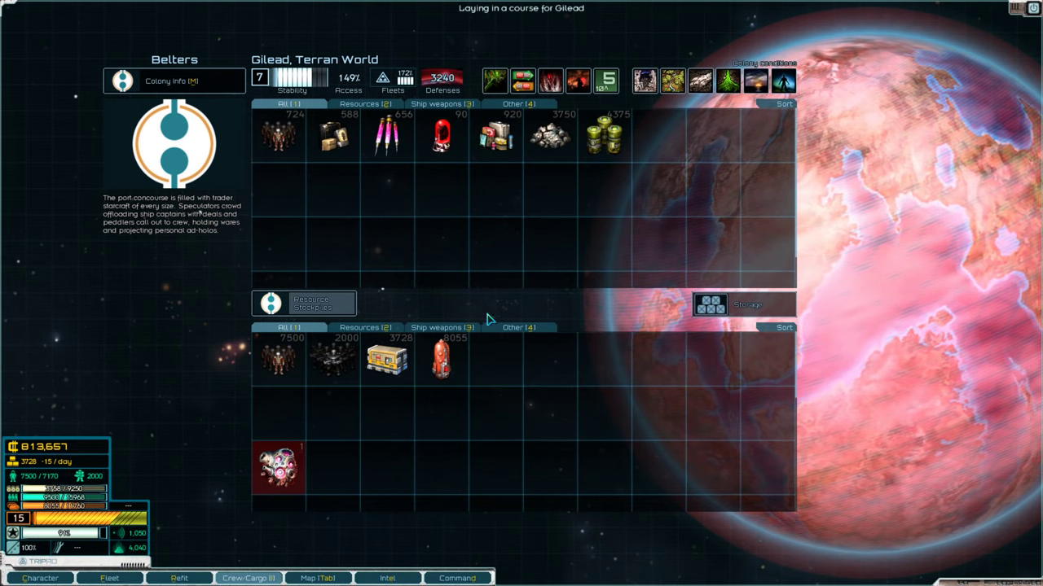
click(167, 80)
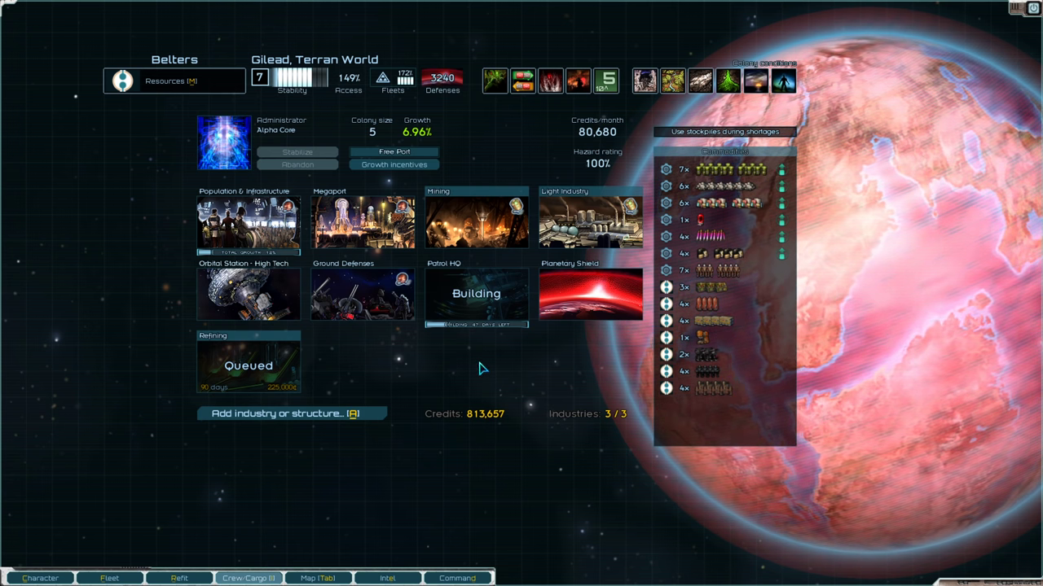
mouse_move(289, 360)
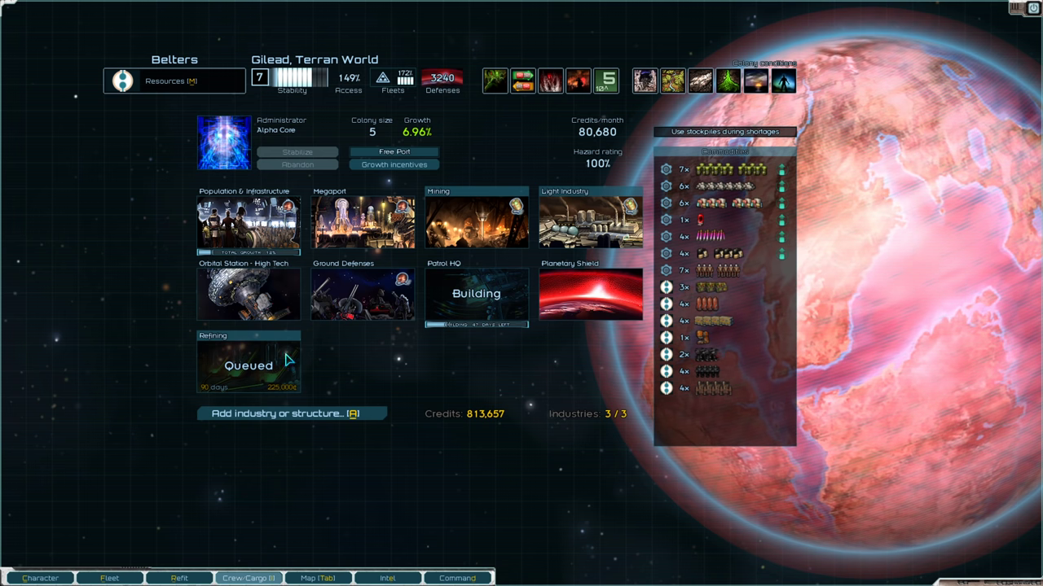
mouse_move(249, 224)
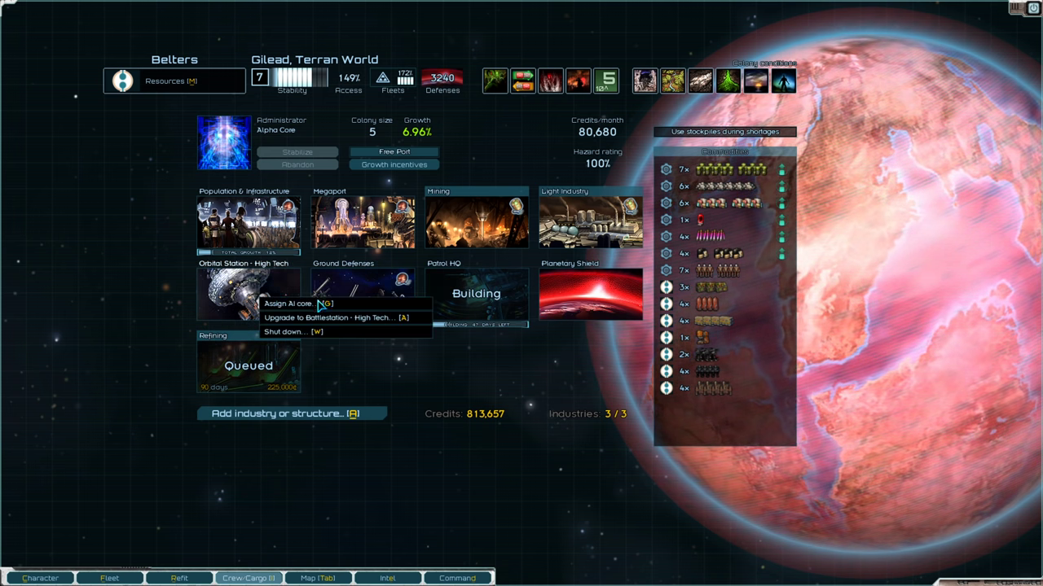
mouse_move(334, 318)
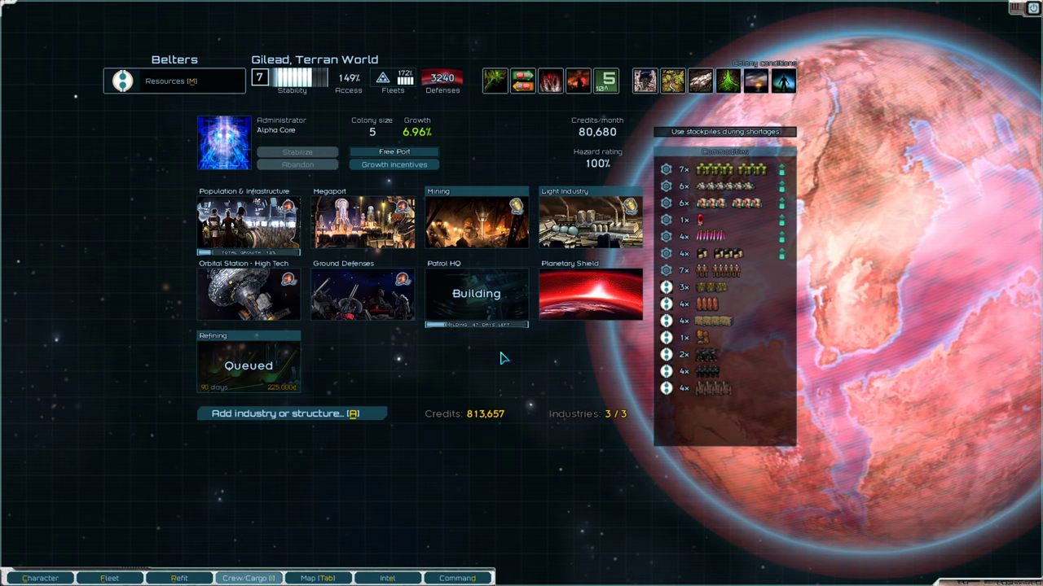
click(589, 293)
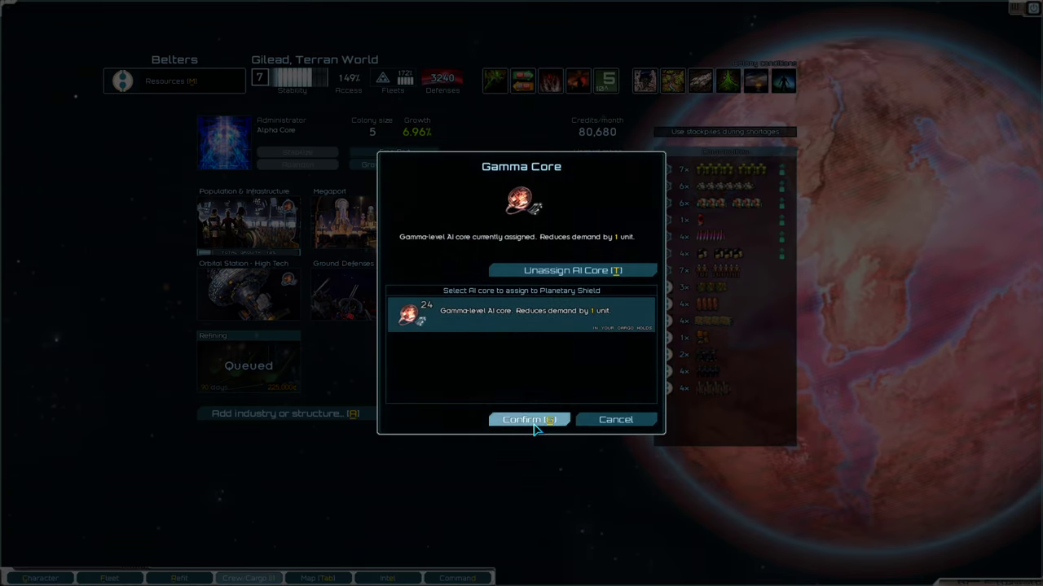
click(523, 420)
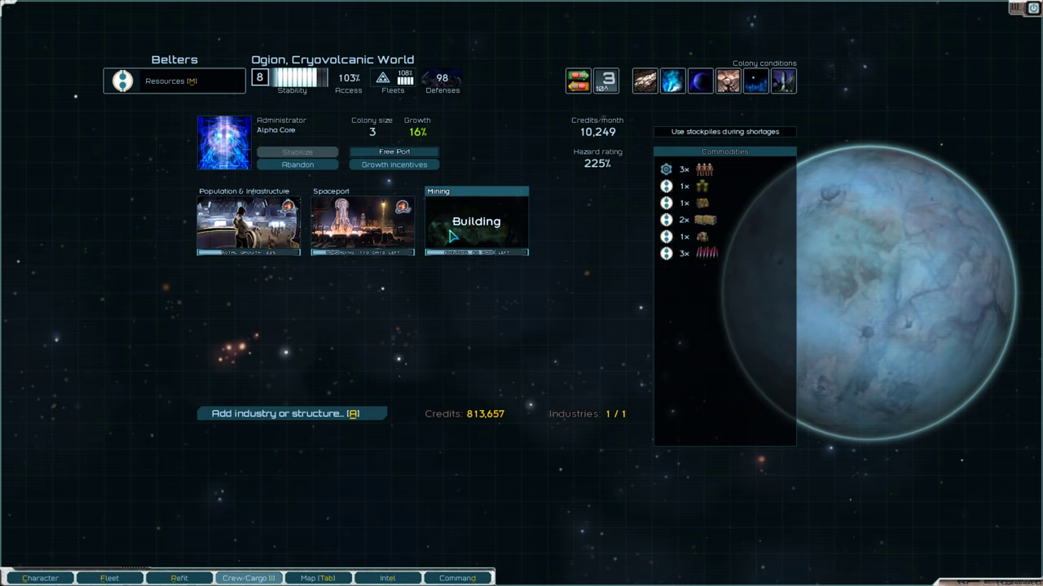
Open Ogion's growth incentives and set the investment to 100,000 credits.
click(477, 224)
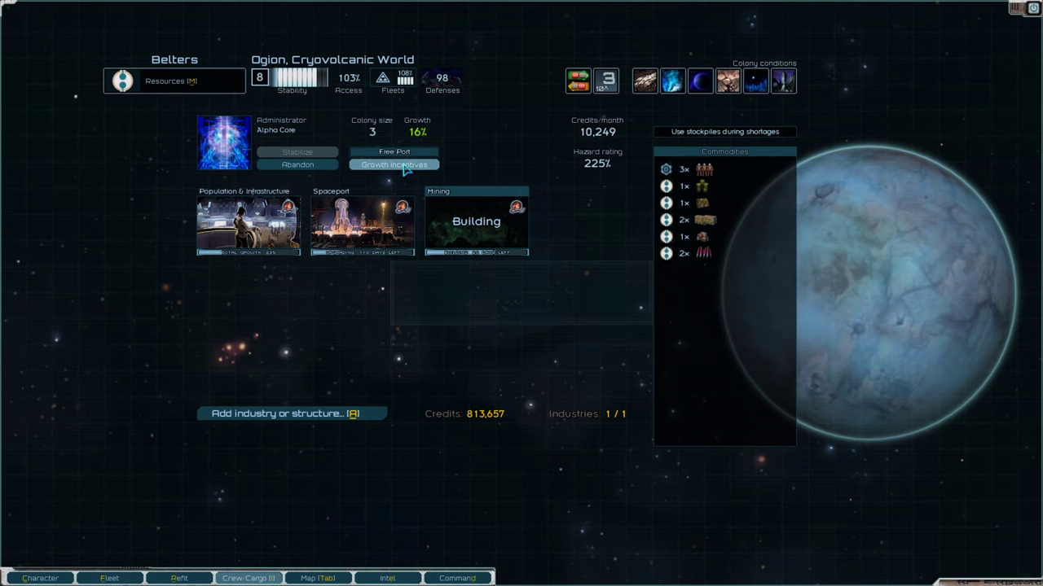
click(395, 164)
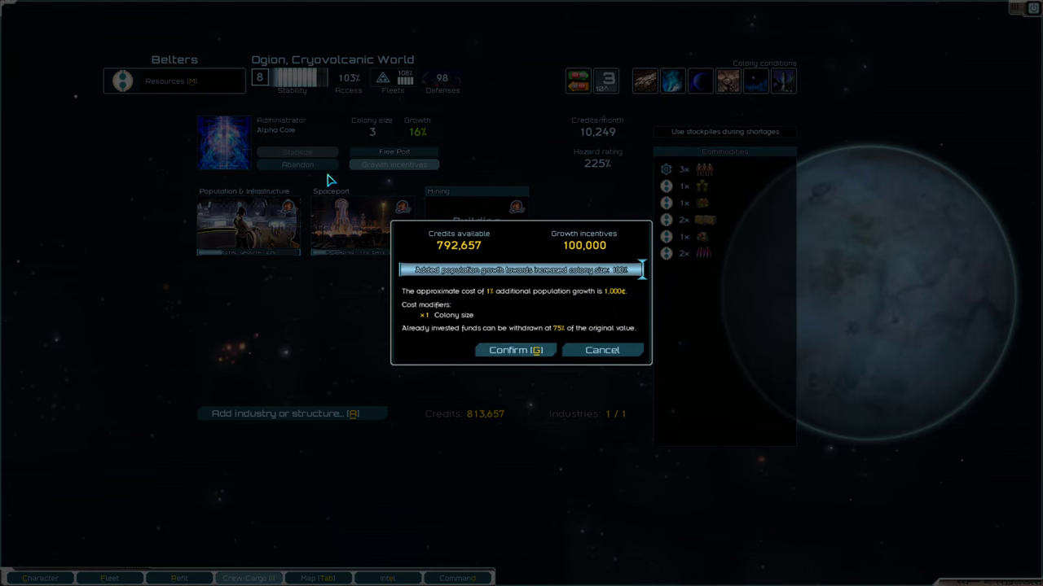
click(515, 351)
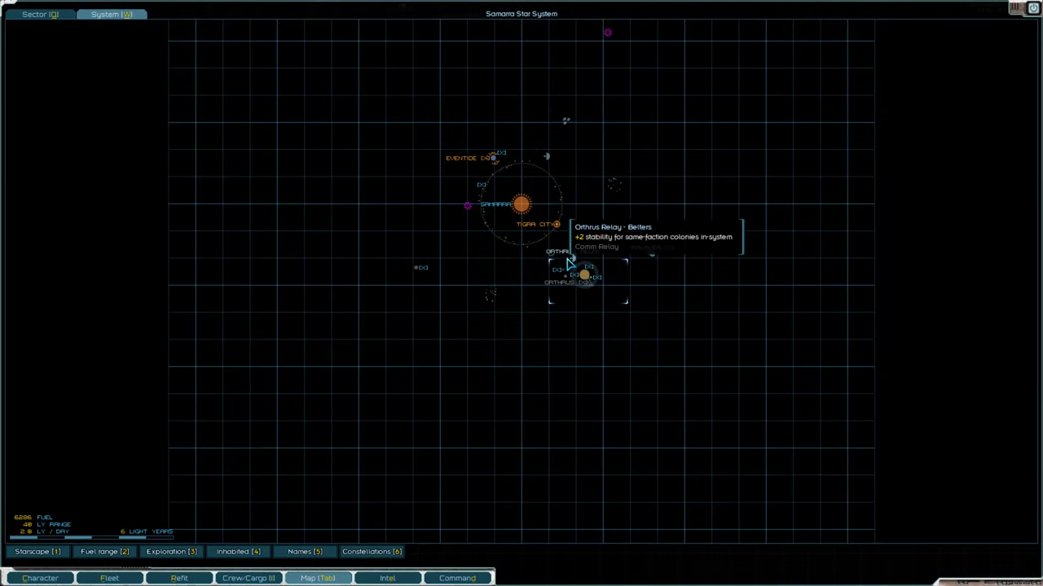
Fly to Orthrus and buy 751 fuel at its market.
click(585, 276)
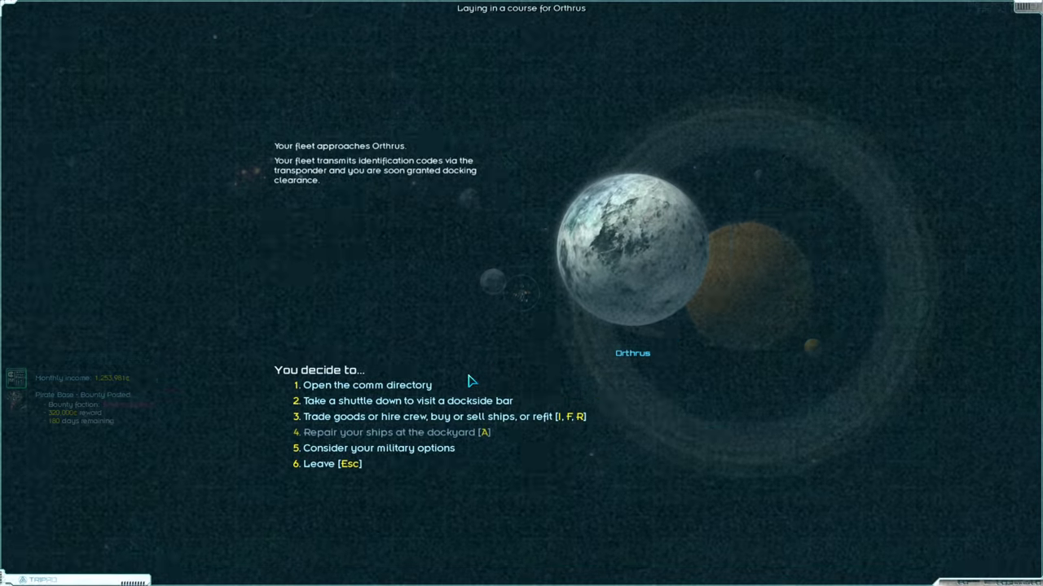
click(438, 417)
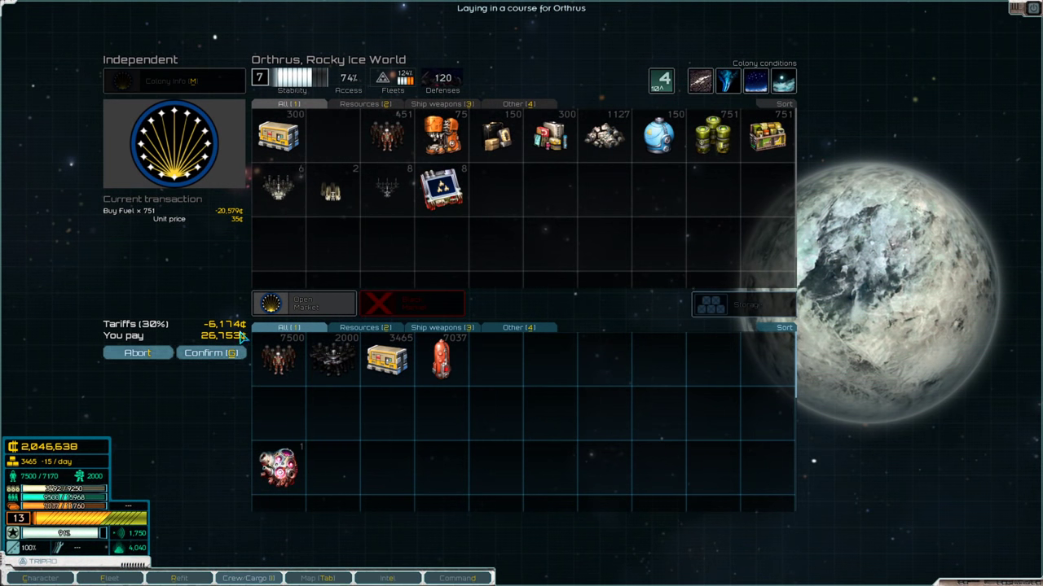
click(211, 352)
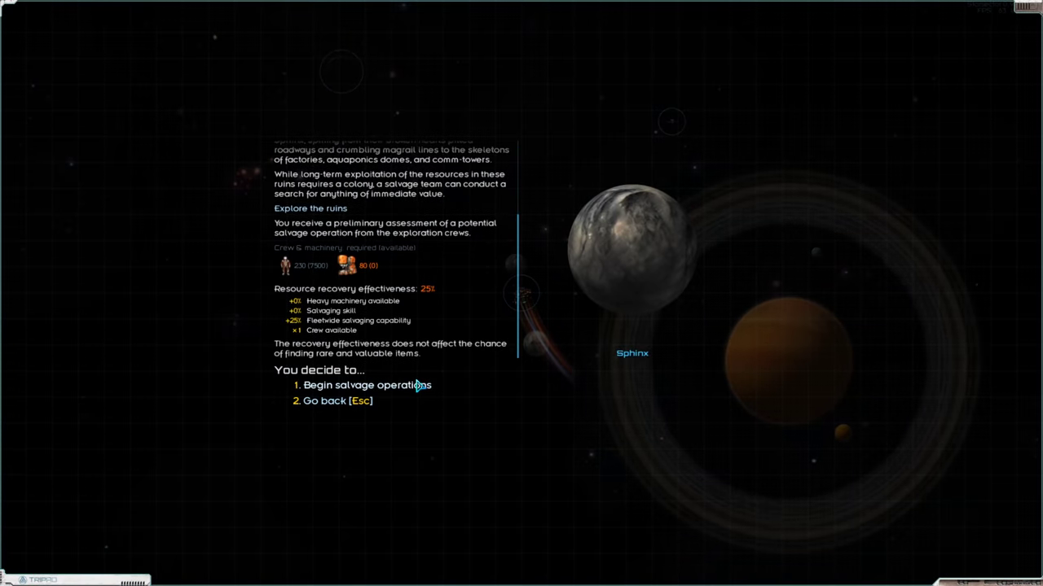
Salvage the Sphinx ruins for supplies, fuel, metals and blueprints, then open Livueta's management screen.
click(366, 386)
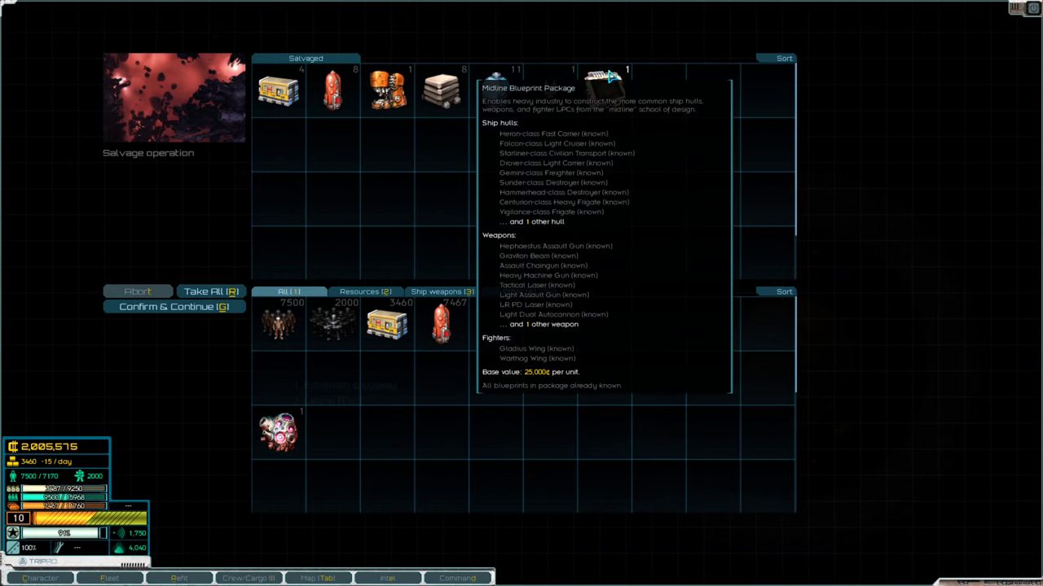
click(211, 291)
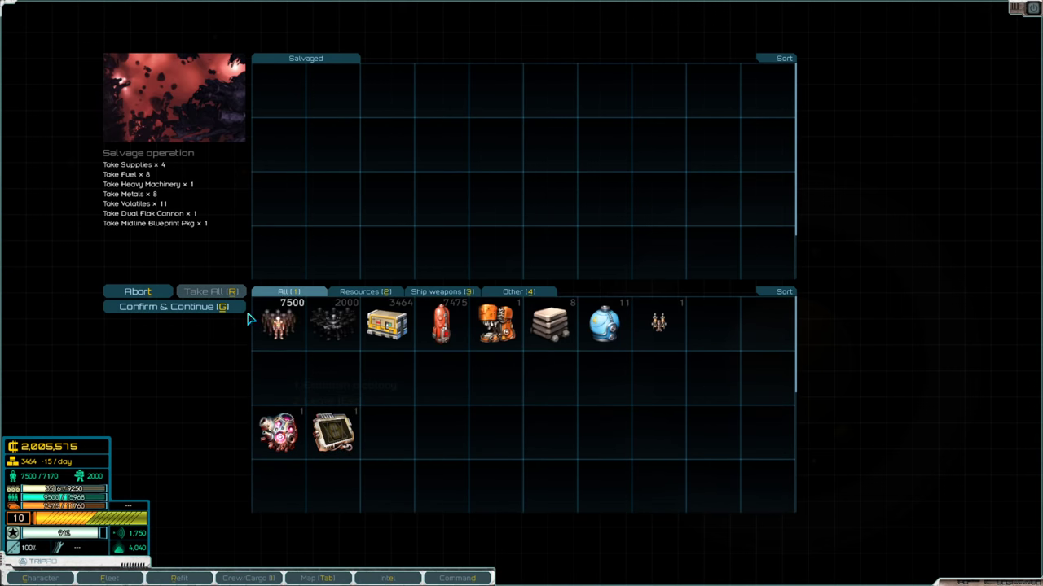
click(174, 306)
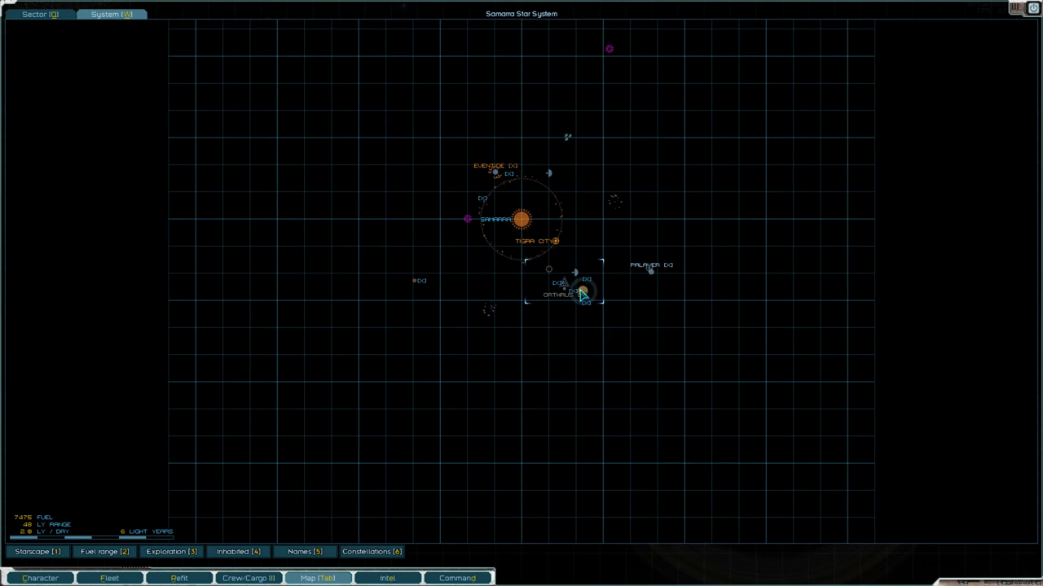
mouse_move(496, 172)
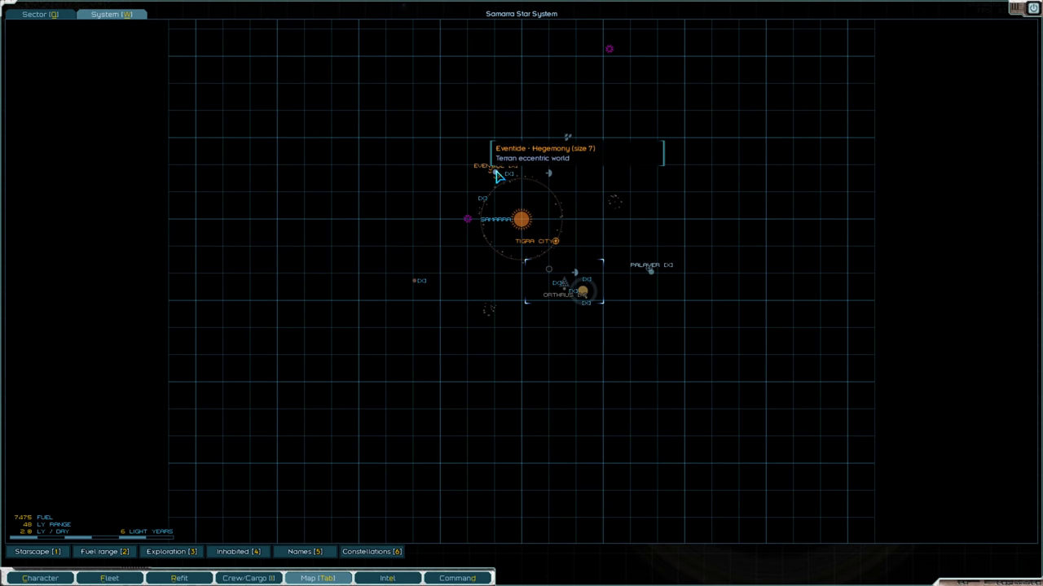
click(498, 177)
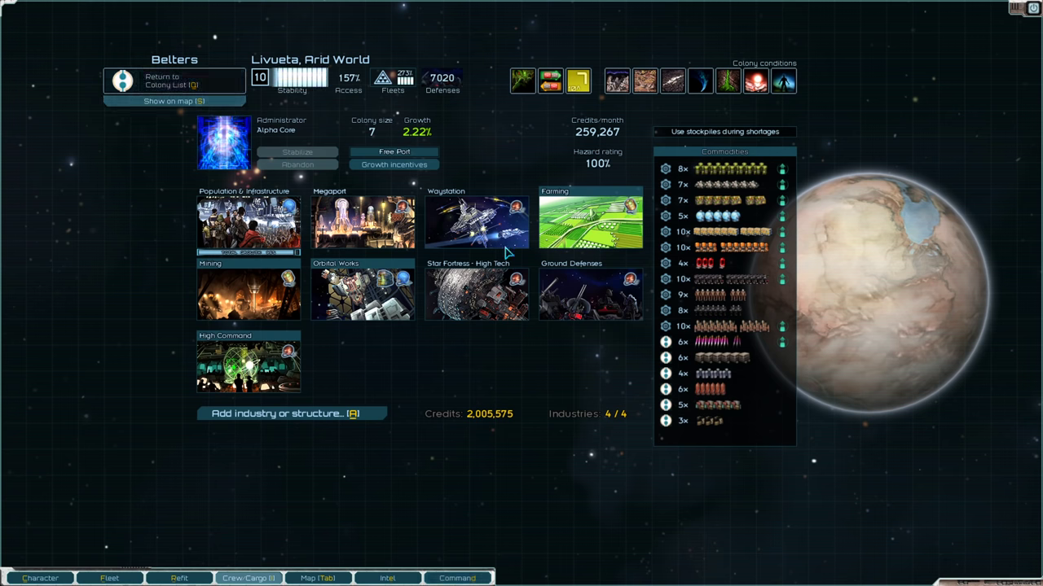
Invest in growth incentives for Beszel and Yig from the colony list.
click(394, 164)
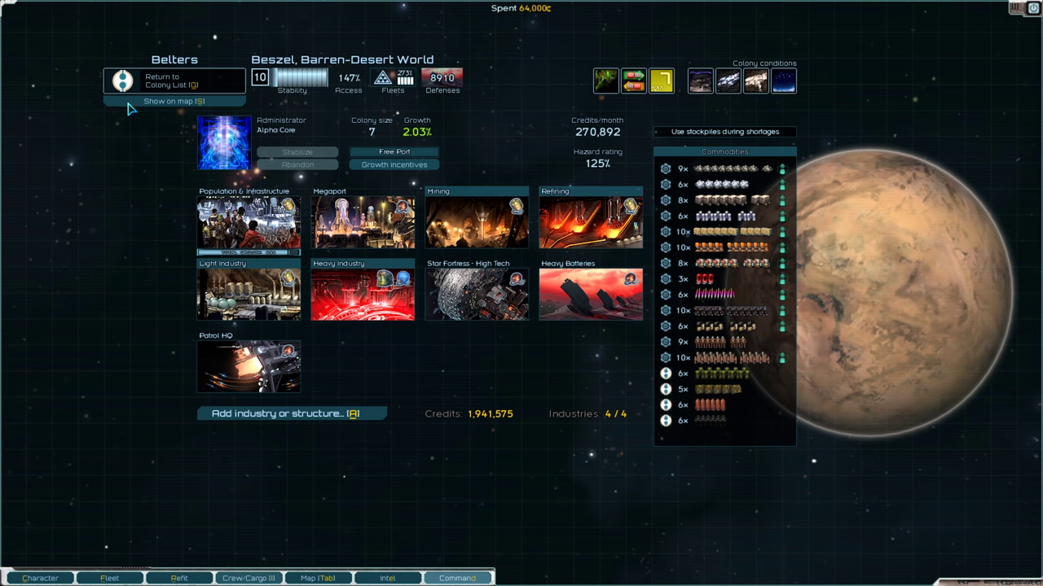
click(393, 164)
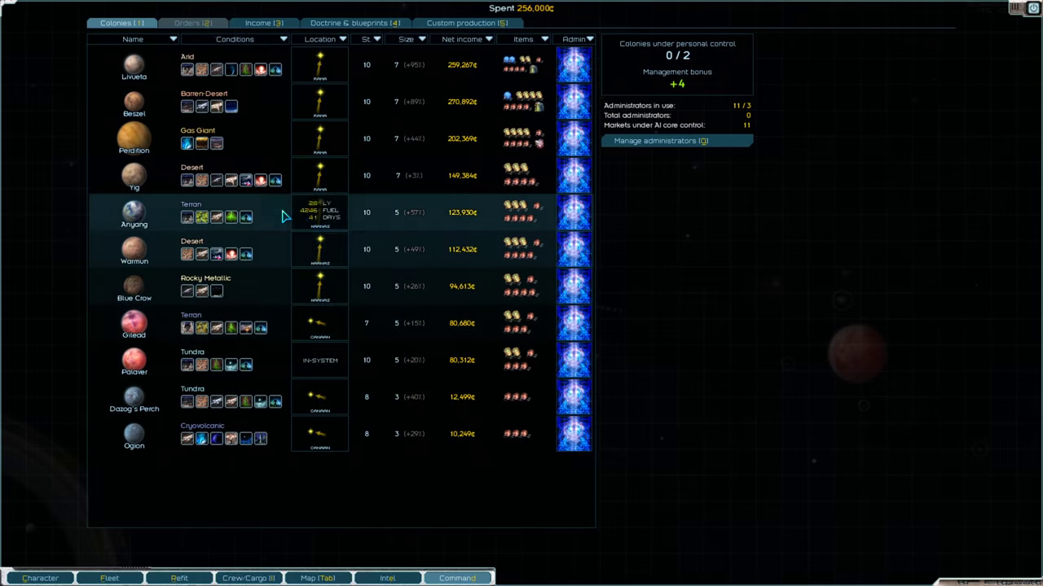
click(133, 139)
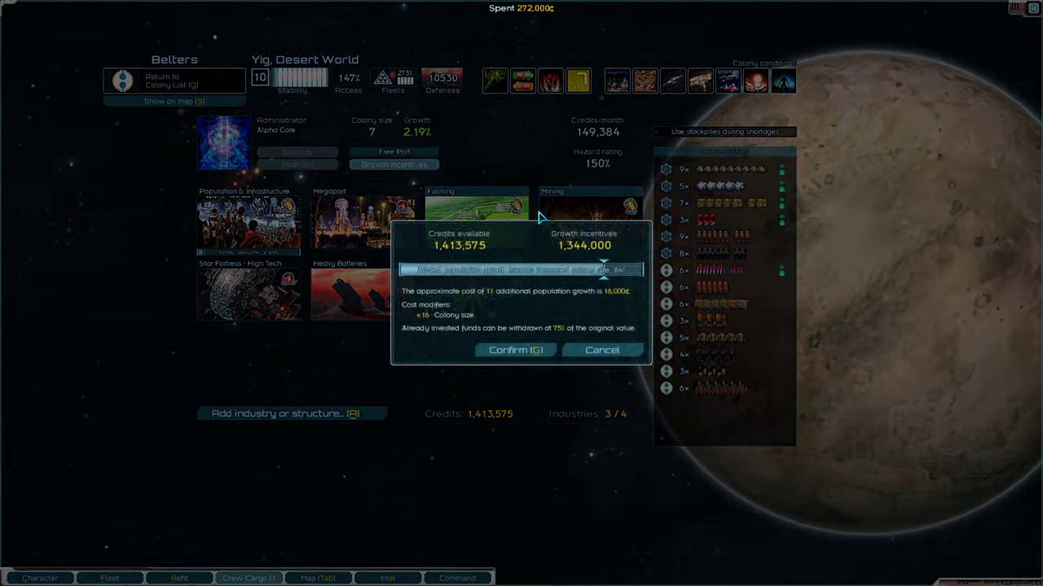
click(516, 349)
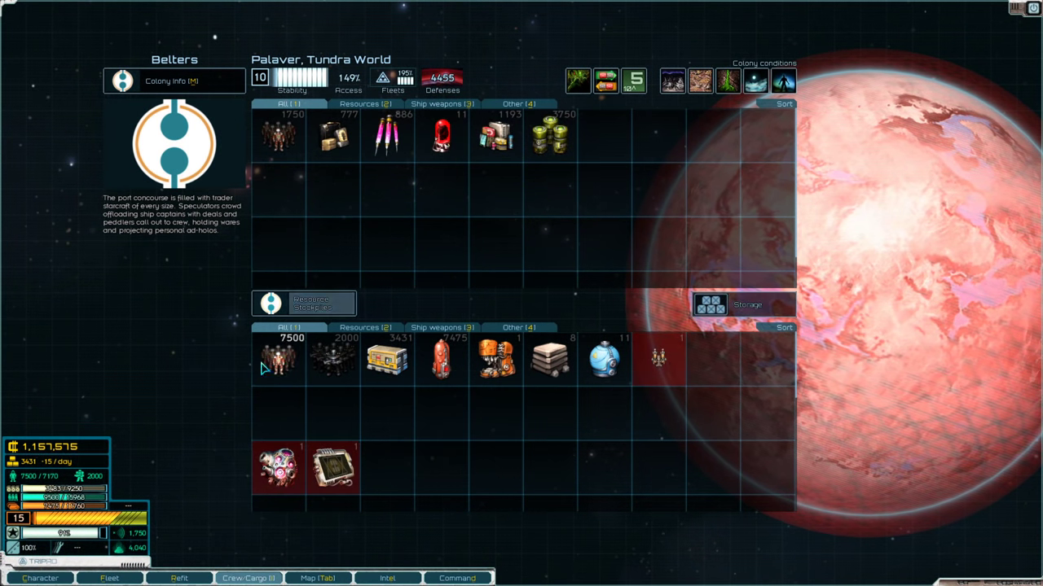
mouse_move(339, 215)
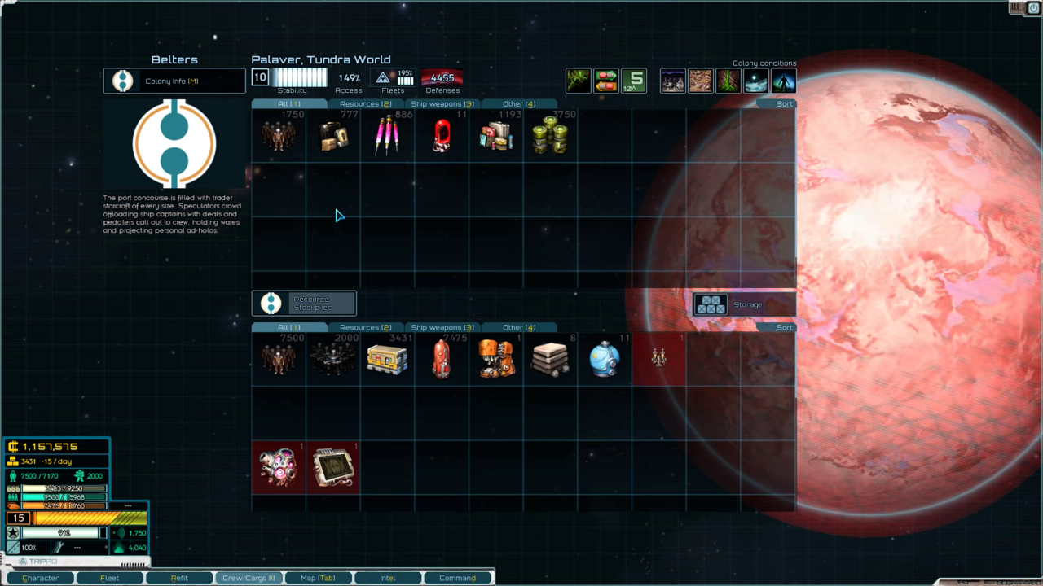
Assign a Gamma core to Palaver's Refining and queue the Battlestation upgrade.
click(166, 81)
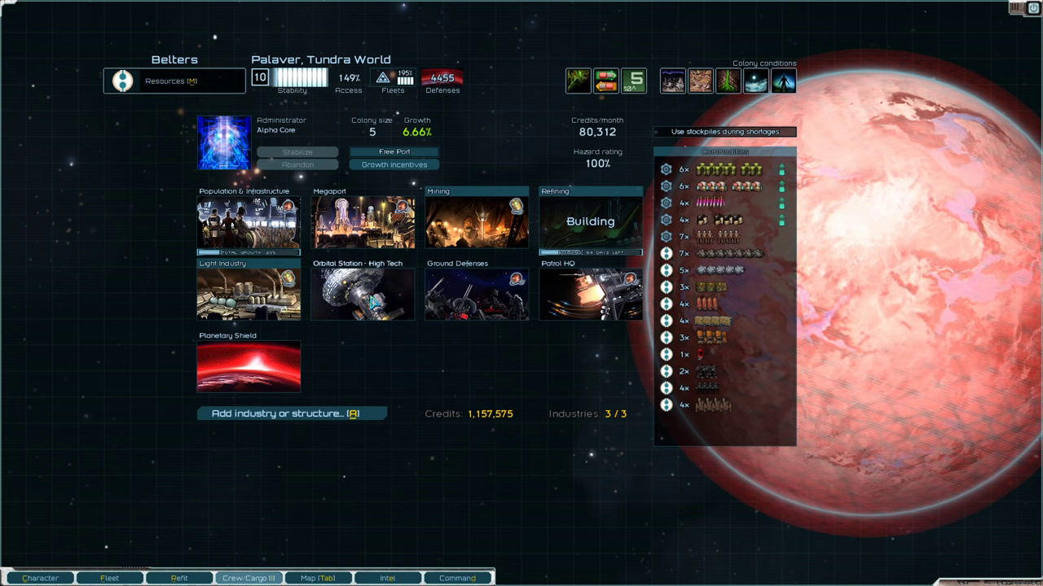
click(362, 293)
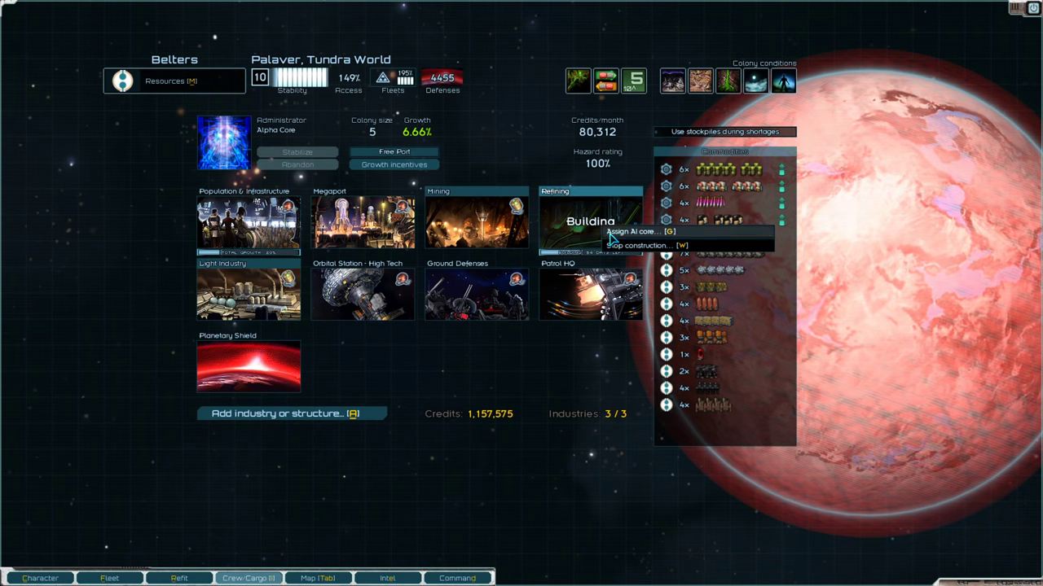
click(634, 232)
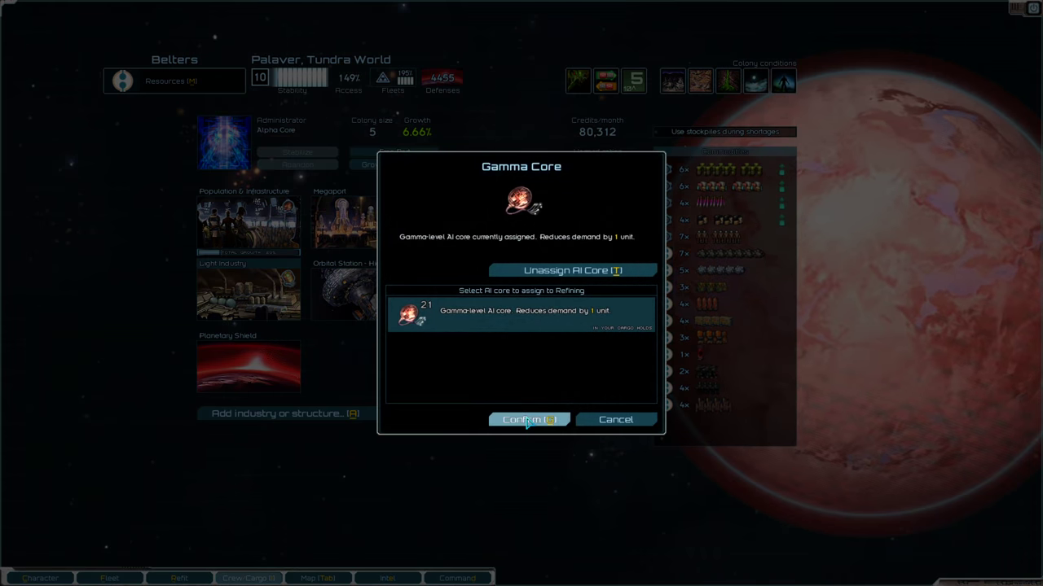
click(528, 419)
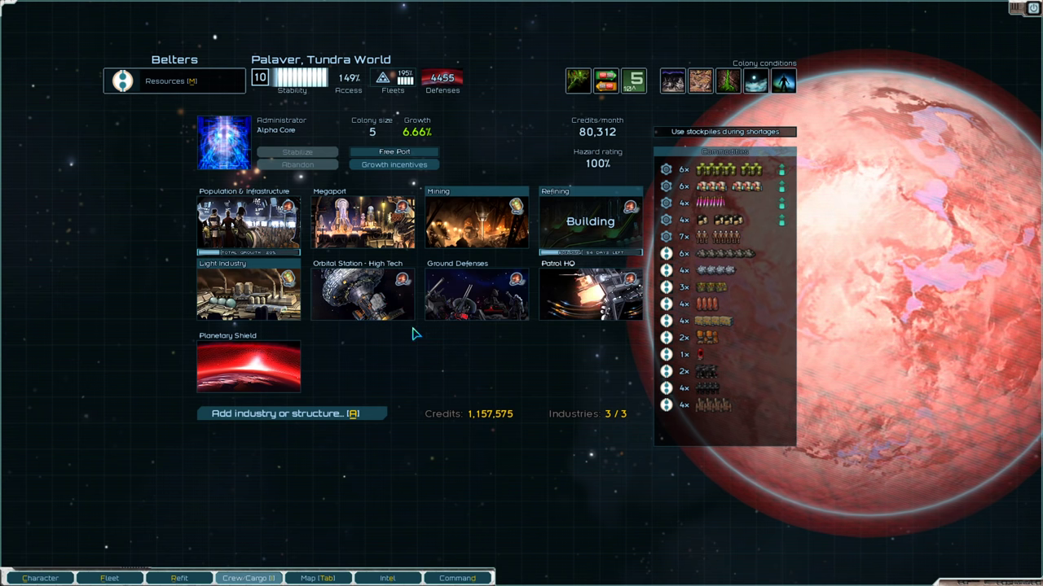
mouse_move(362, 293)
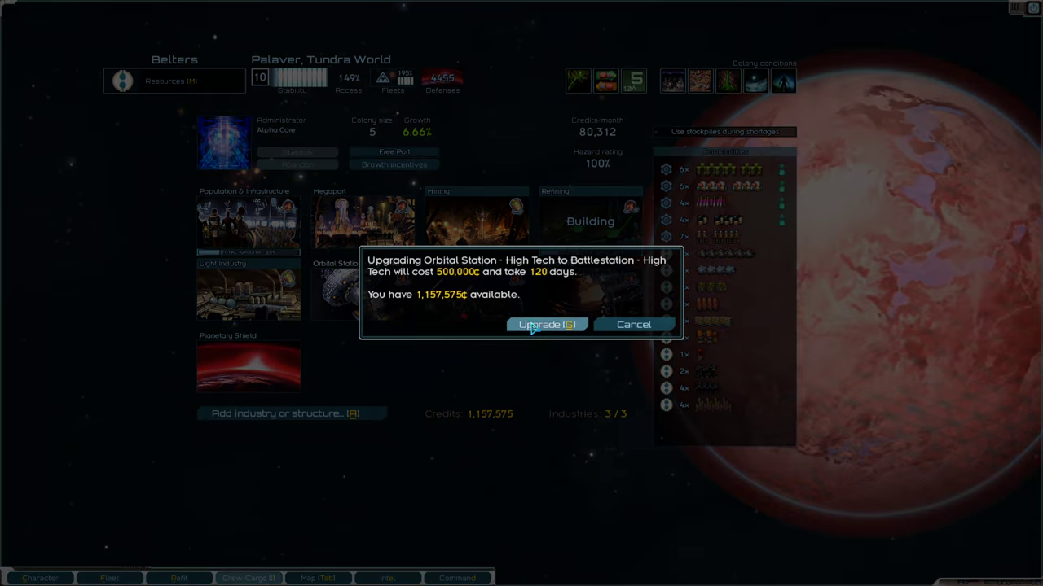
click(545, 324)
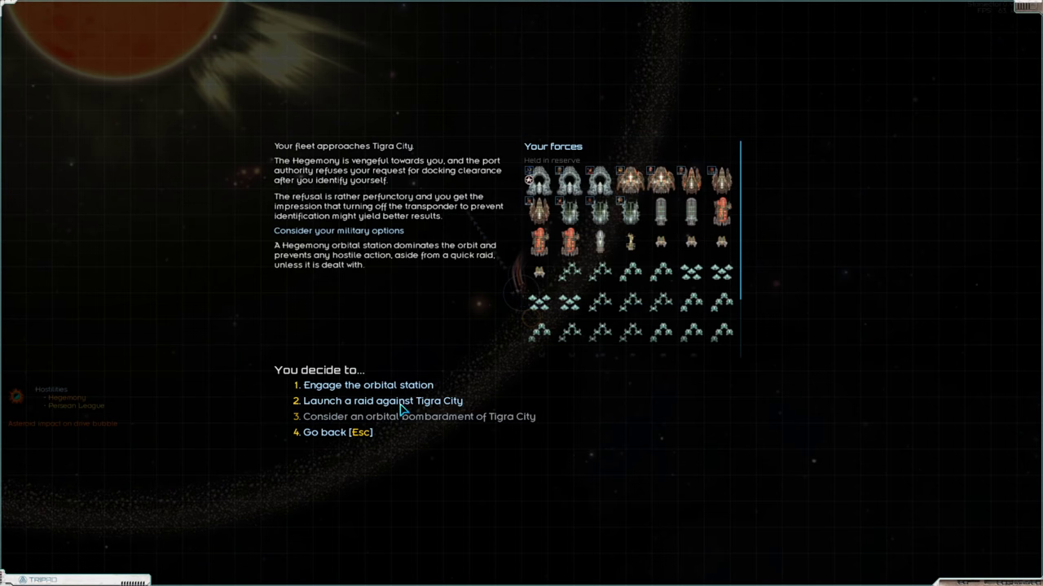
Engage the Tigra City orbital station and pick ships to deploy.
click(367, 385)
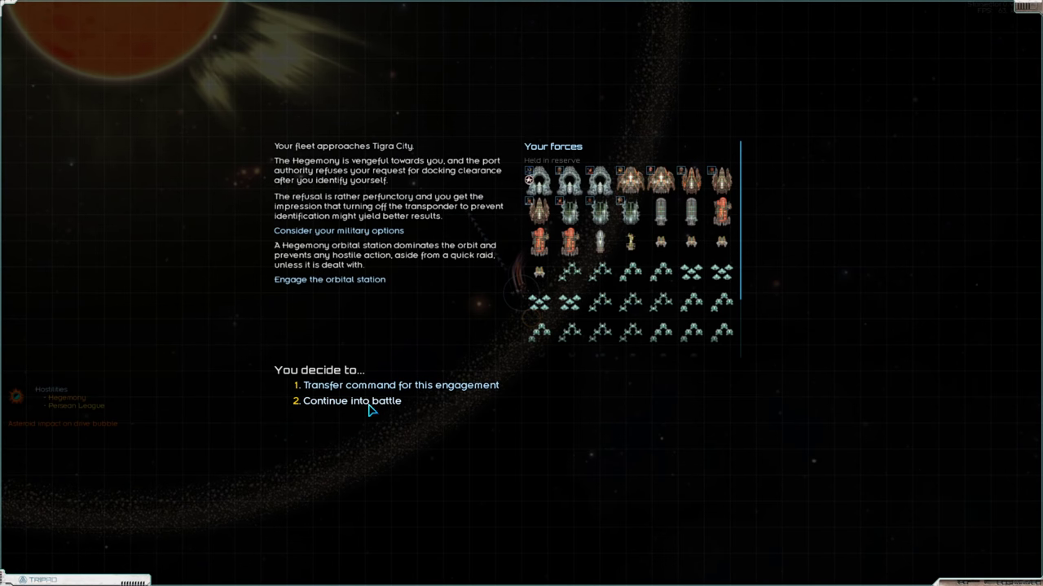
click(352, 401)
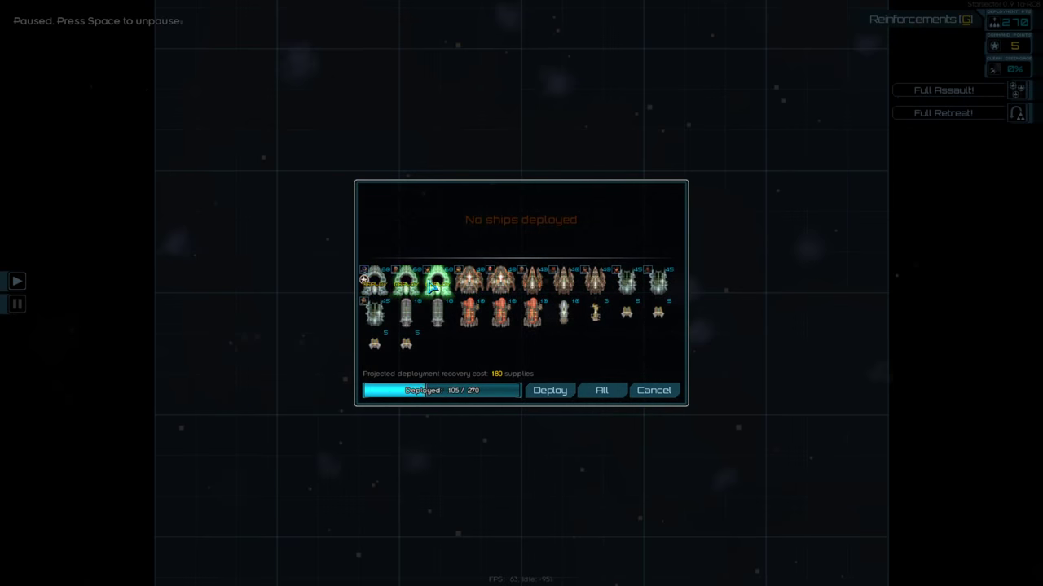
click(549, 390)
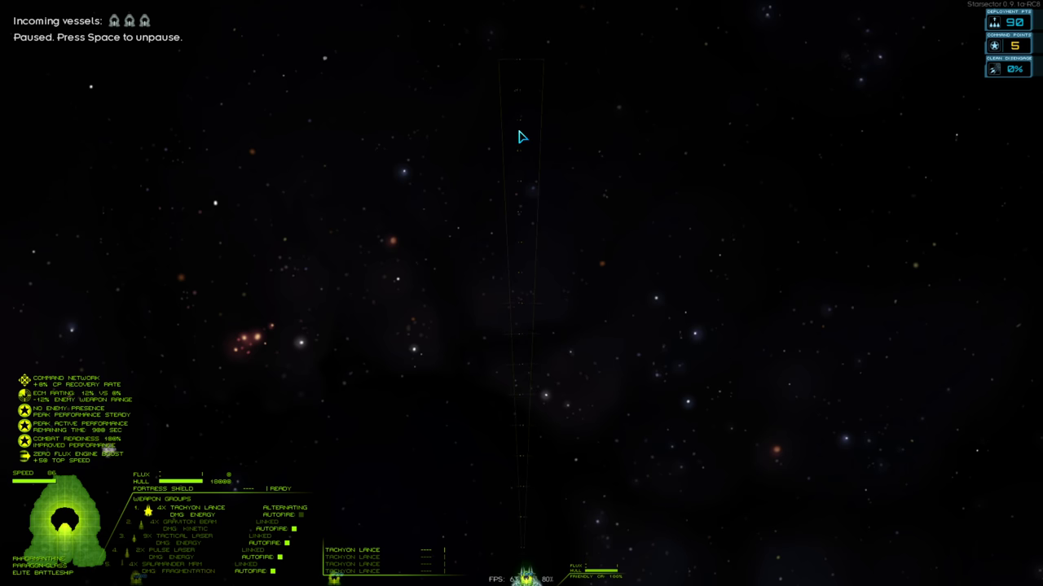
mouse_move(503, 85)
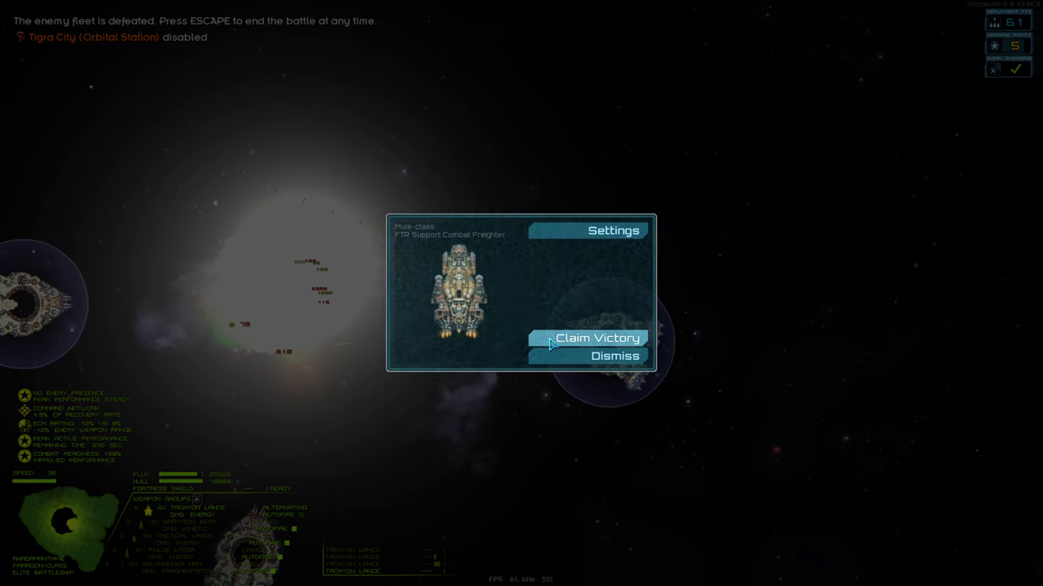
Claim victory over Tigra City's station and raid its Spaceport, skipping bombardment.
click(597, 338)
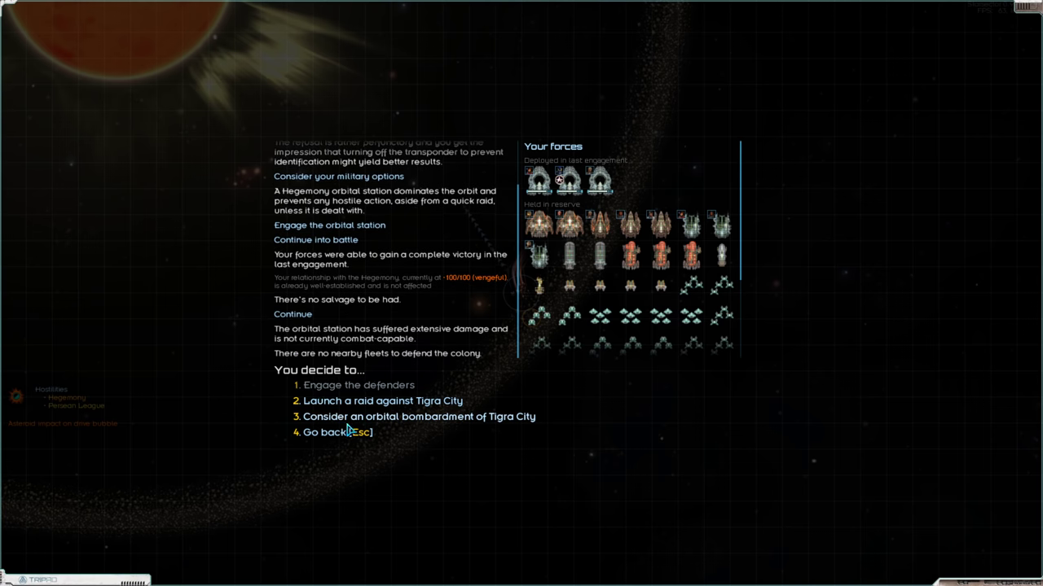
click(383, 401)
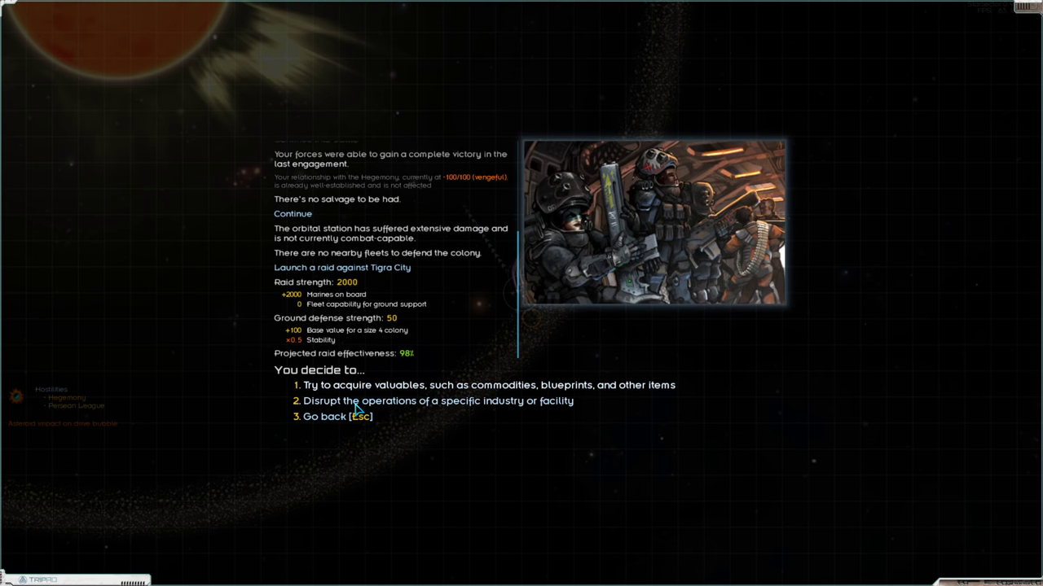
click(437, 400)
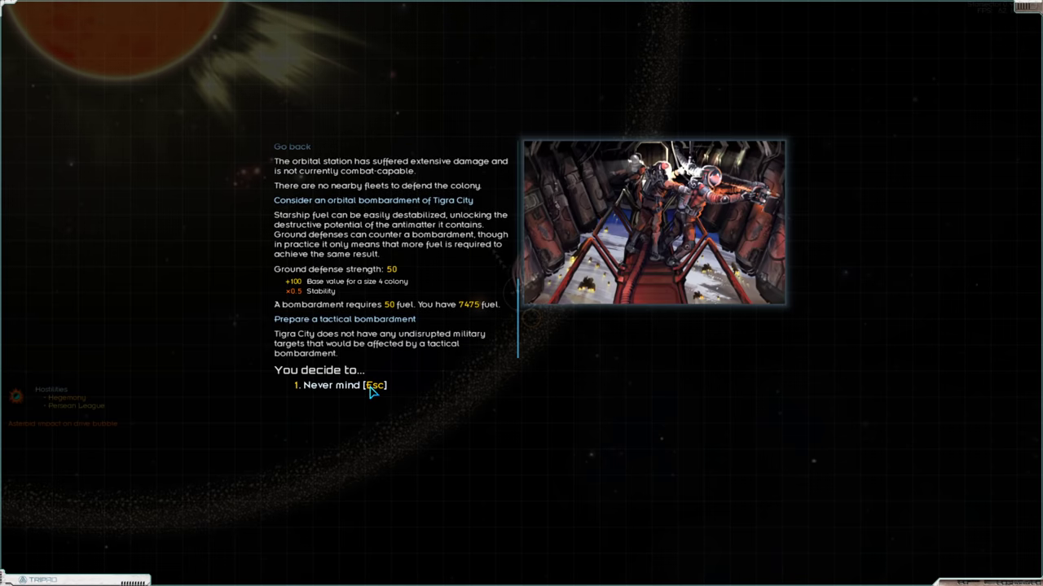
click(372, 200)
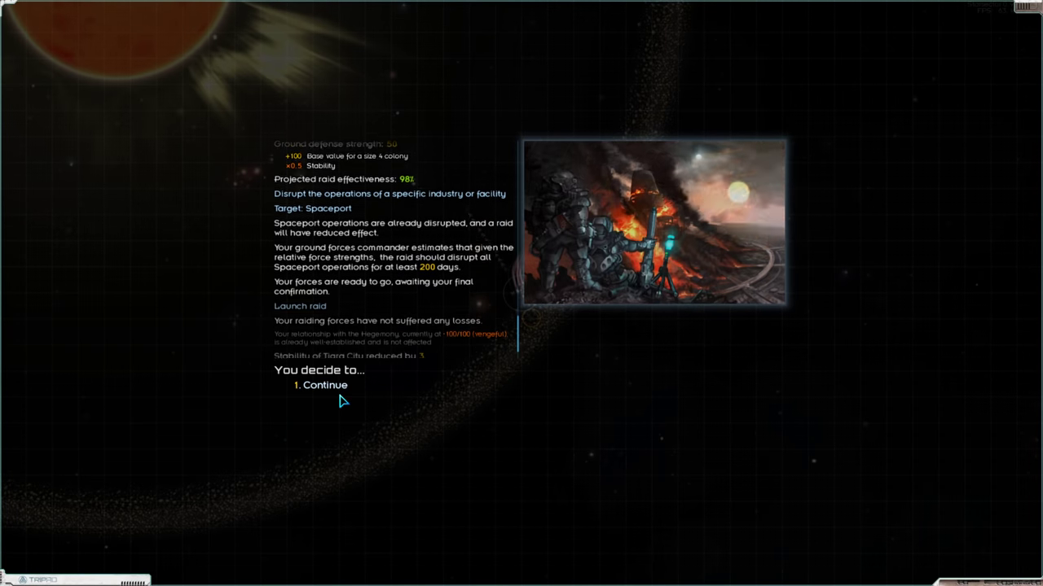
click(324, 384)
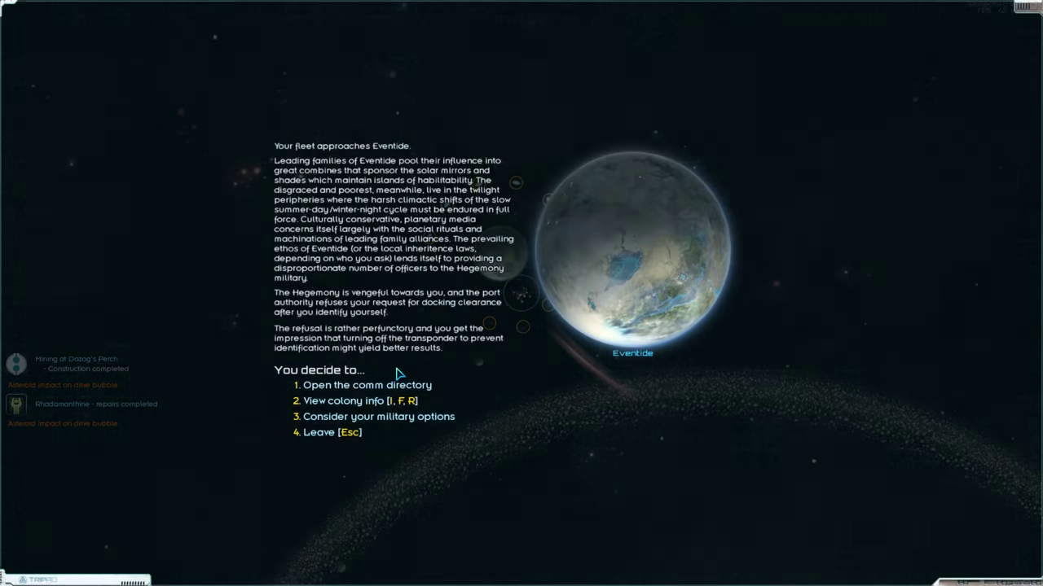
Carry out a tactical bombardment of Eventide.
click(378, 416)
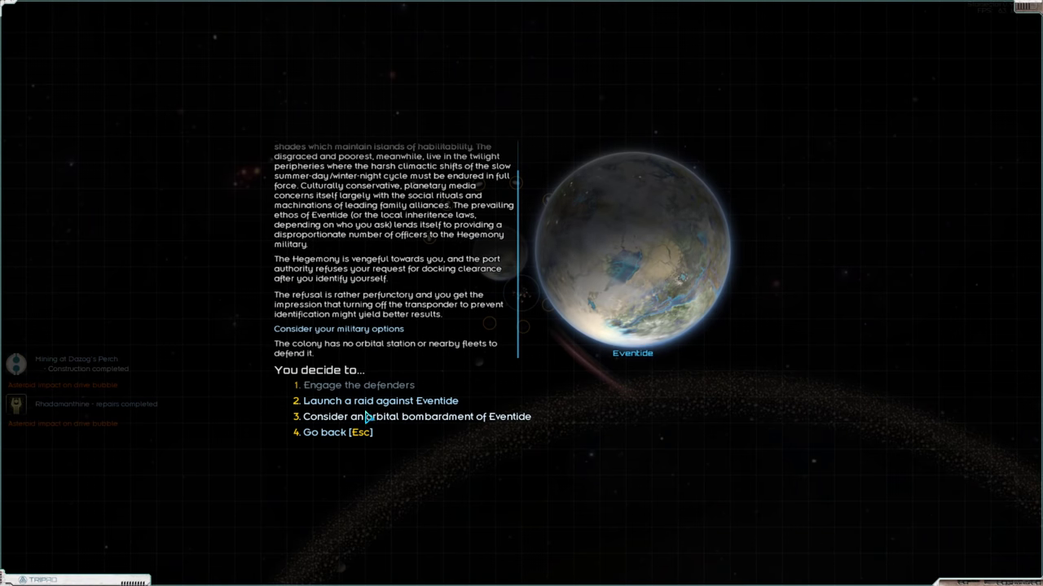
click(416, 416)
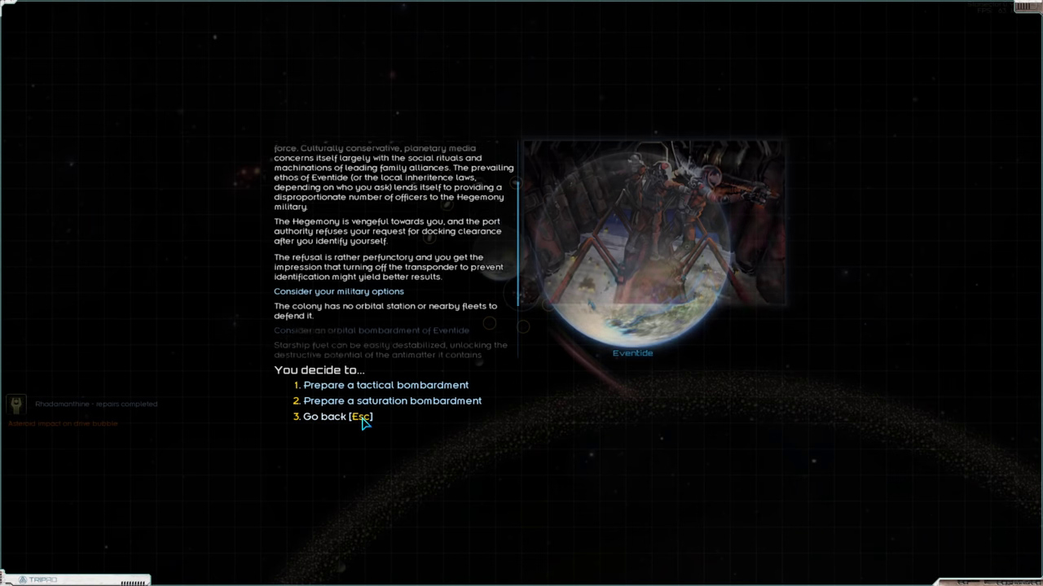
click(386, 385)
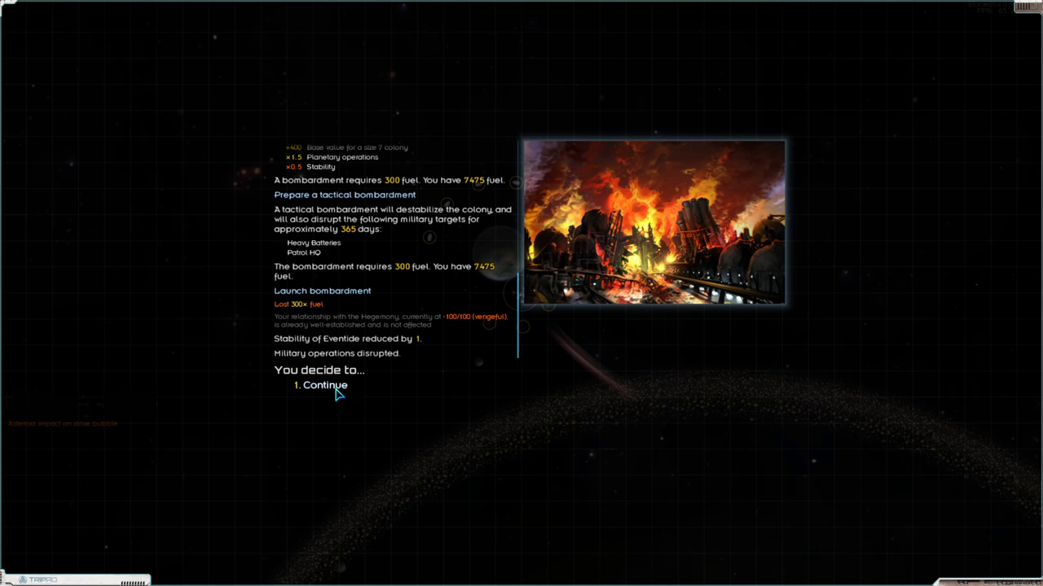
click(324, 385)
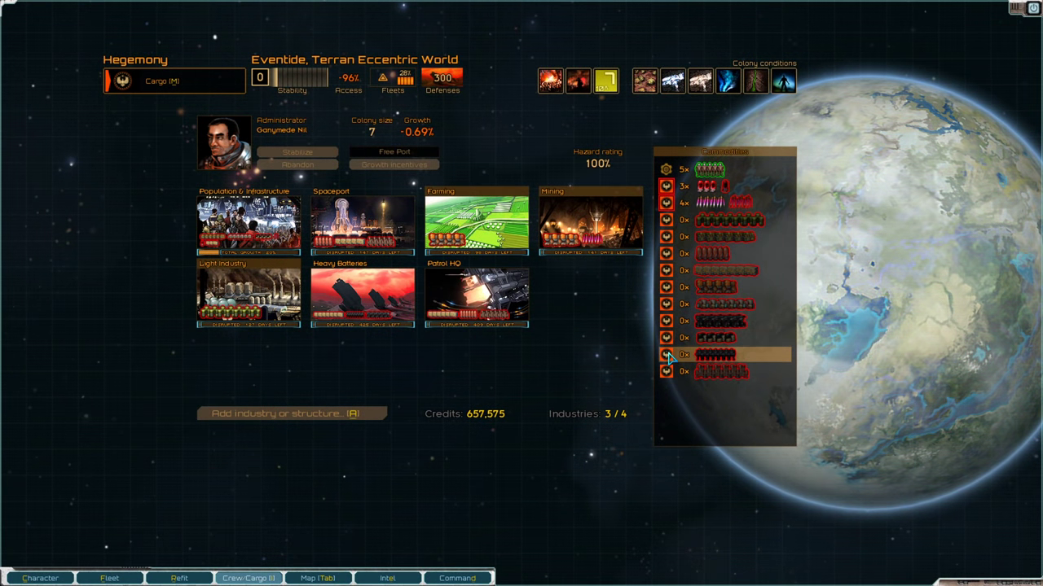
mouse_move(547, 291)
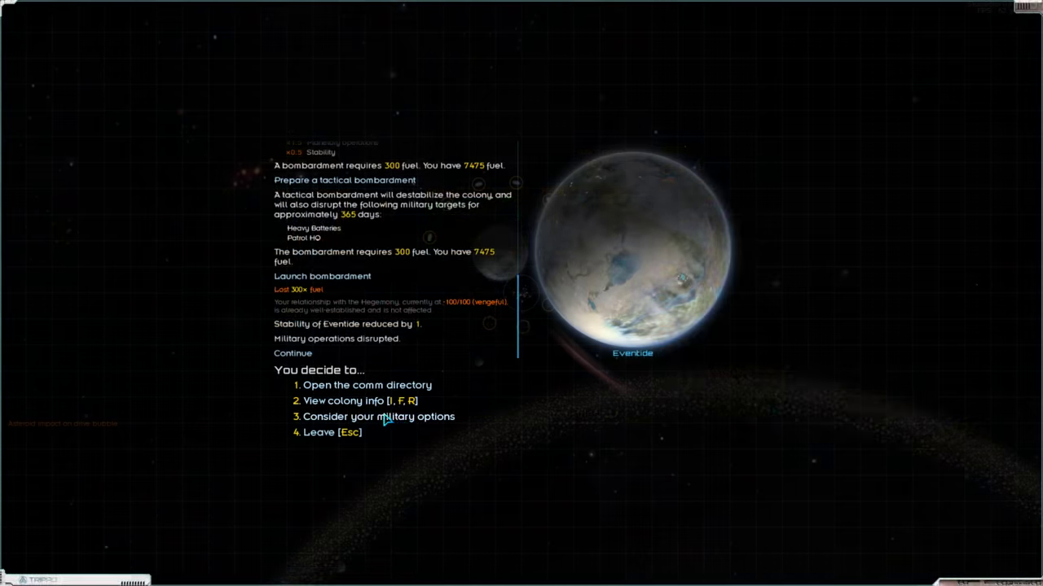
Finish the Eventide raid, leave orbit and bring up the map.
click(378, 416)
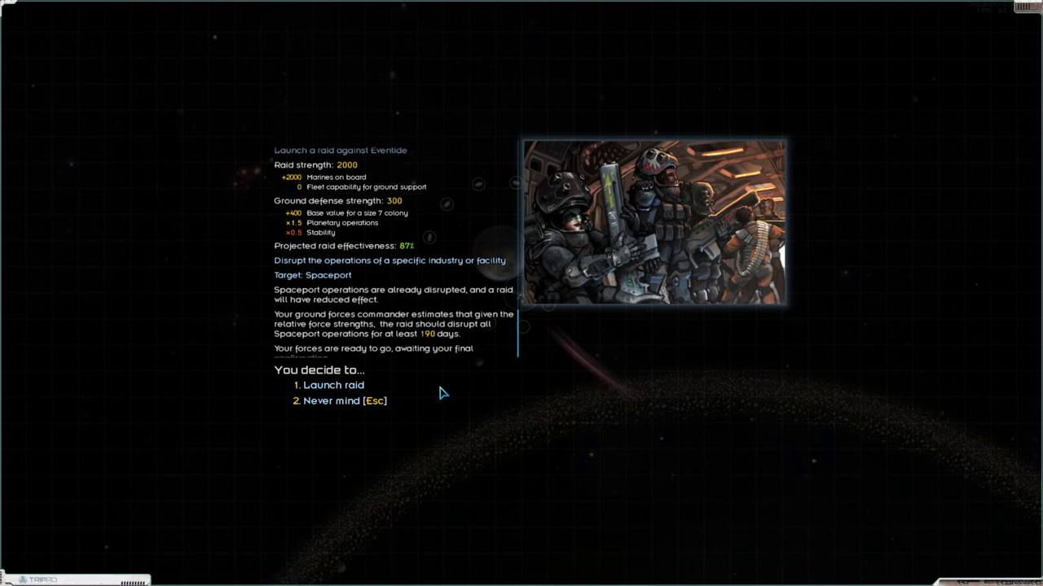
click(332, 384)
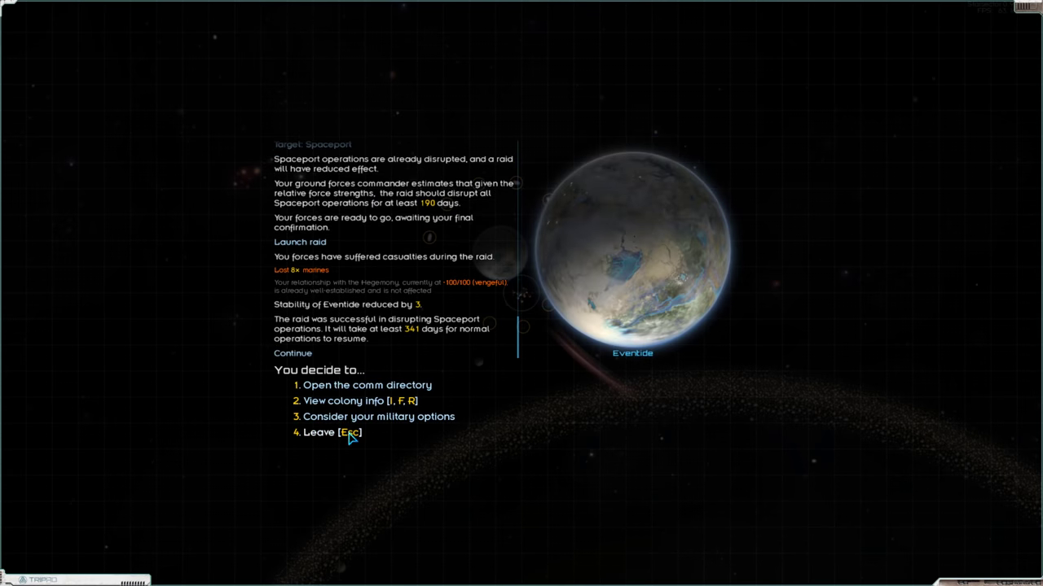
click(324, 433)
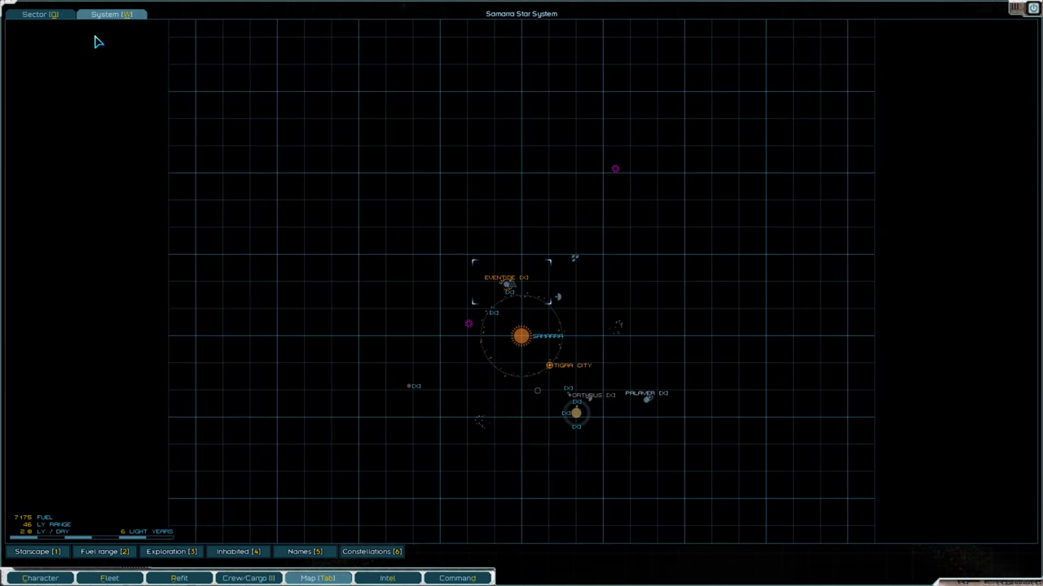
click(35, 13)
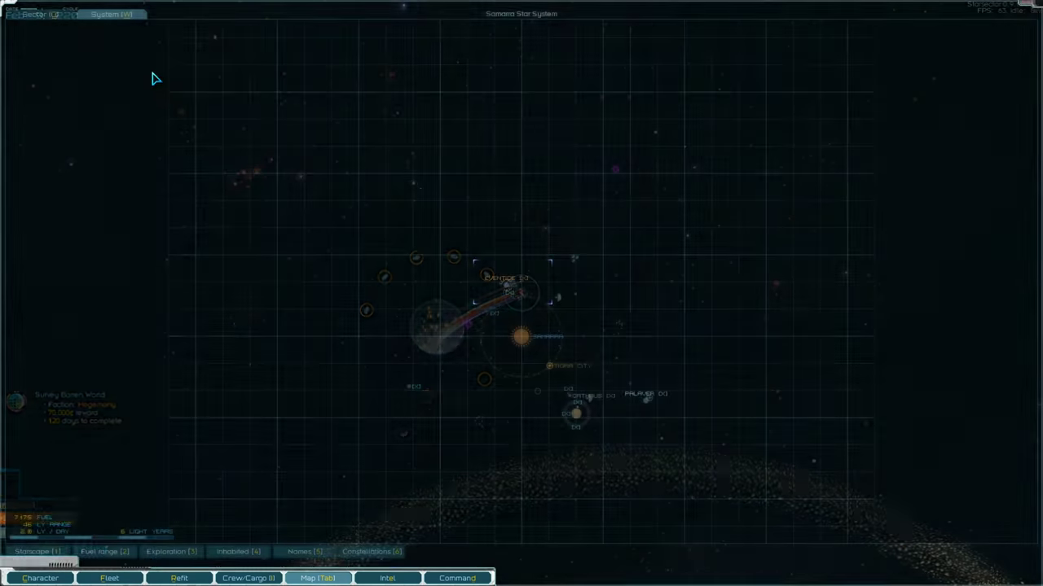
Lay in a course for Canaan and fly through hyperspace to Gilead.
click(386, 578)
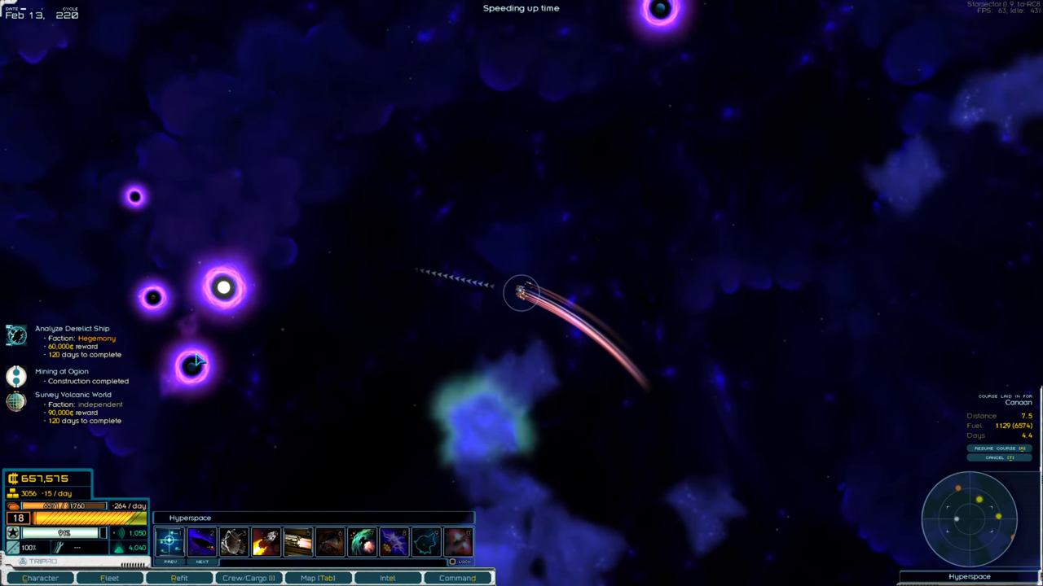
click(317, 579)
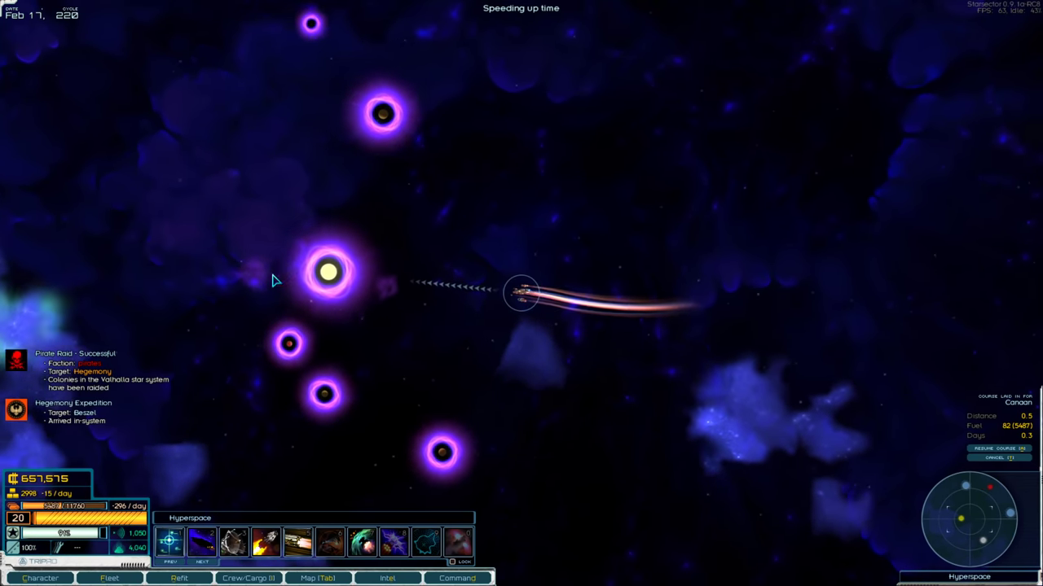
click(521, 291)
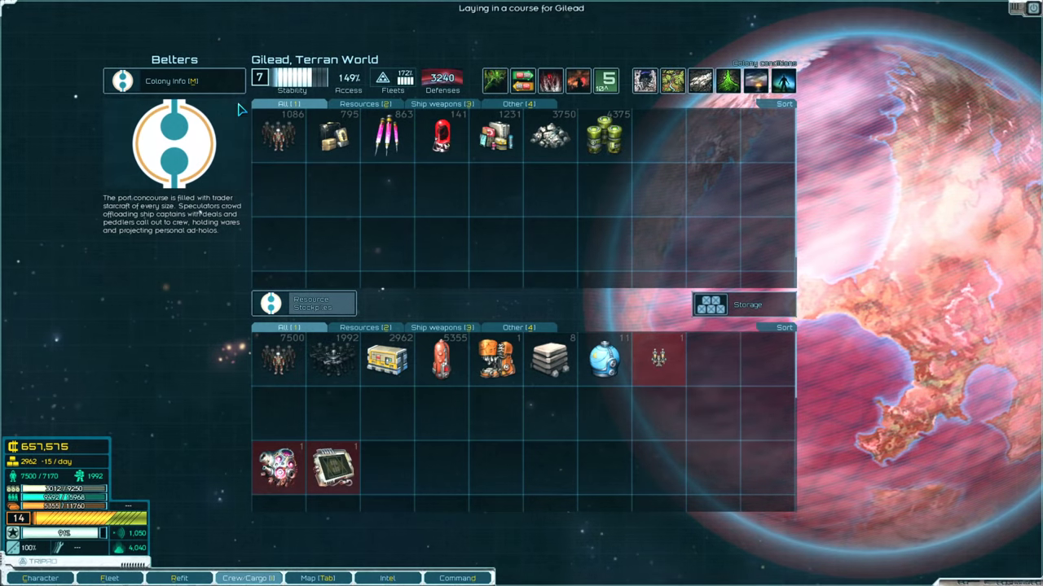
Review Gilead's colony overview with Patrol HQ and Refining queued, then head to Dazog's Perch.
click(174, 81)
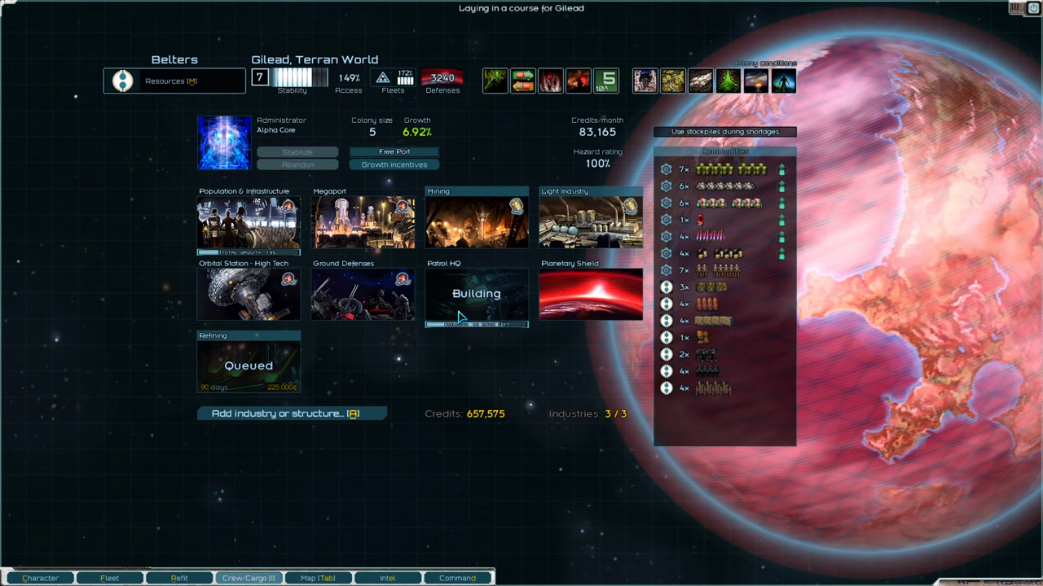
click(495, 284)
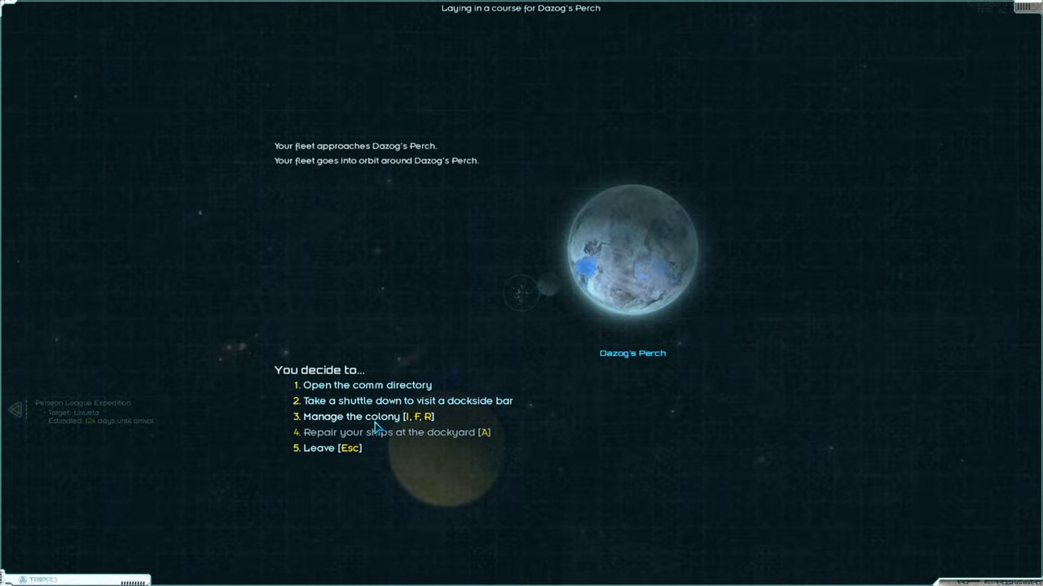
Fund growth incentives for Dazog's Perch.
click(347, 416)
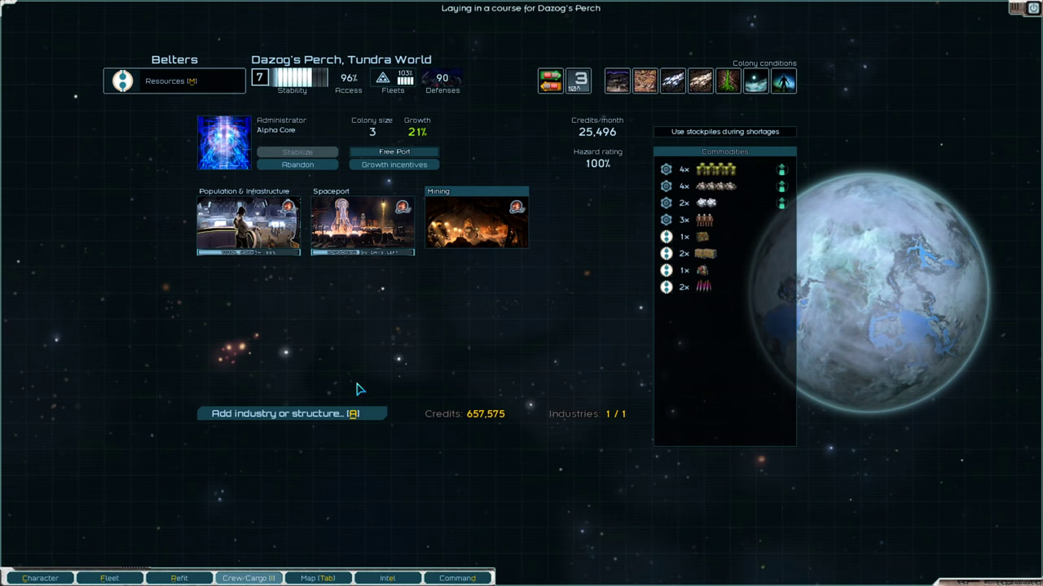
click(394, 164)
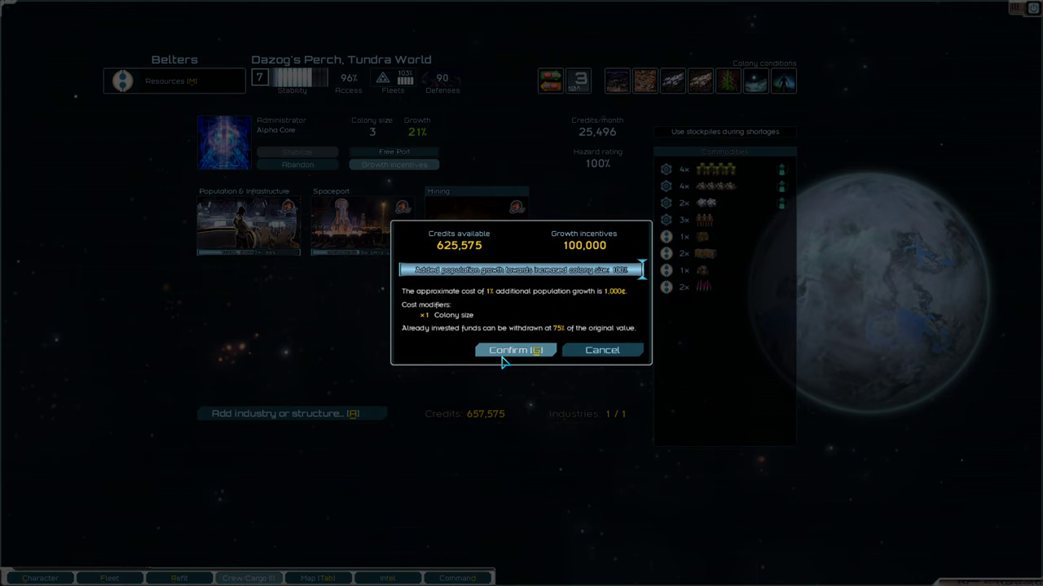
click(515, 350)
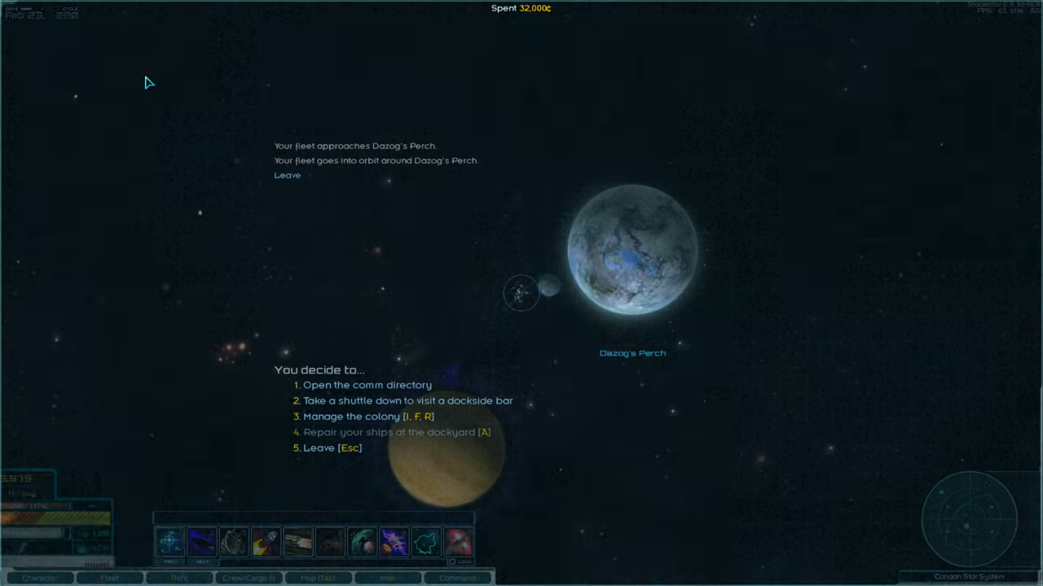
Jump to Ogion via the Canaan map, fund its growth incentives, and return to space.
click(317, 578)
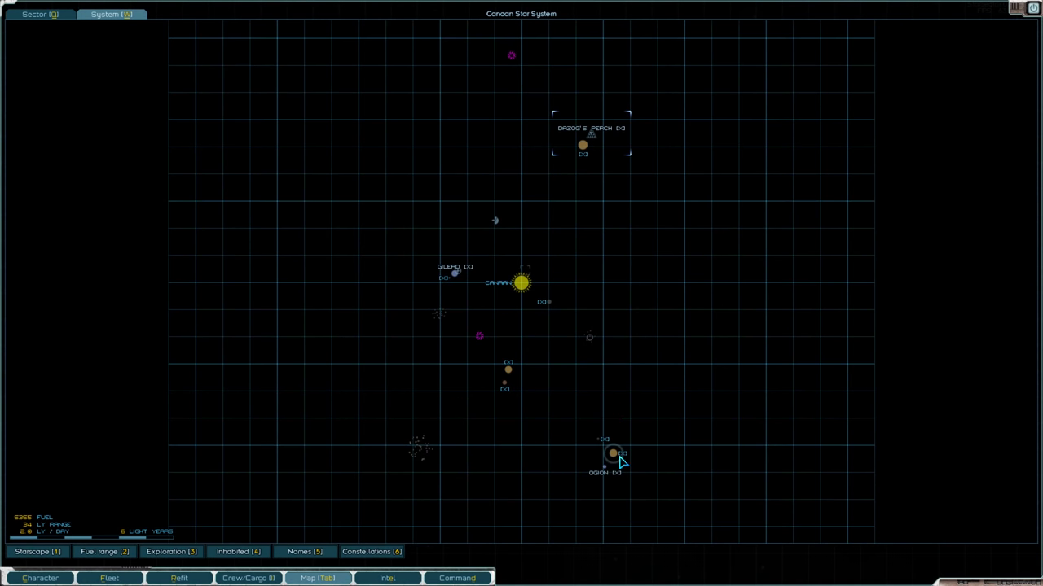
click(613, 454)
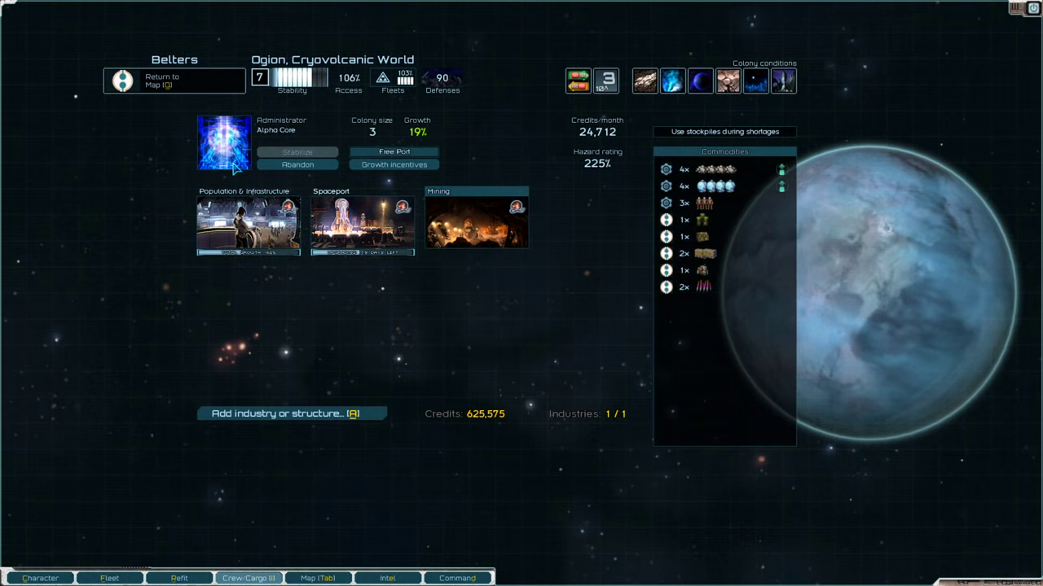
click(394, 164)
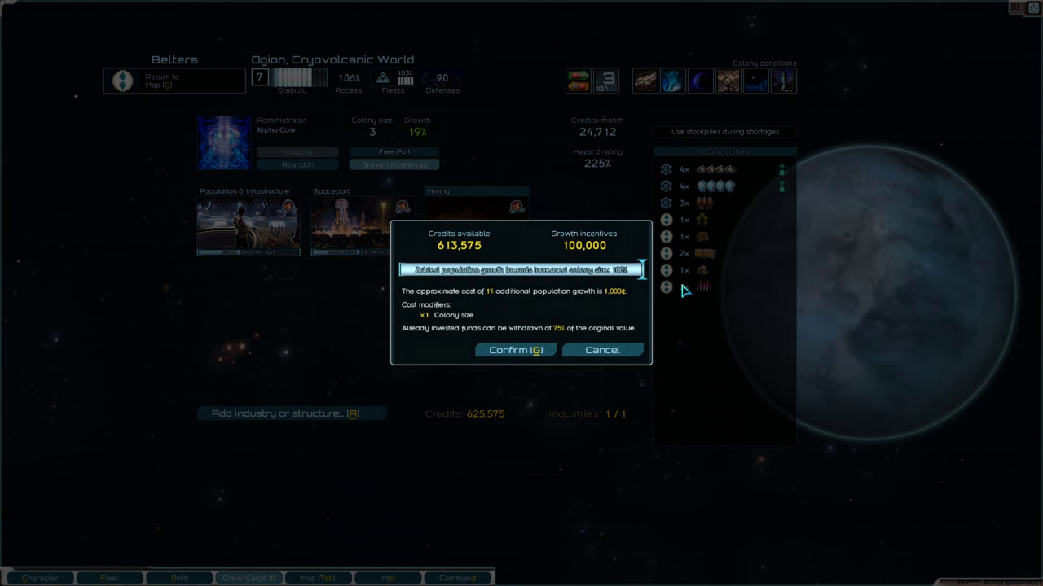
click(515, 349)
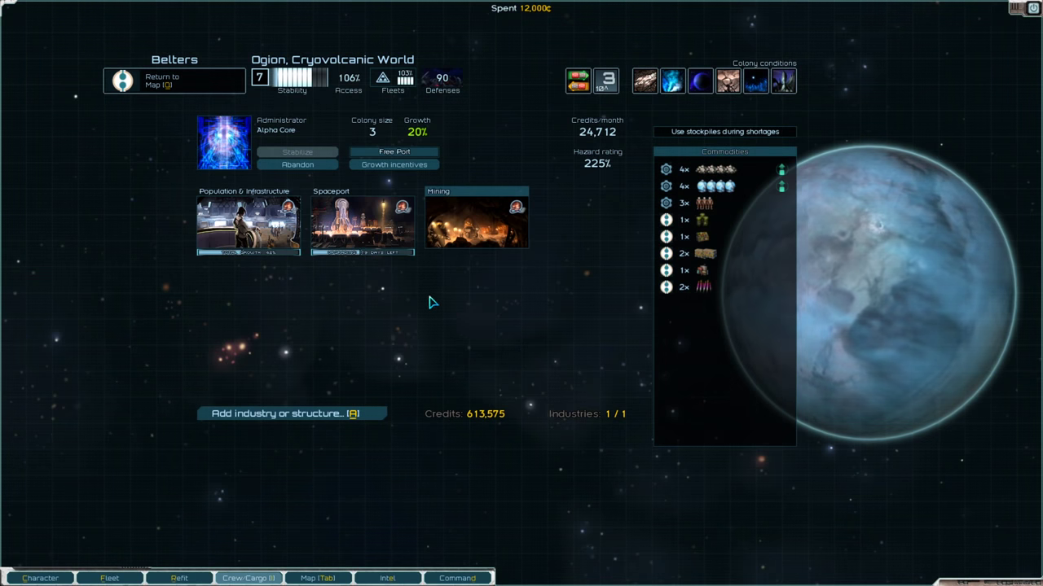
click(161, 80)
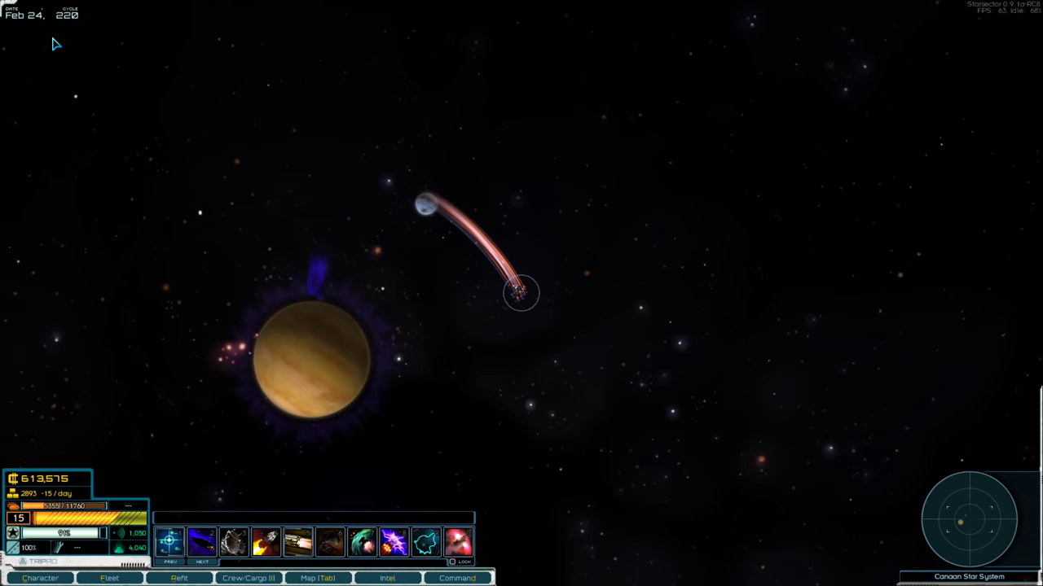
Glance at the decivilized-worlds intel, then fly into orbit at Dazog's Perch.
click(387, 578)
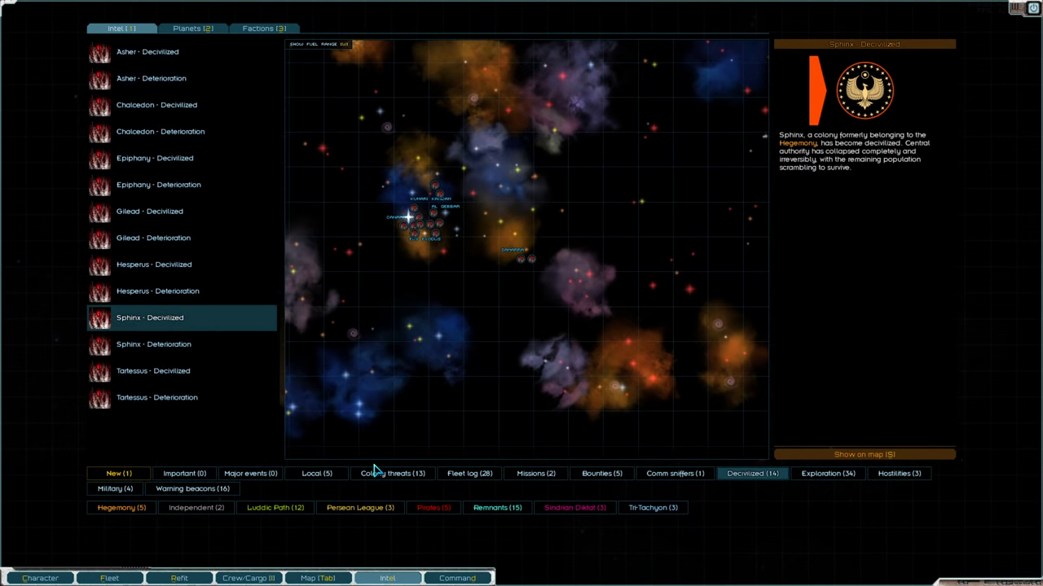
click(391, 473)
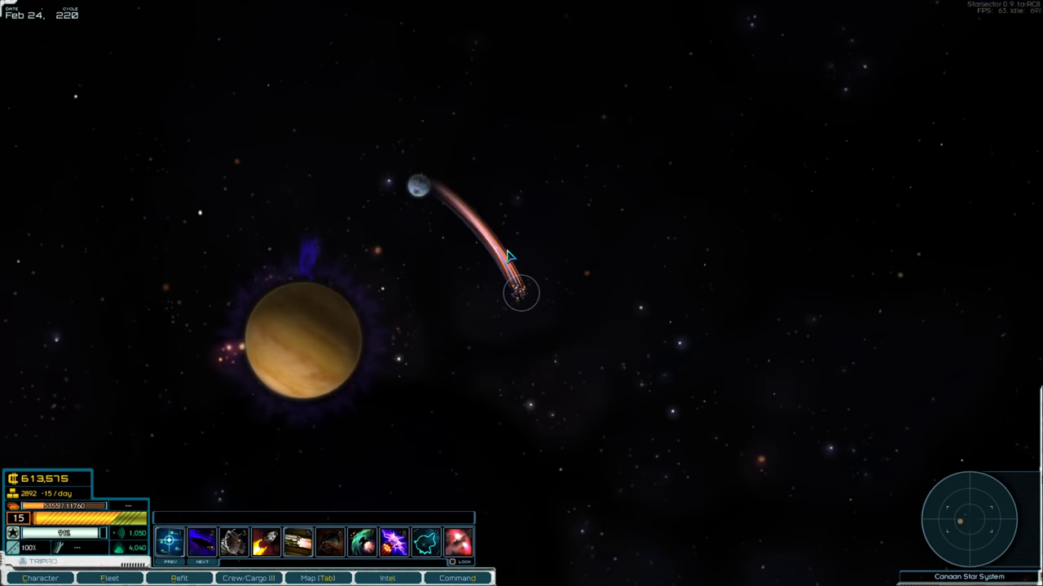
click(317, 578)
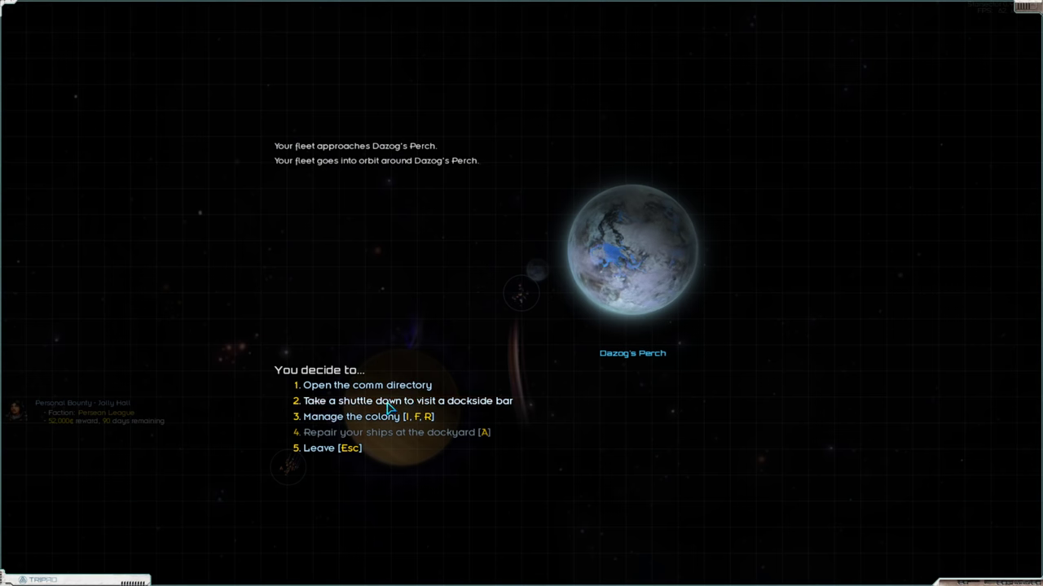
Visit the dockside bars at Dazog's Perch and Gilead, answer the ore delivery offer, then leave orbit.
click(407, 401)
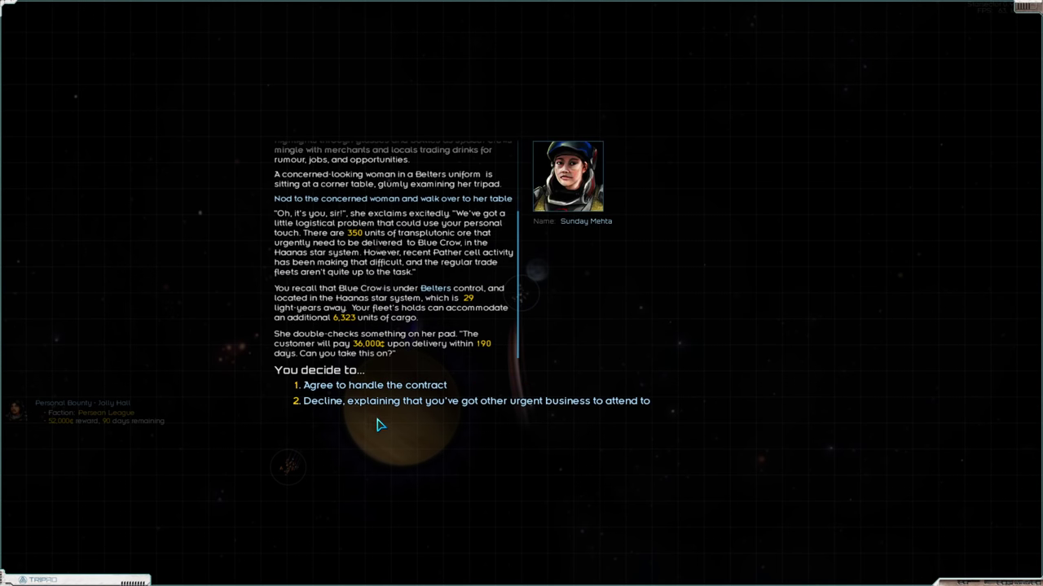
click(475, 401)
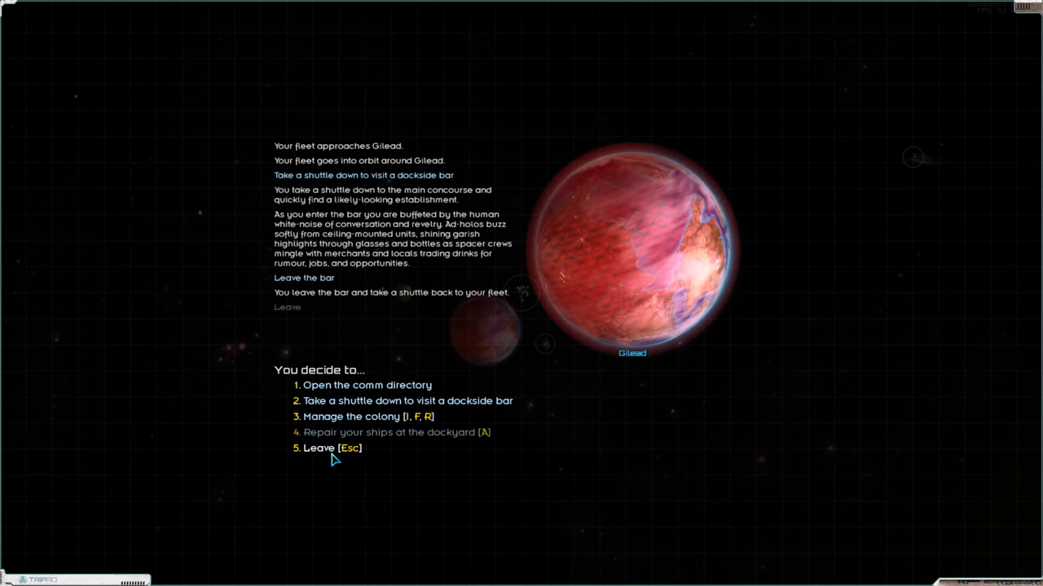
click(317, 447)
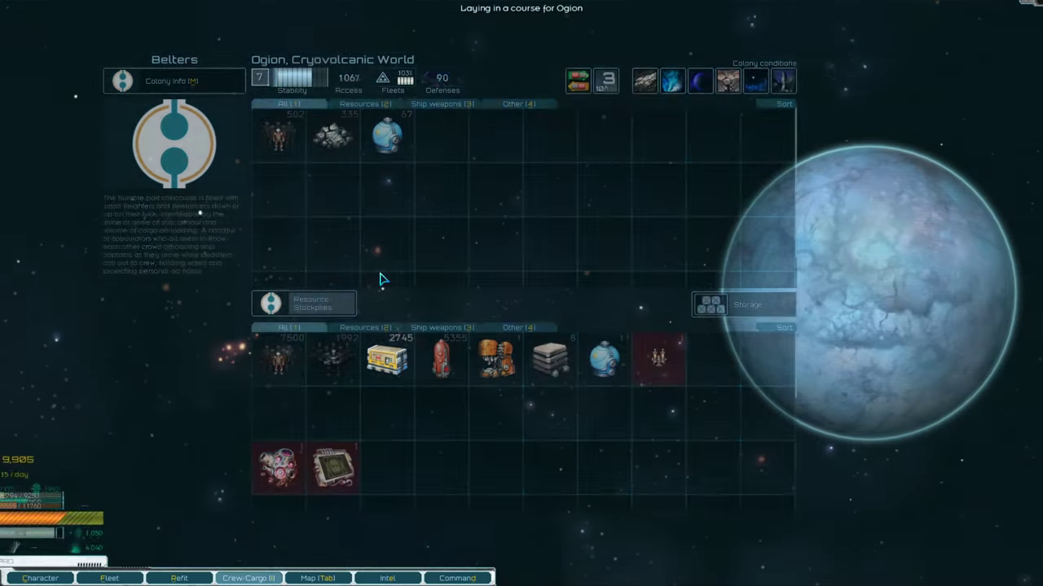
Top up Ogion's growth incentives for 3,000 credits and bring up Luddic Path colony threat intel.
click(171, 80)
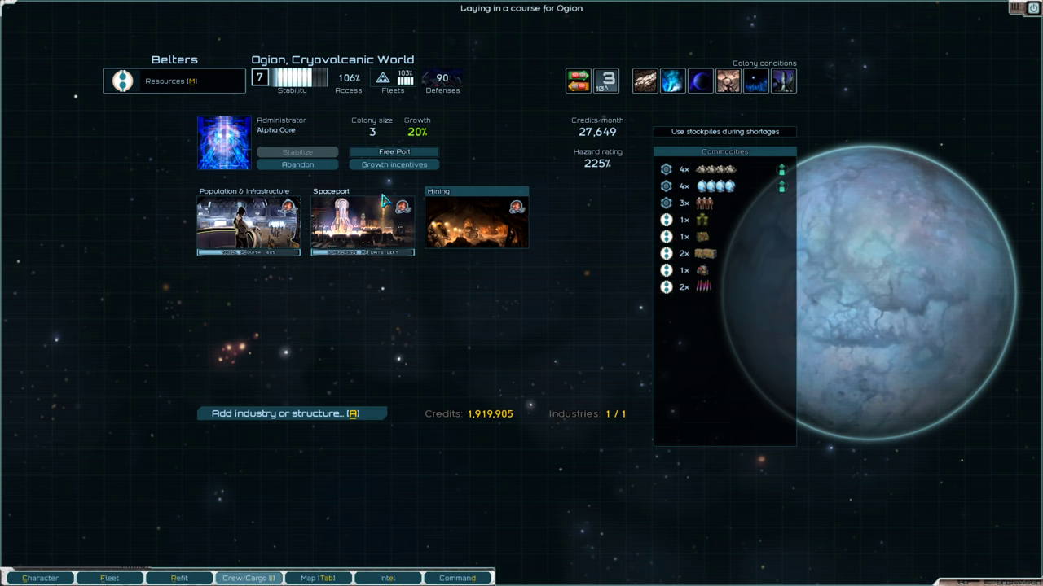
click(393, 164)
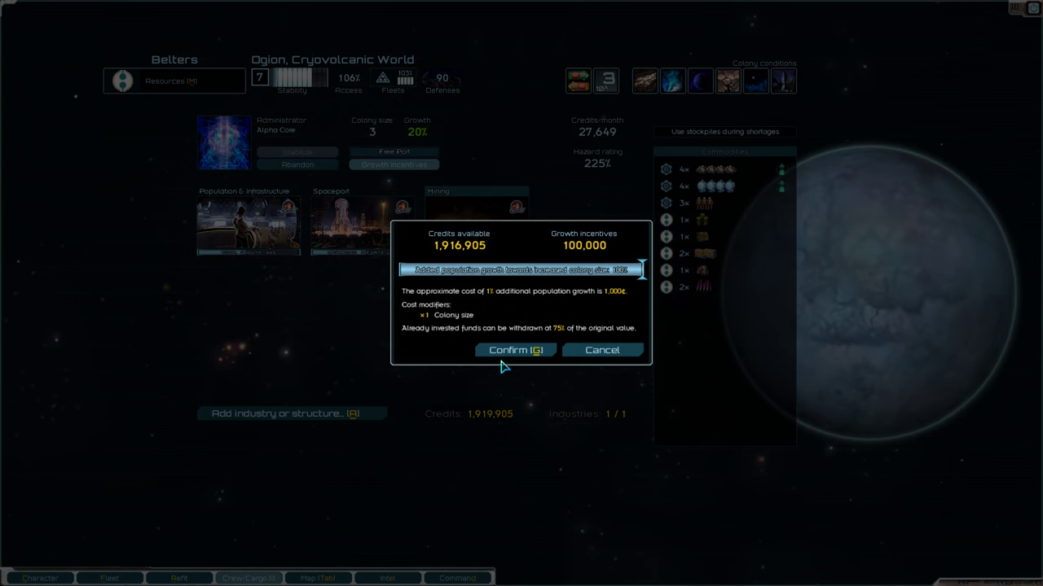
click(514, 350)
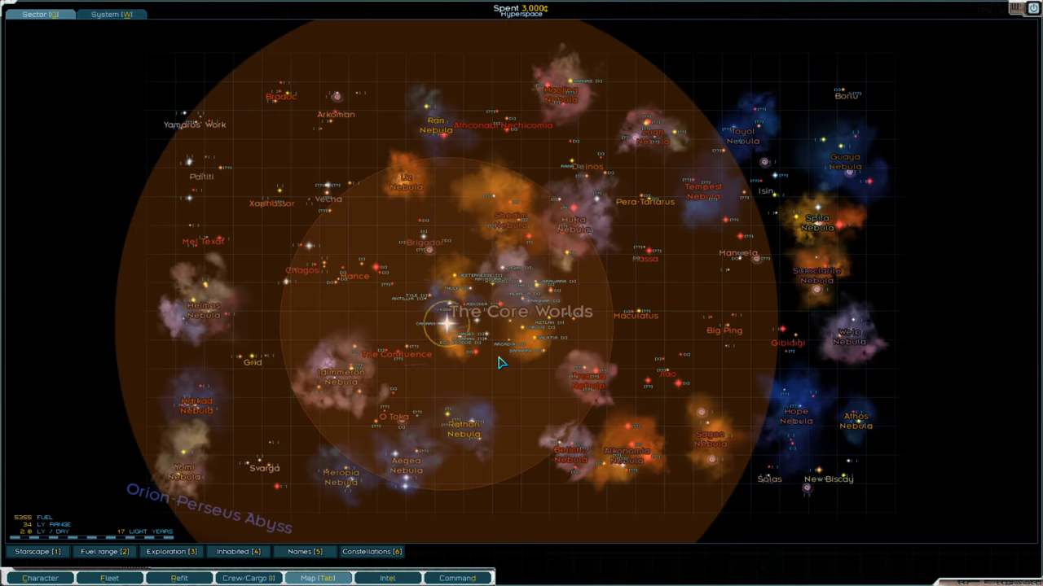
click(387, 579)
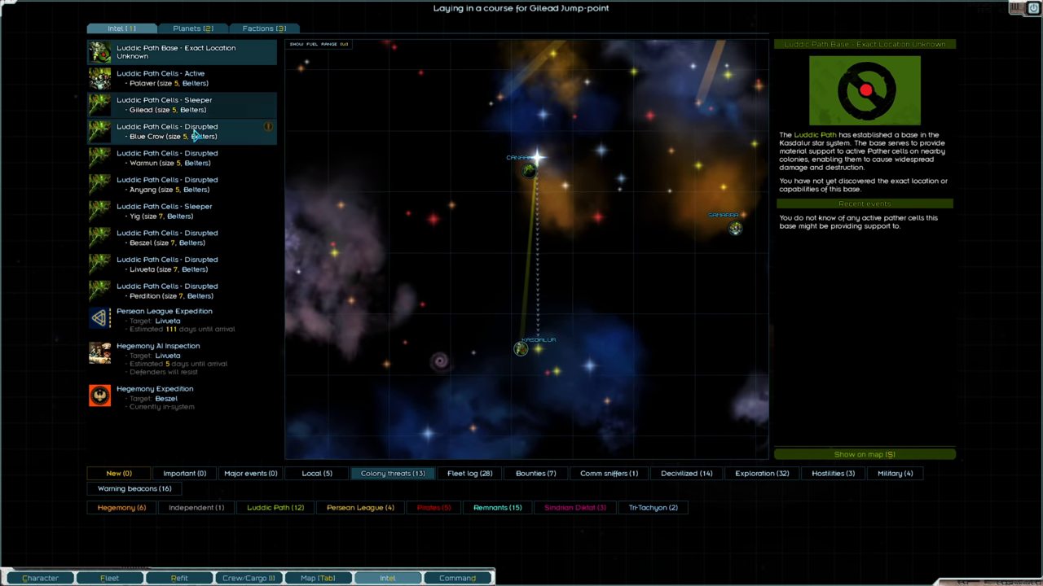
Read the 'Luddic Path Cells - Sleeper Gilead' report, then fly to Gilead's jump point.
click(171, 105)
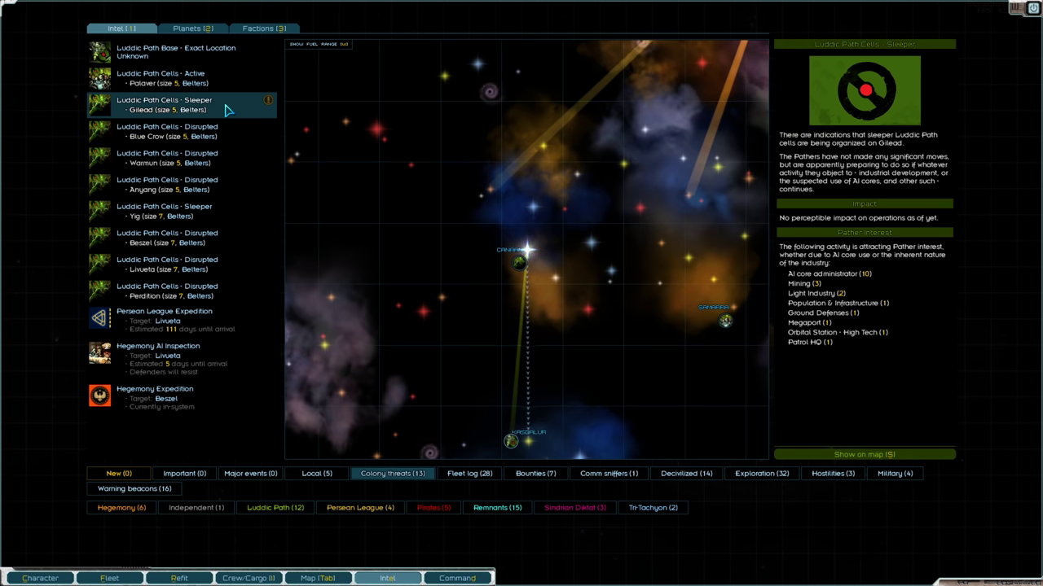
click(387, 579)
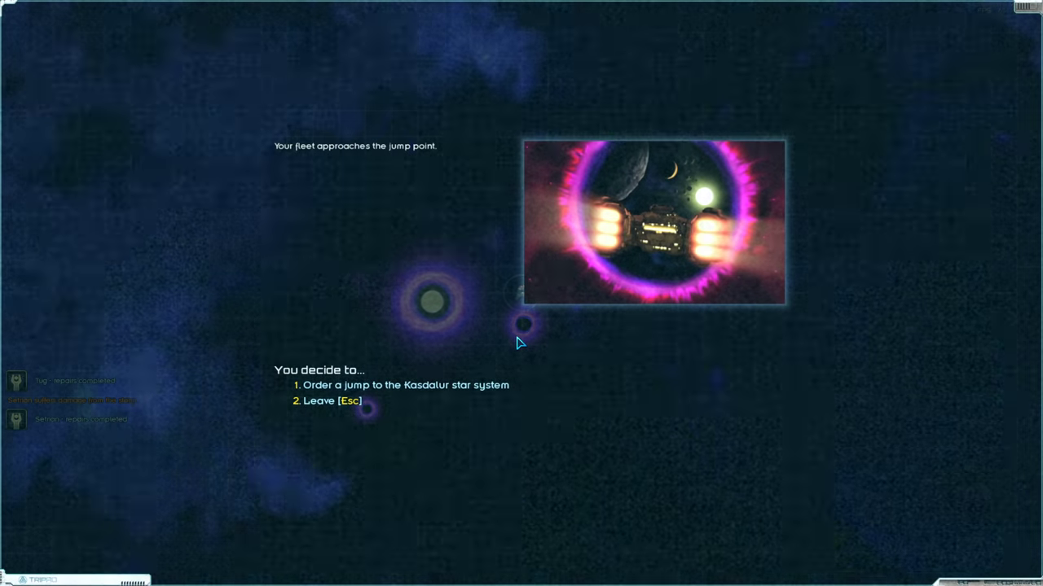
Jump into Kasdalur and read Livueta's failed Hegemony AI Inspection report.
click(400, 384)
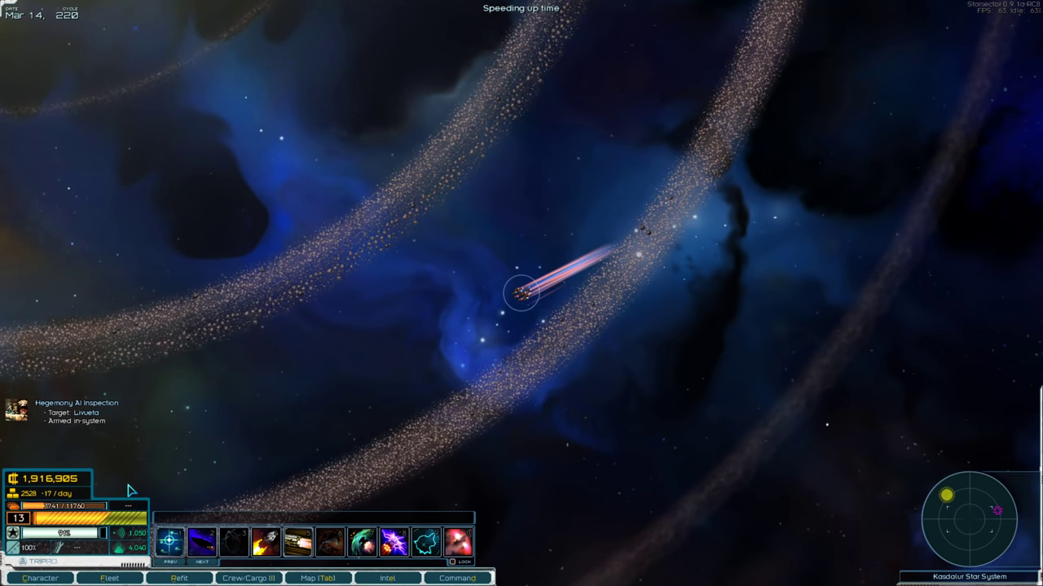
click(386, 579)
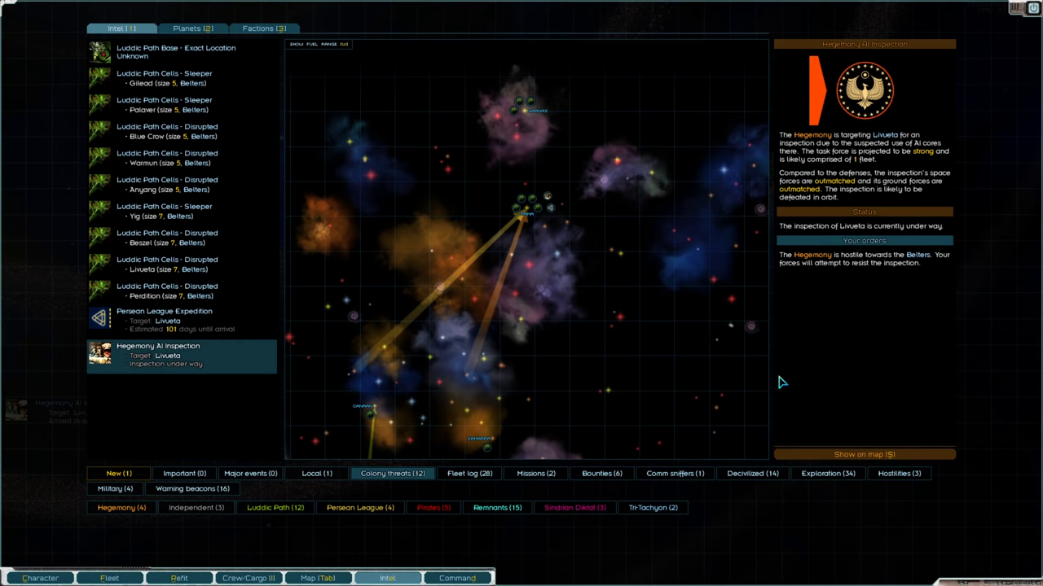
click(386, 578)
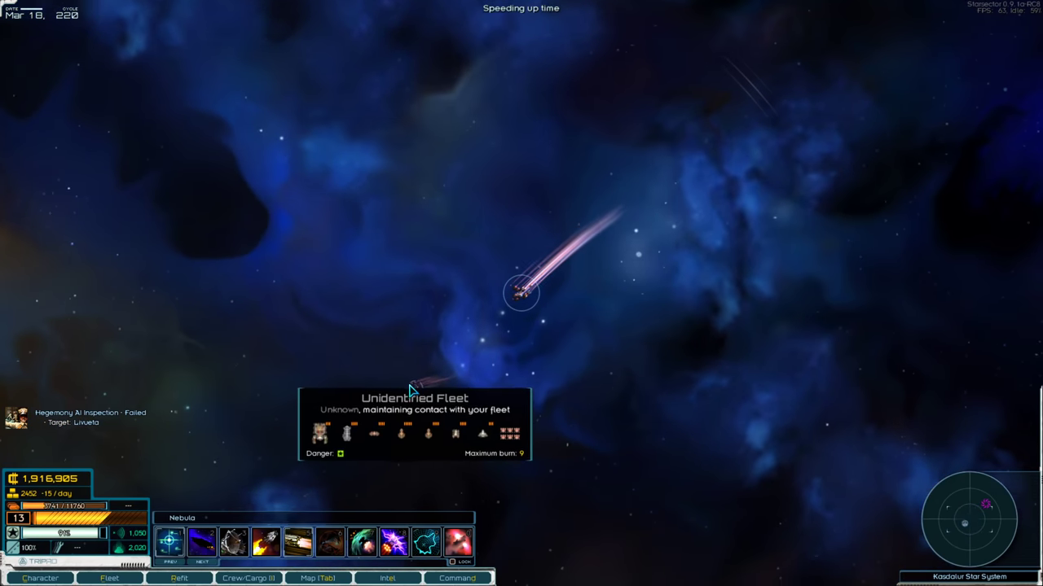
Pursue the fleeing Luddic Path fleet, win the fight, and pick through its wreckage.
click(521, 293)
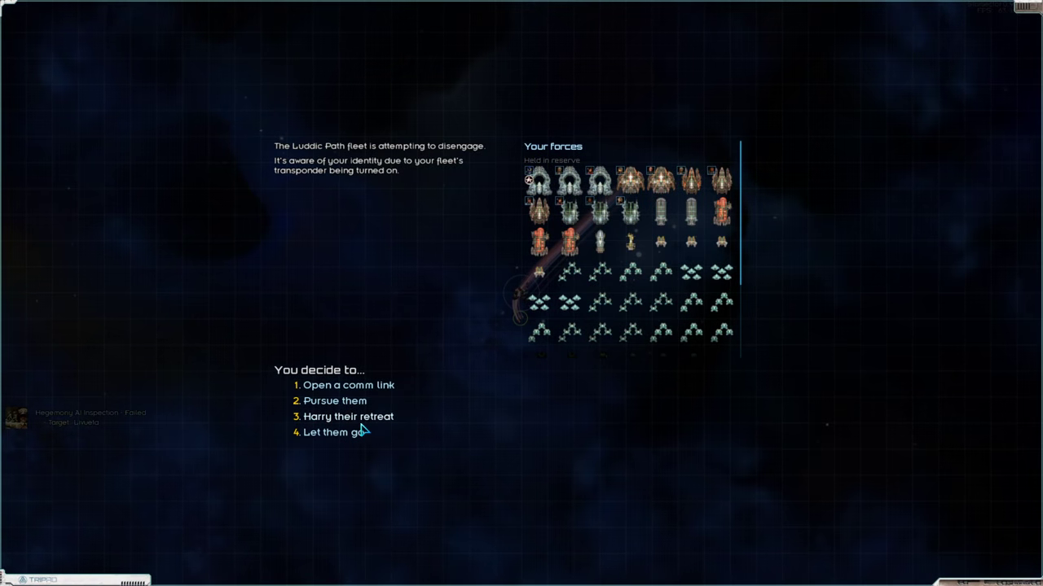
click(334, 401)
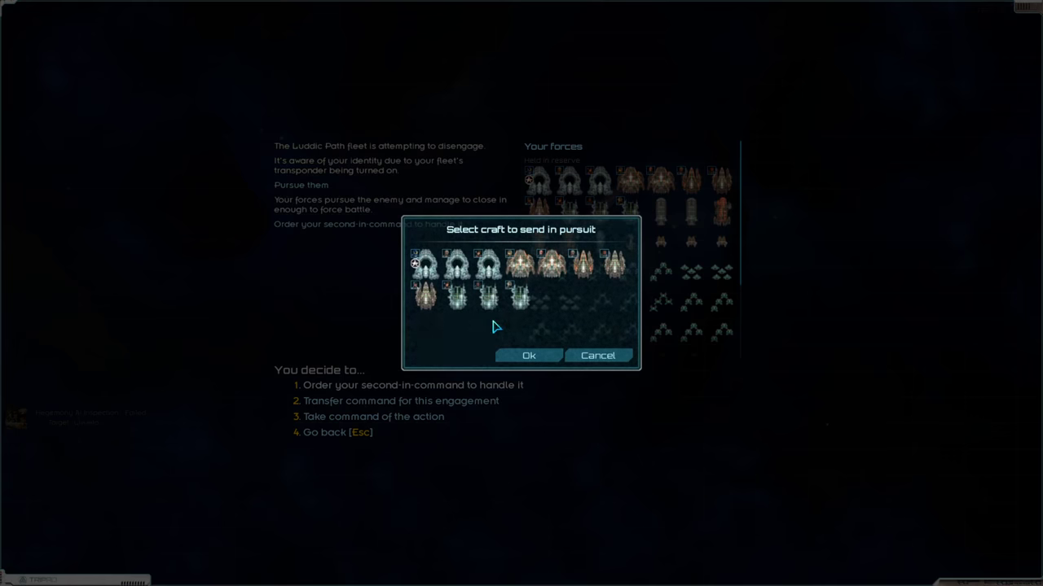
click(527, 355)
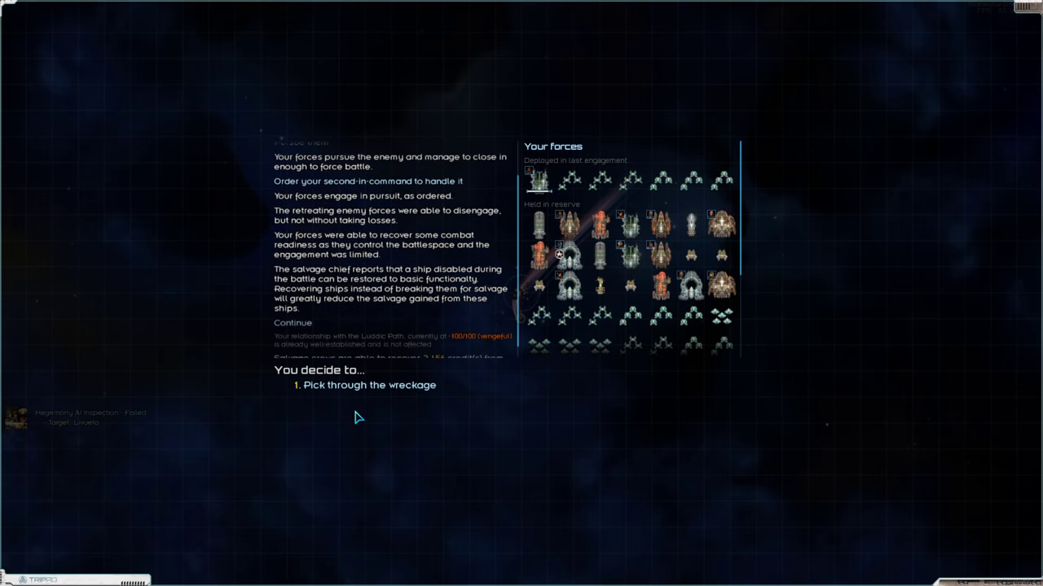
click(368, 384)
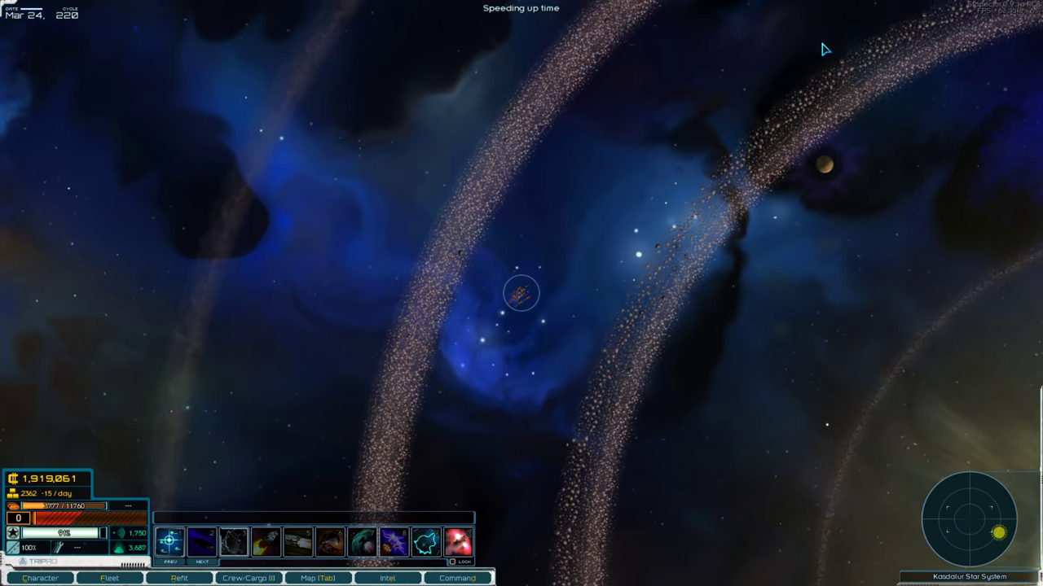
Fly to Swan Haven and engage its Luddic Path orbital station and defenders.
click(318, 578)
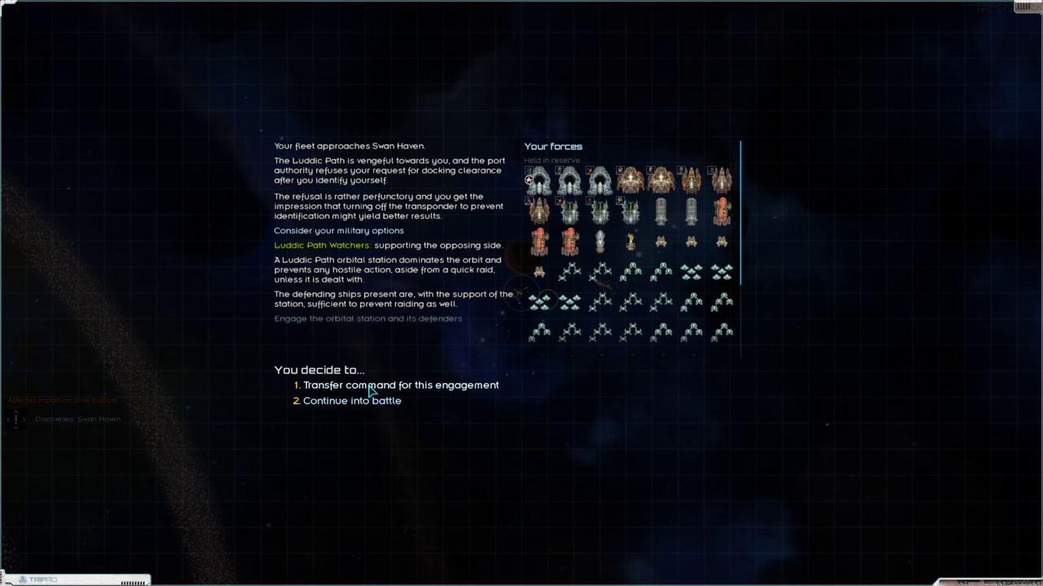
click(351, 401)
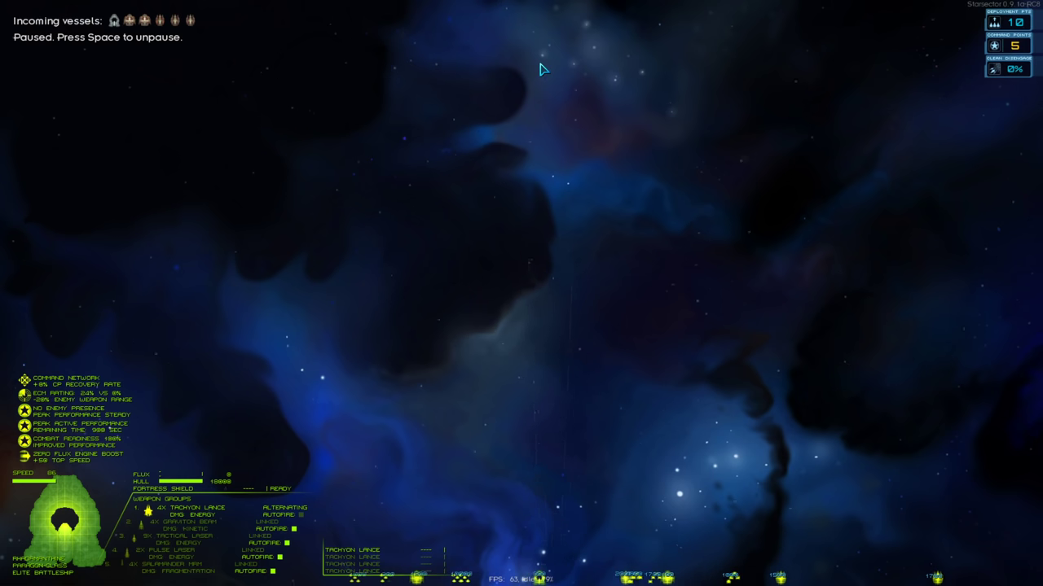
mouse_move(533, 6)
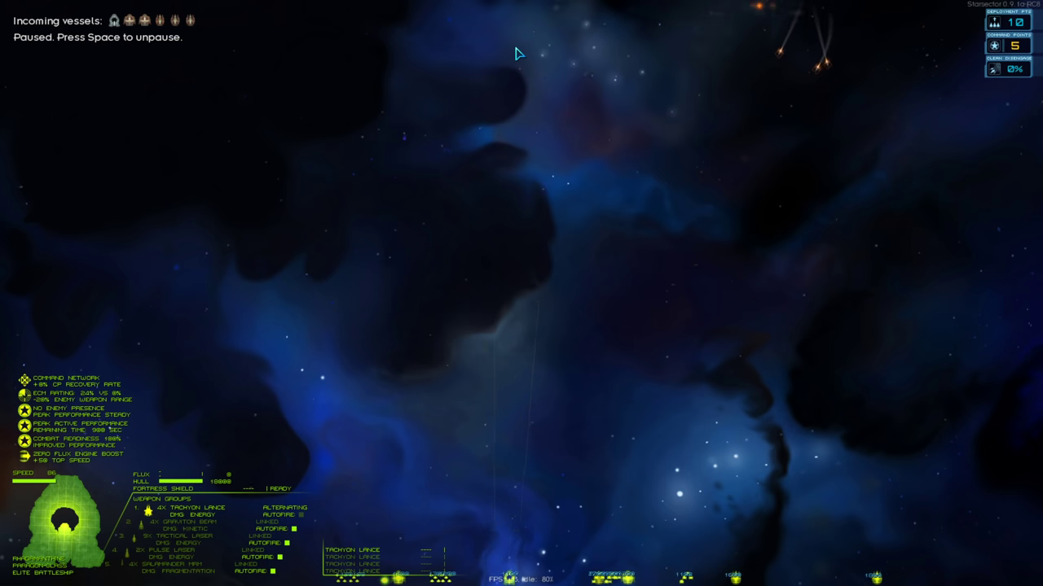
mouse_move(648, 20)
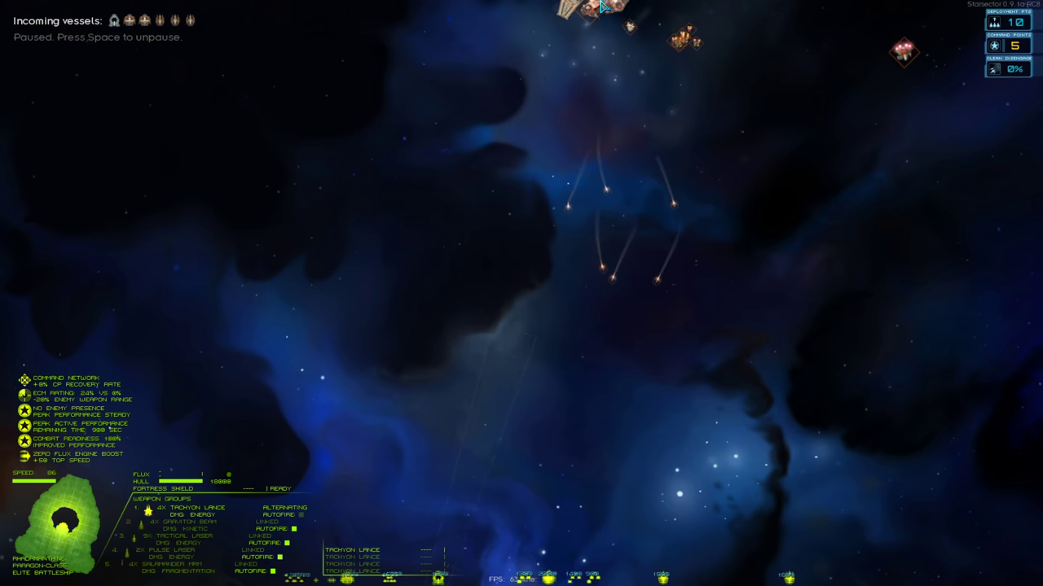
Fight and destroy the Swan Haven Luddic Path base, take all salvage, and leave.
key(space)
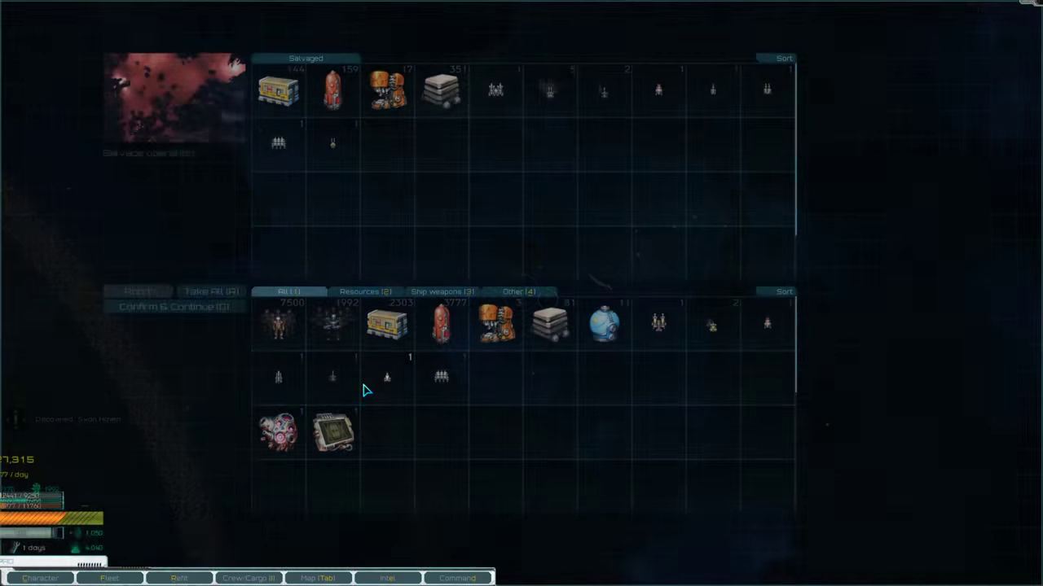
click(173, 306)
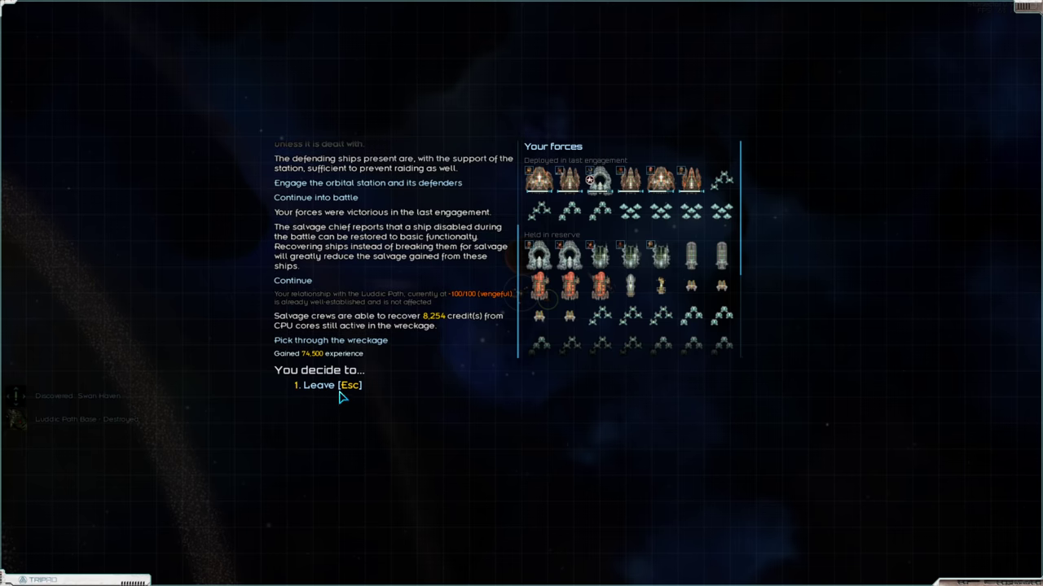
click(325, 385)
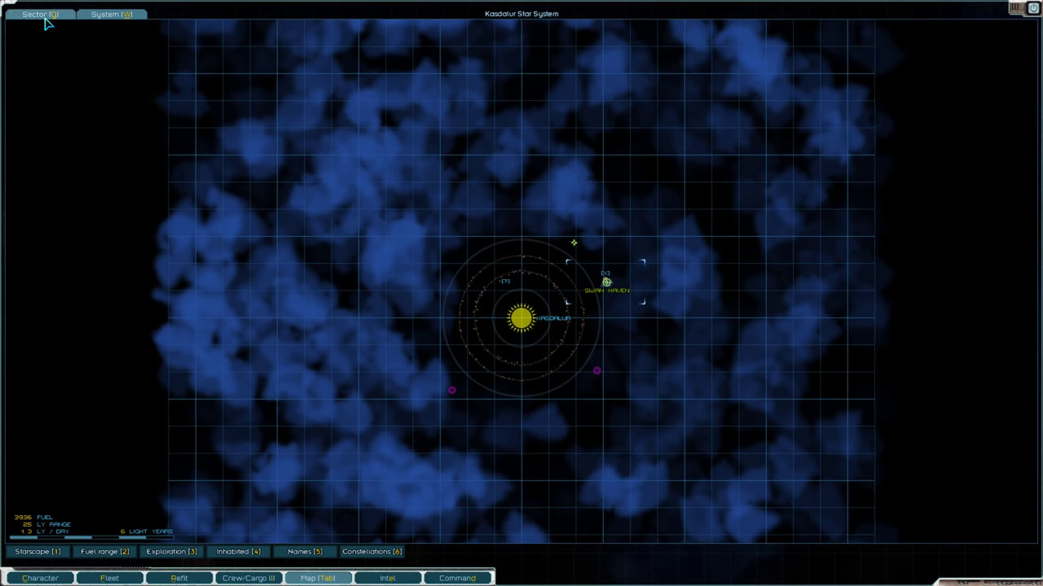
Lay in a hyperspace course toward Canaan on the sector map and resume travel.
click(36, 14)
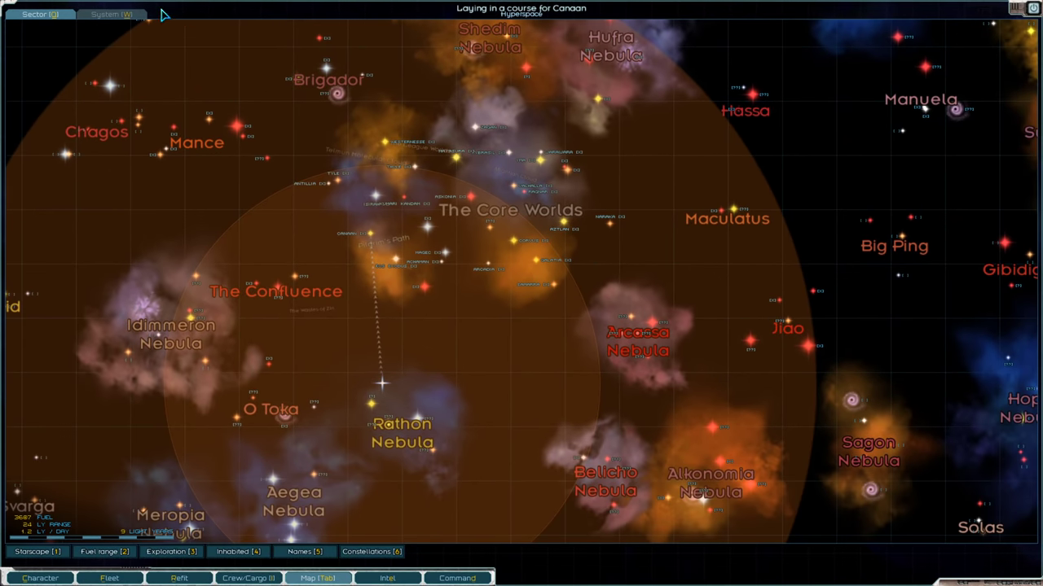
click(387, 578)
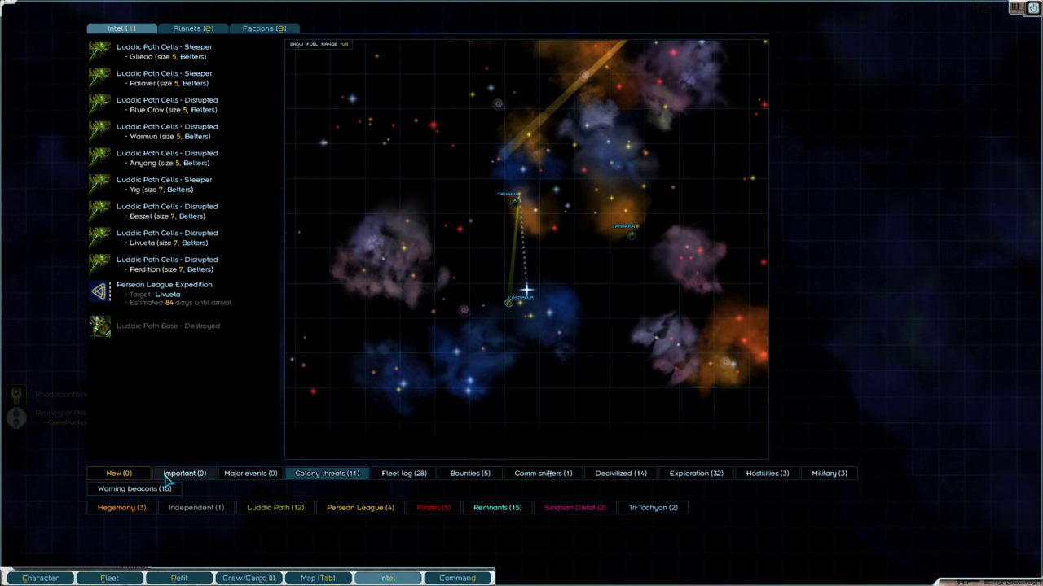
mouse_move(599, 489)
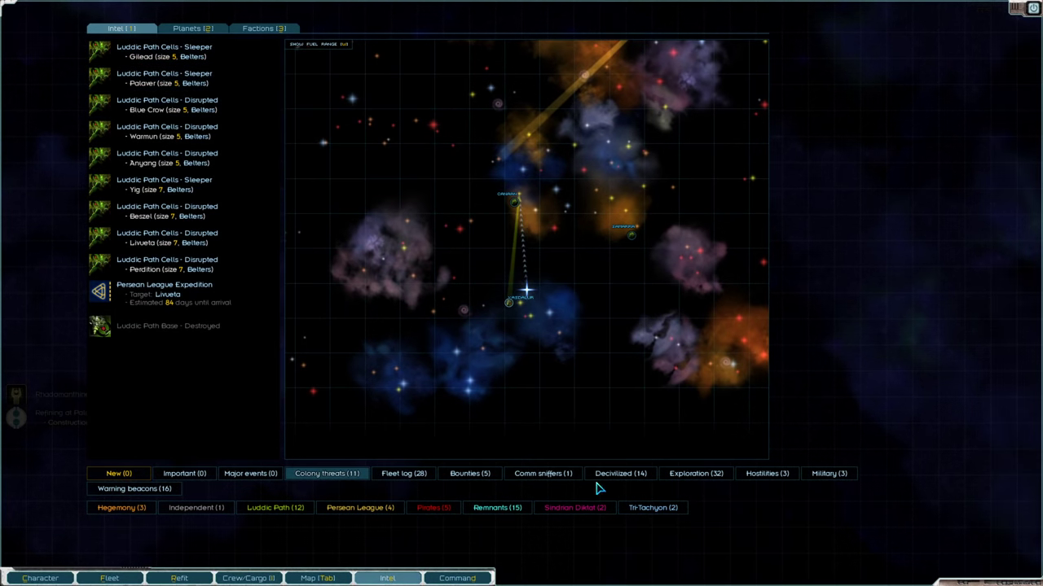
mouse_move(224, 495)
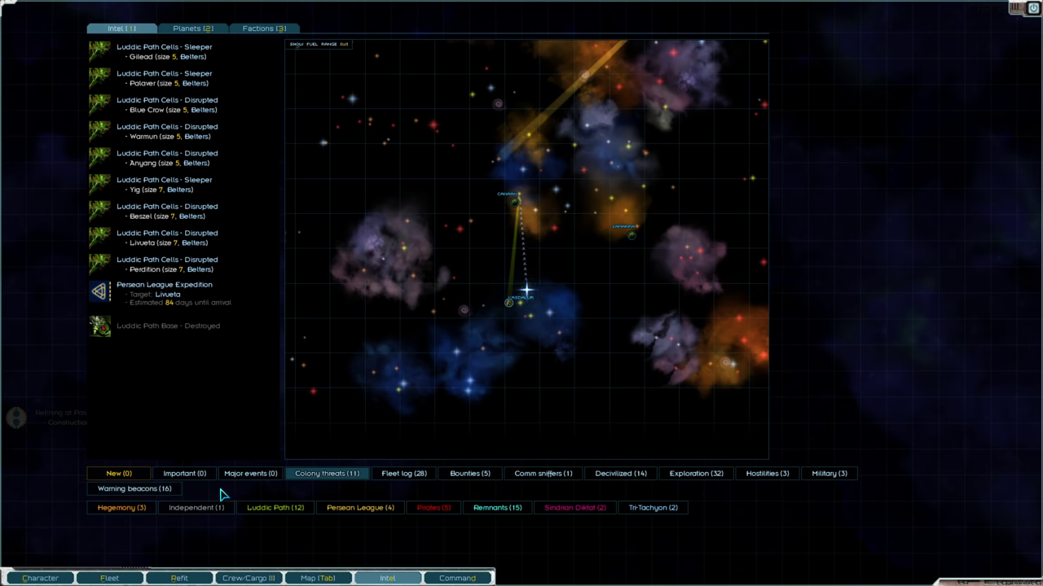
mouse_move(316, 400)
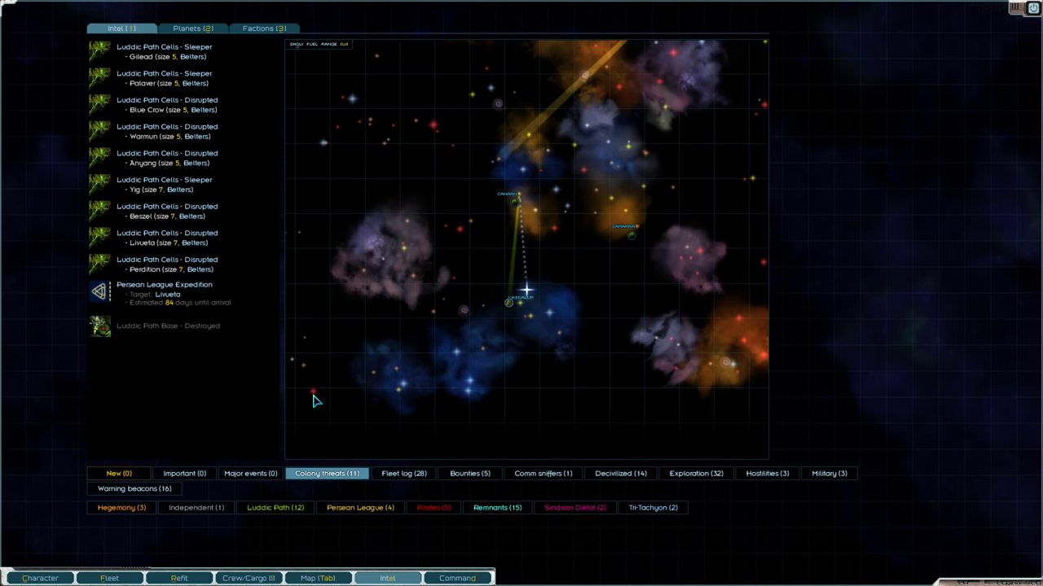
click(163, 79)
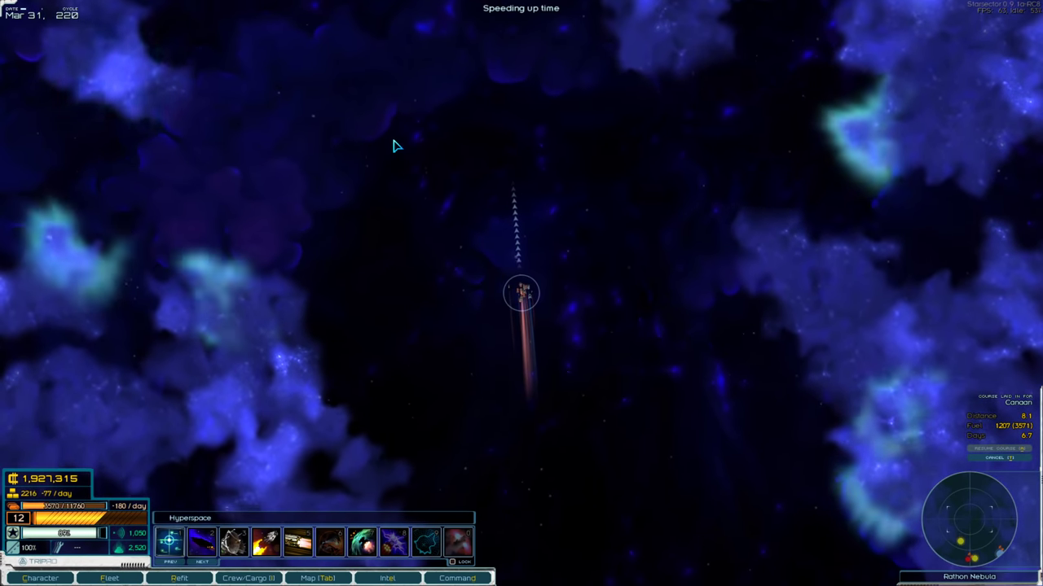
Review the Remnant warning beacons under the Intel Remnants filter.
click(318, 578)
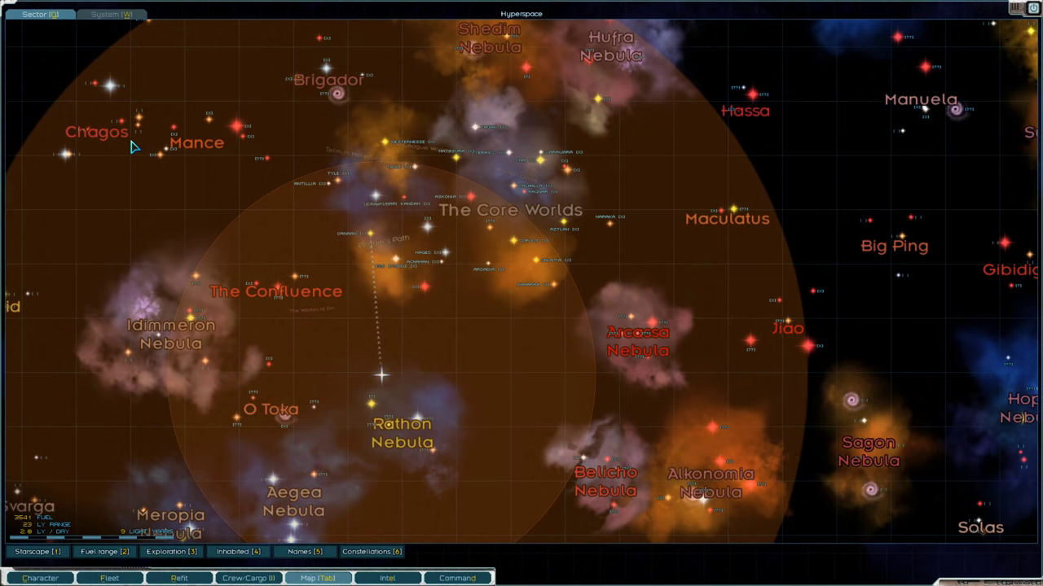
click(386, 578)
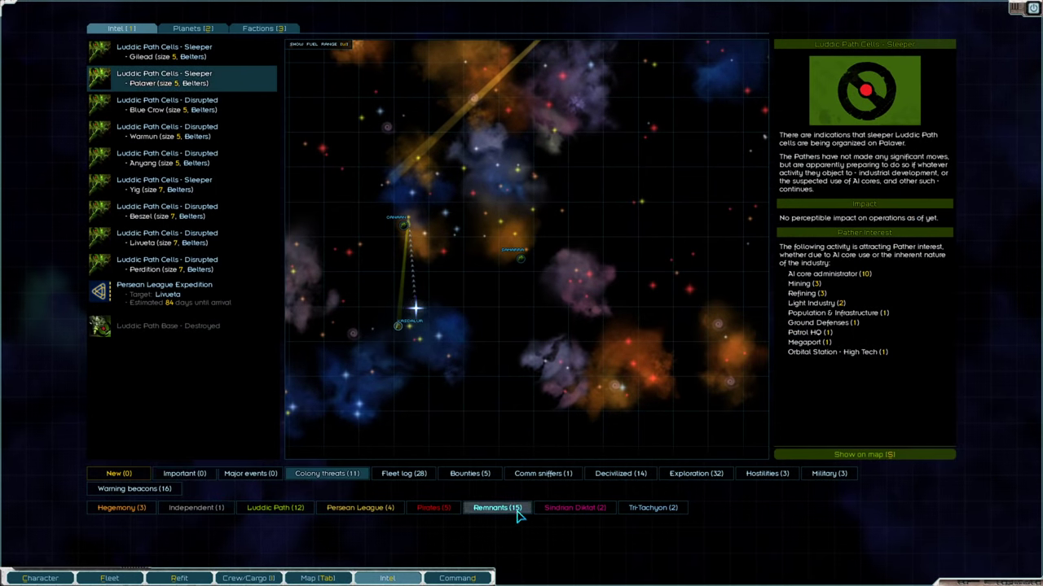
click(134, 489)
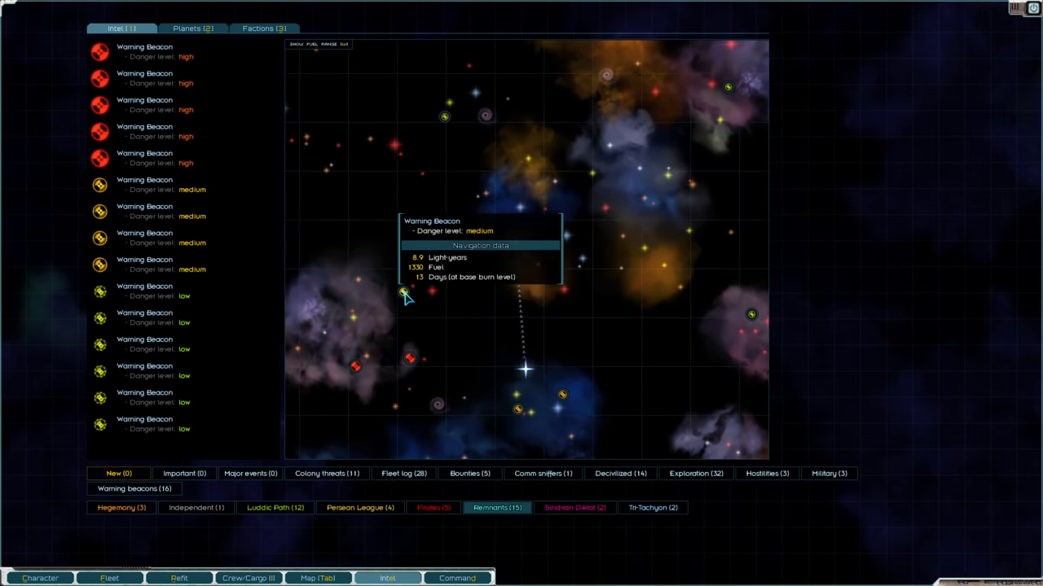
mouse_move(409, 360)
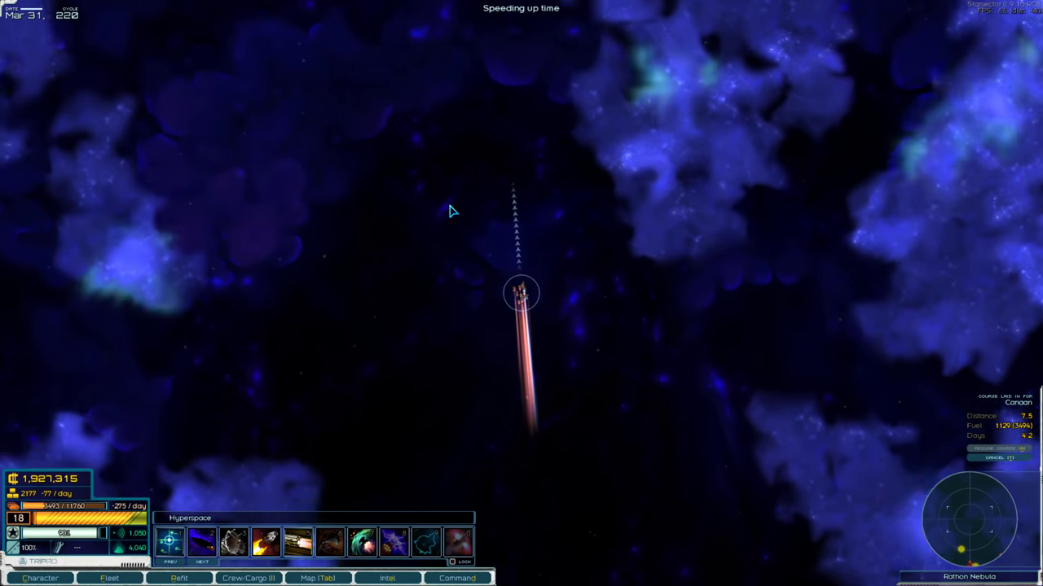
click(387, 578)
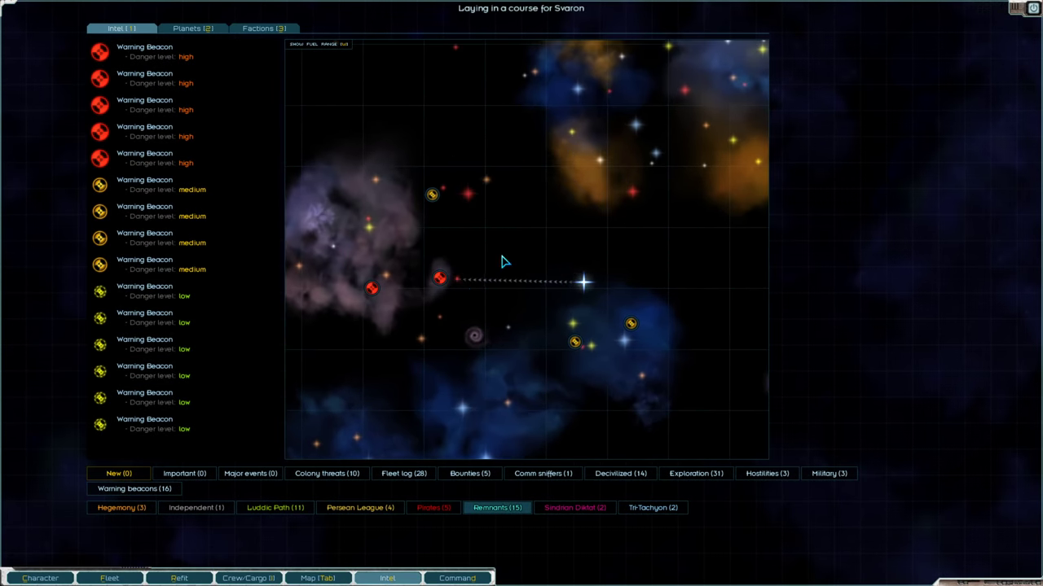
mouse_move(439, 279)
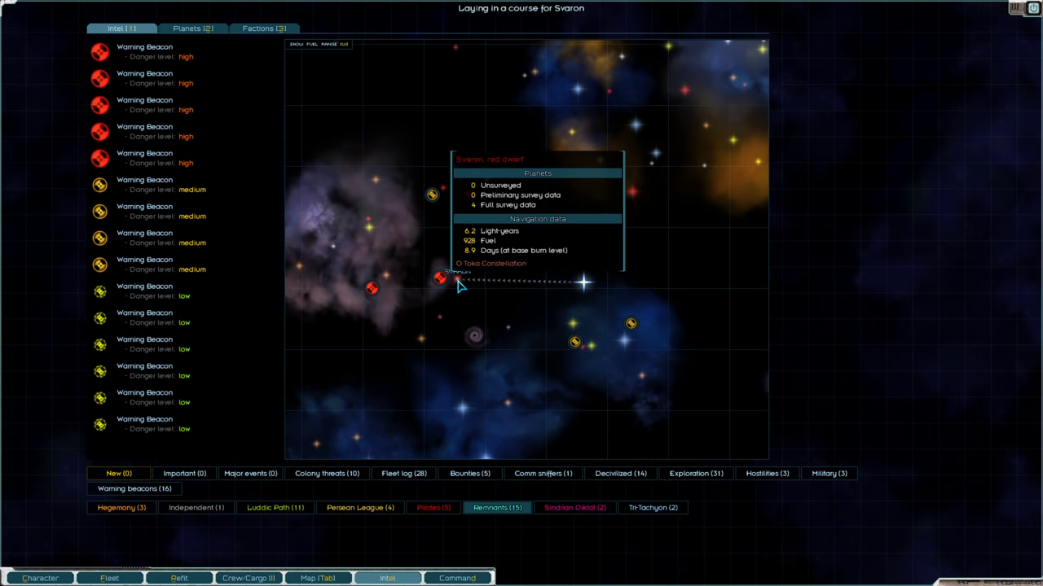
mouse_move(577, 143)
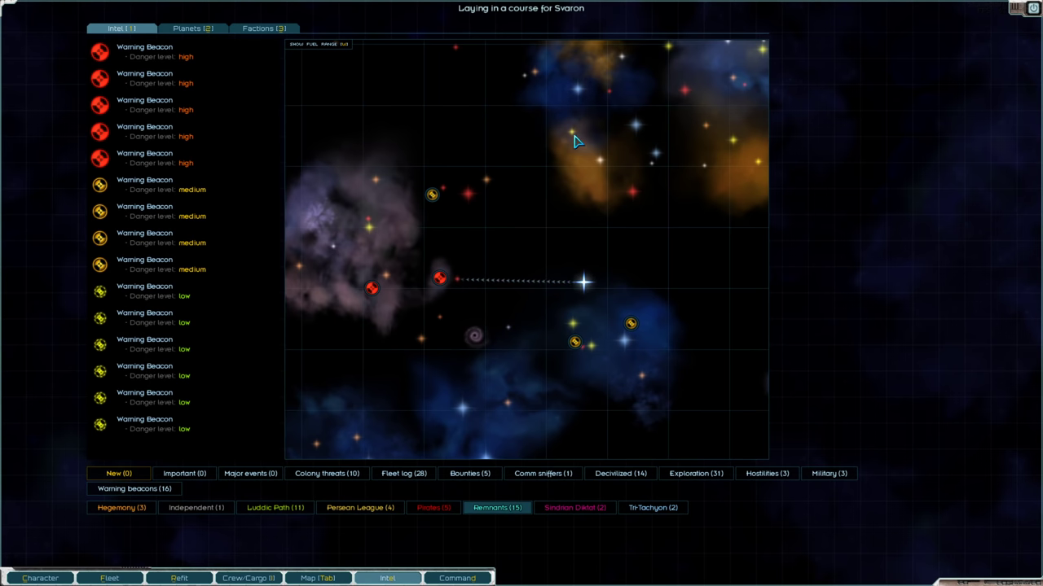
click(387, 579)
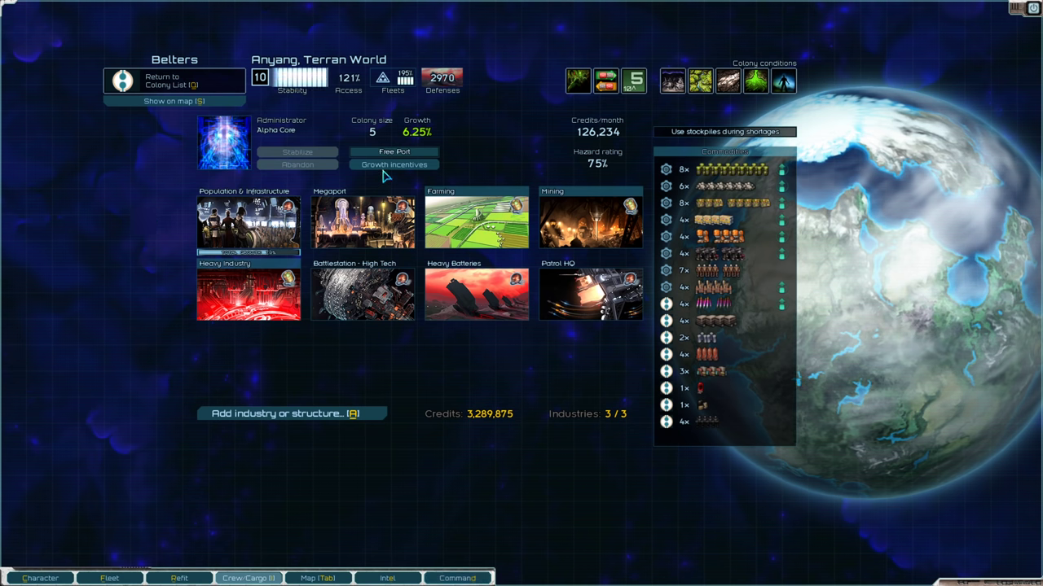
Fund growth incentives for Anyang, Warmun, Gilead and Palaver, leaving 1,849,875 credits.
click(393, 164)
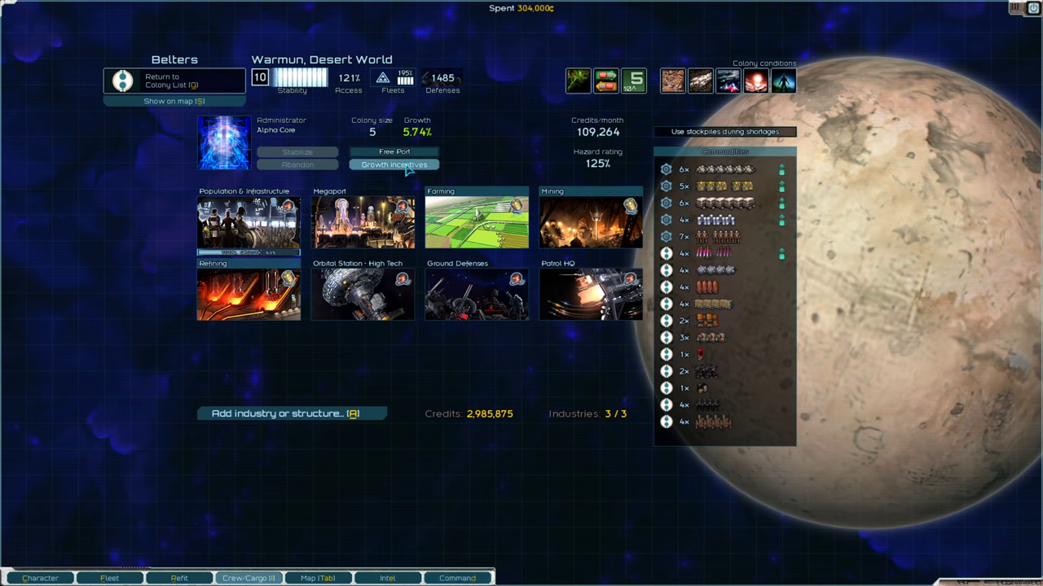
click(394, 164)
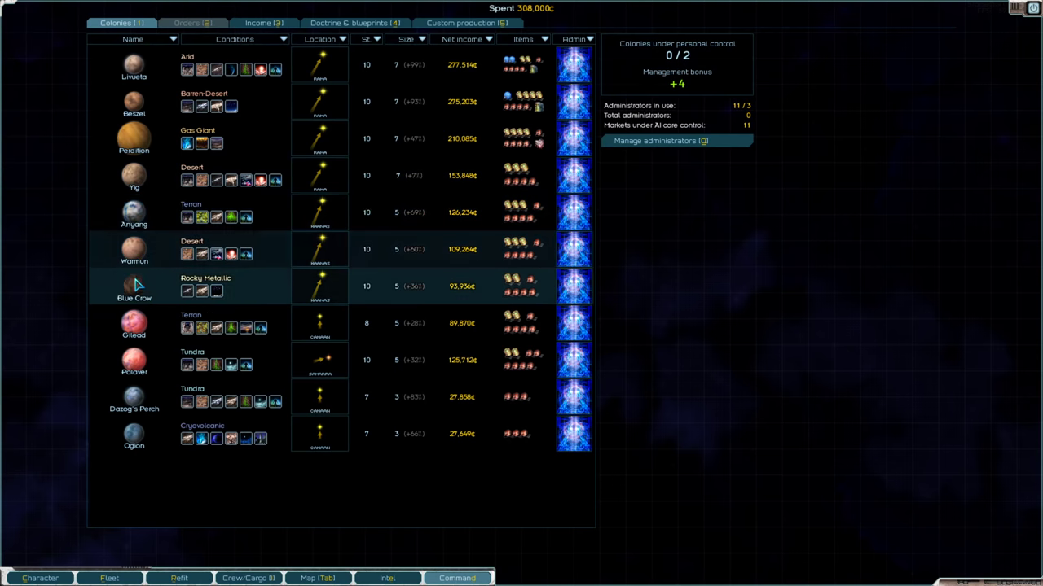
click(133, 286)
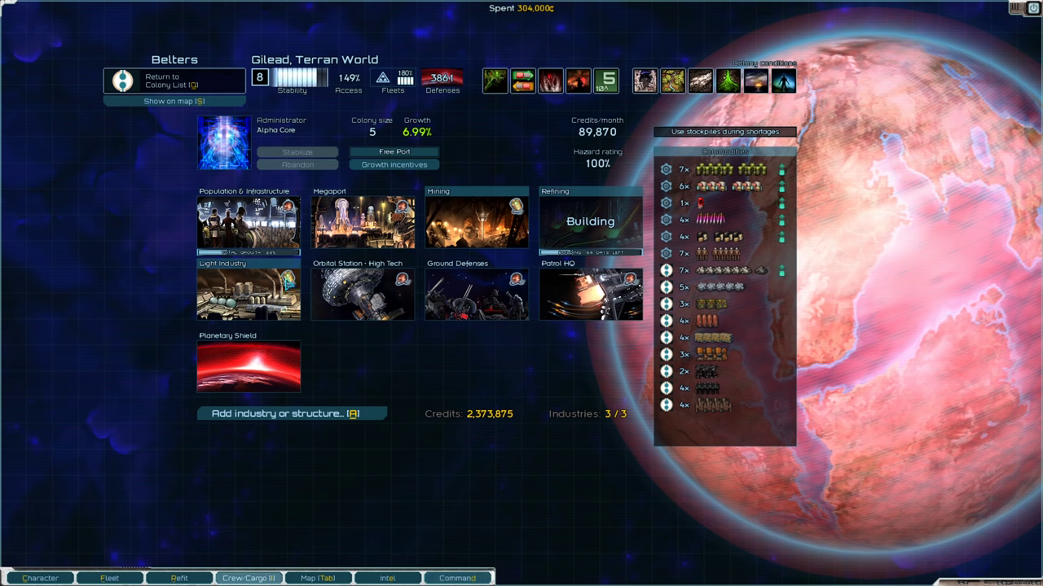
click(393, 164)
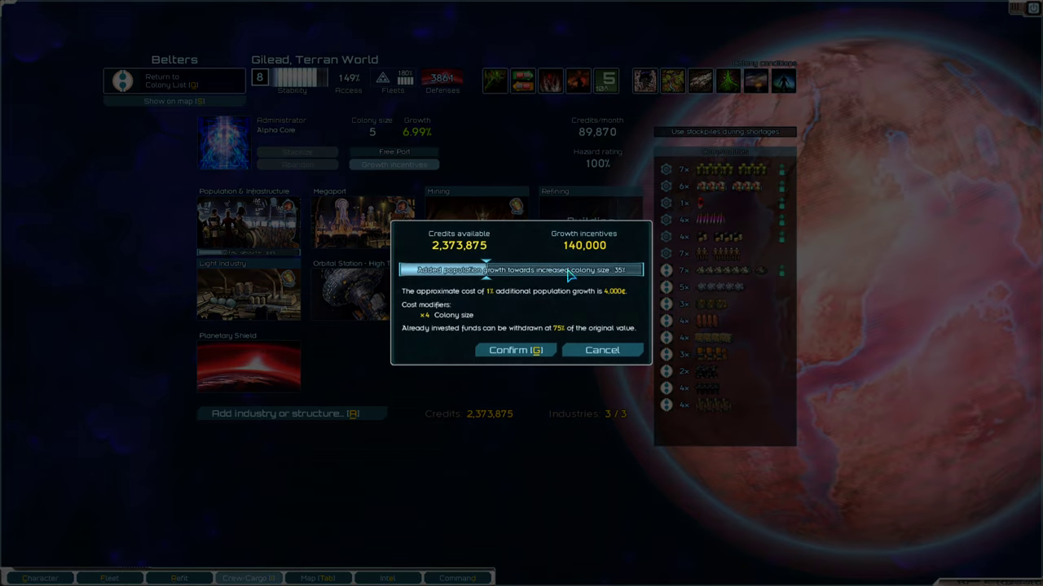
click(516, 349)
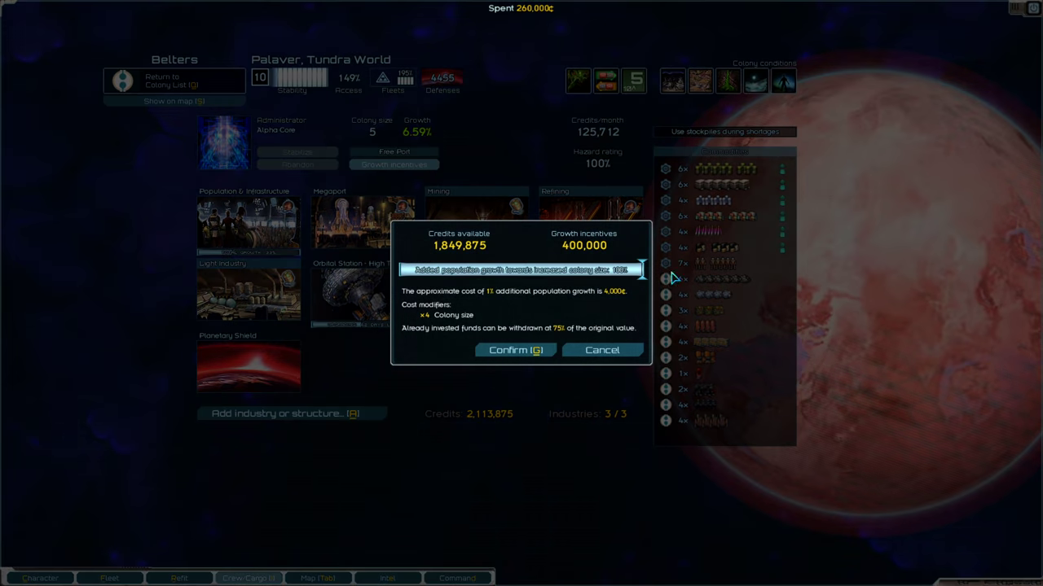
click(515, 351)
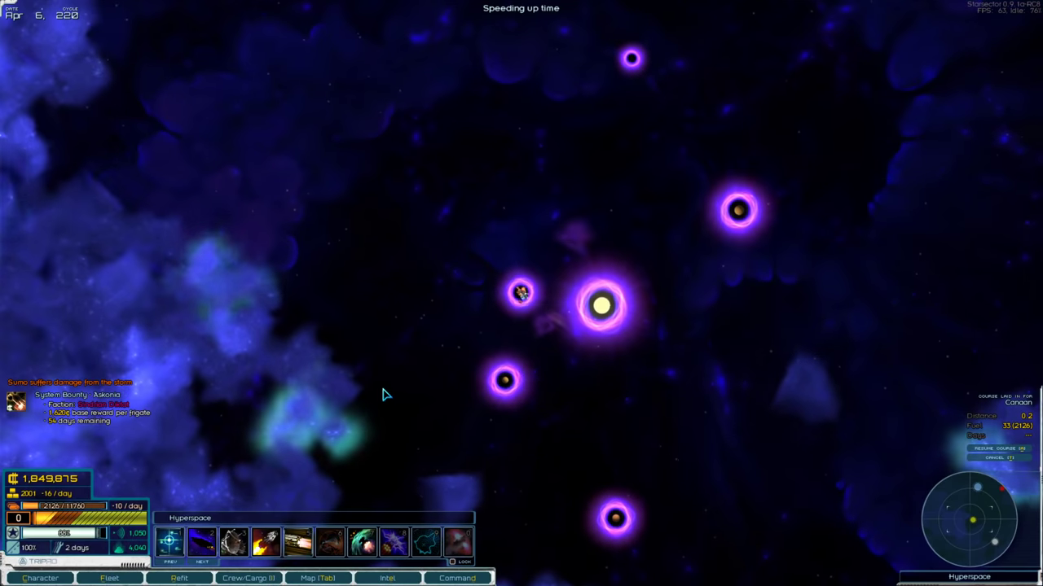
Travel to Canaan's jump point and jump into hyperspace on a course toward Isirah.
click(317, 579)
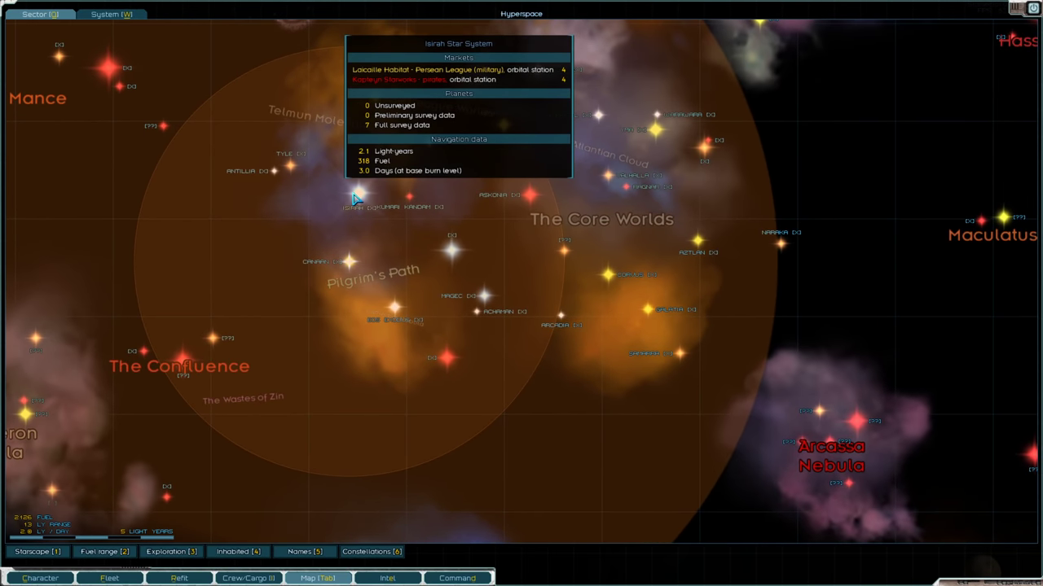
mouse_move(279, 188)
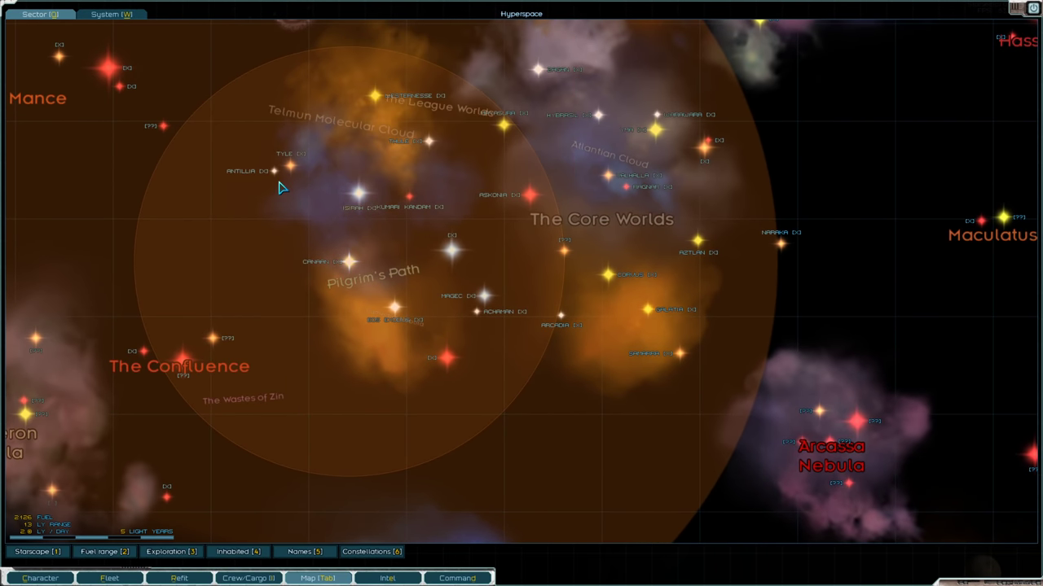
click(298, 153)
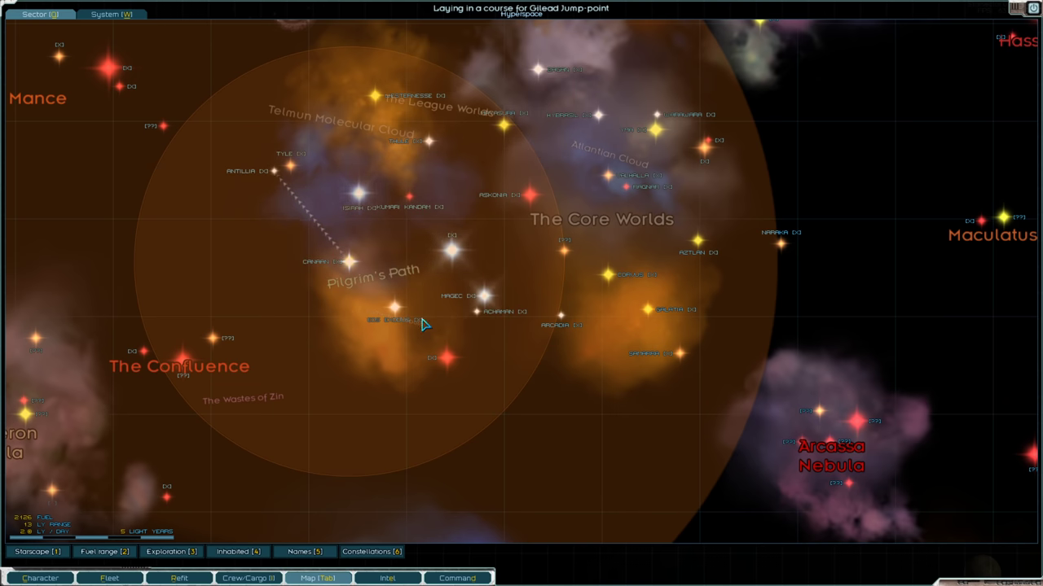
mouse_move(359, 204)
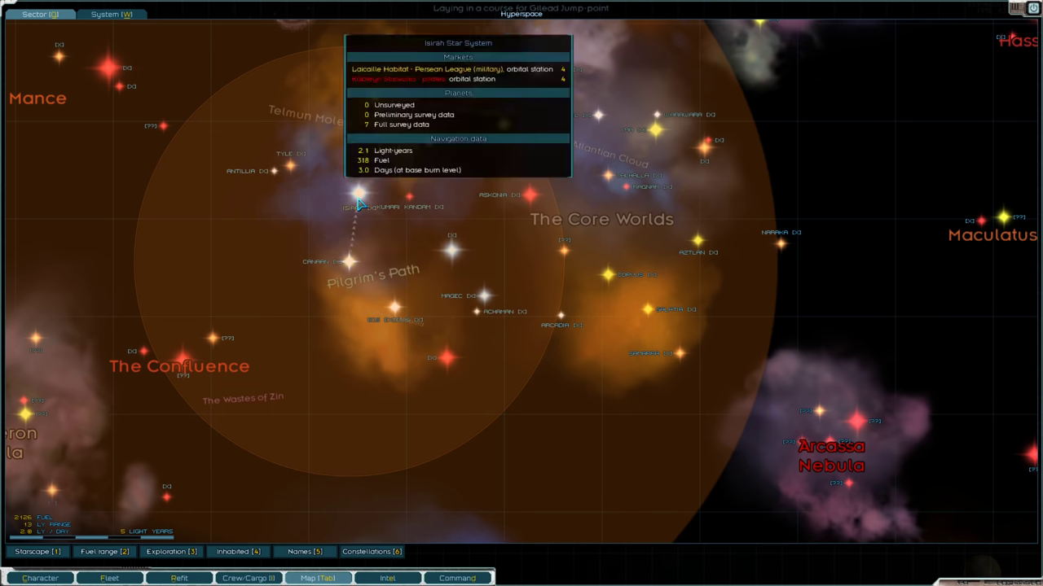
click(111, 14)
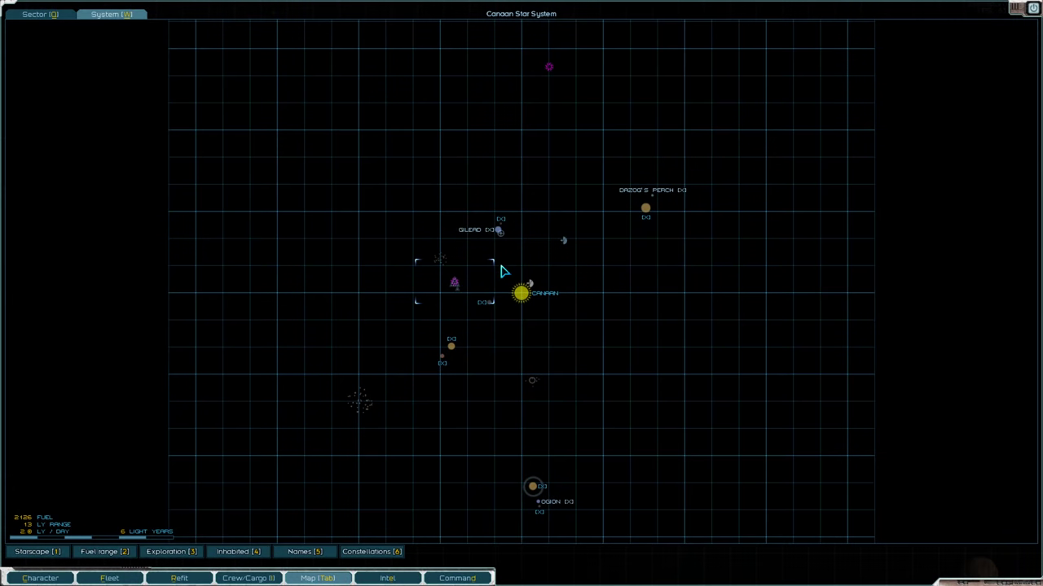
click(386, 579)
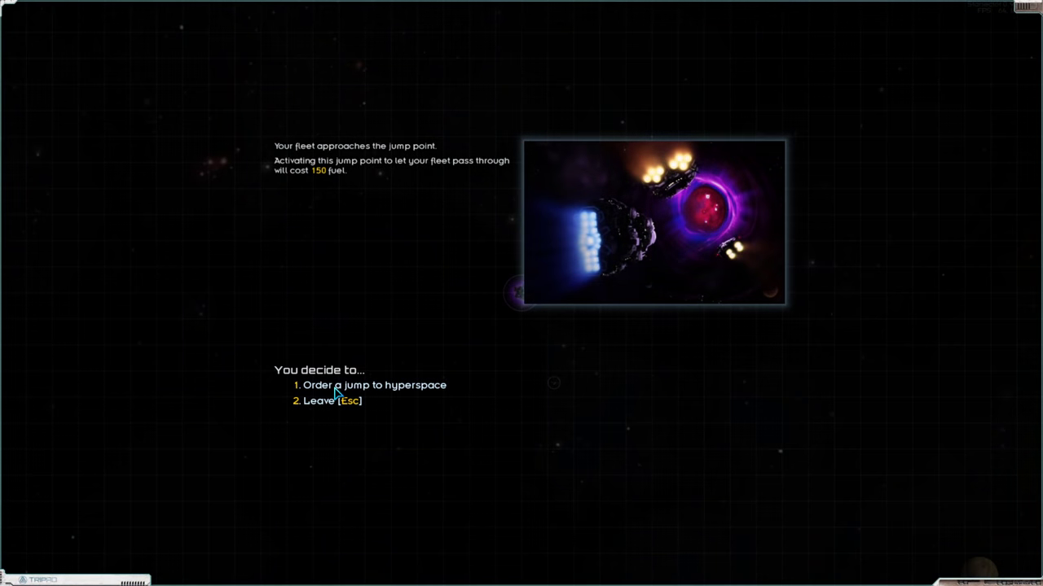
click(373, 385)
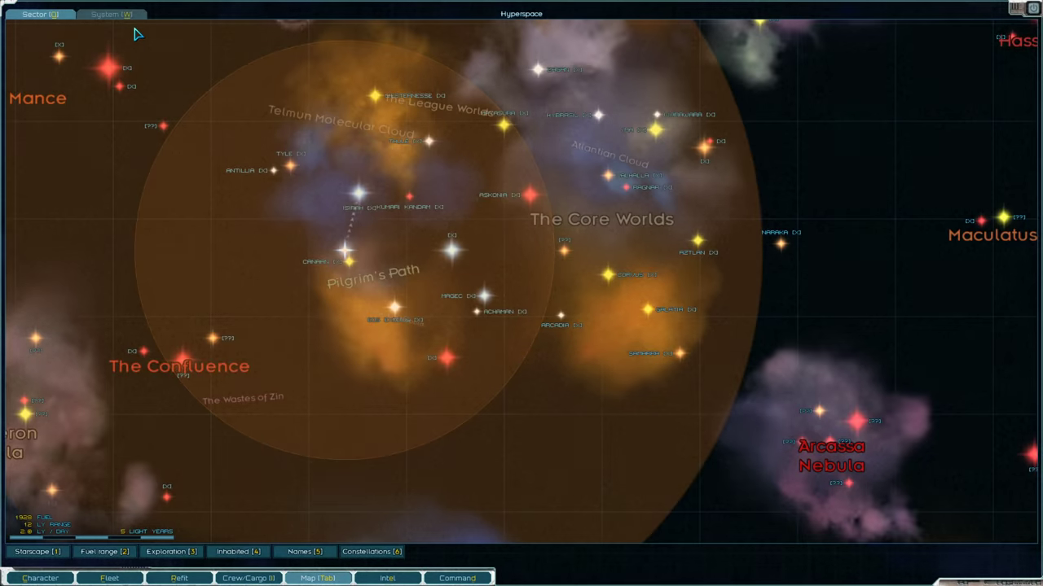
Fund growth incentives for Ogion and Dazog's Perch, leaving 1,820,875 credits.
click(456, 579)
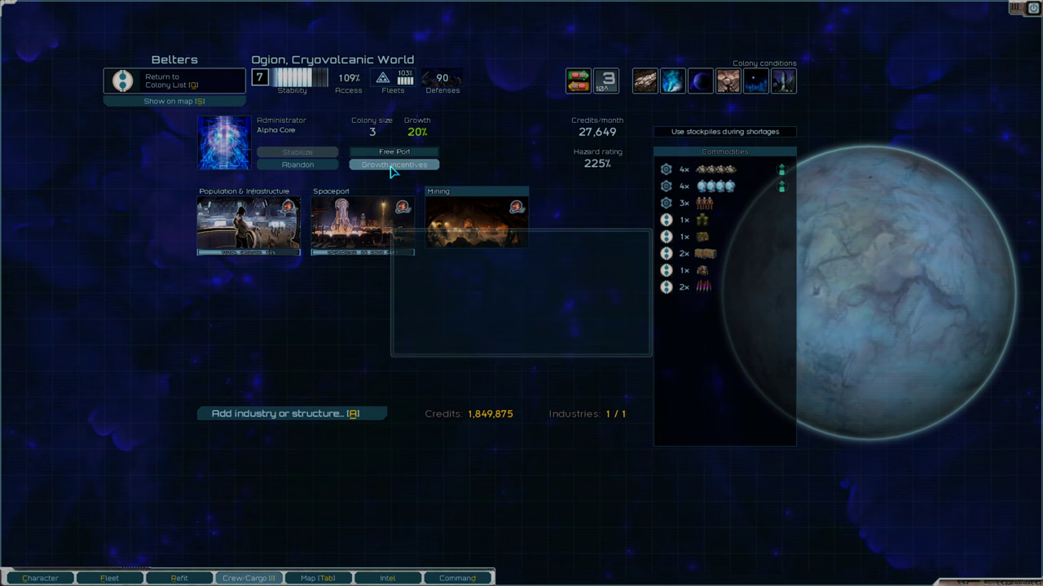
click(393, 164)
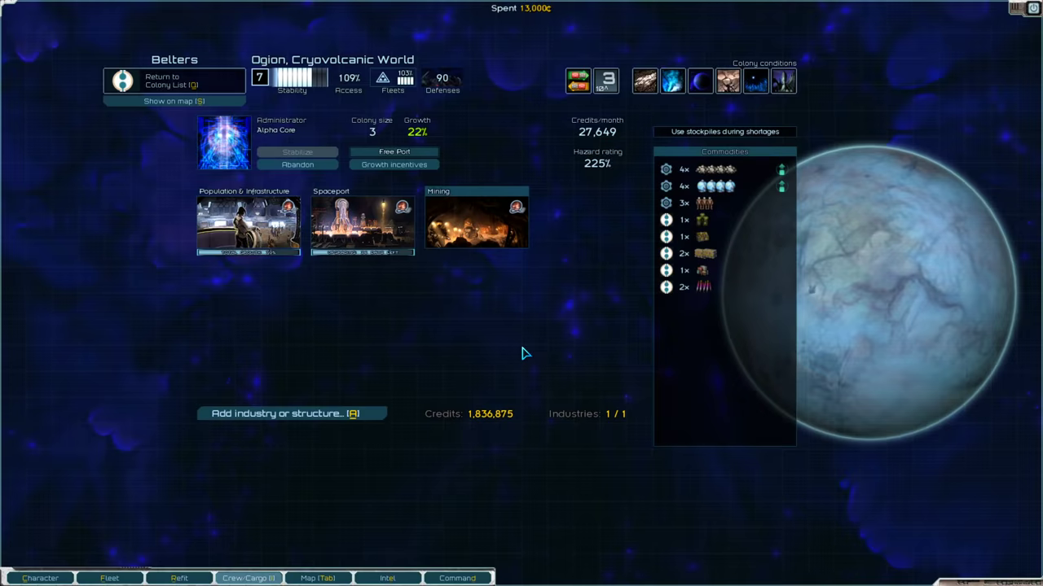
click(393, 163)
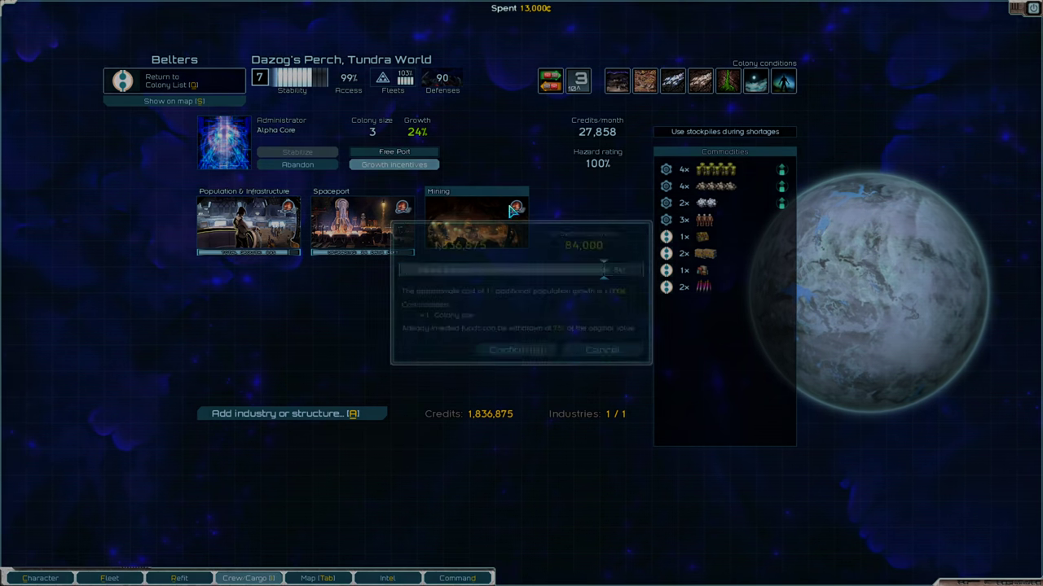
click(517, 350)
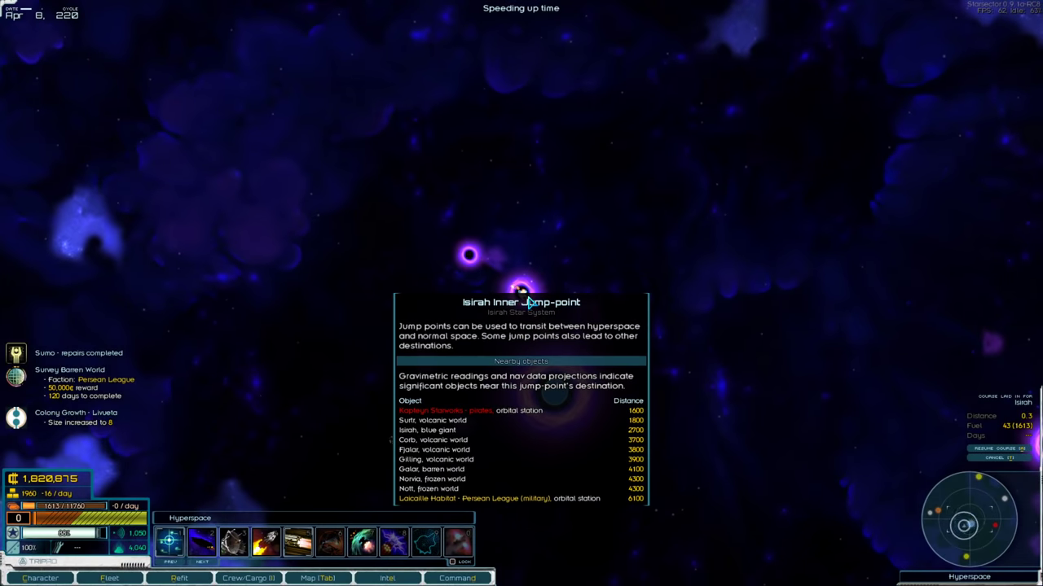
Fly the fleet through hyperspace to the Isirah Inner Jump-point.
click(318, 579)
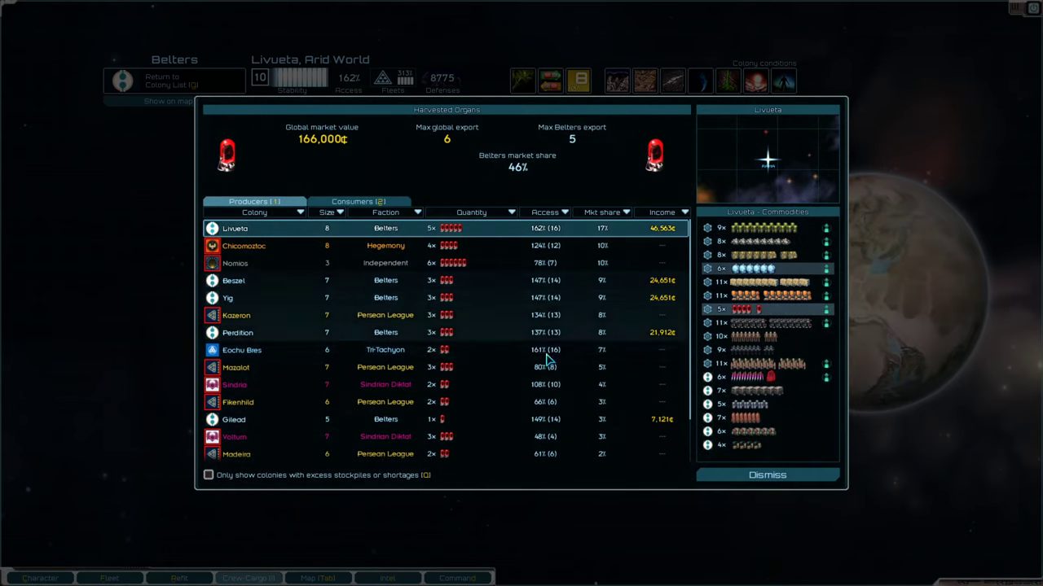
mouse_move(517, 167)
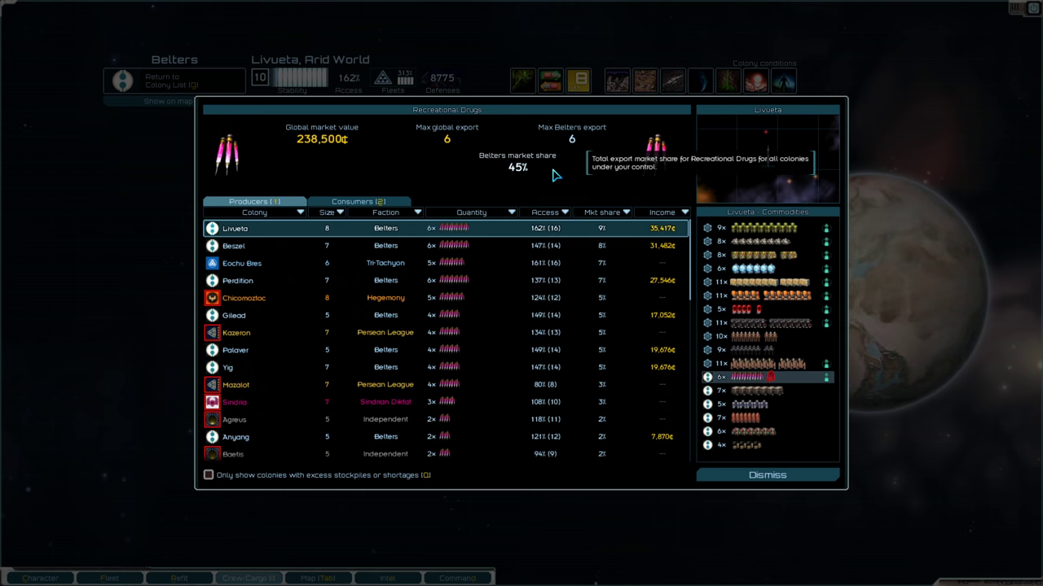
Fund 1,632,000 credits of Livueta growth incentives and head for Laicaille Habitat.
click(766, 475)
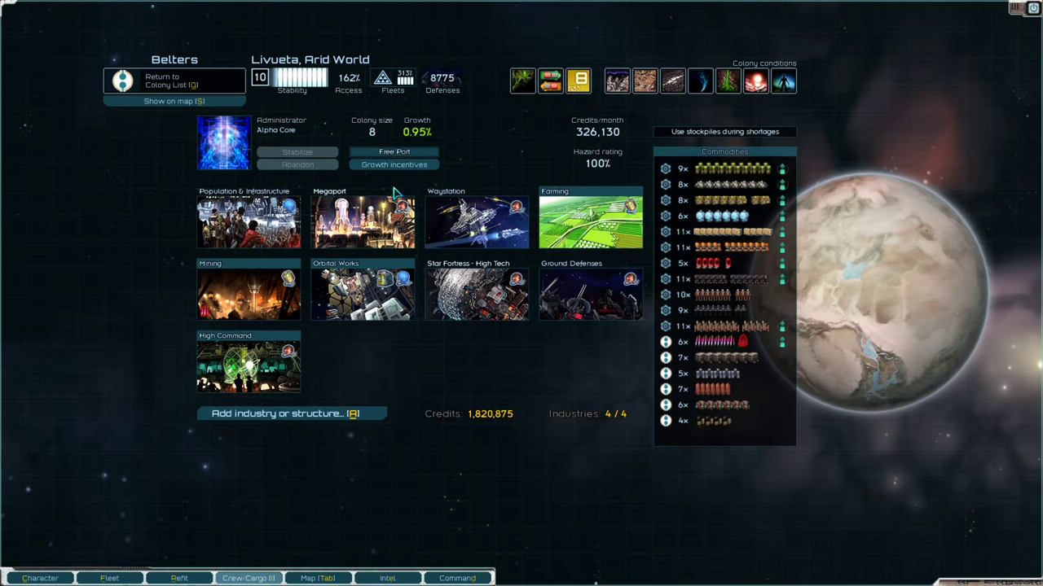
click(393, 164)
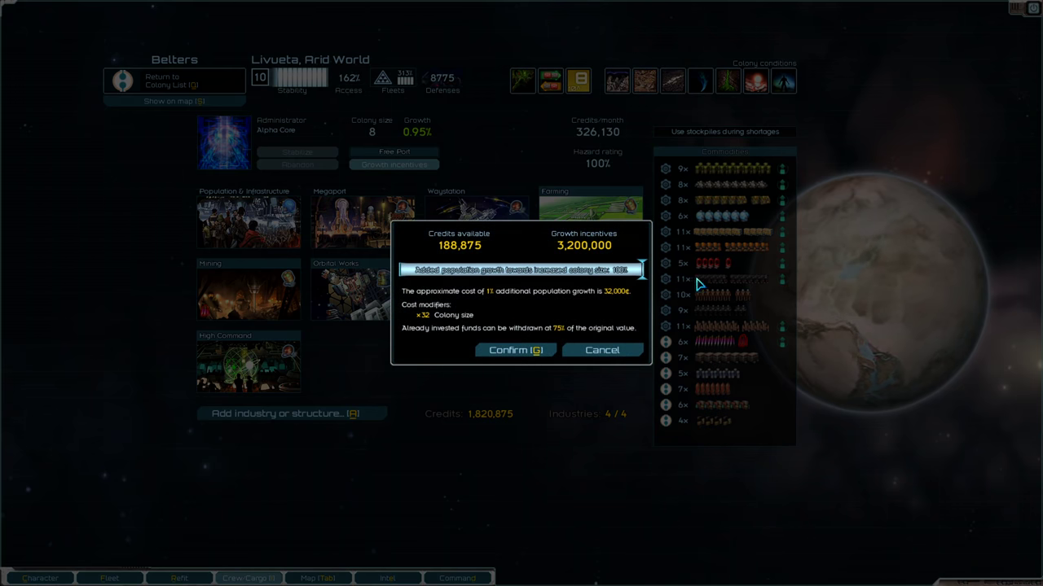
click(514, 351)
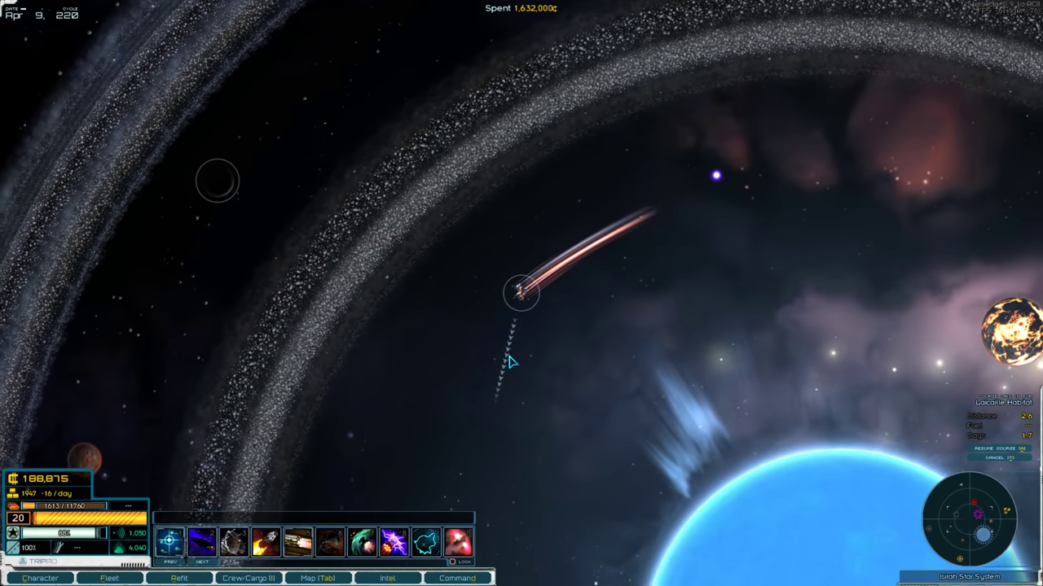
click(456, 579)
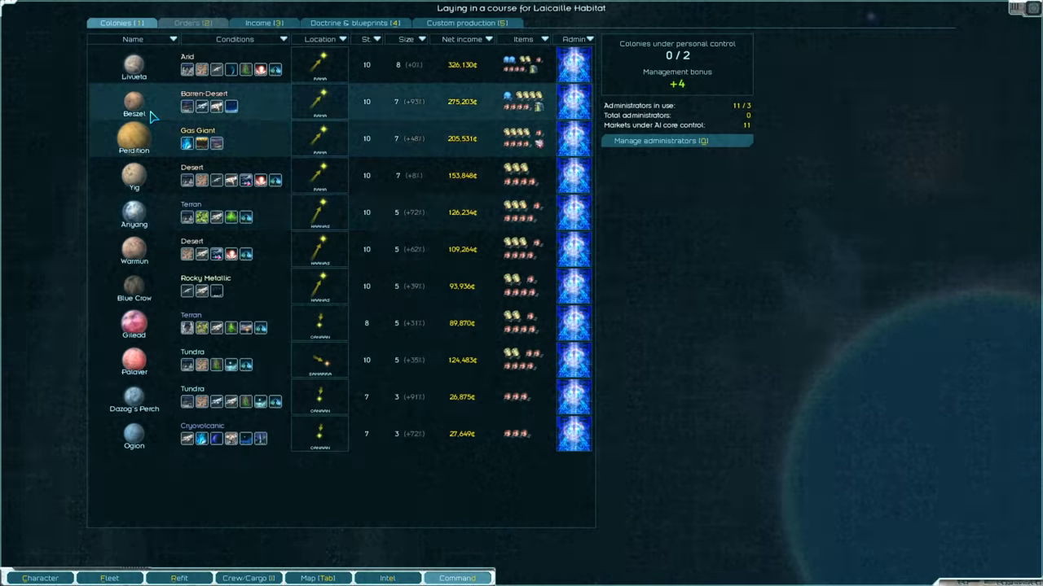
click(134, 65)
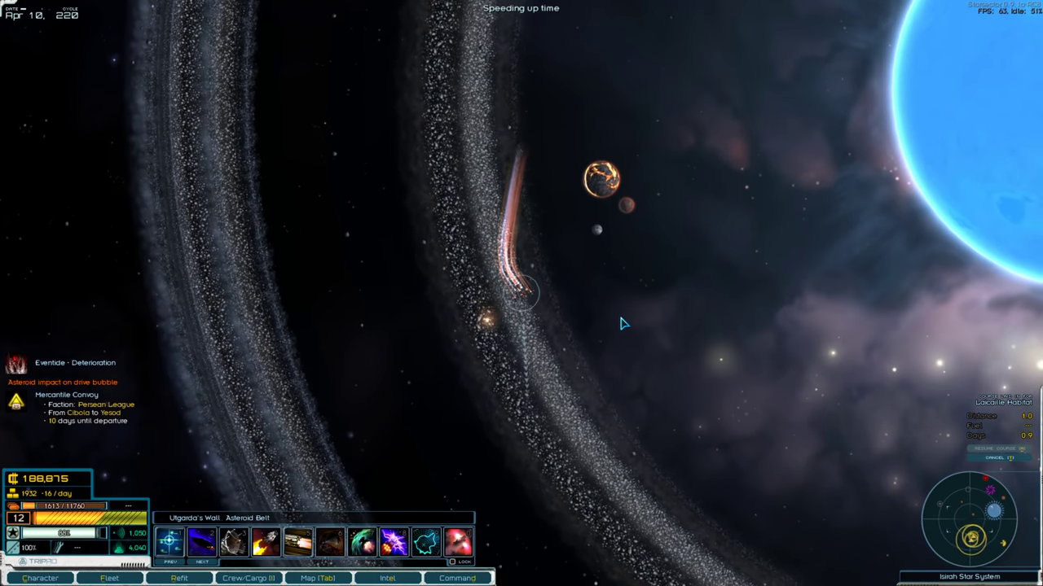
Fly to Laicaille Habitat, dock at the Persean League station, and open its market.
click(387, 579)
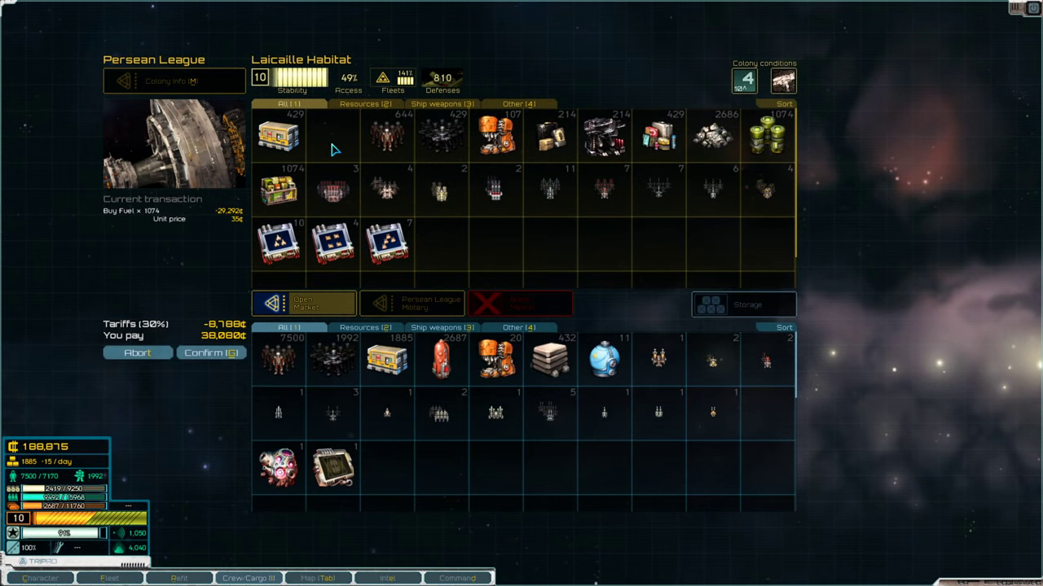
Buy fuel from the Open and Military markets and sell spare weapons, reaching 4,177 fuel.
click(211, 352)
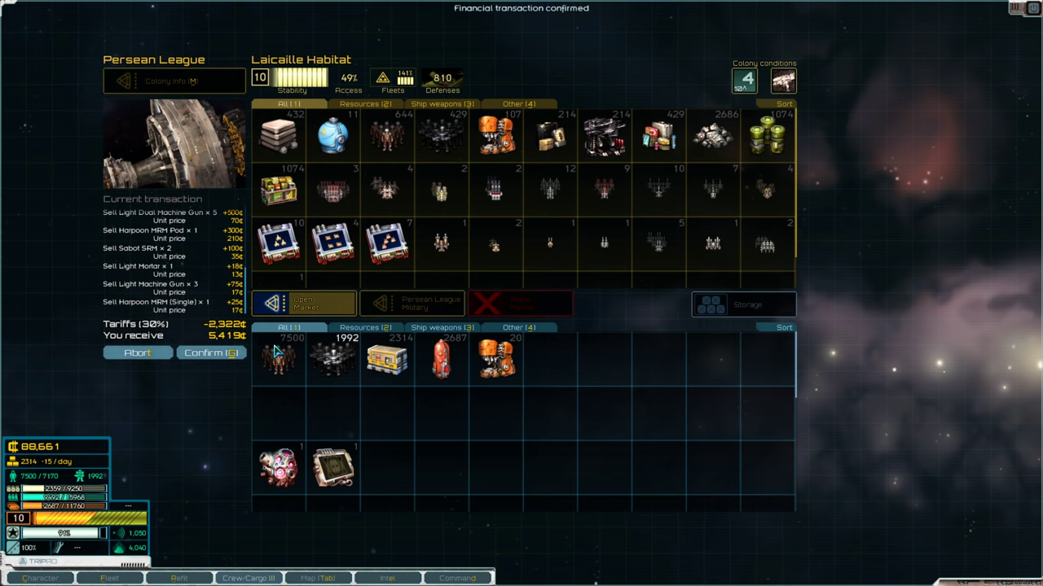
click(411, 304)
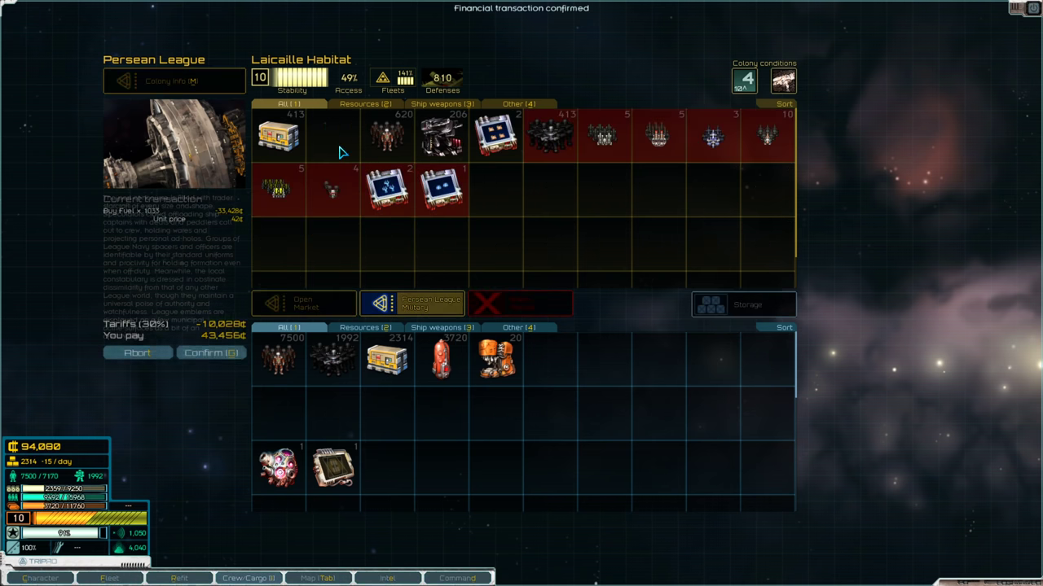
click(211, 351)
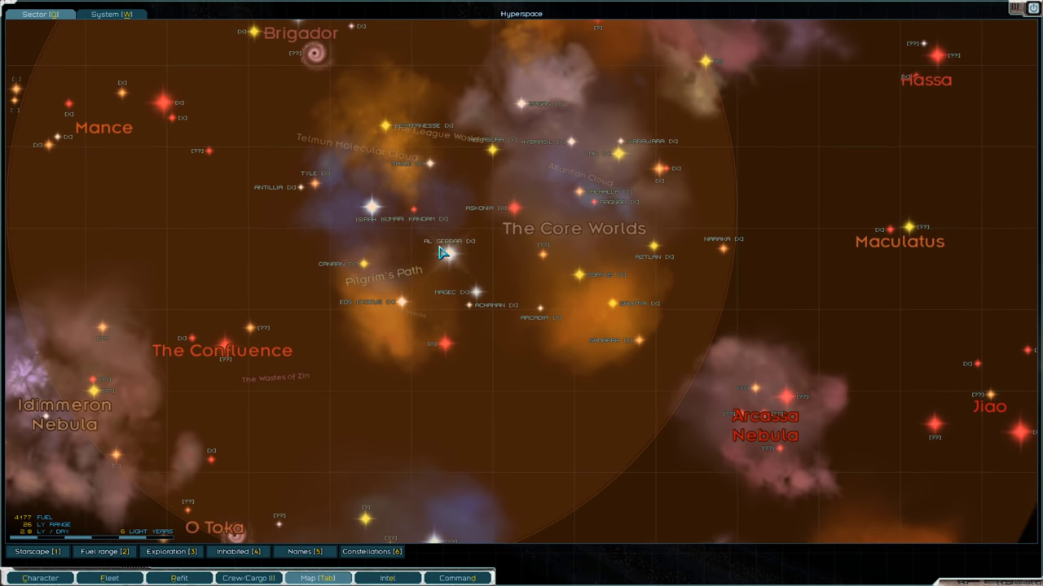
Pan the sector map west toward the Confluence and Idimmeron Nebula.
drag(444, 253, 276, 460)
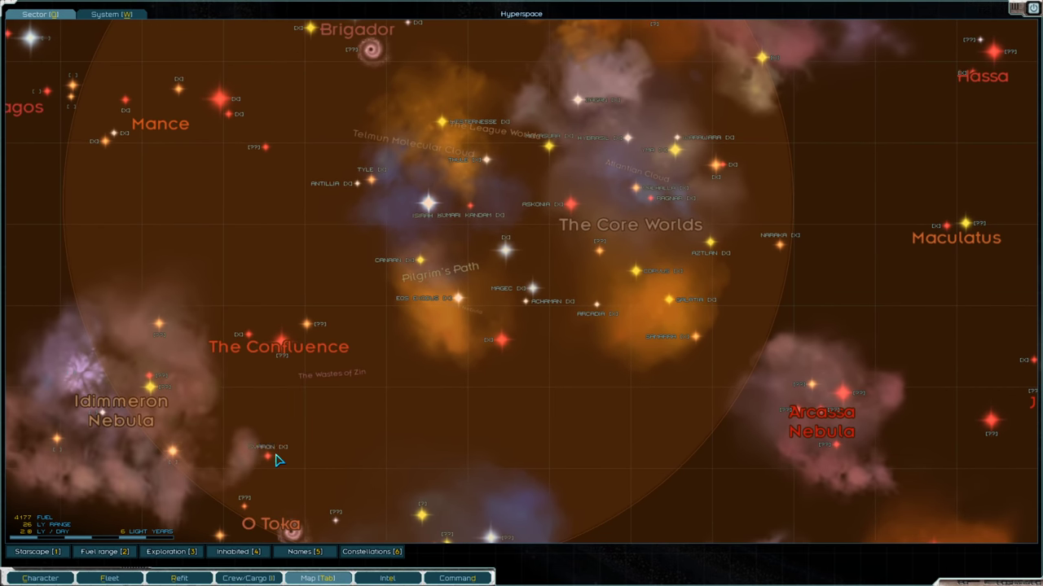
mouse_move(504, 281)
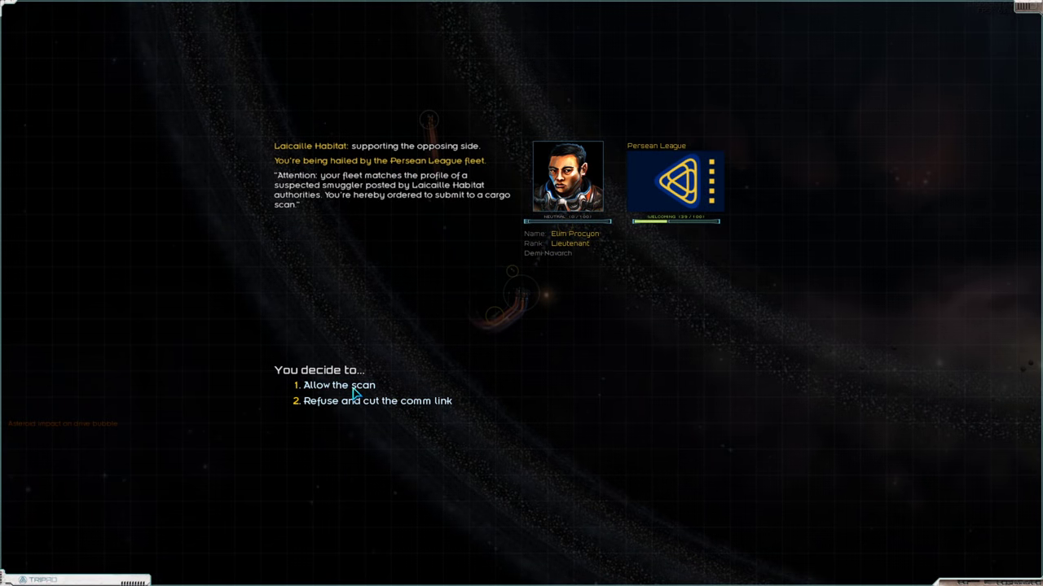
Allow the Persean League cargo scan, leave the patrol, and open the Eventide report.
click(337, 385)
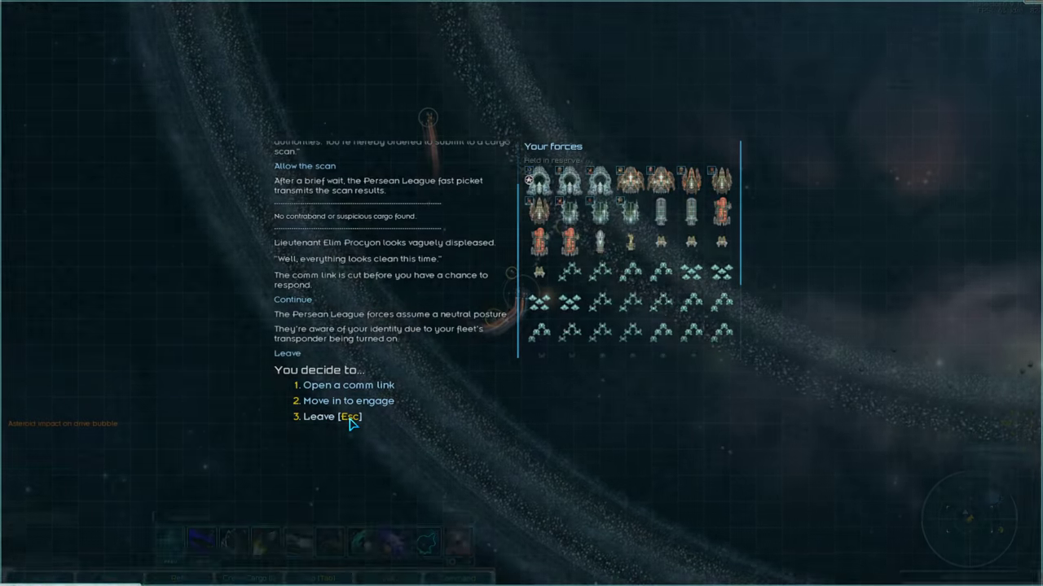
click(330, 417)
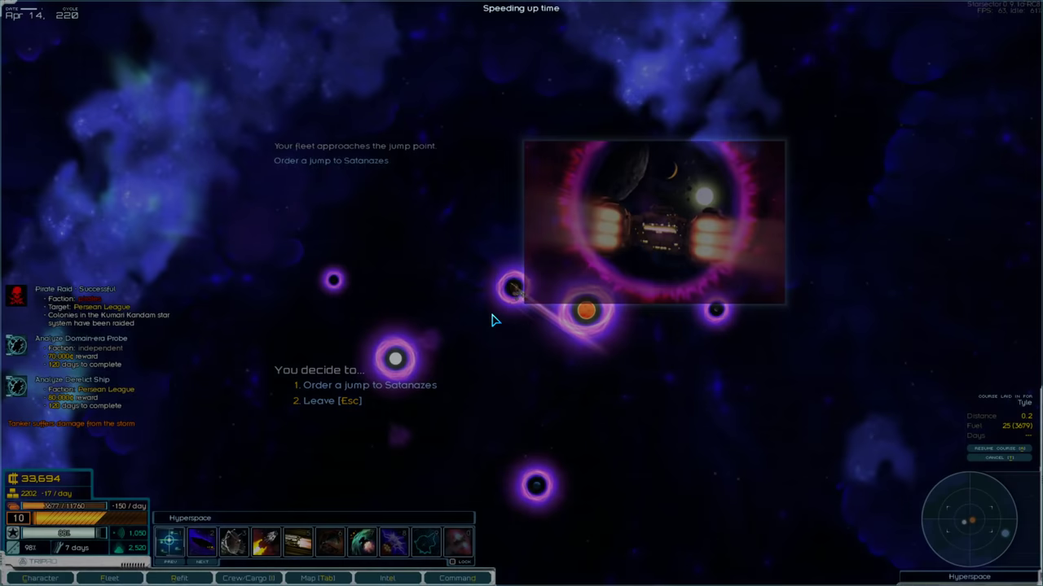
click(387, 579)
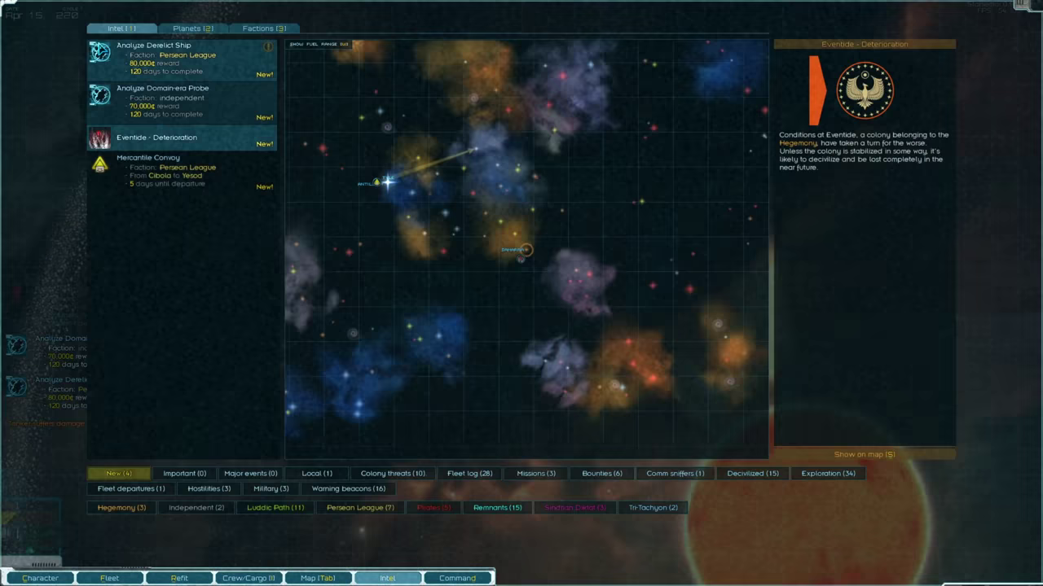
click(456, 578)
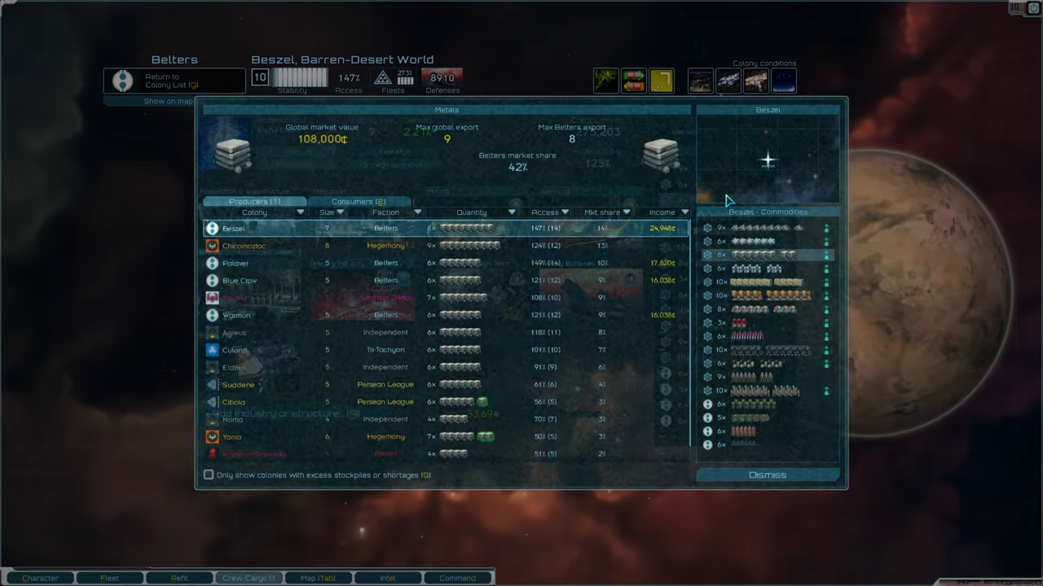
mouse_move(509, 169)
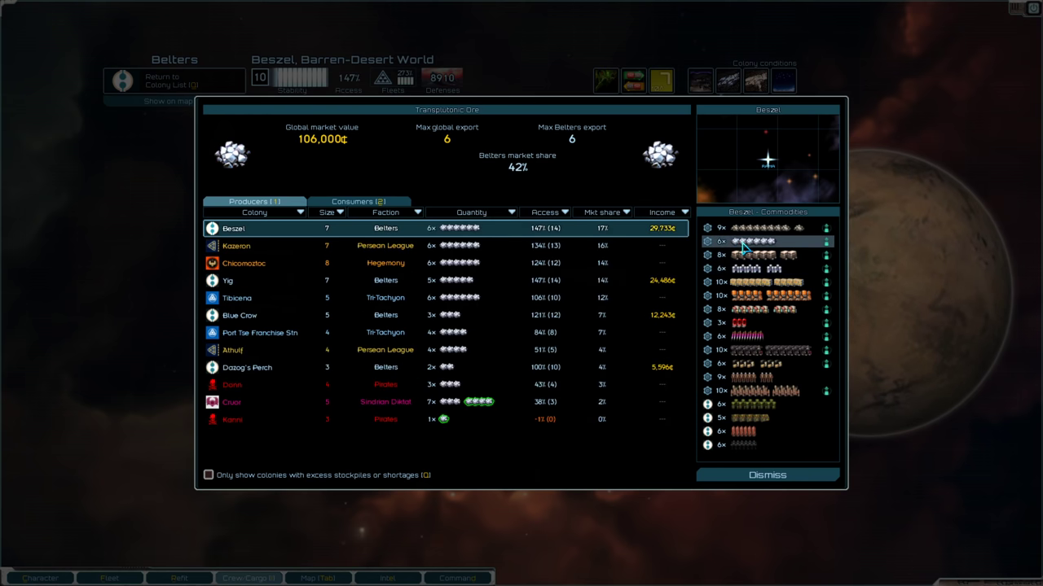
mouse_move(517, 169)
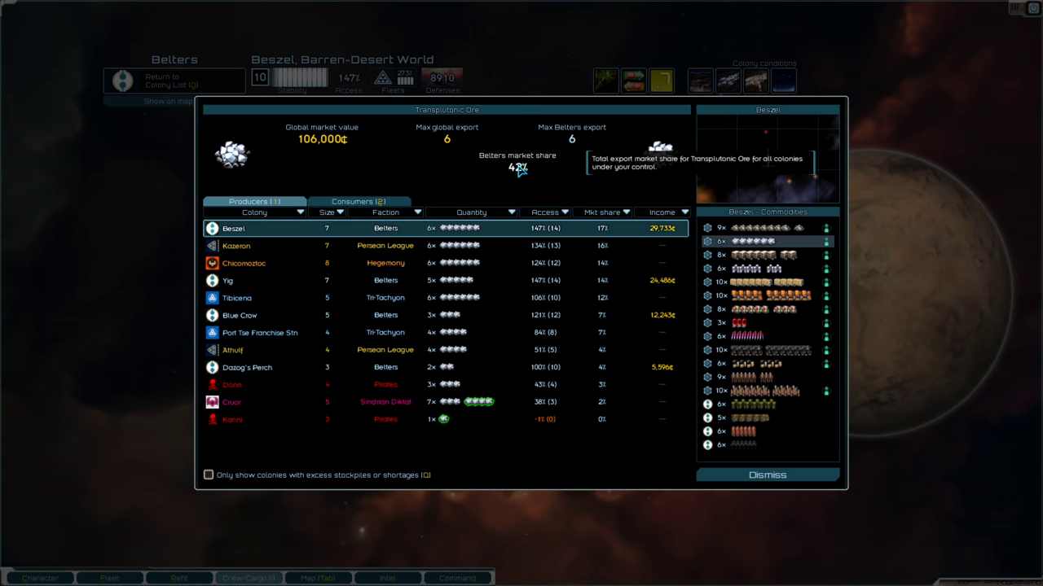
mouse_move(770, 338)
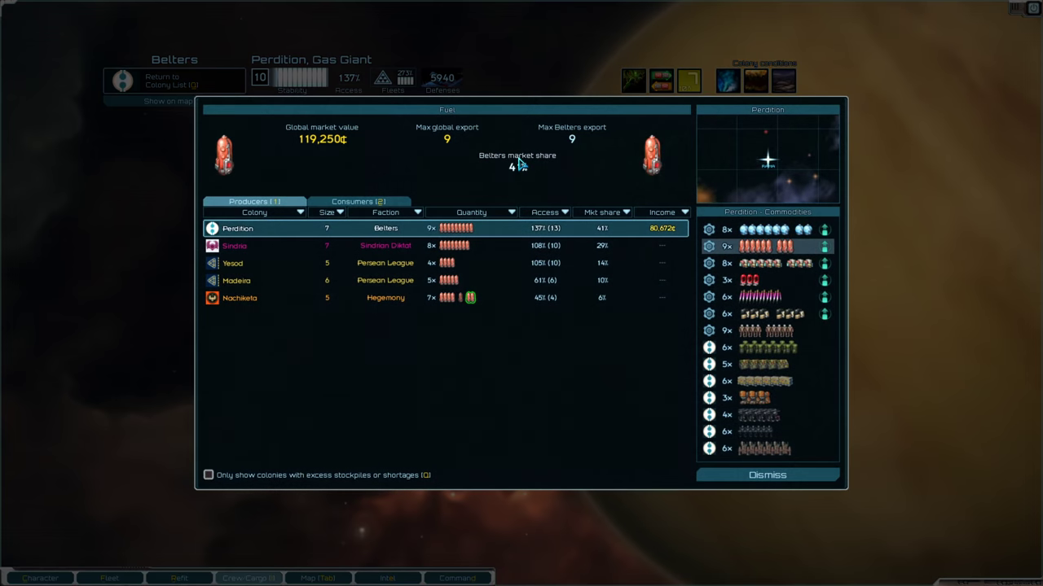
mouse_move(517, 167)
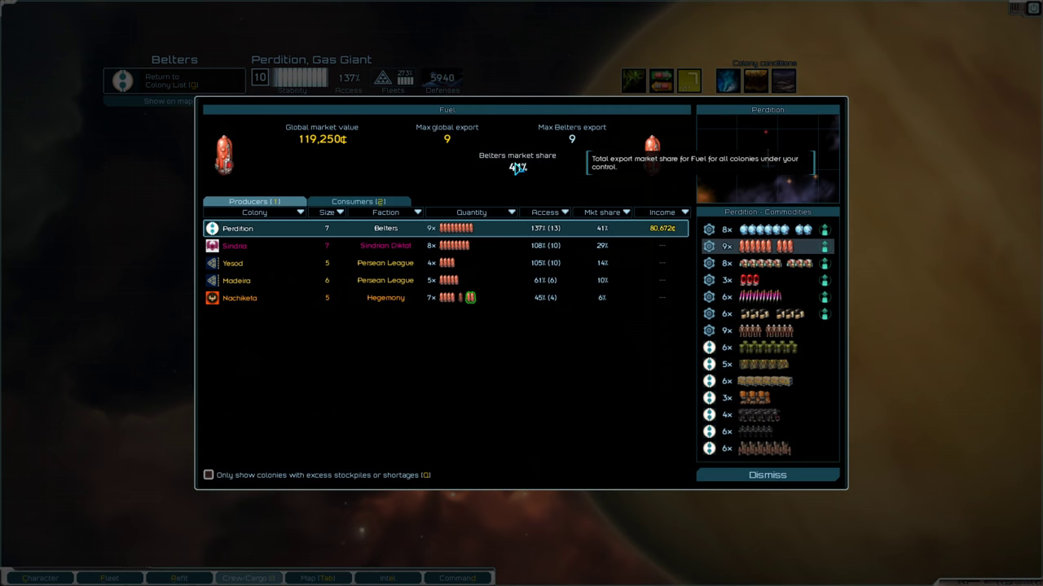
mouse_move(582, 250)
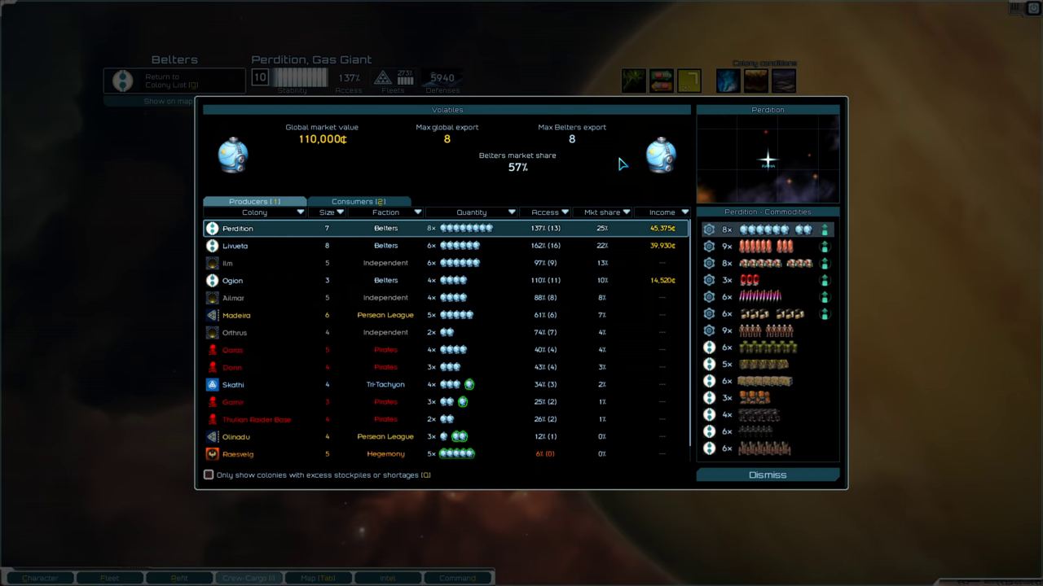
mouse_move(529, 262)
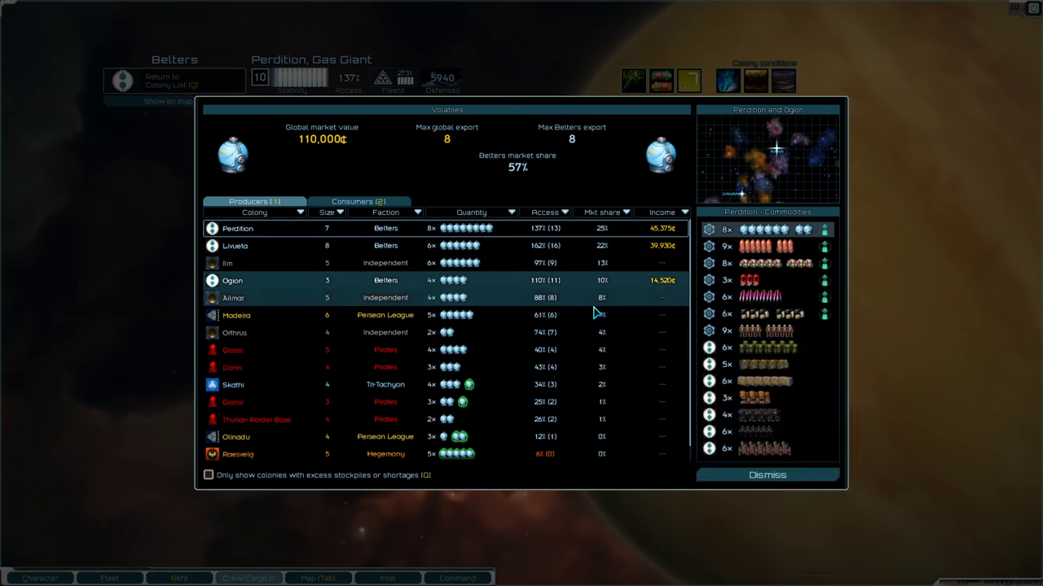
Dismiss the global market overview after reviewing the Belters' export shares.
click(766, 475)
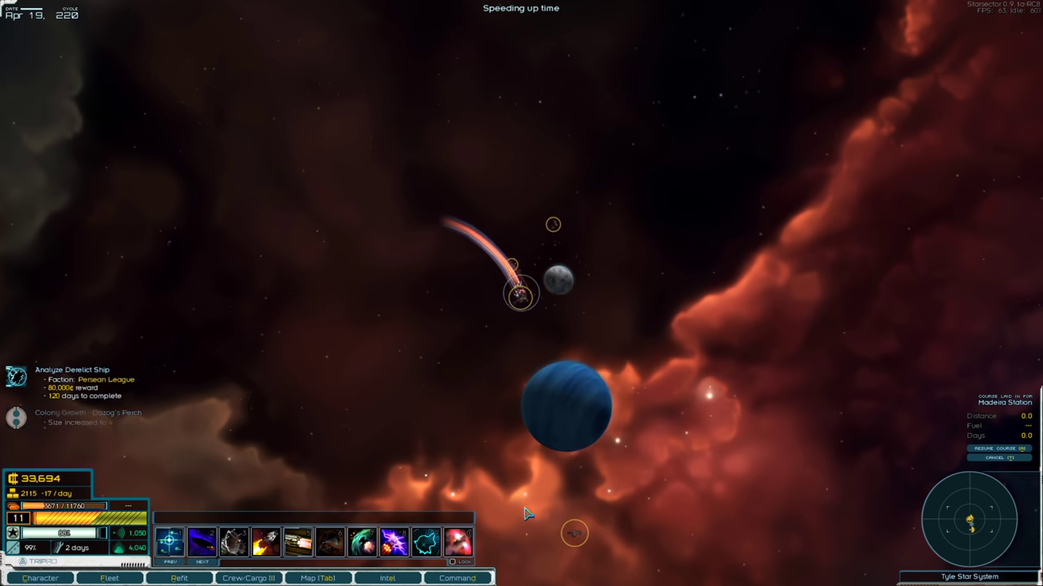
click(456, 579)
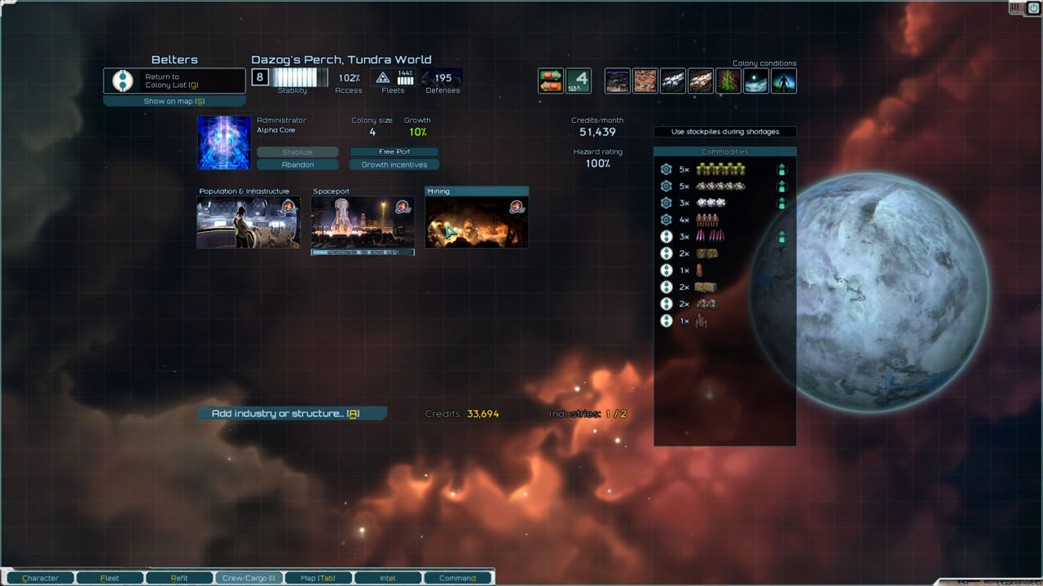
mouse_move(671, 80)
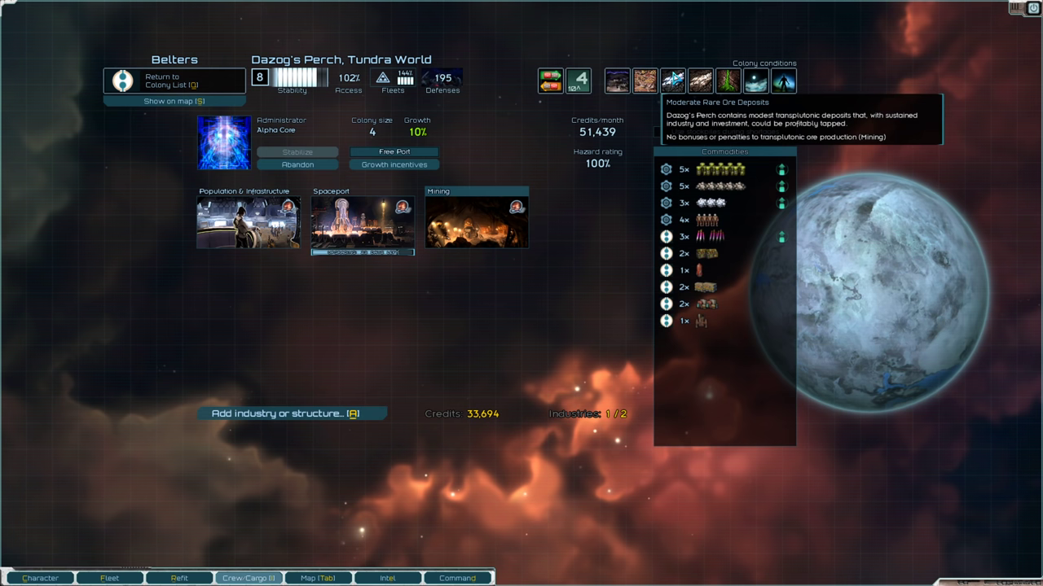
click(291, 413)
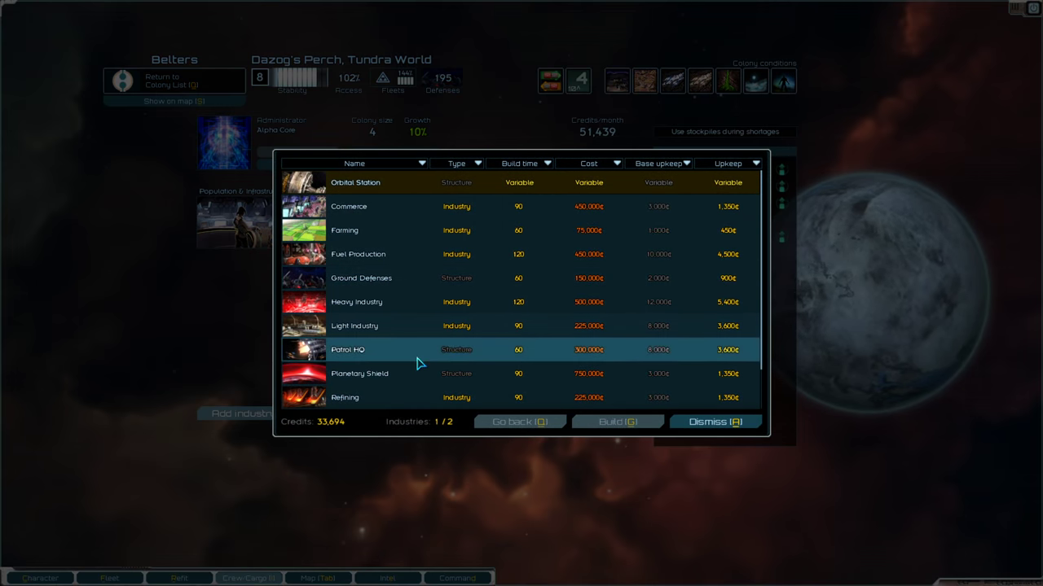
click(715, 421)
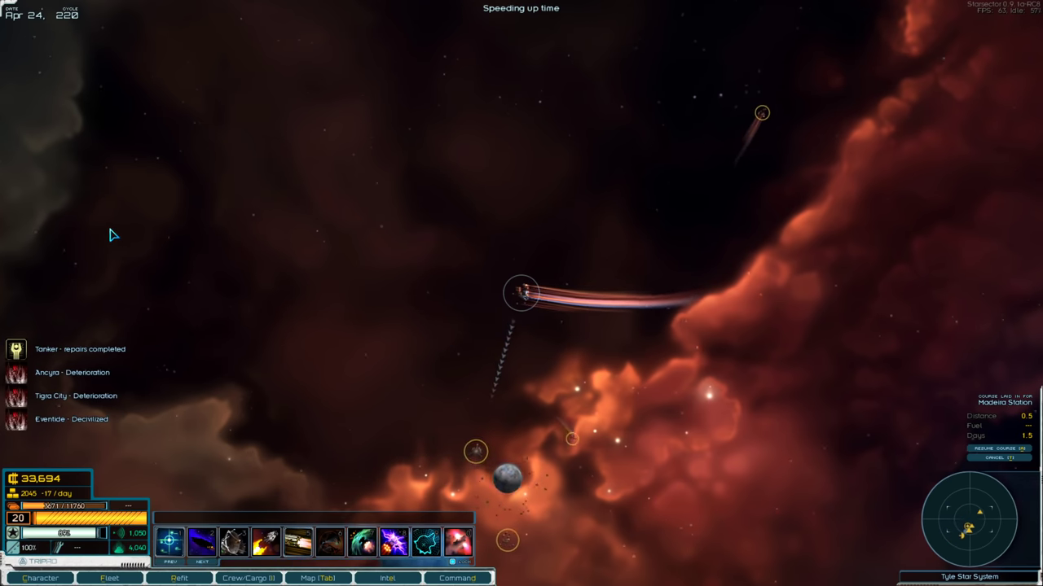
Open the Eventide - Decivilized notification to view the planet's intel.
click(387, 578)
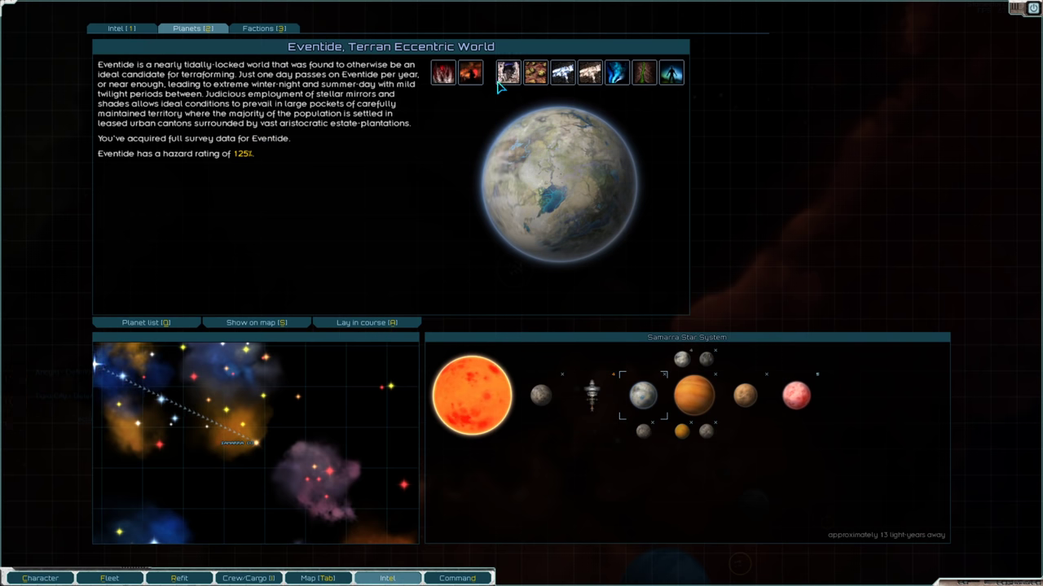
mouse_move(617, 72)
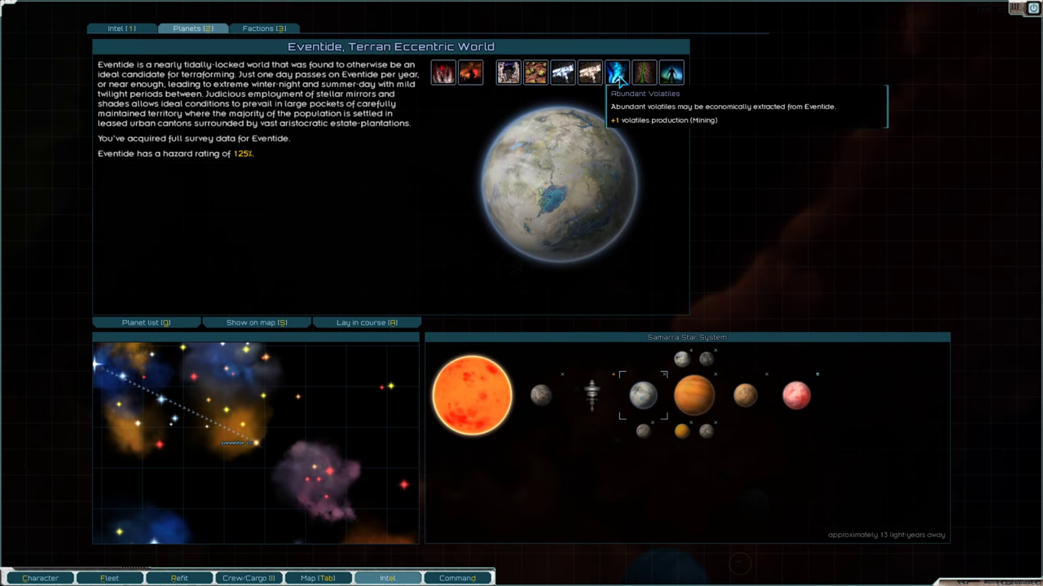
mouse_move(562, 72)
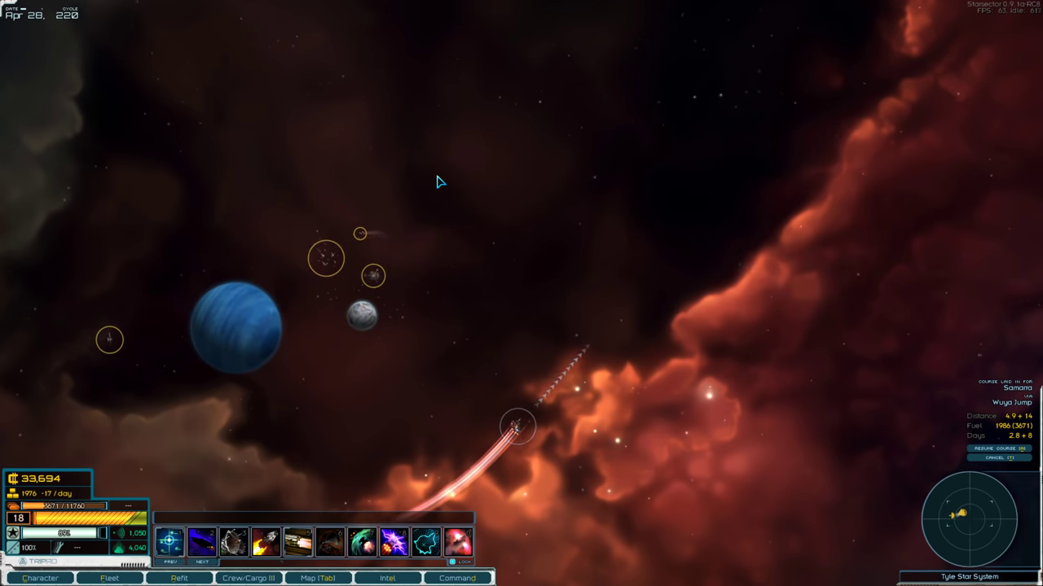
click(387, 579)
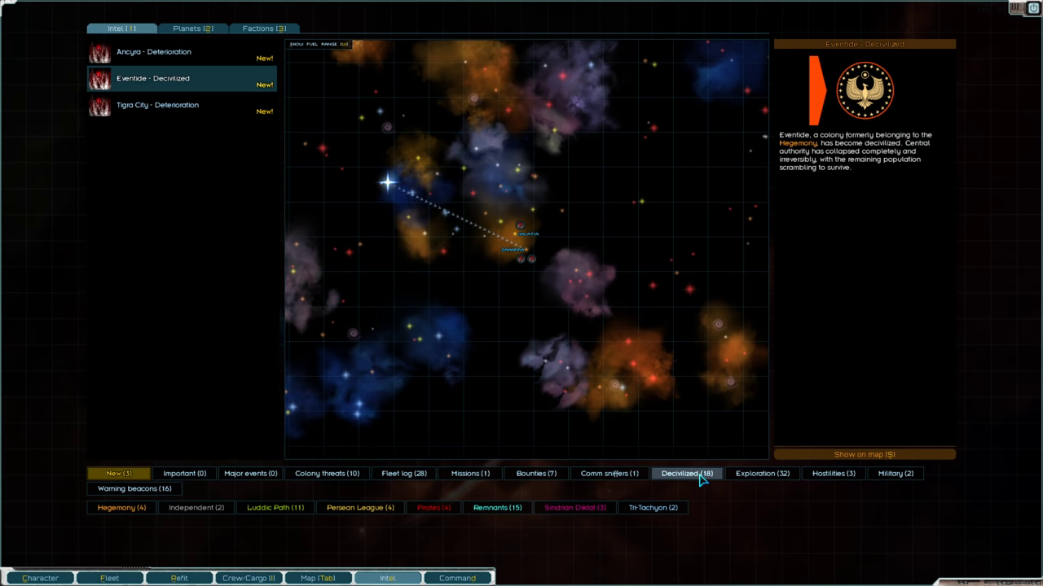
click(686, 473)
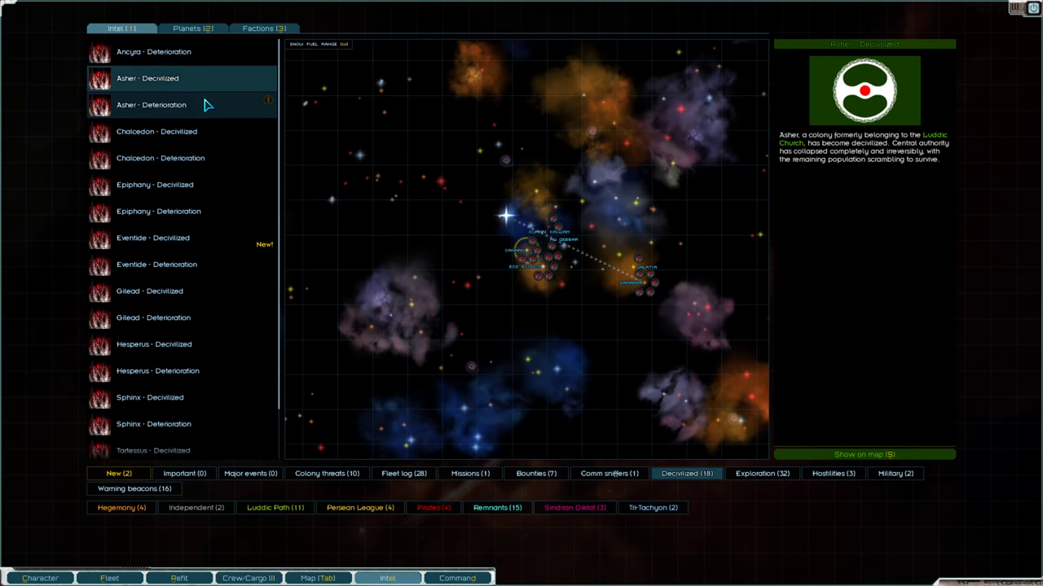
click(152, 237)
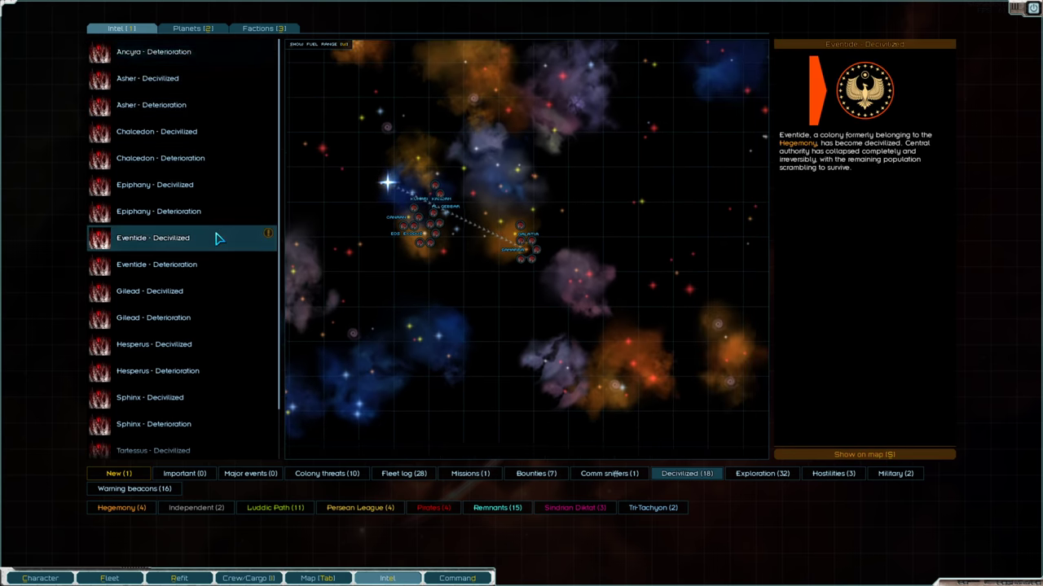
click(157, 131)
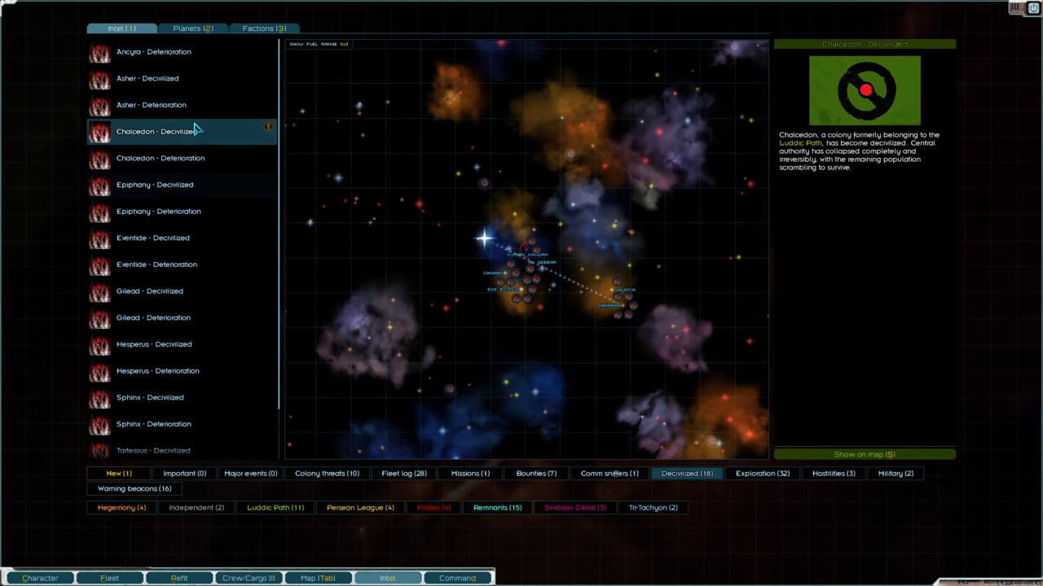
click(147, 77)
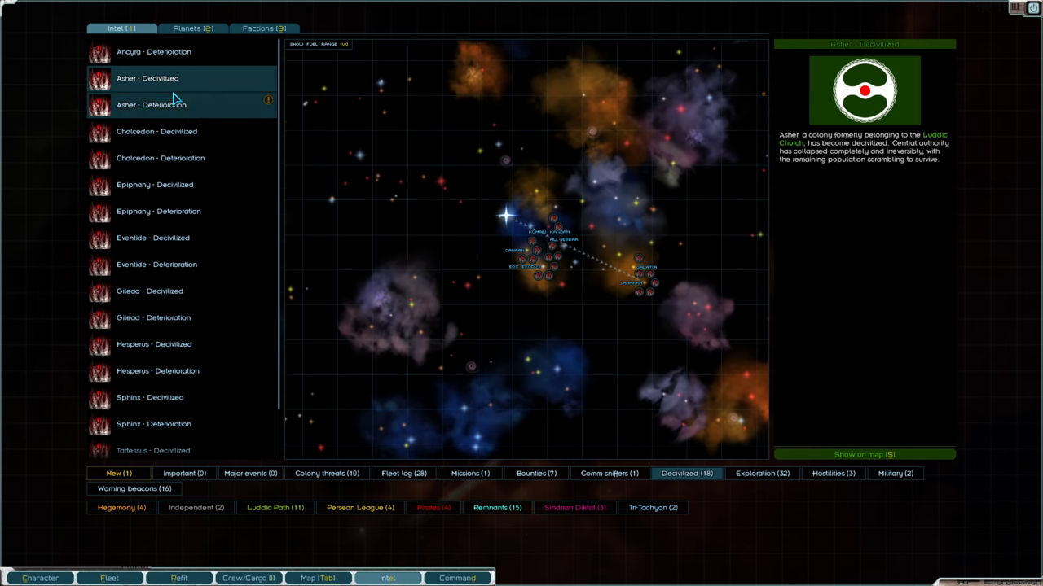
click(151, 104)
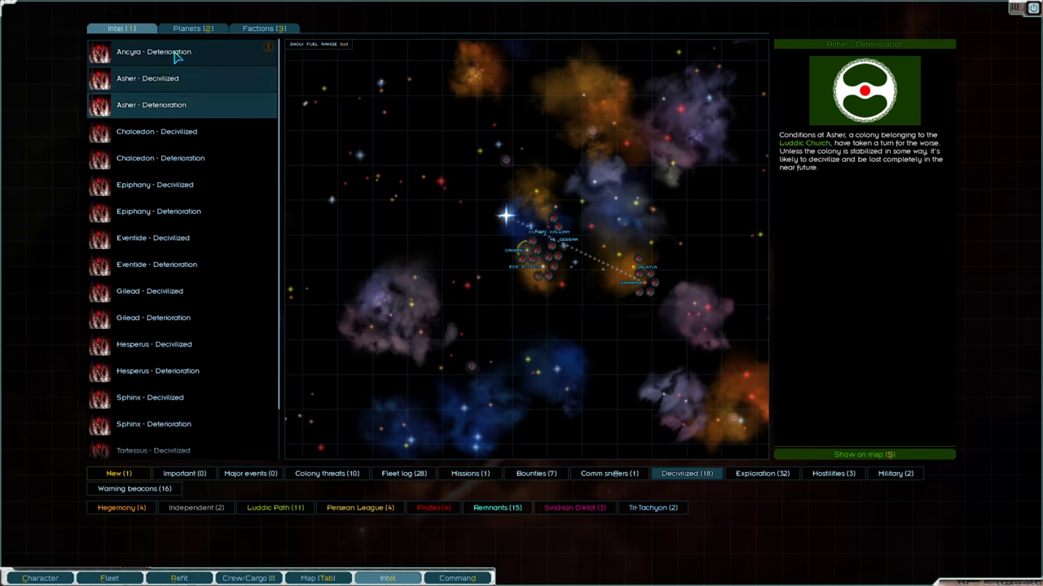
click(146, 78)
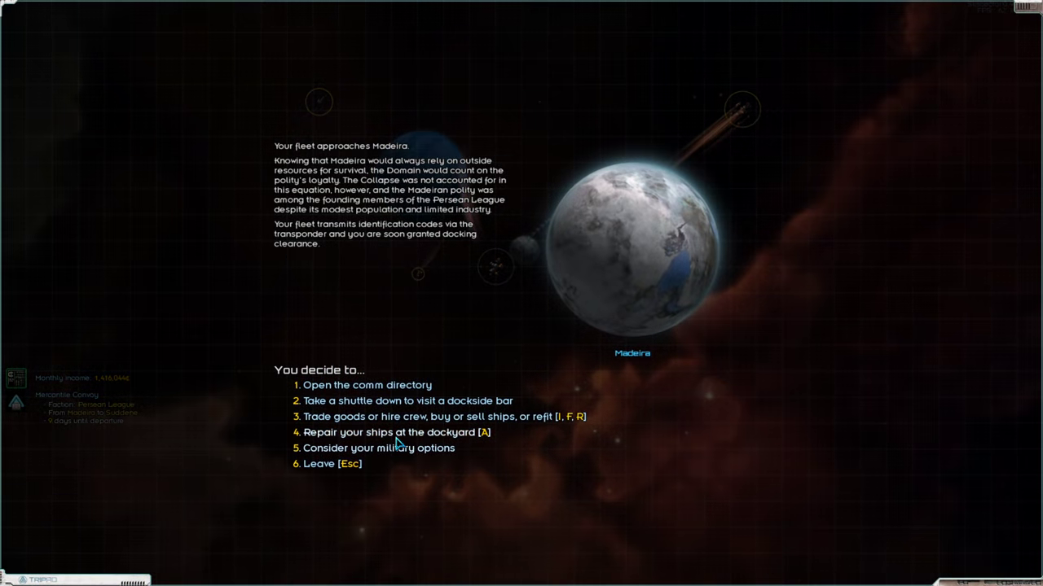
Trade at Madeira's Persean League market, bringing credits to 1,204,205.
click(443, 416)
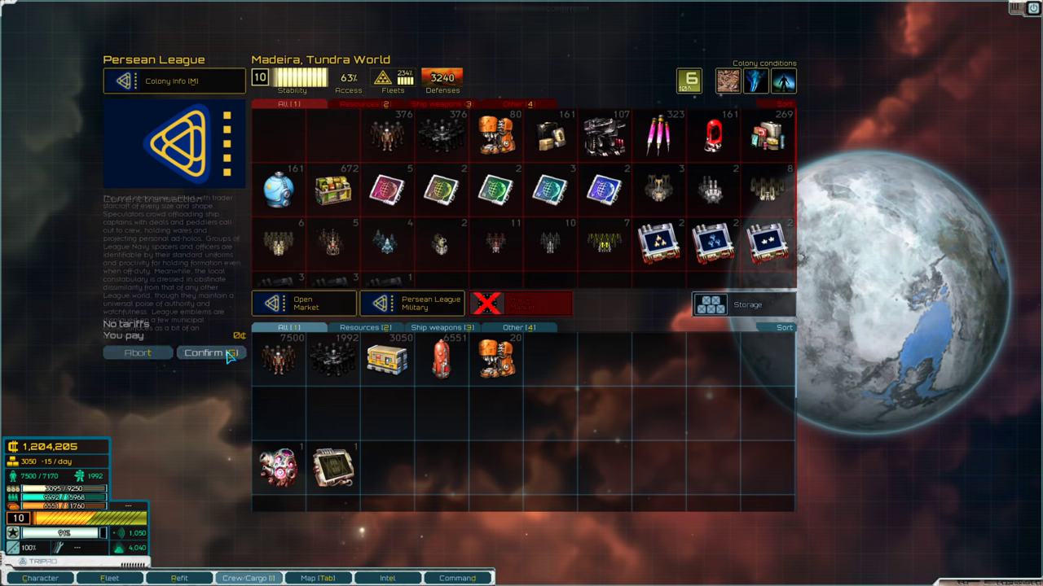
click(201, 352)
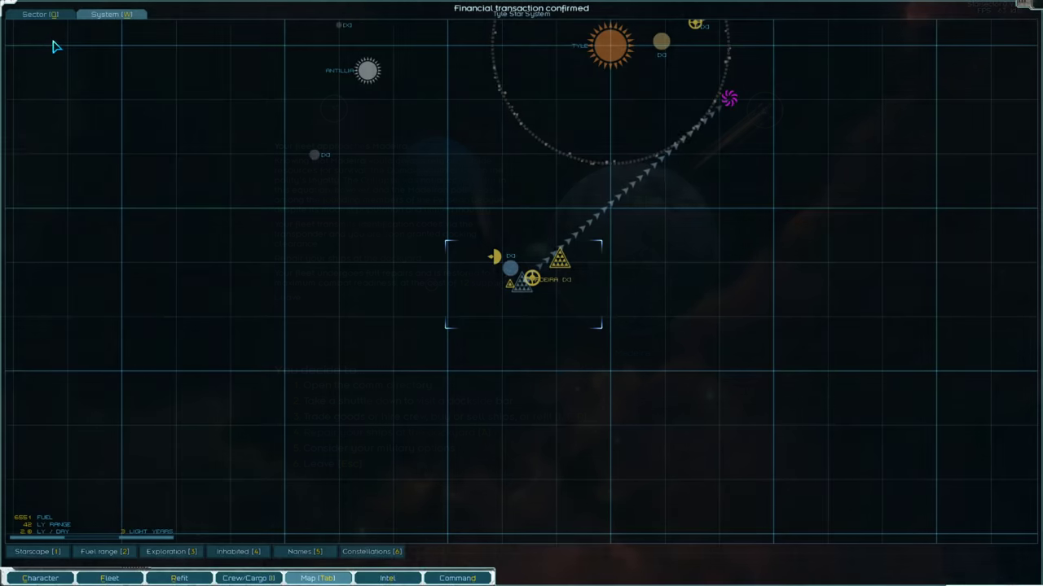
Start Refining on Dazog's Perch for 225,000 credits and queue Ground Defenses after it.
click(456, 579)
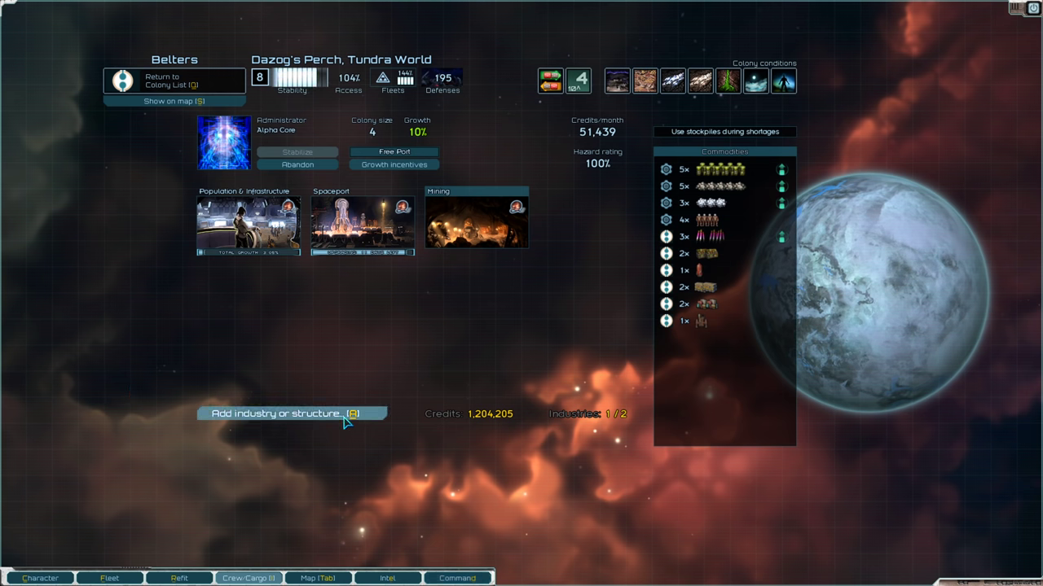
mouse_move(739, 202)
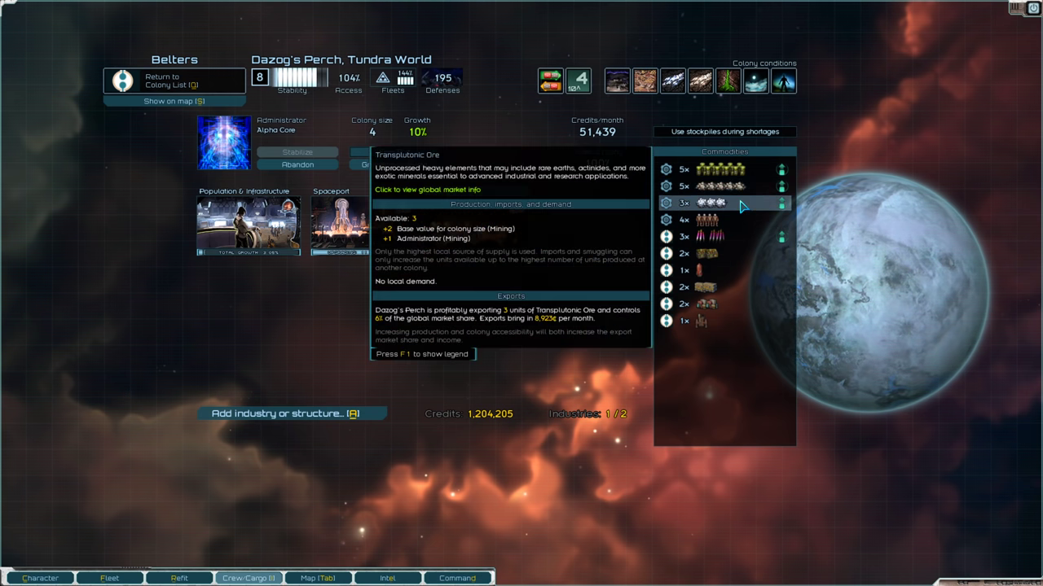
click(291, 414)
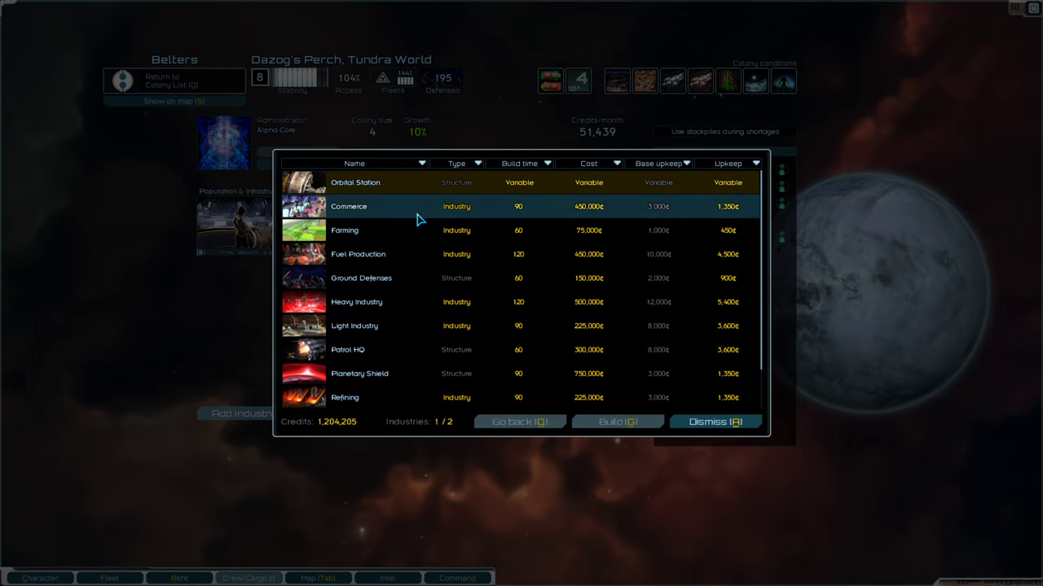
scroll(down, 3)
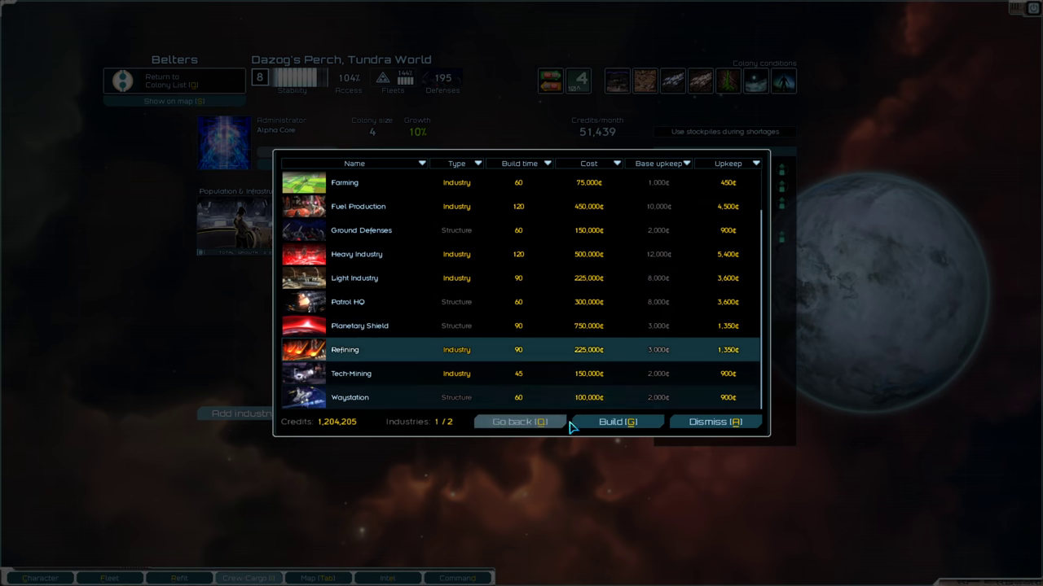
click(616, 421)
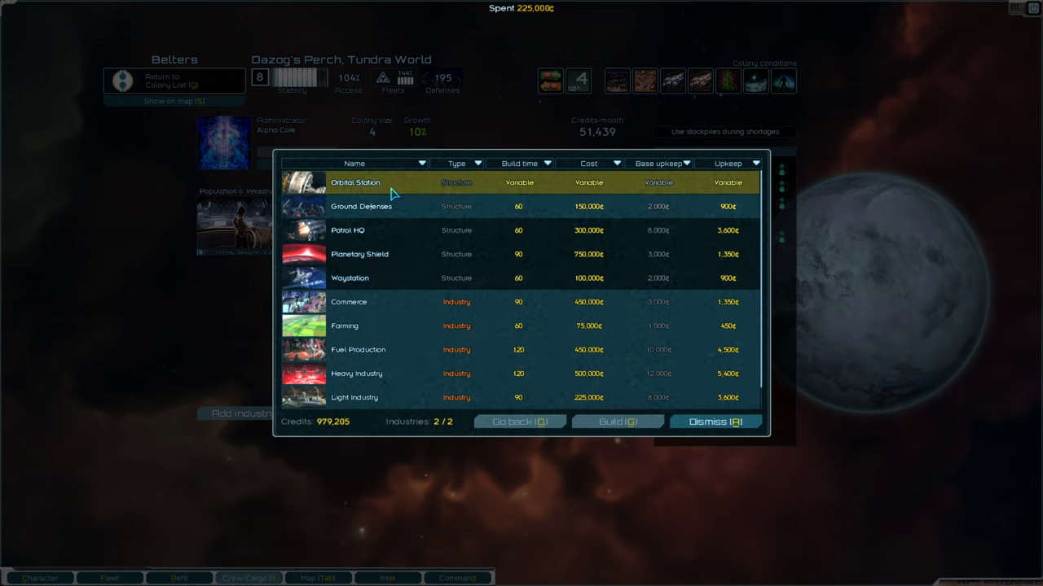
click(617, 421)
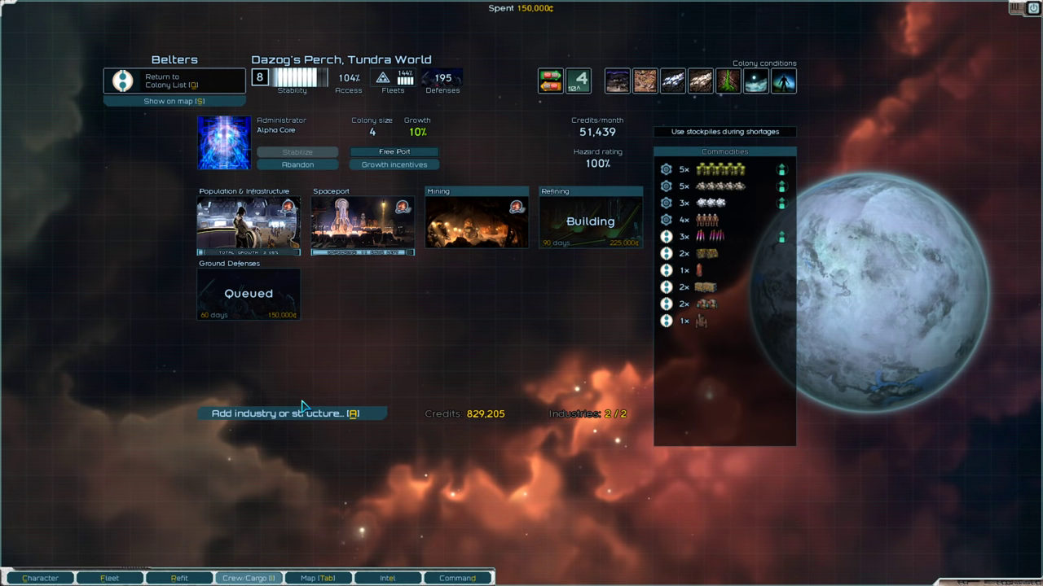
mouse_move(261, 293)
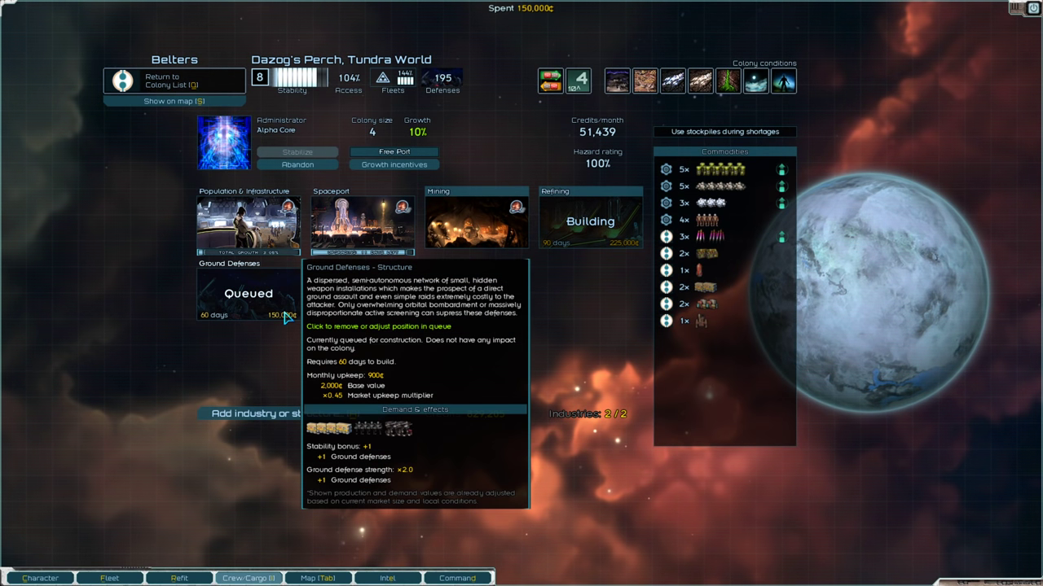
mouse_move(364, 354)
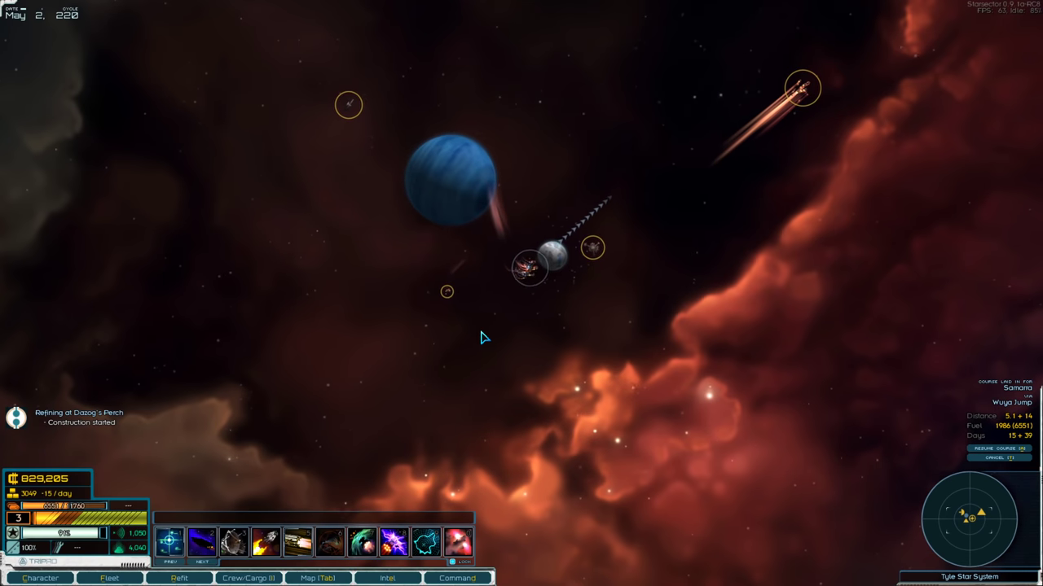
Pay 10,000 credits of growth incentives on Ogion, then allow the Persean League cargo scan.
click(318, 578)
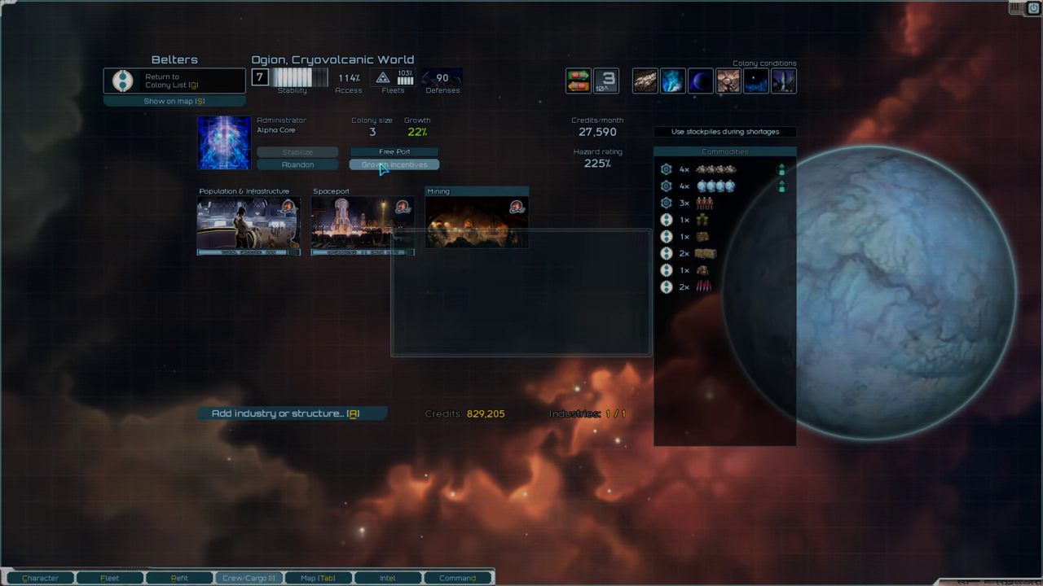
click(394, 163)
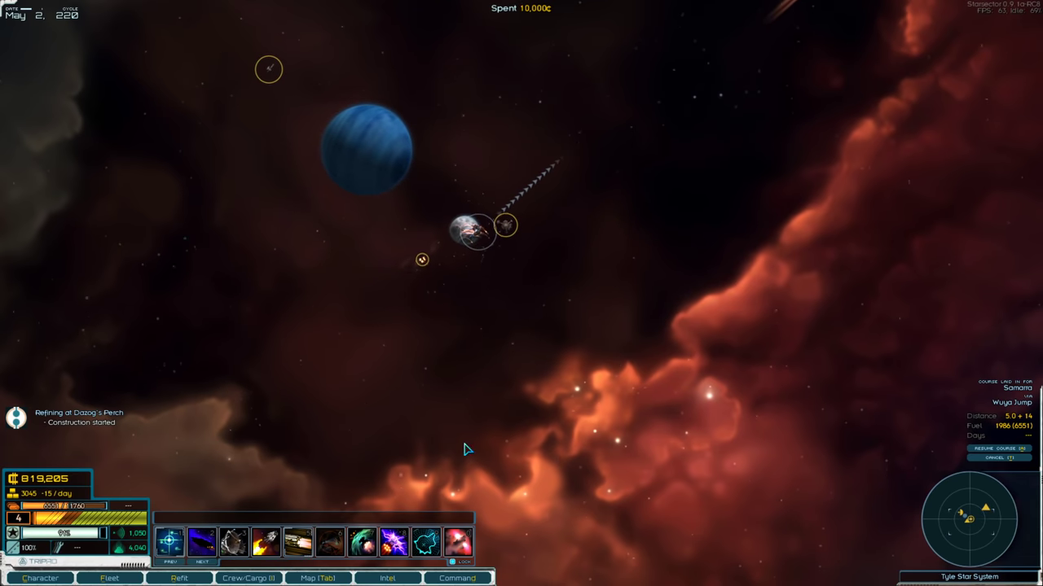
click(317, 578)
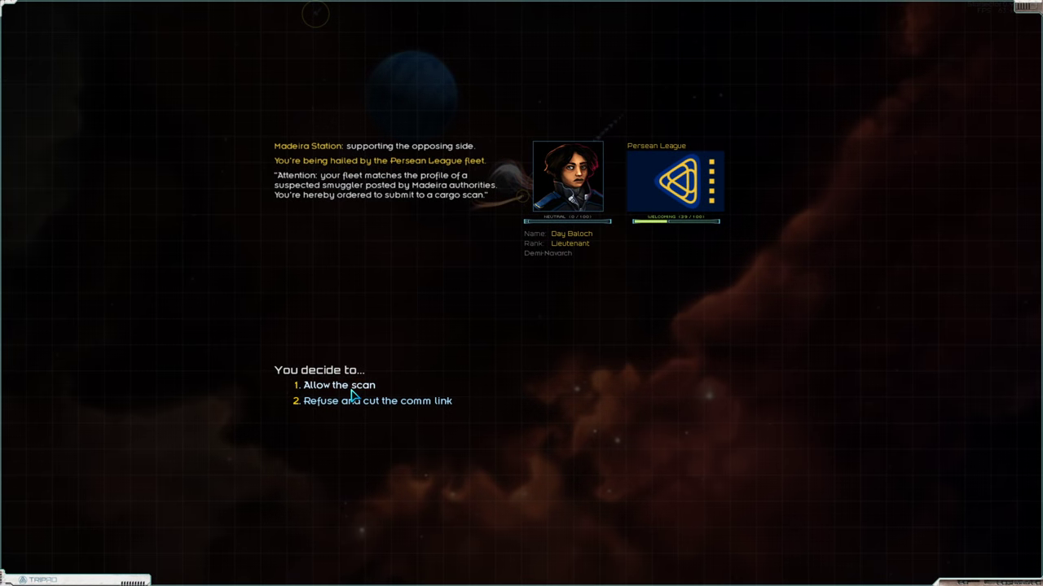
click(338, 384)
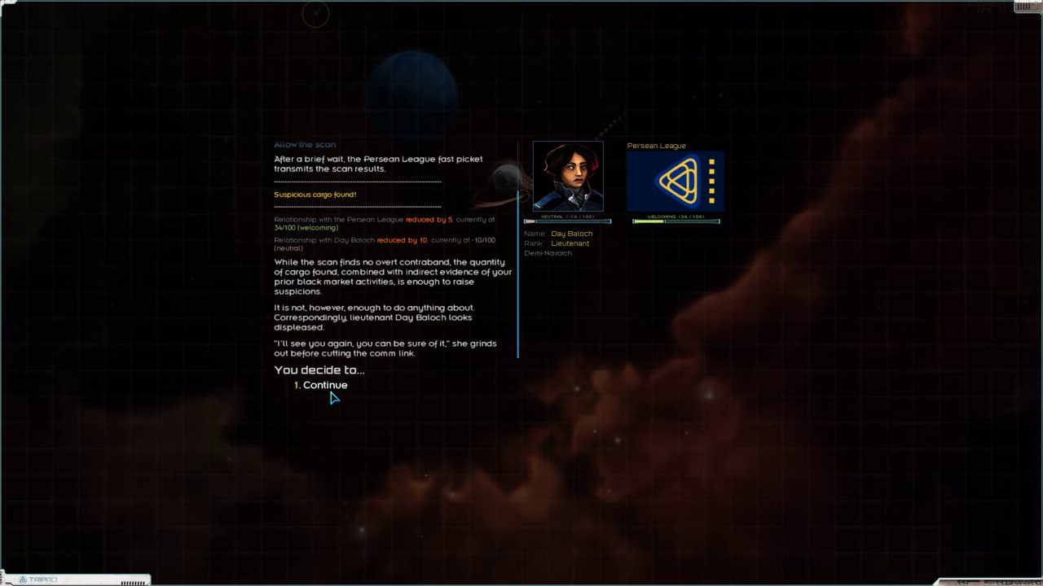
click(324, 386)
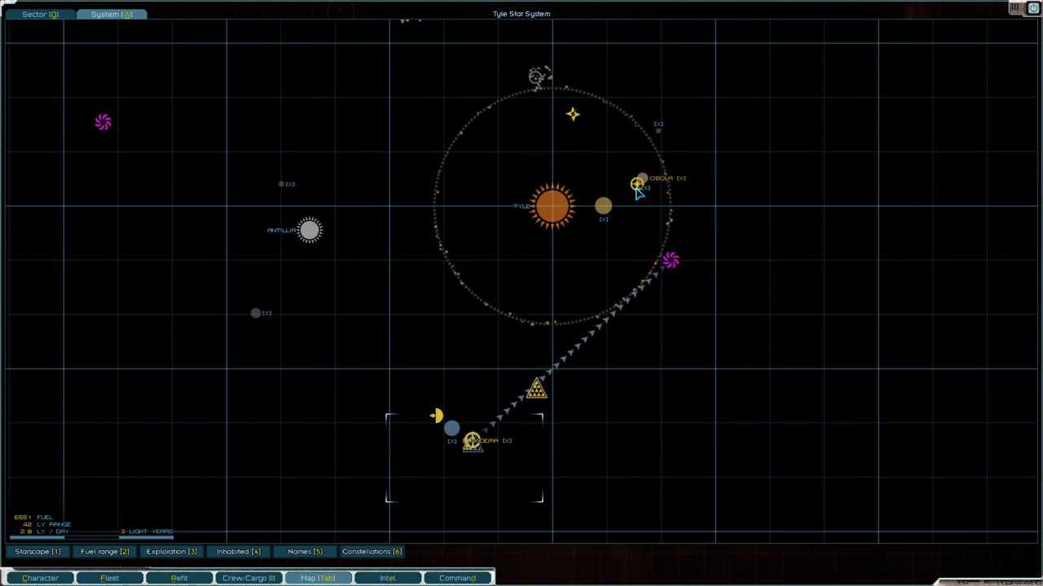
Fly toward Cibola and view the Ancyra decivilization report in Intel.
click(318, 578)
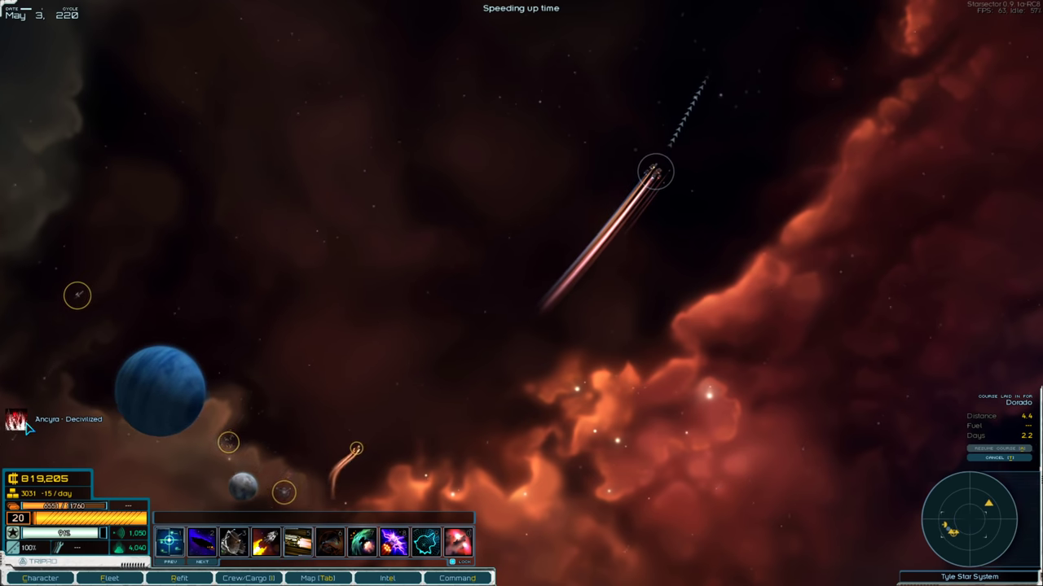
click(386, 579)
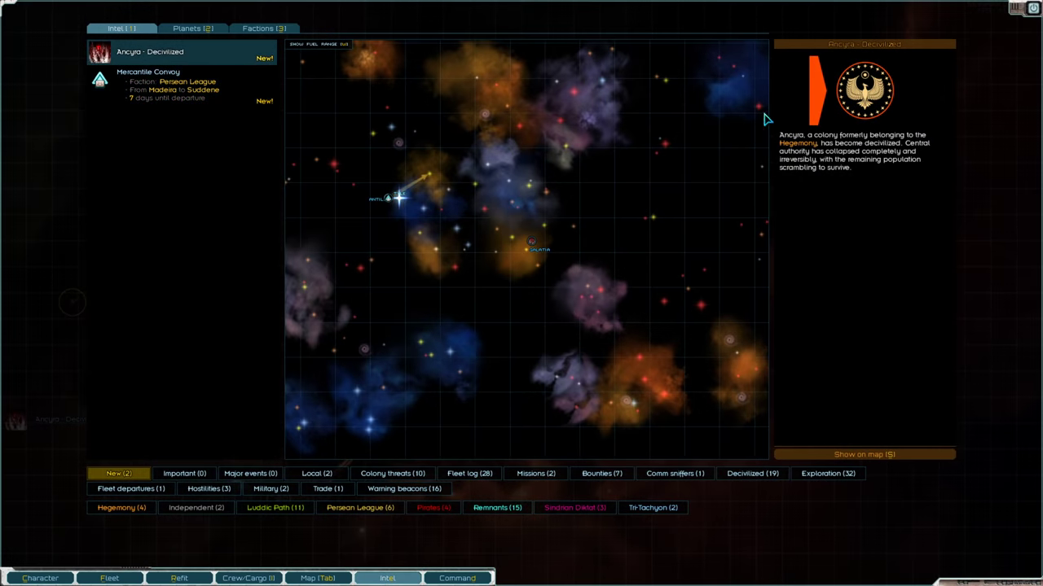
click(387, 578)
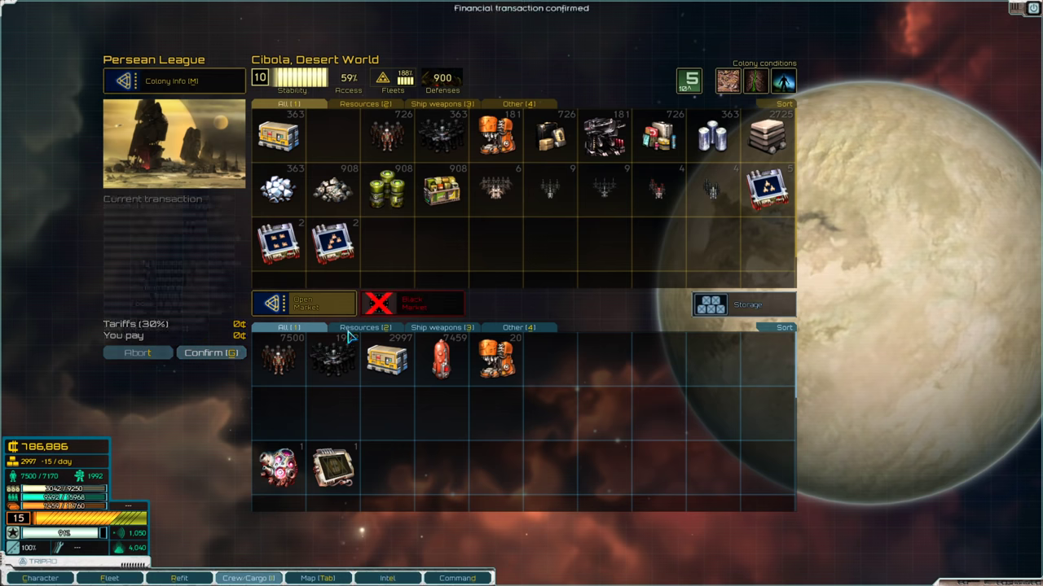
Complete the Cibola market trade and leave for the Tyle campaign view.
click(211, 353)
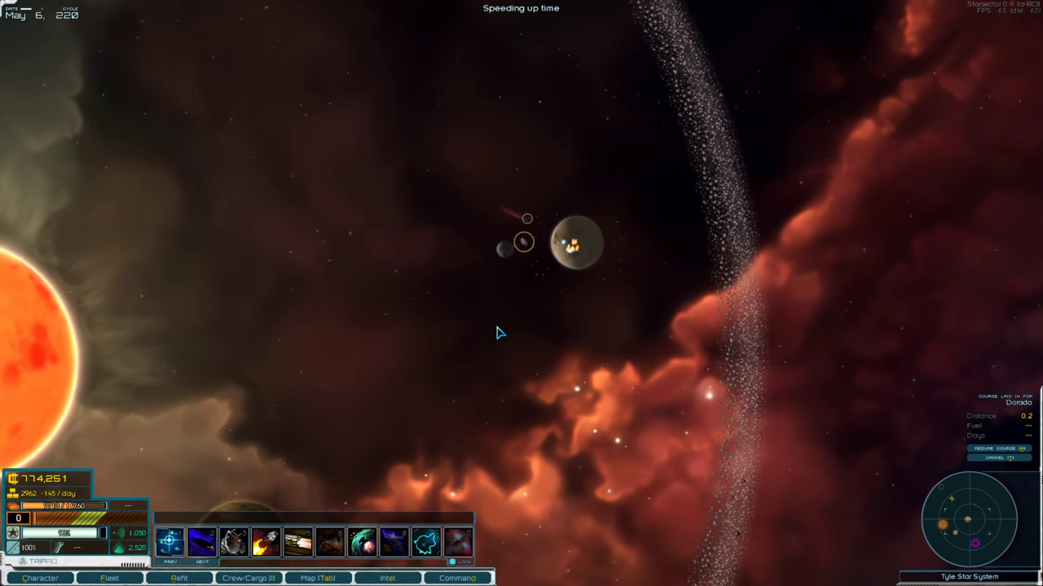
Plot a hyperspace course toward Svaron and view the Tigra City decivilization report.
click(317, 579)
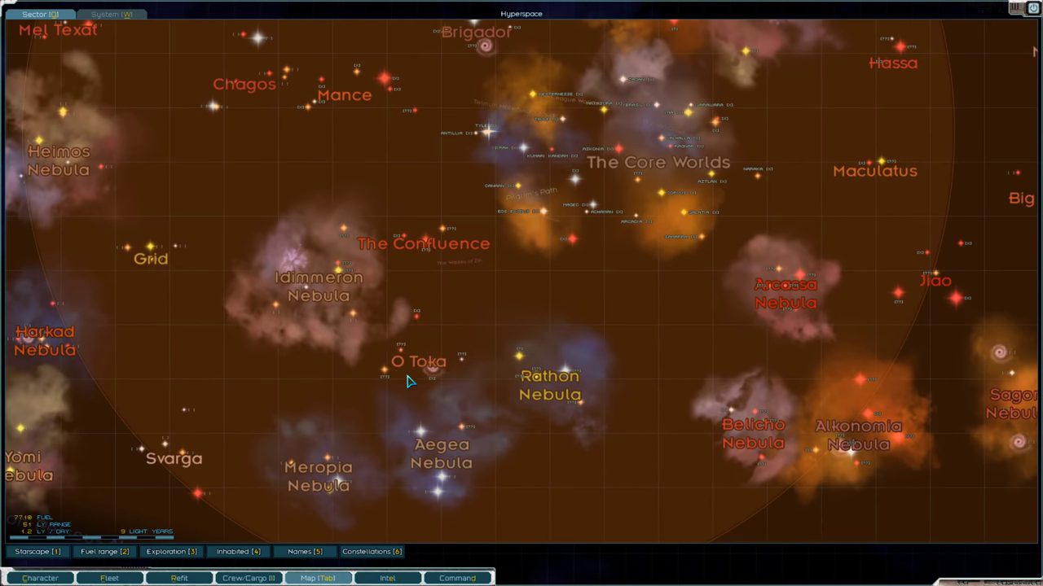
click(431, 375)
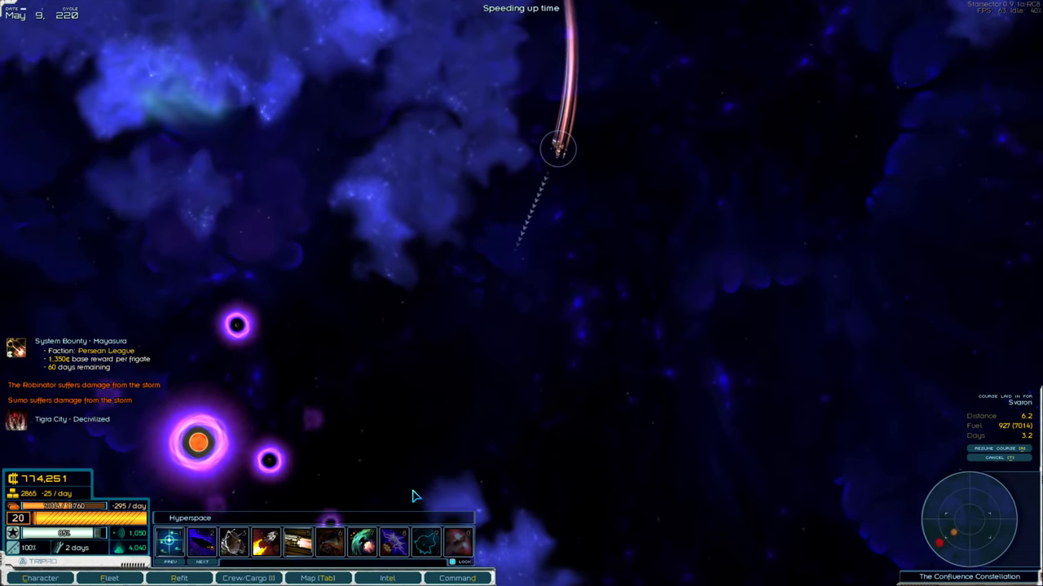
click(387, 578)
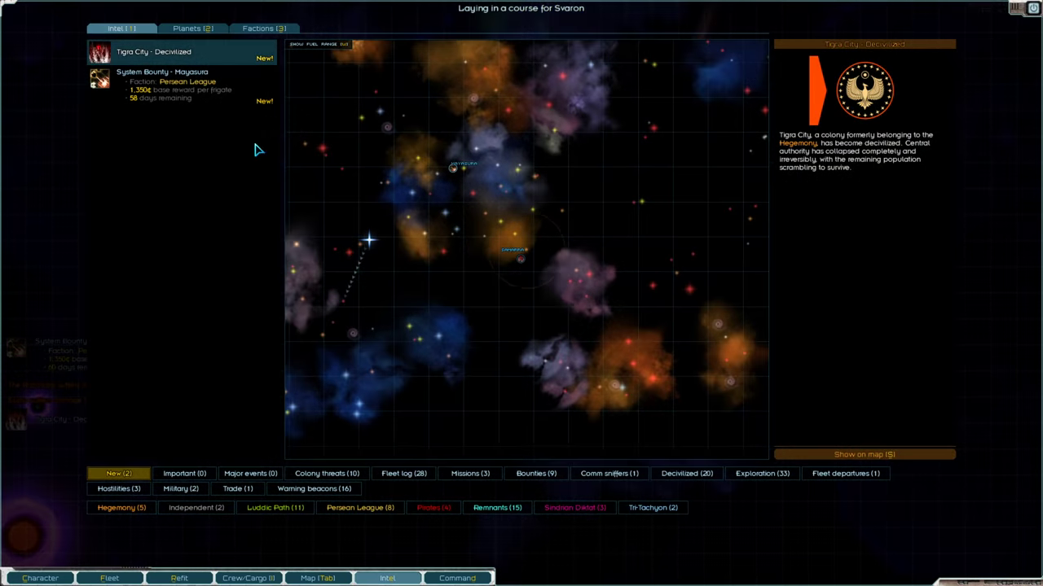
mouse_move(521, 257)
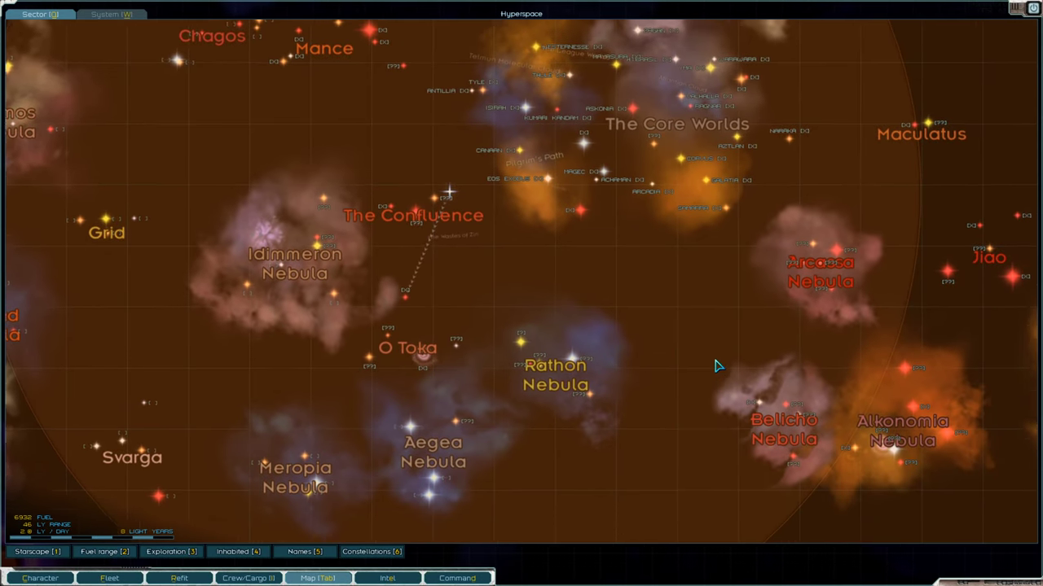
Show Samarra system info on the sector map and review Palaver, the Belters tundra colony.
right_click(717, 366)
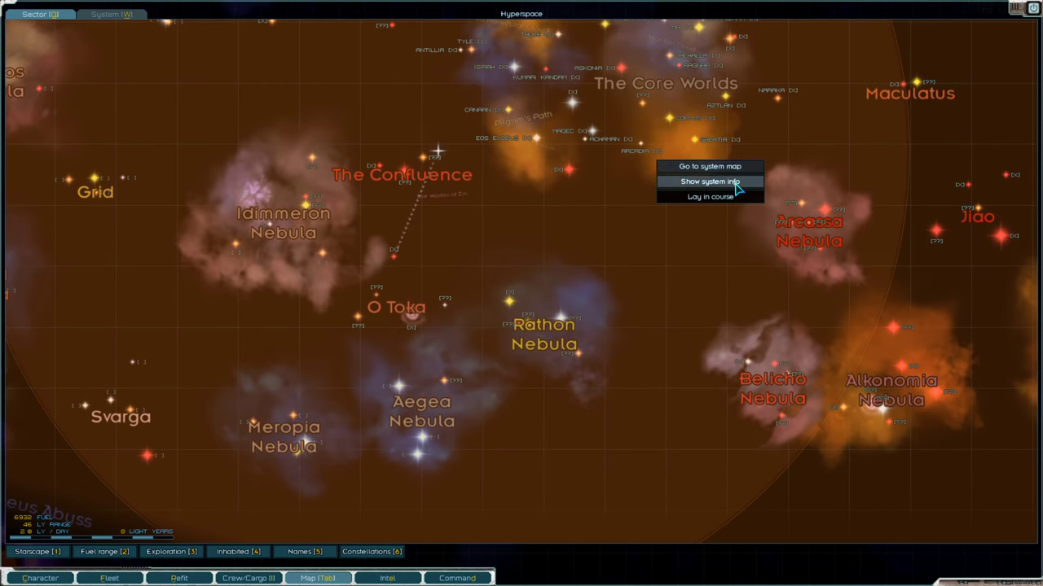
click(708, 180)
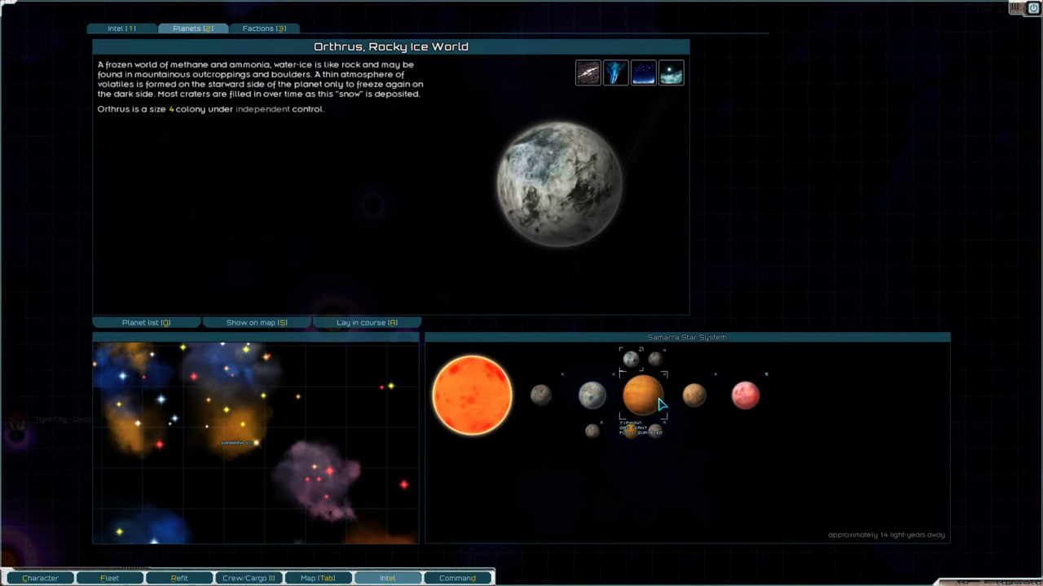
click(744, 395)
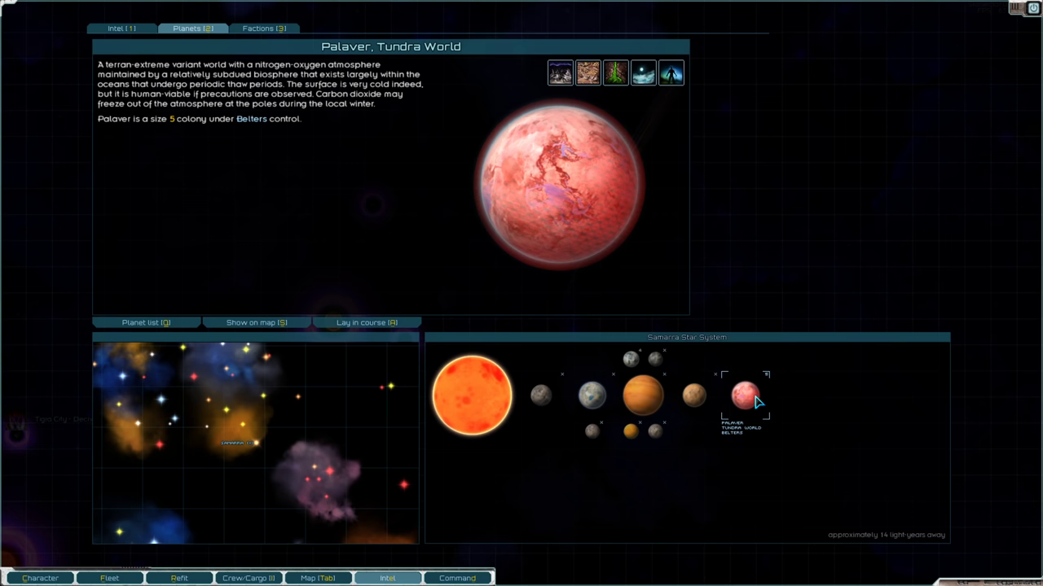
click(366, 322)
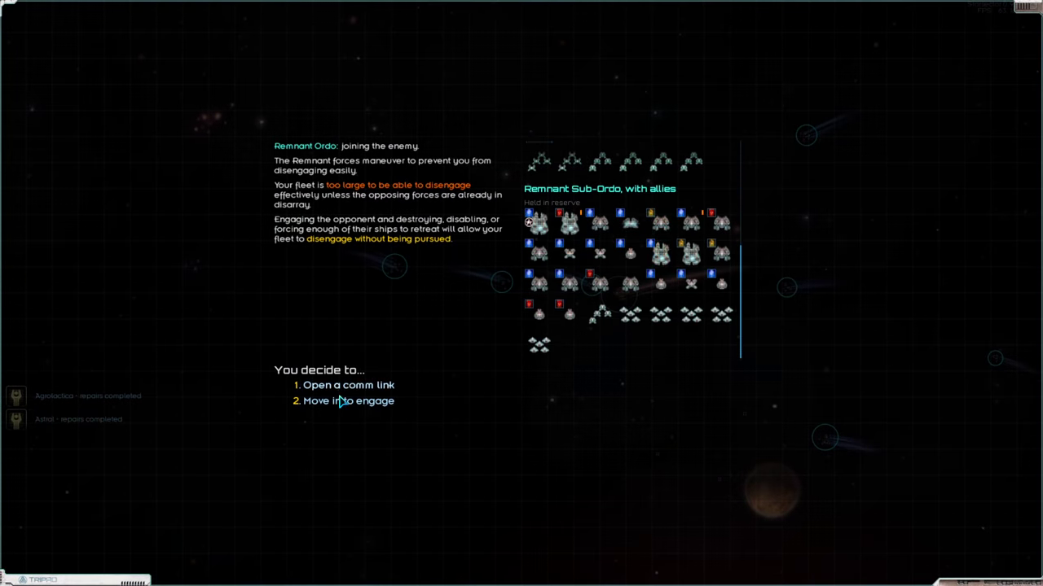
Choose 'Move in to engage' against the Remnant Sub-Ordo fleet.
click(348, 401)
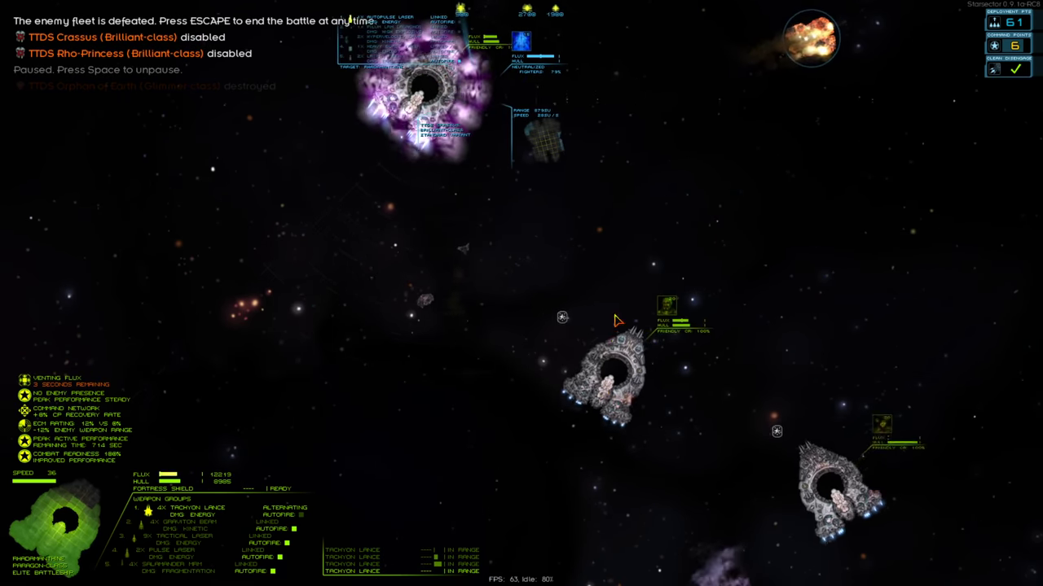
End the won battle and take all salvaged supplies, weapons, fighters and cores.
key(escape)
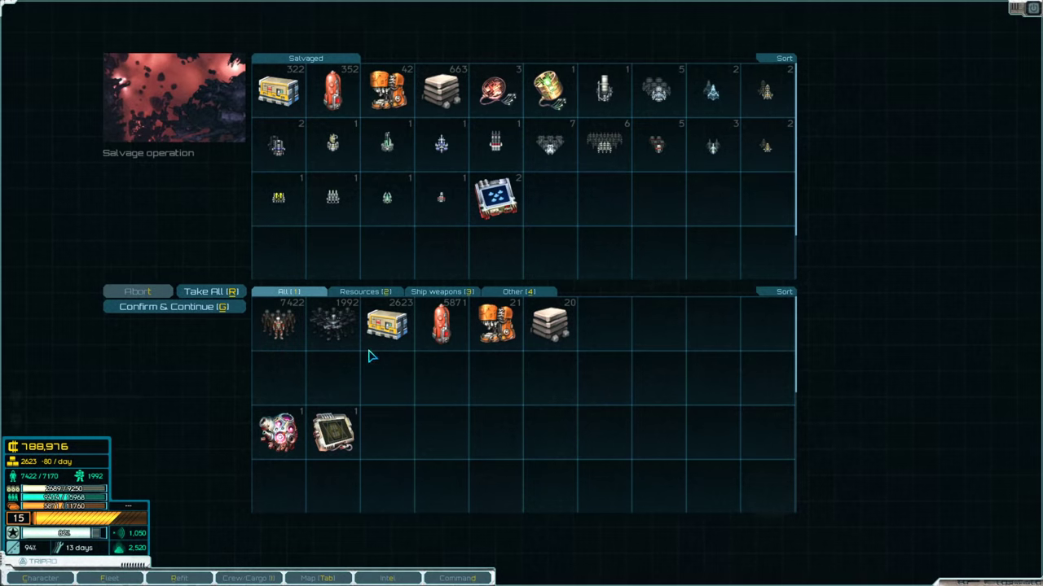
click(210, 291)
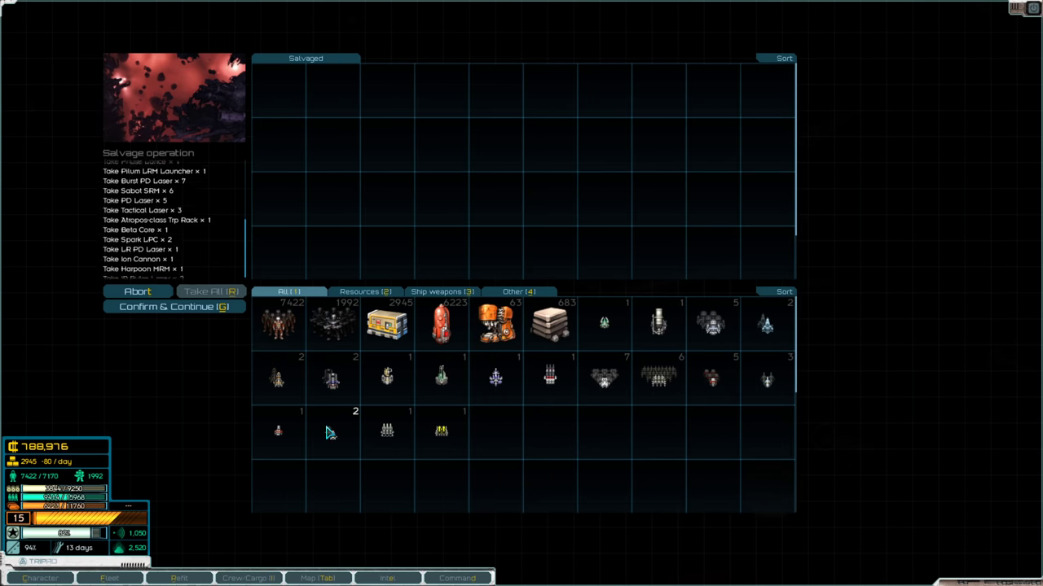
click(174, 307)
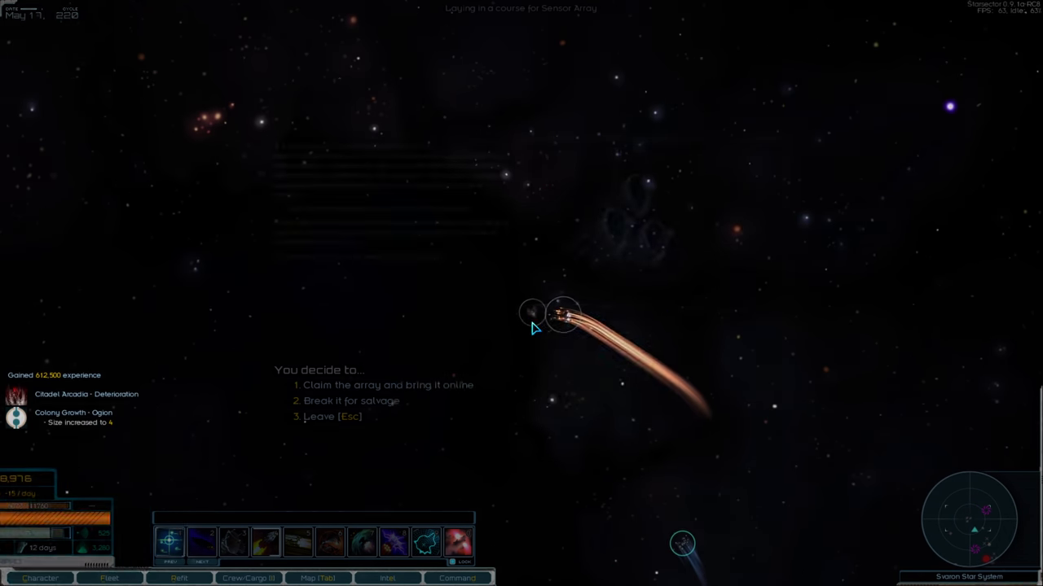
Claim the abandoned sensor array and bring it back online.
click(387, 384)
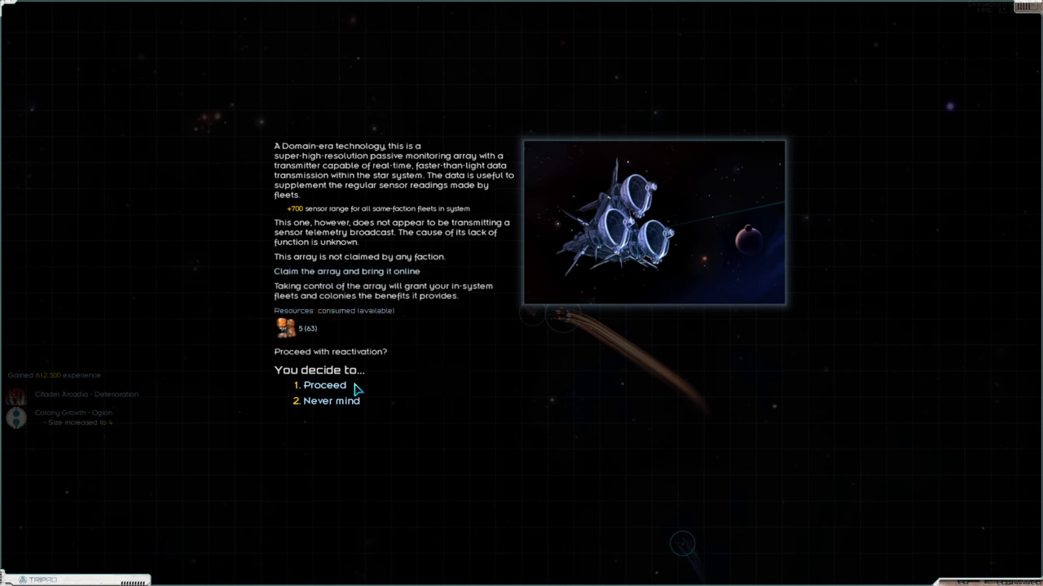
click(324, 385)
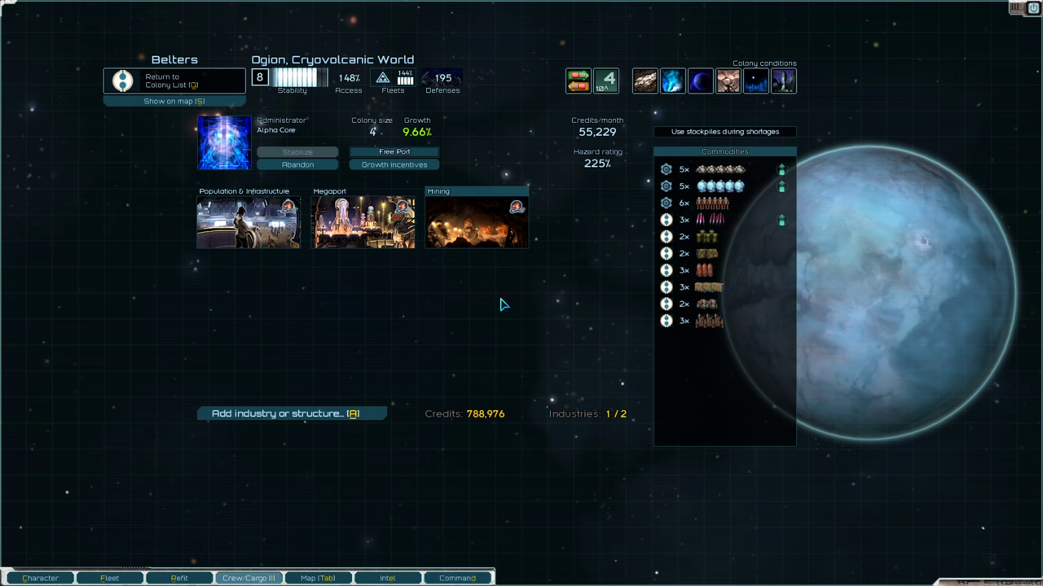
mouse_move(672, 80)
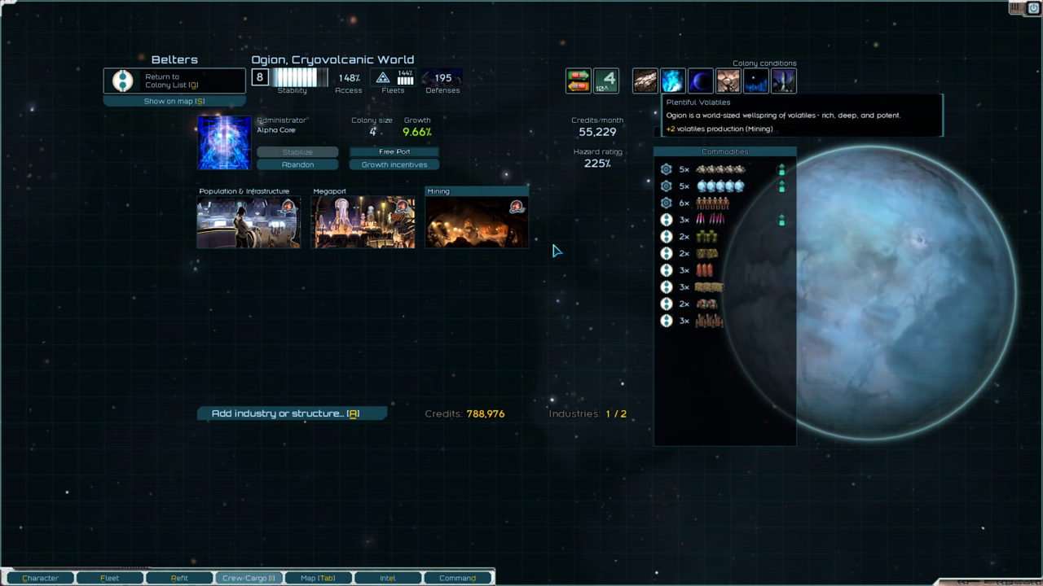
Browse Ogion's buildable industries and select Fuel Production.
click(291, 413)
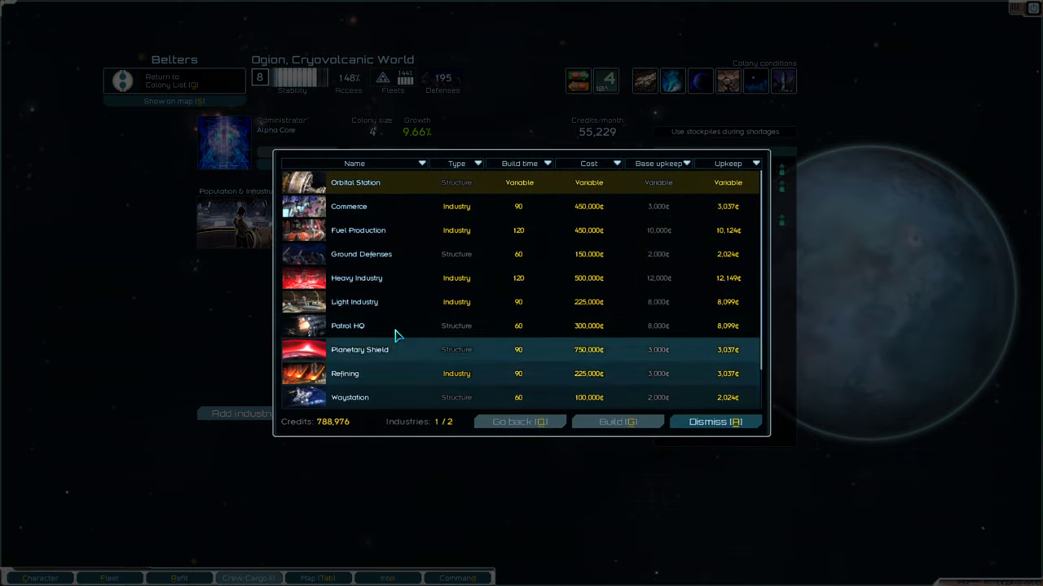
mouse_move(387, 230)
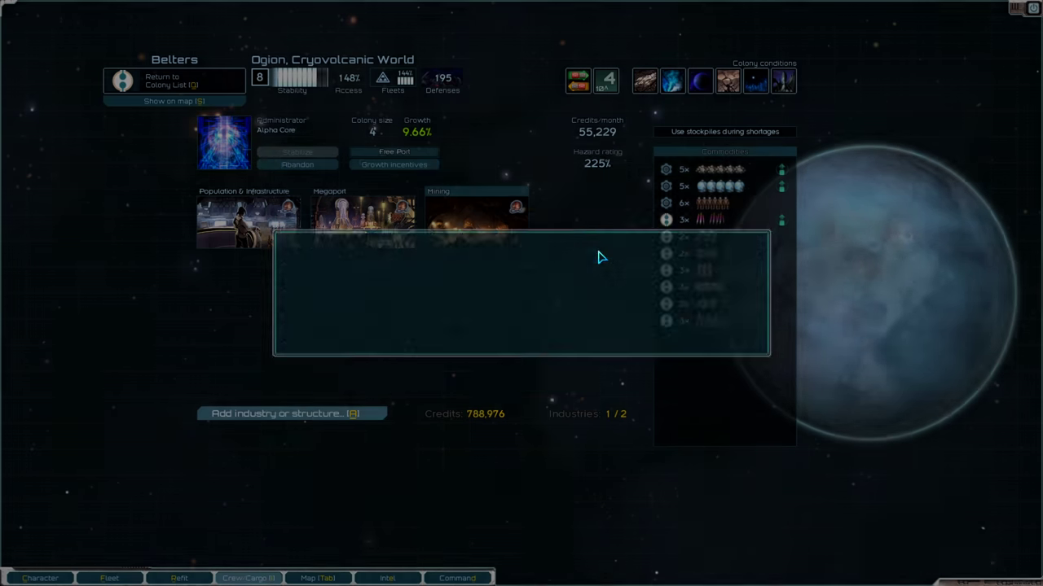
click(286, 414)
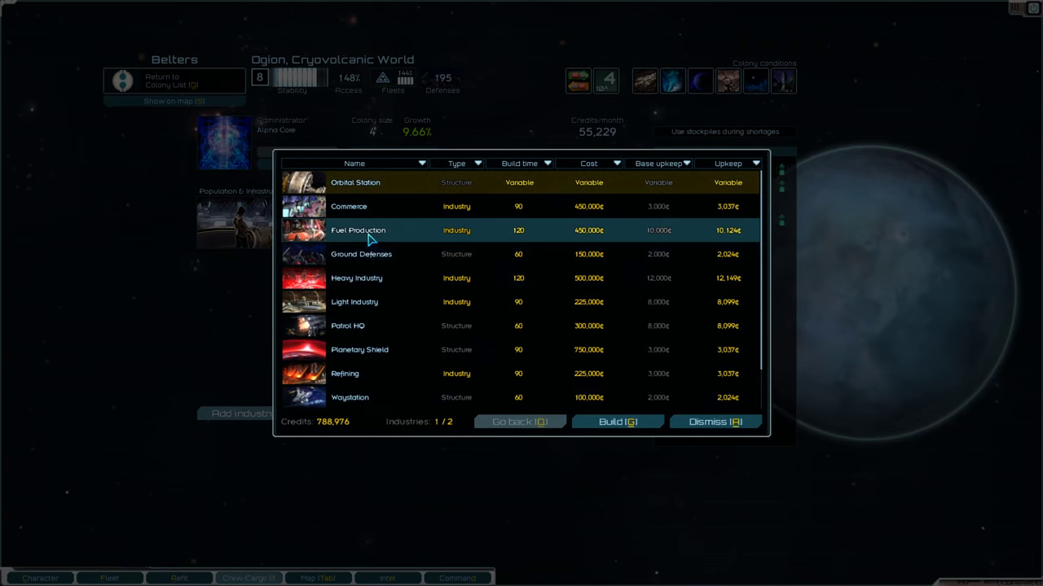
click(617, 422)
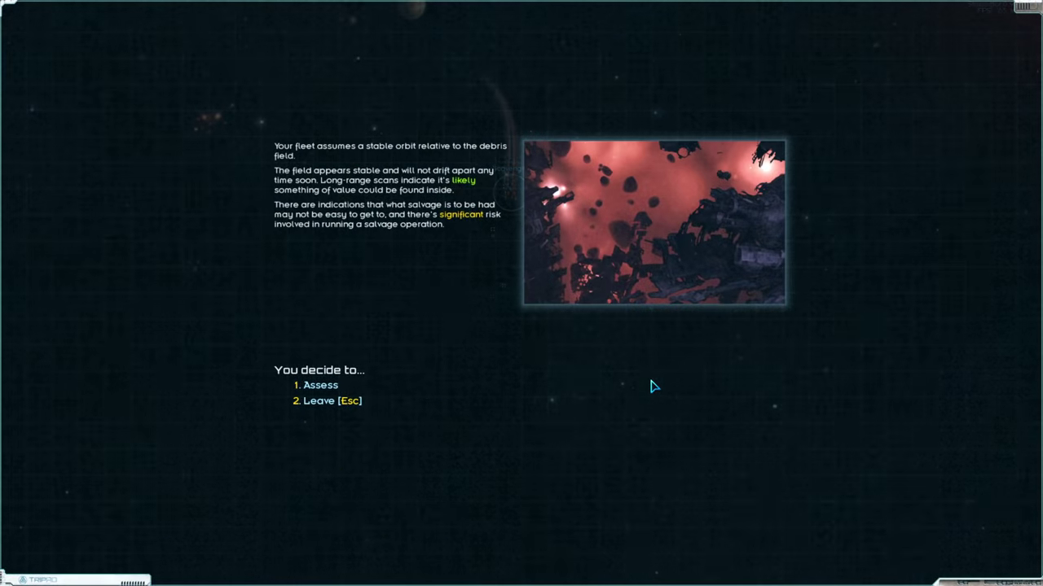
Assess the debris field and take all recovered supplies, fuel, machinery and metals.
click(320, 385)
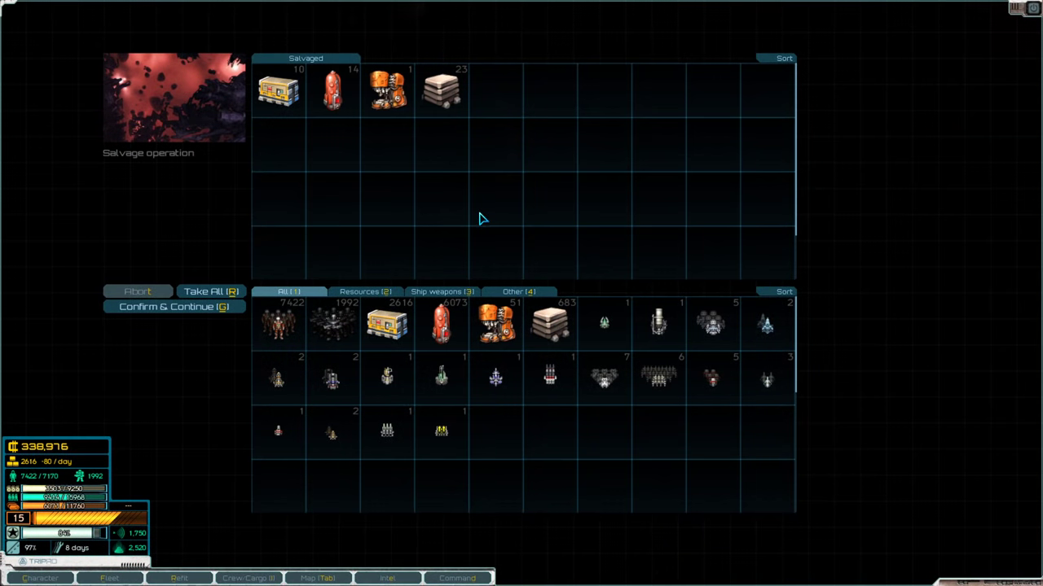
click(173, 307)
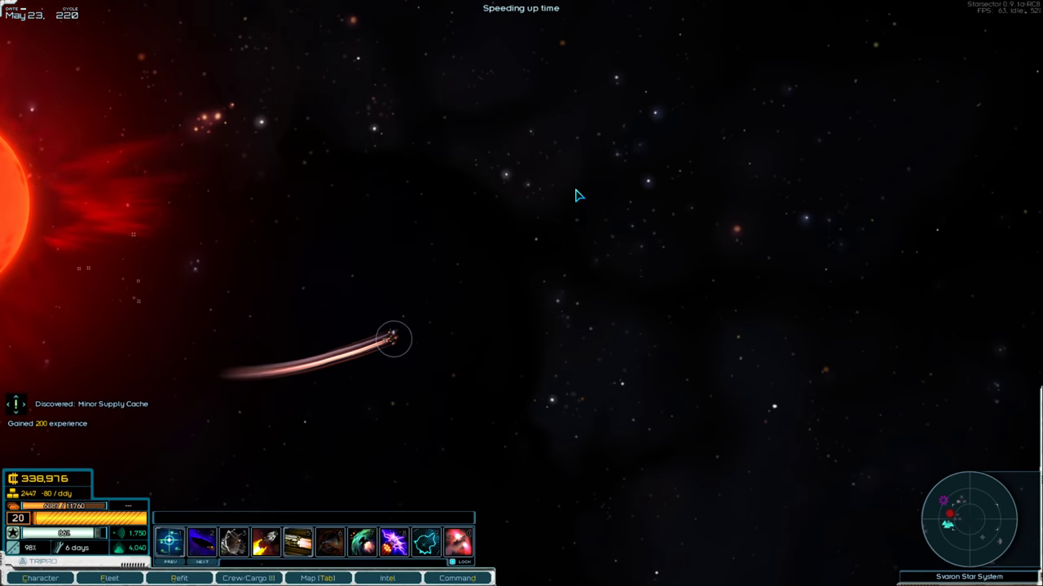
Look over the intel overview, then review the fleet roster and repair status.
click(387, 578)
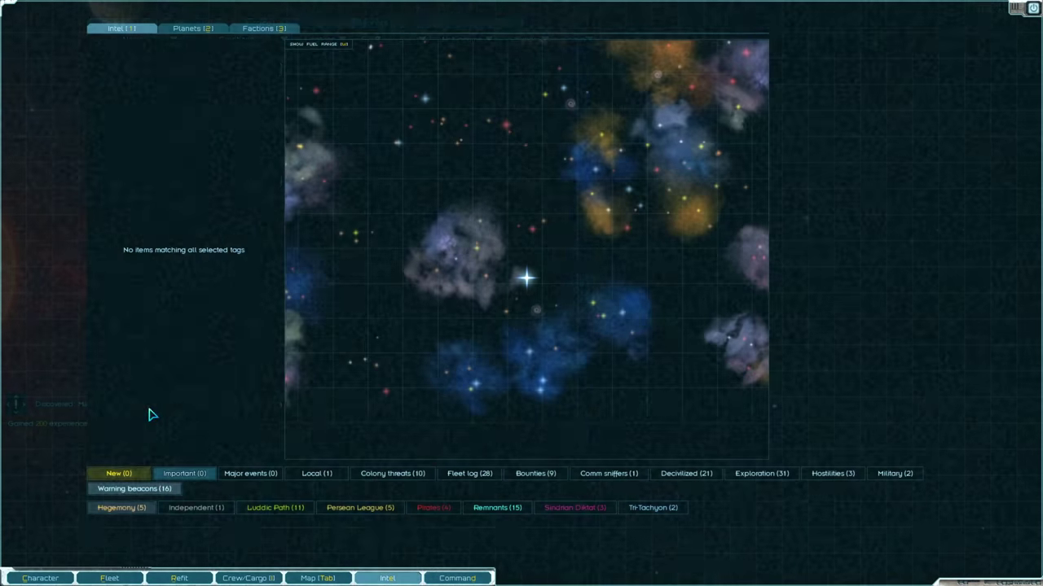
click(108, 578)
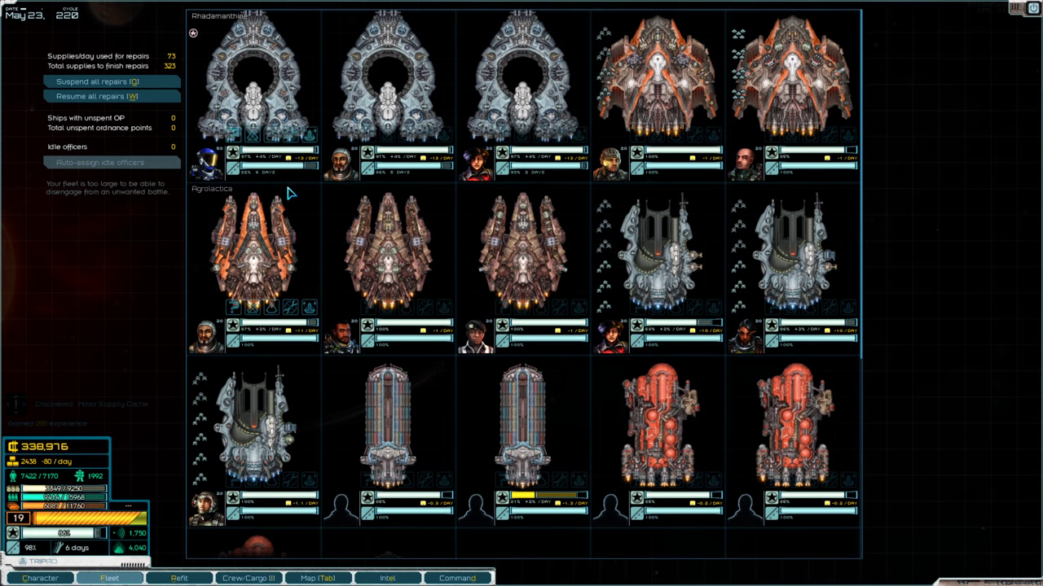
mouse_move(293, 175)
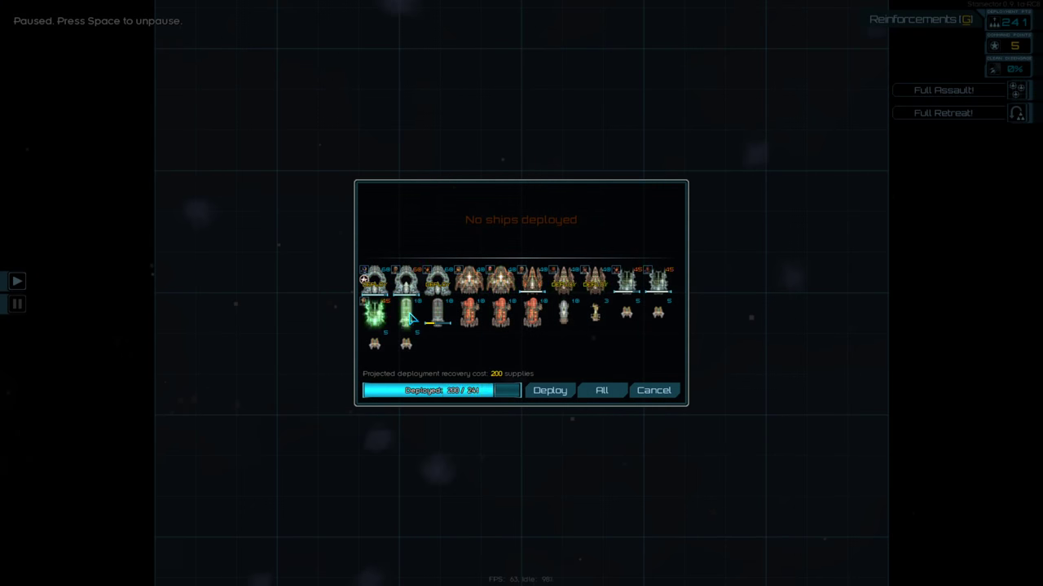
Deploy the flagship battleship into the battle.
click(549, 390)
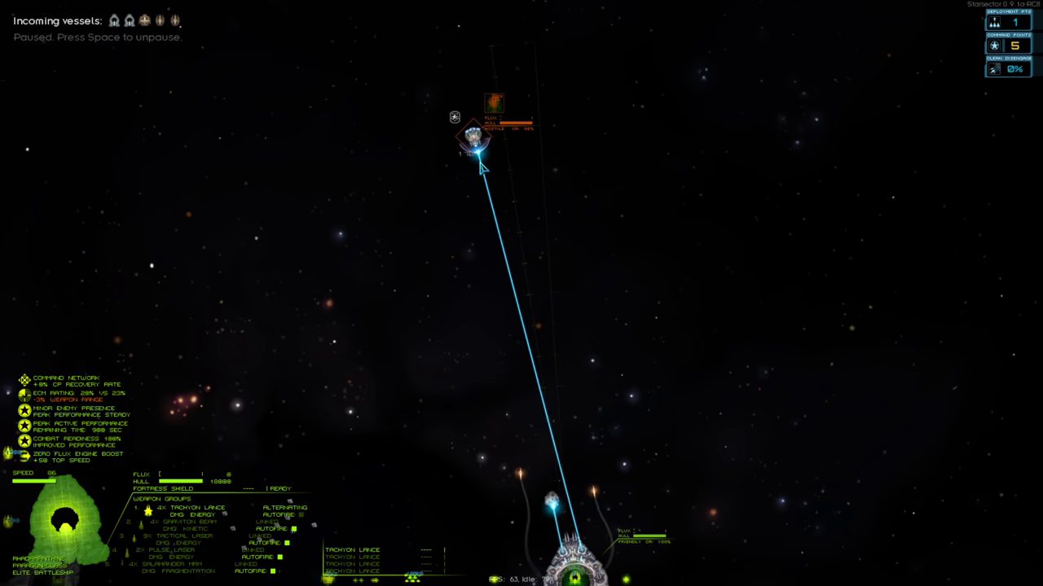
Resume the battle and fight until the TTDS Brilliant and Lumen ships are defeated.
key(space)
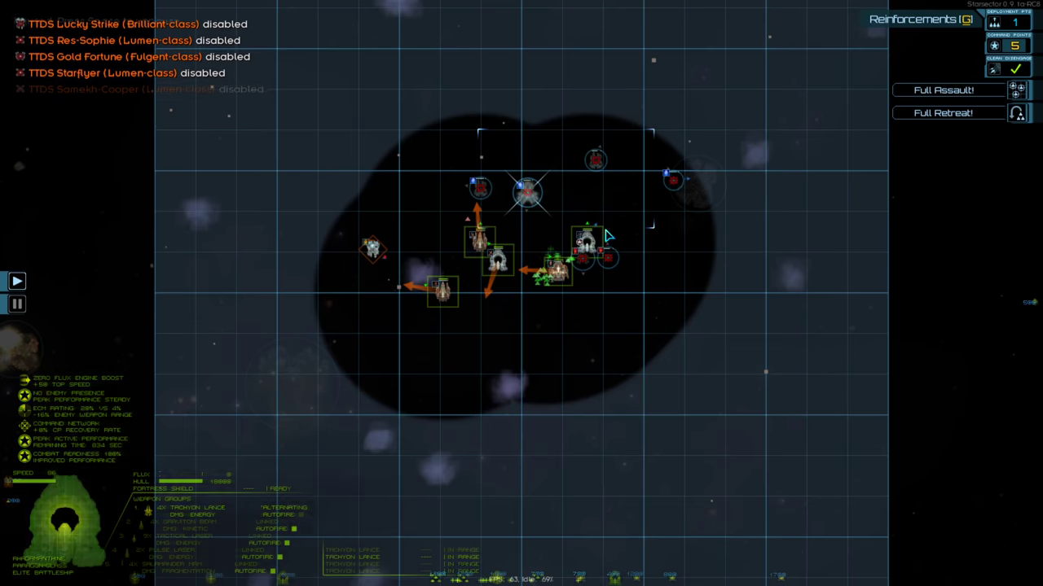
key(space)
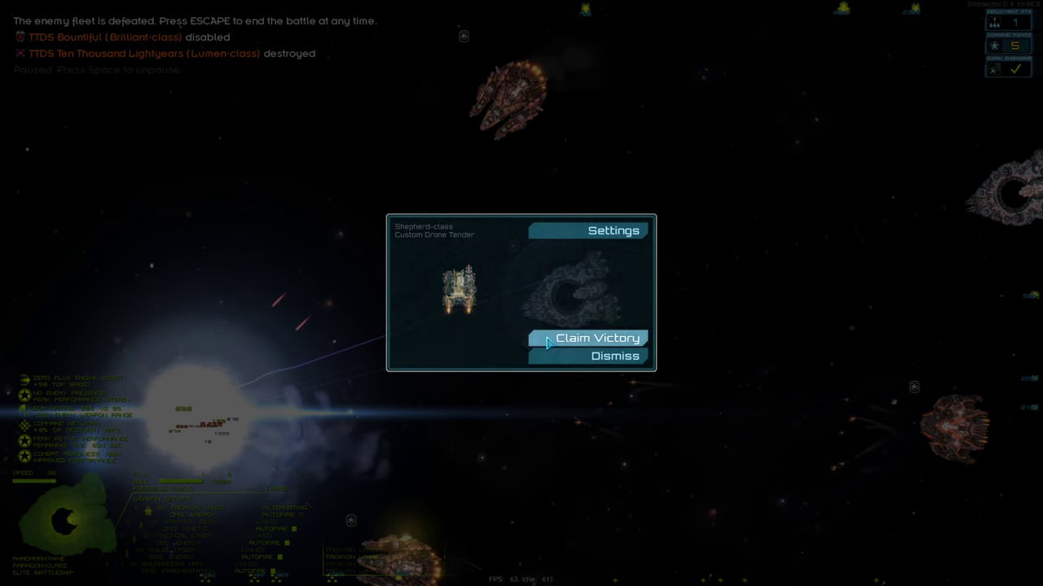
Claim victory and take all salvaged goods, weapons and the Alpha Core from the wreckage.
click(597, 338)
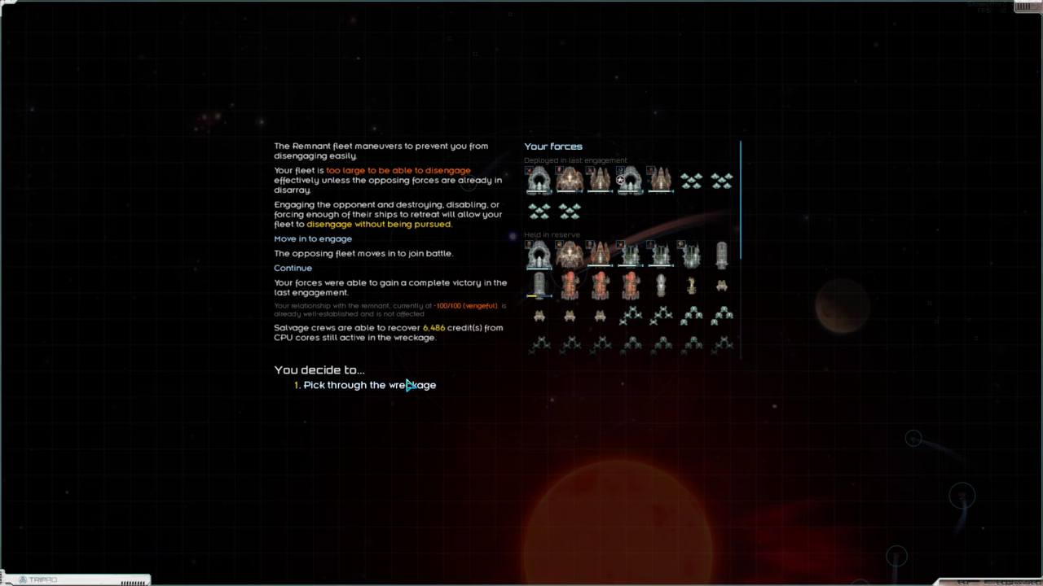
click(369, 384)
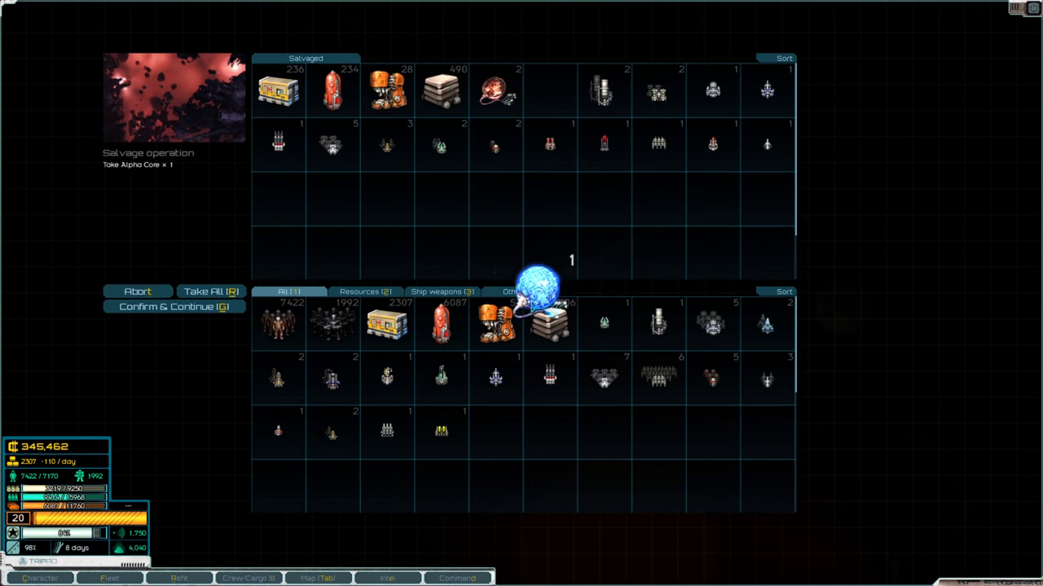
click(202, 291)
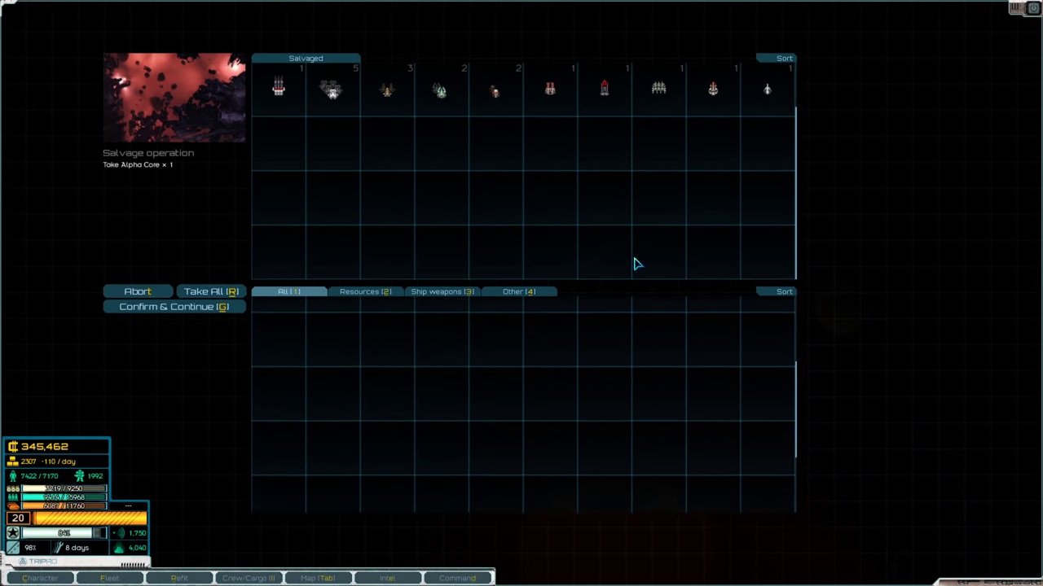
click(210, 291)
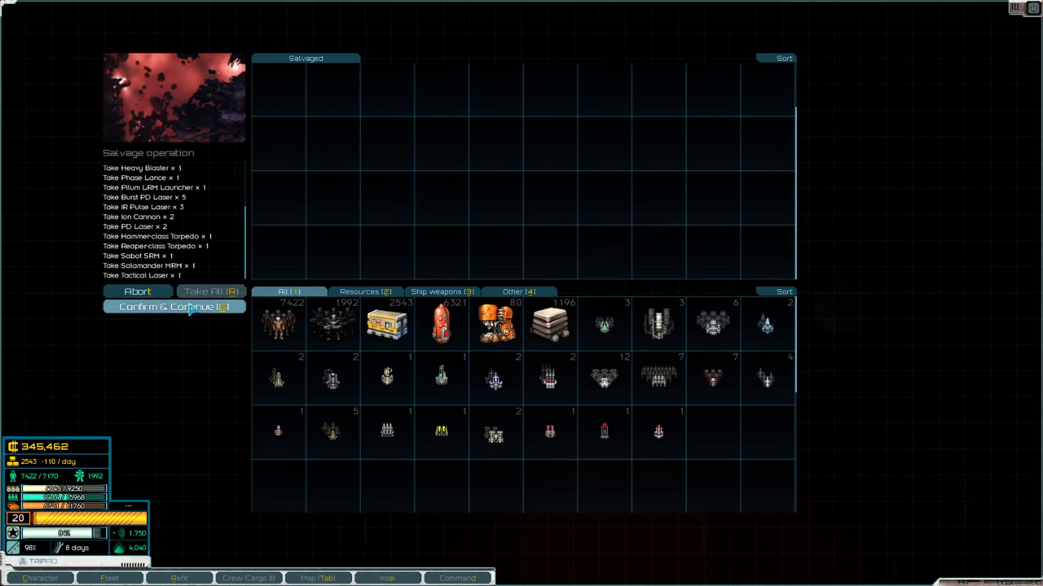
click(172, 306)
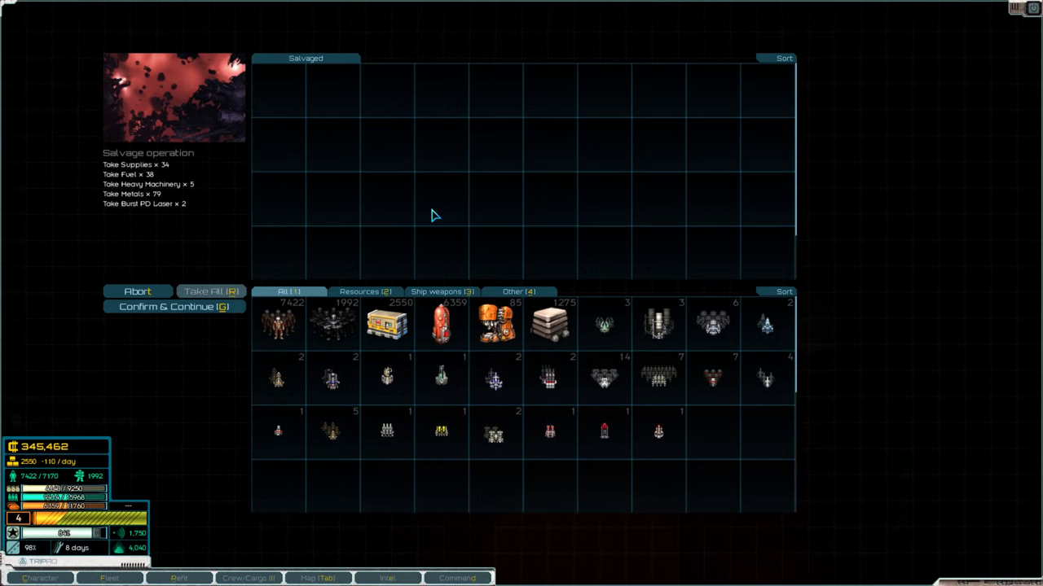
click(174, 306)
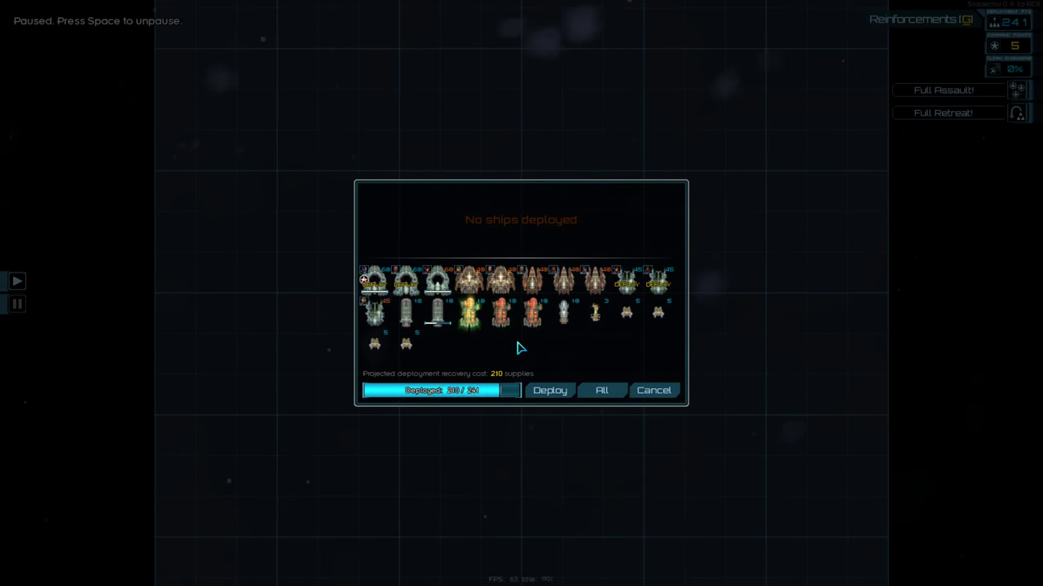
Select all ships and deploy them into the new battle.
click(470, 281)
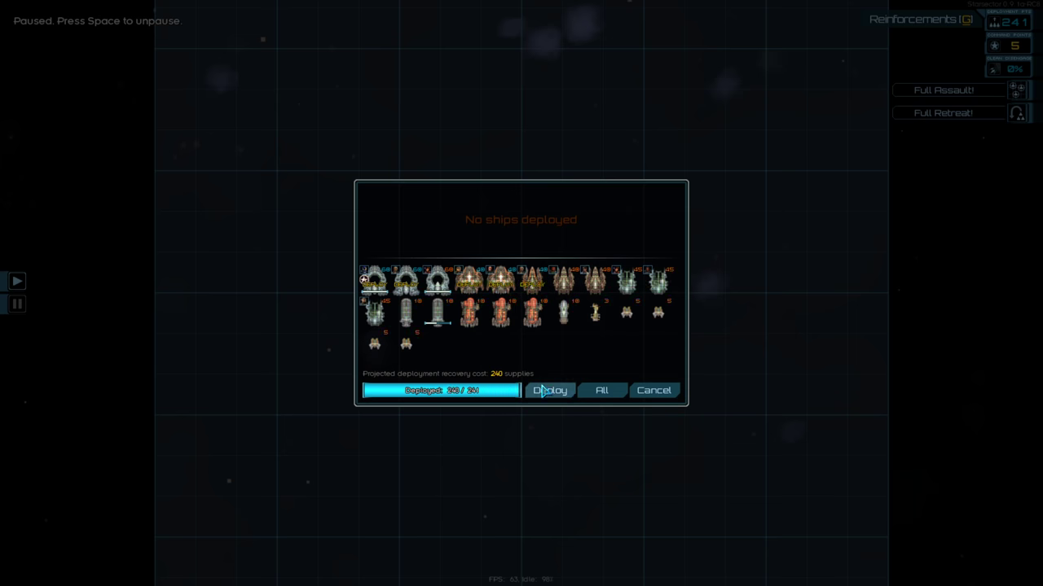
click(550, 390)
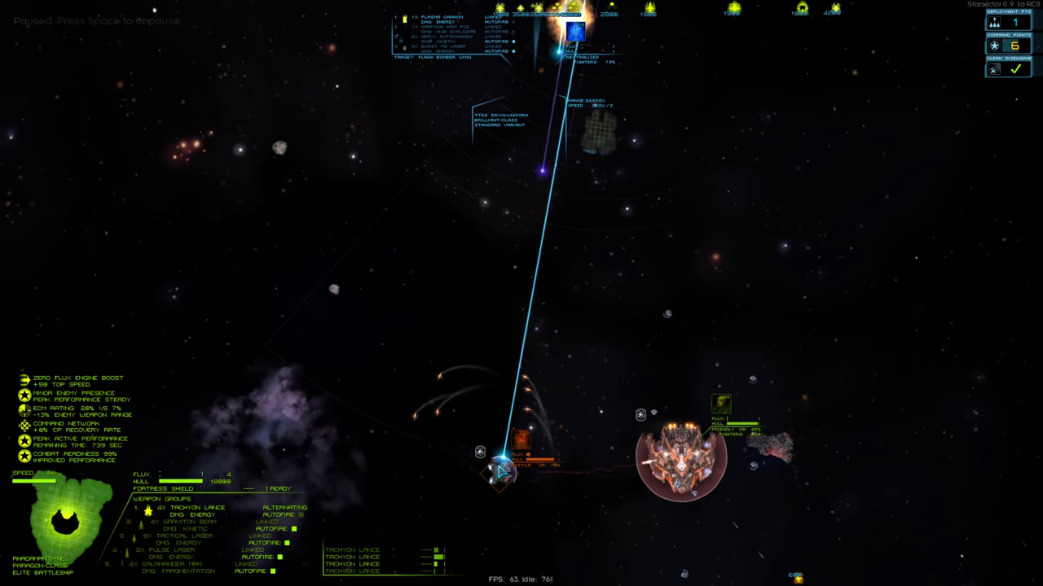
Resume the paused battle and destroy the remaining enemy ships.
key(space)
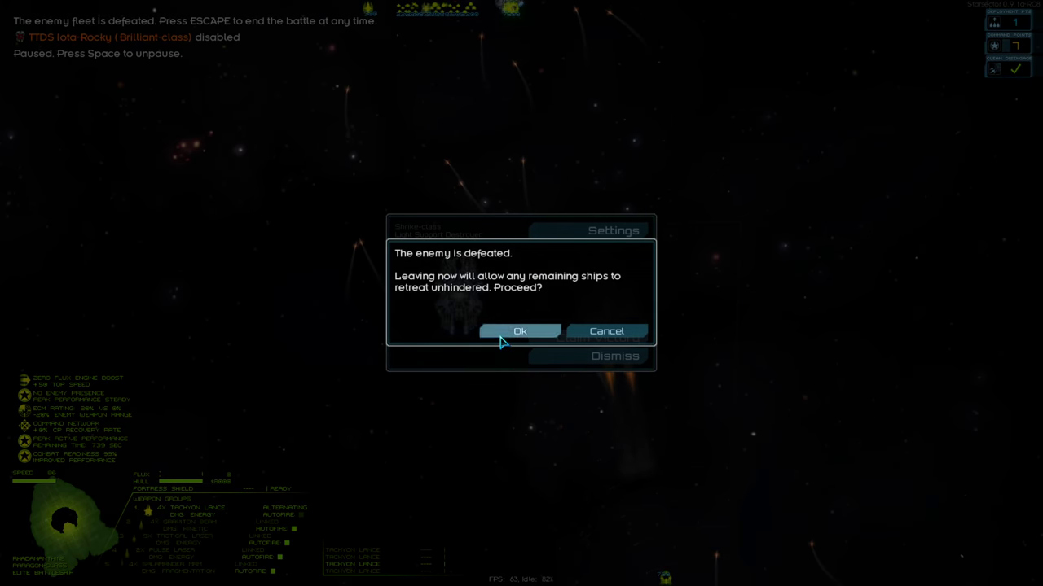
Leave the won battle and salvage the wreckage and debris for supplies, fuel, machinery and metals.
click(520, 331)
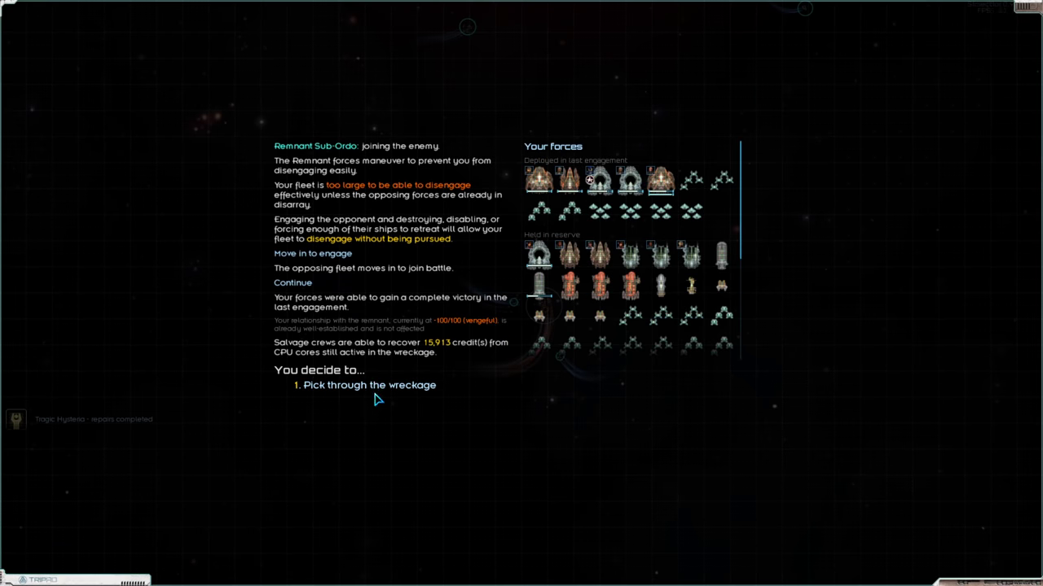
click(368, 384)
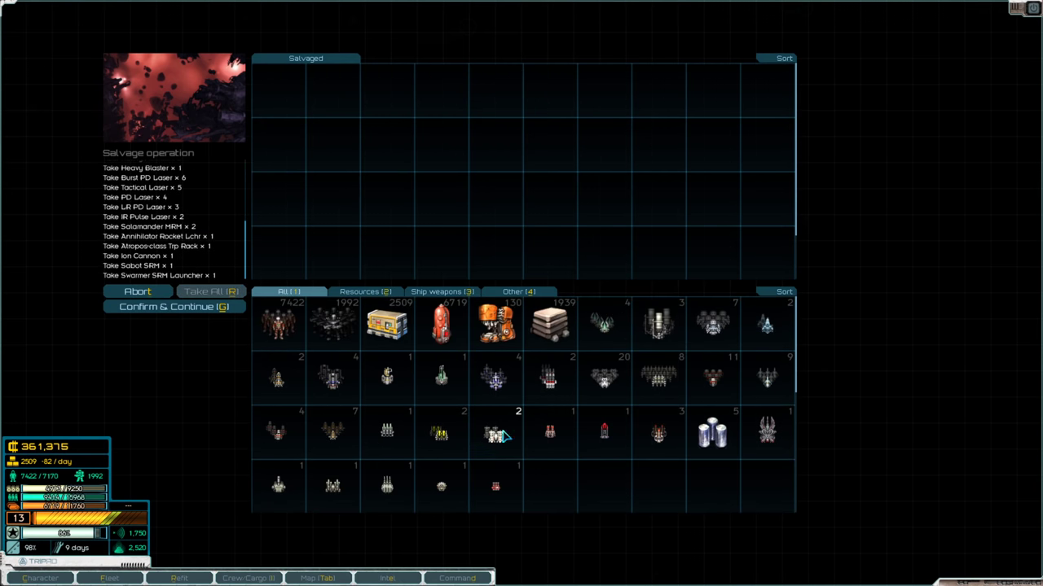
click(518, 291)
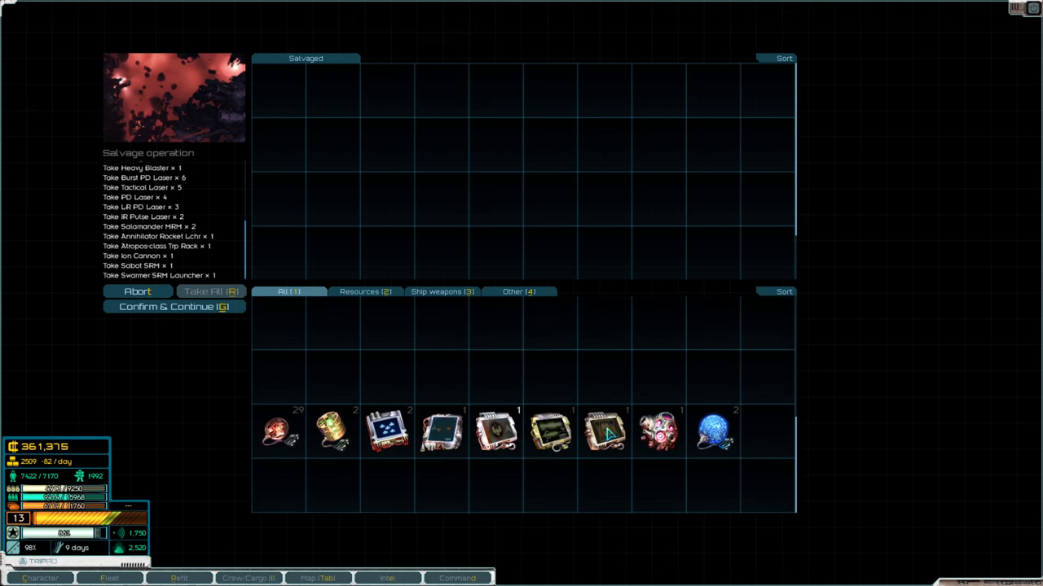
click(174, 306)
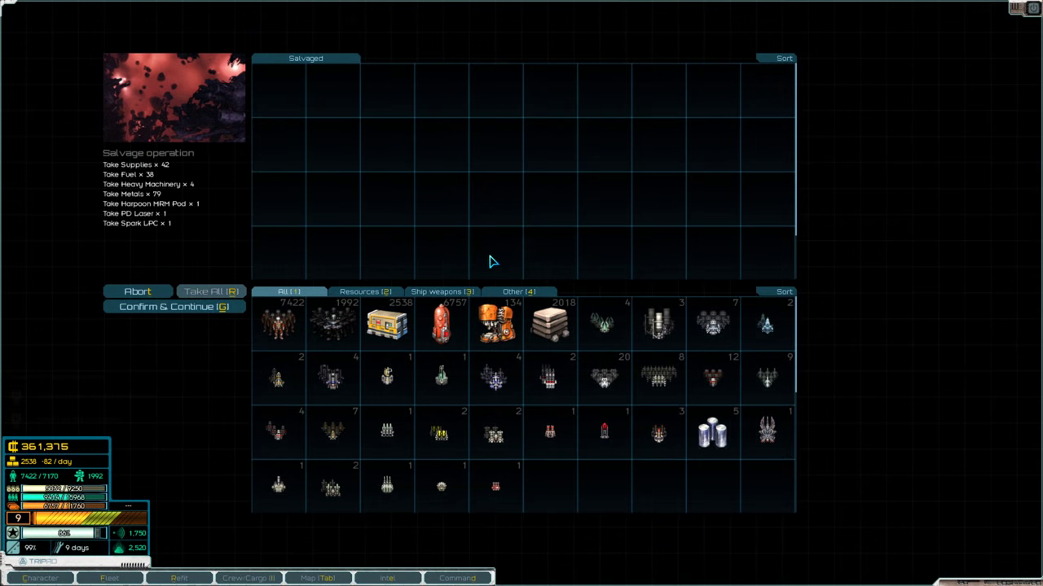
click(173, 307)
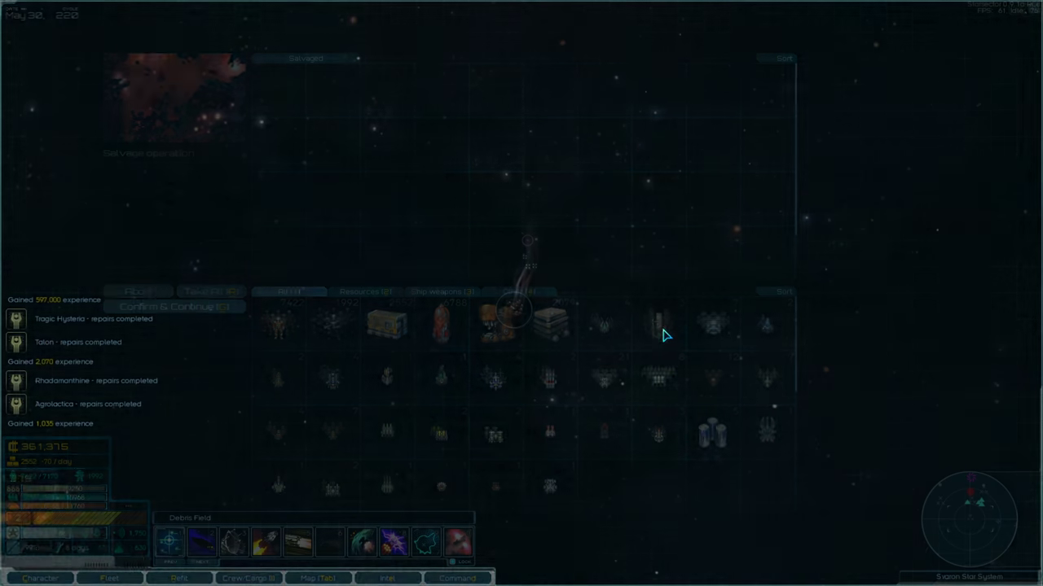
click(174, 306)
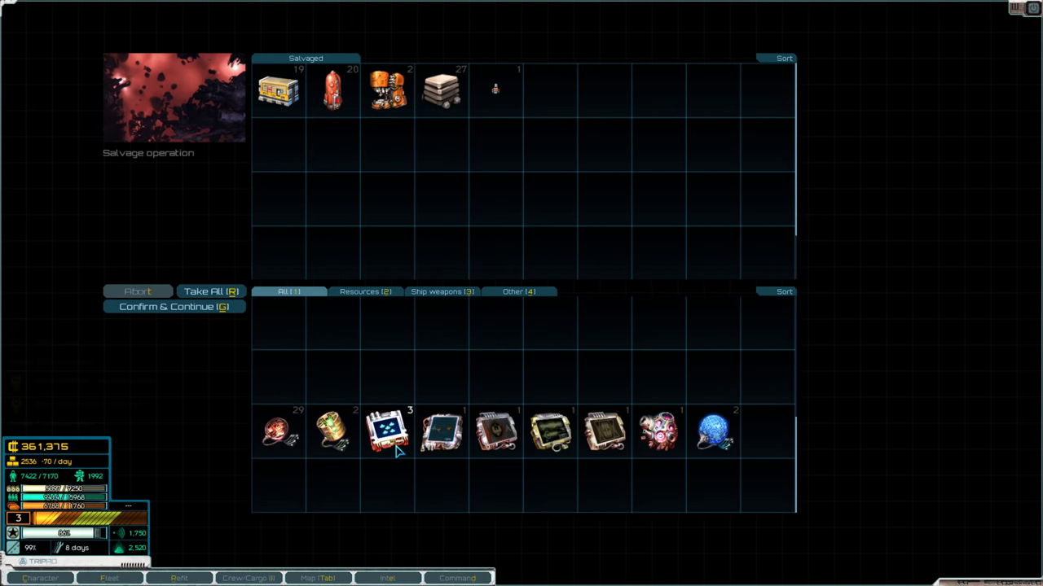
click(173, 307)
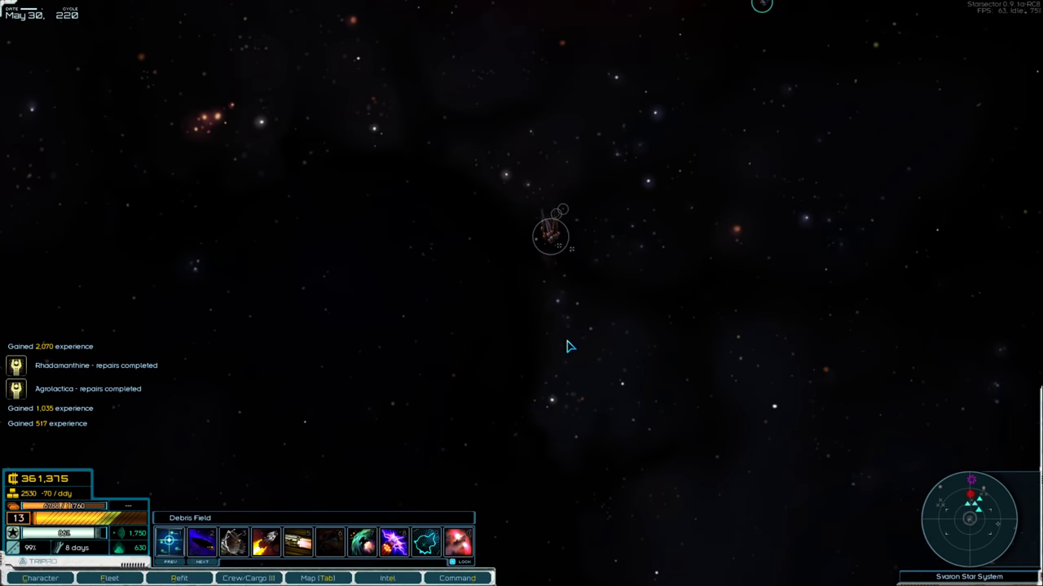
Fly the fleet from Svaron back to Canaan and open the system map.
click(318, 579)
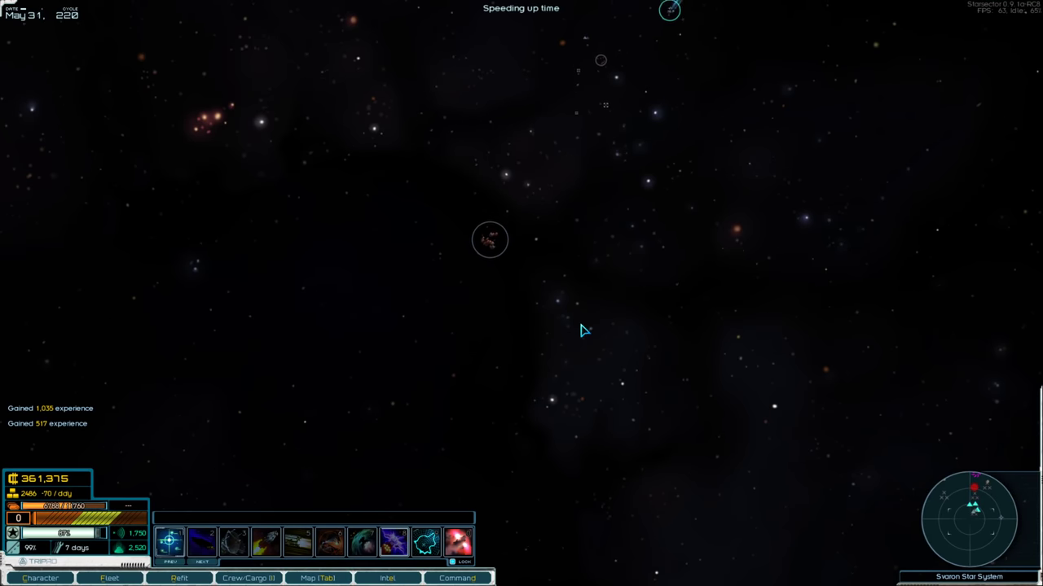
click(316, 578)
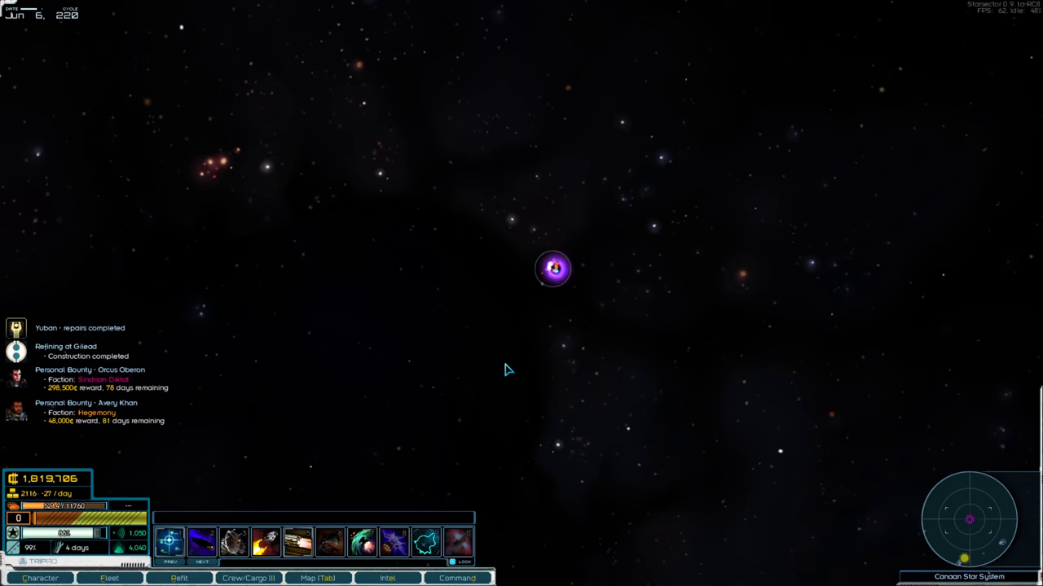
click(387, 578)
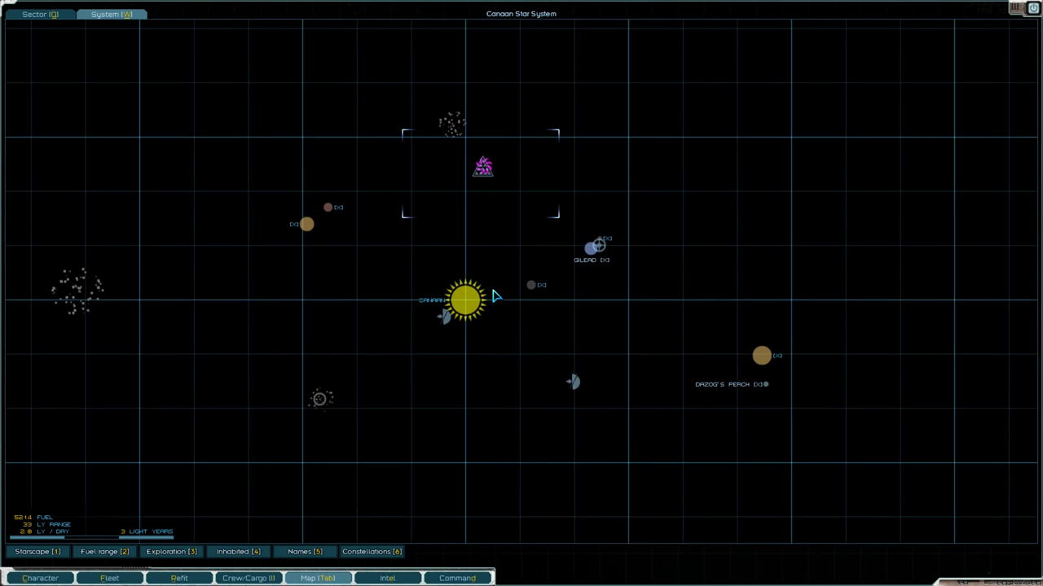
Check Gilead's colony, then view Dazog's Perch and lay in a course there.
click(761, 355)
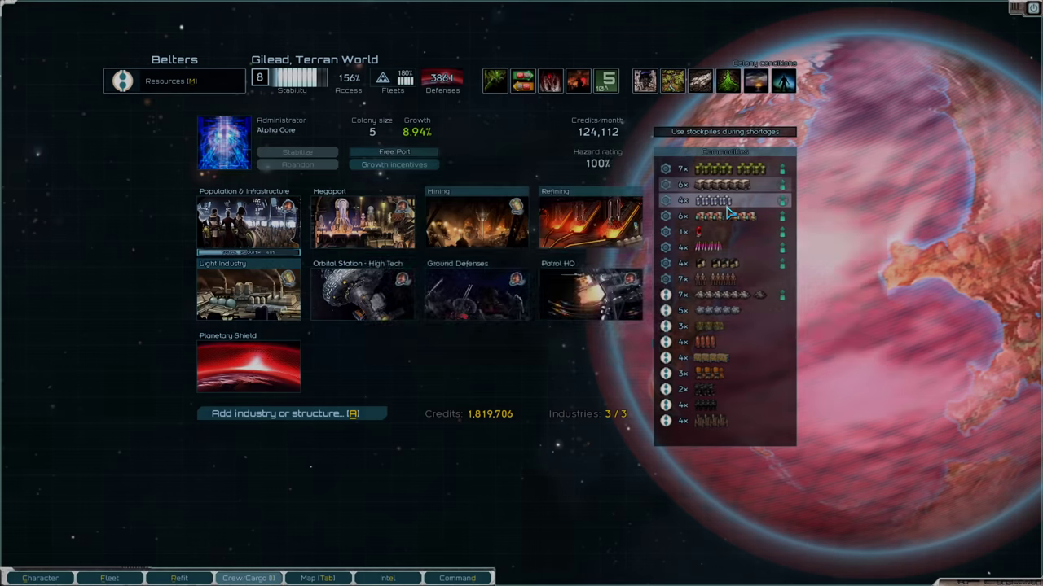
mouse_move(476, 294)
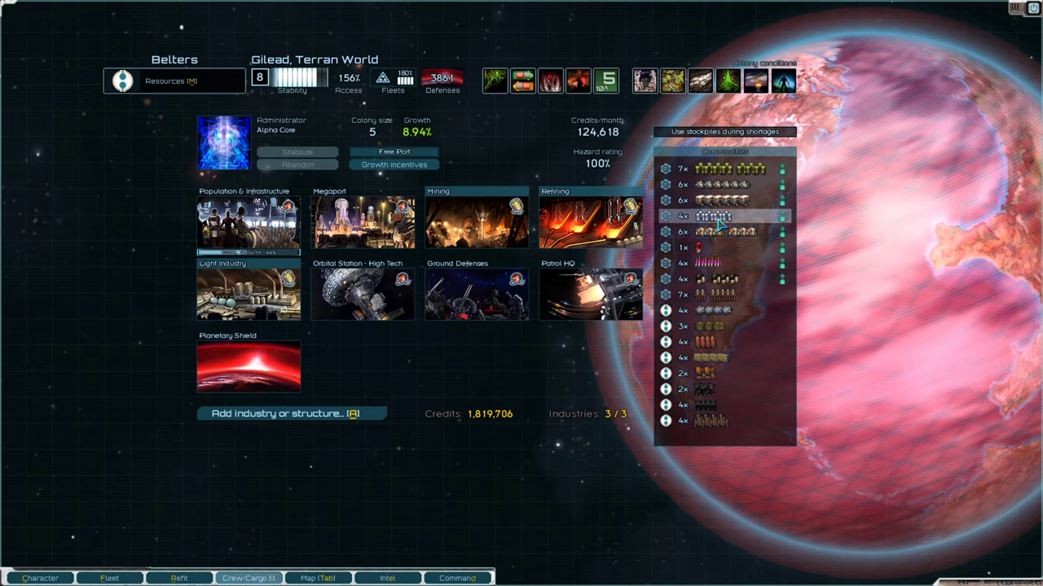
mouse_move(761, 366)
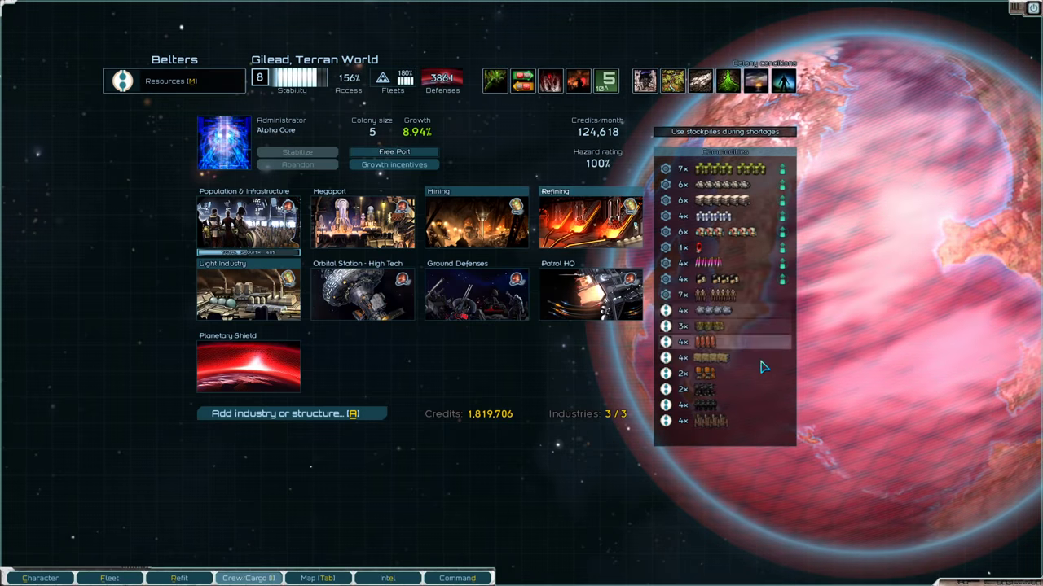
click(317, 579)
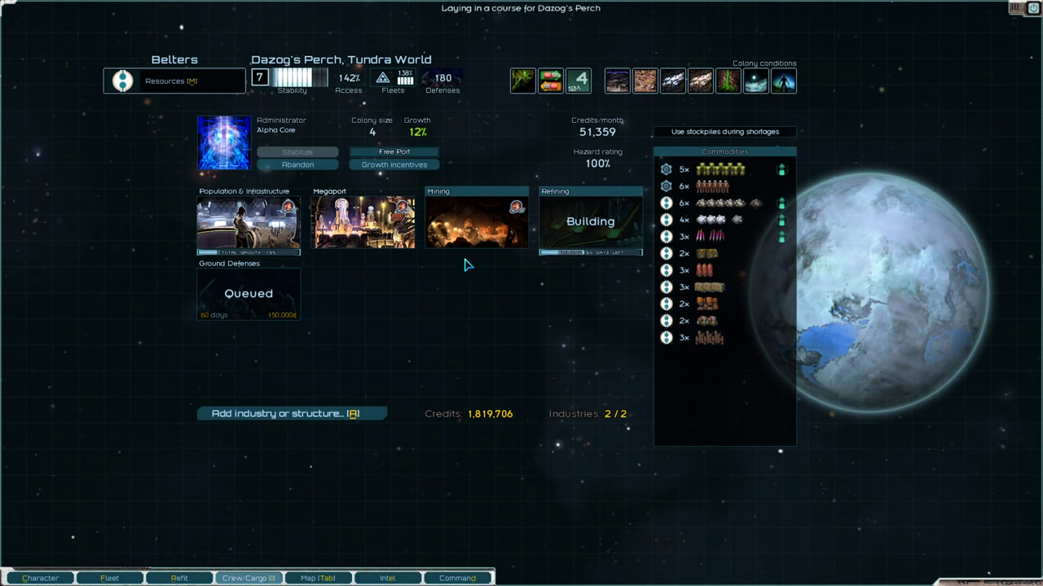
Install a Gamma core on Dazog's Perch refining and fund its growth incentives.
click(477, 220)
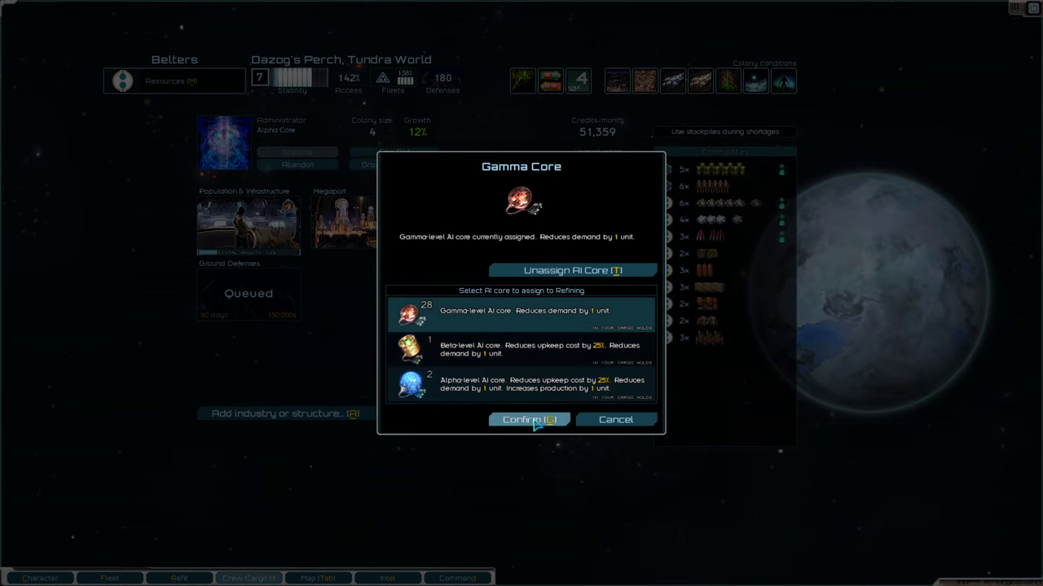
click(528, 419)
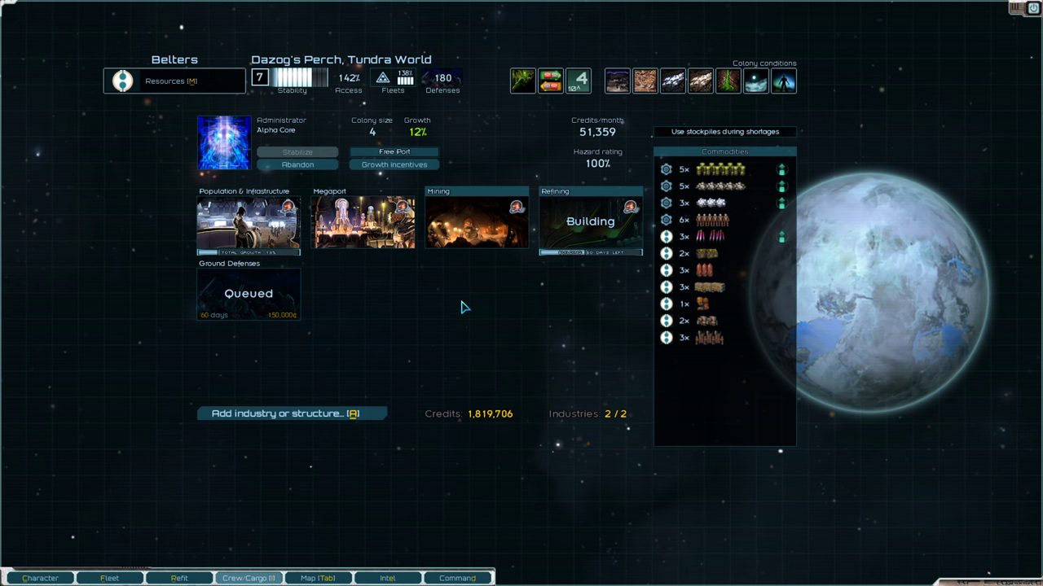
click(393, 163)
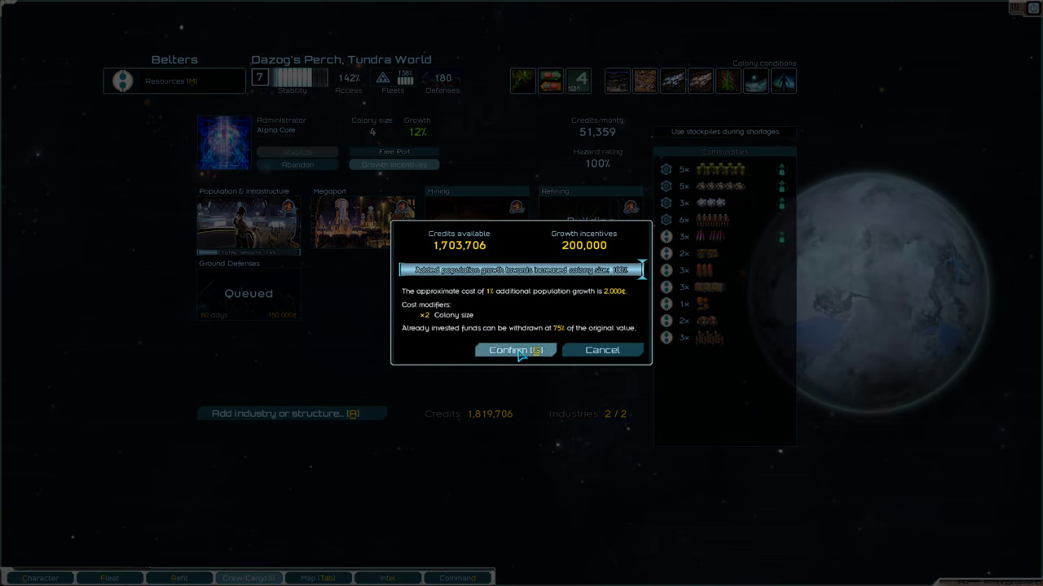
click(514, 350)
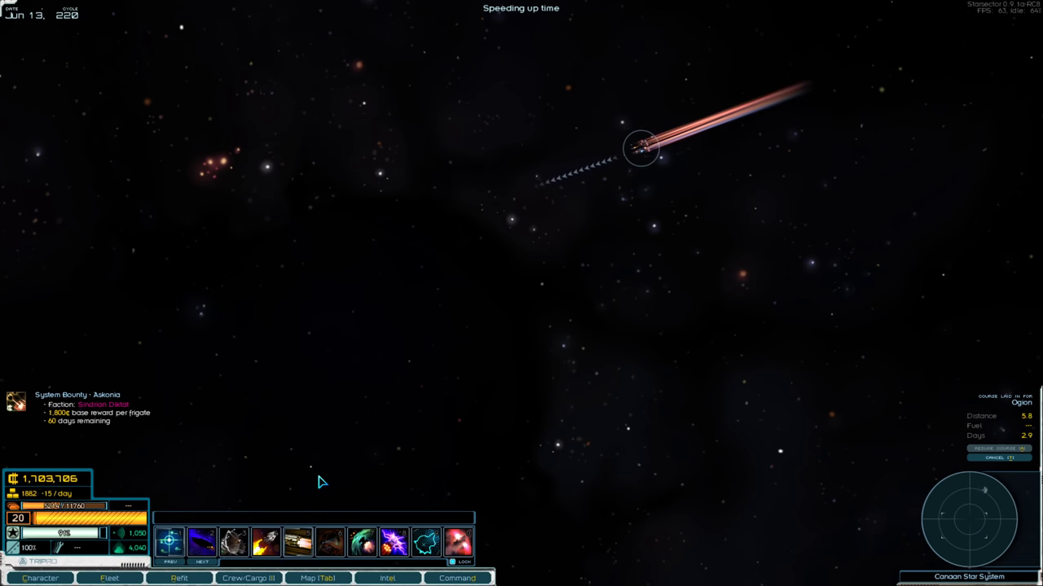
mouse_move(376, 469)
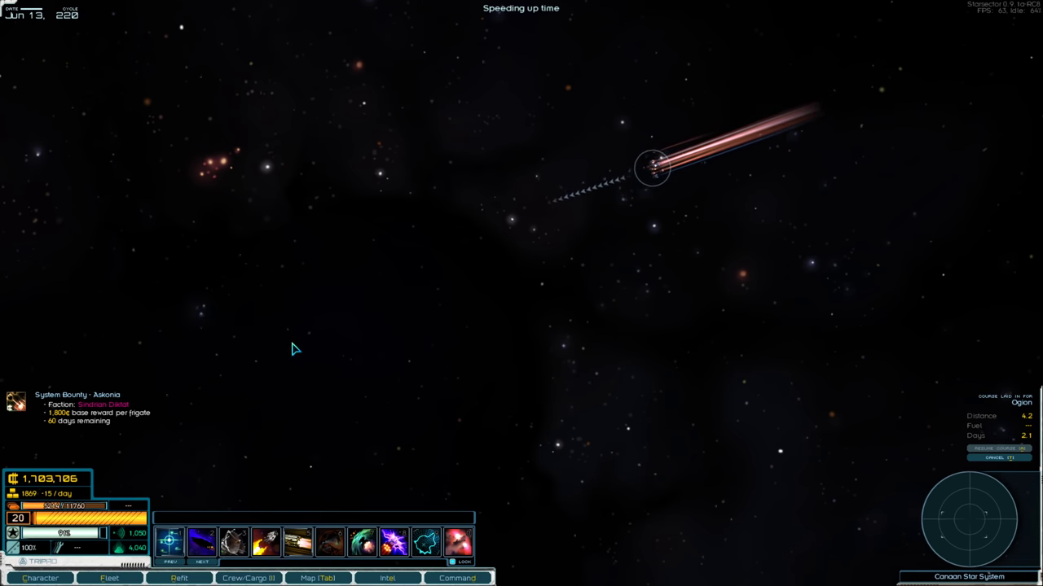
mouse_move(126, 283)
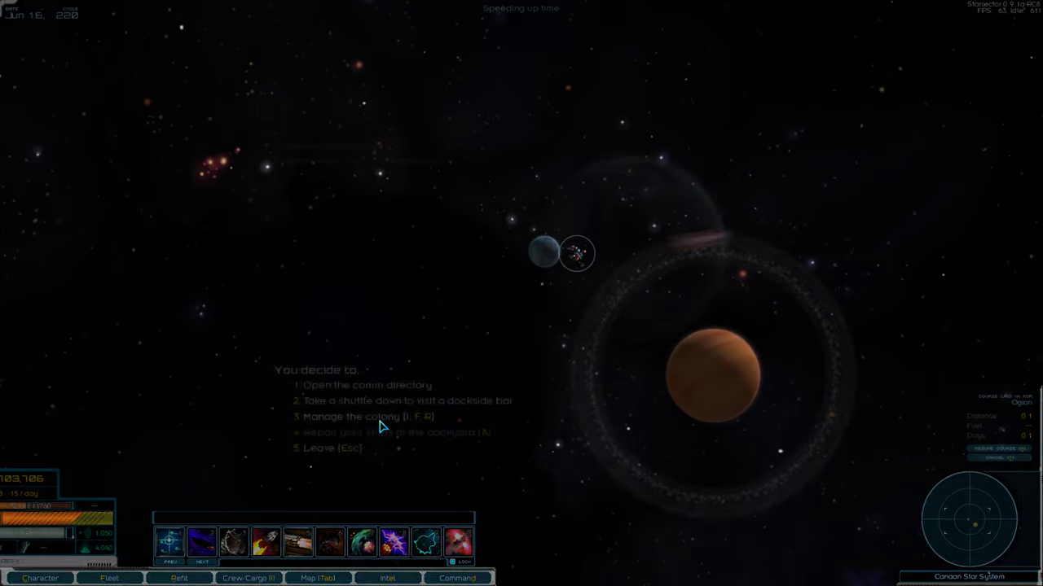
Assign an AI core to Ogion's Fuel Production, then close the fuel market details.
click(368, 416)
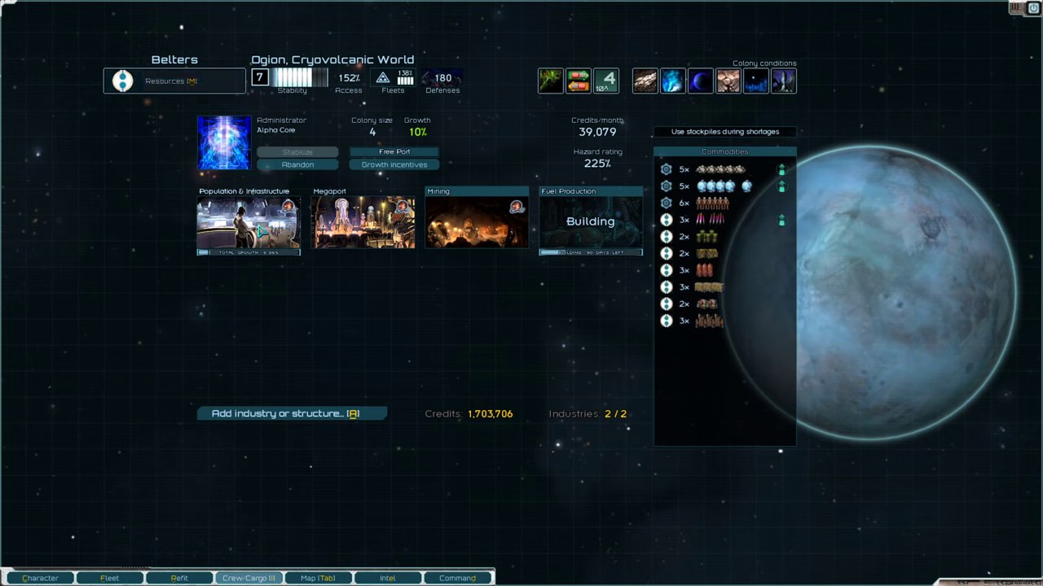
click(589, 224)
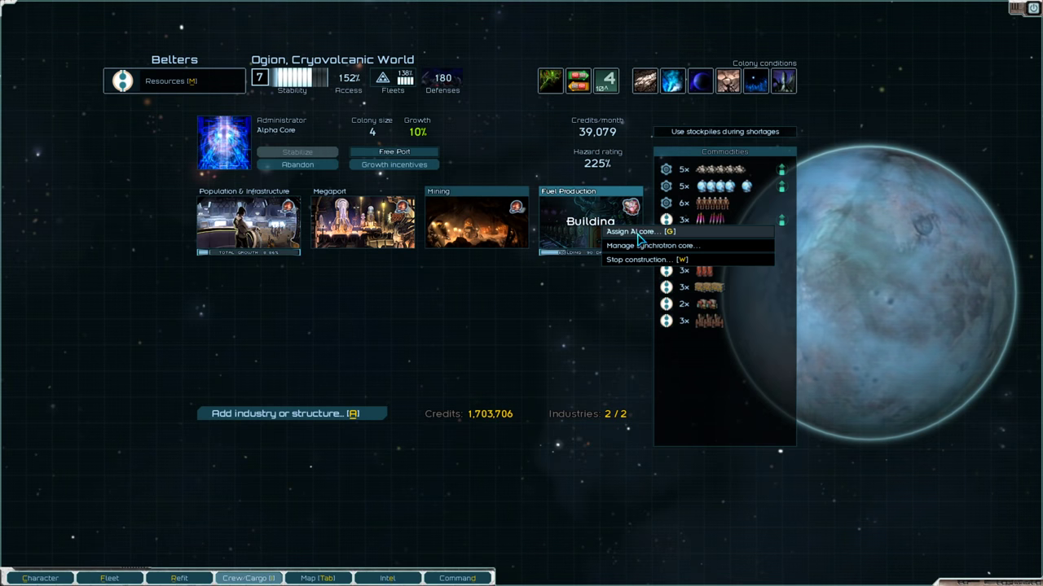
click(635, 232)
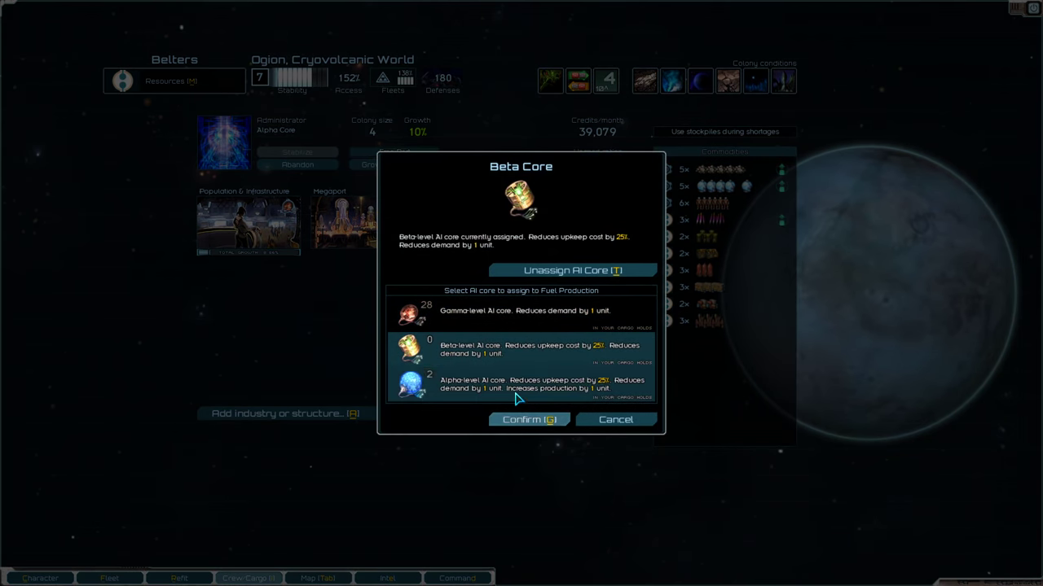
click(529, 419)
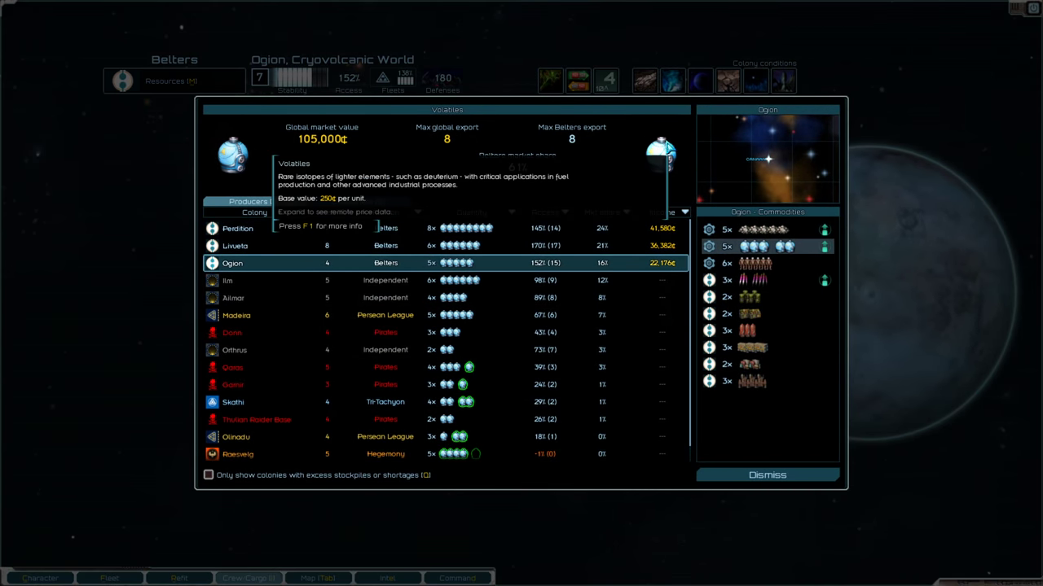
mouse_move(571, 181)
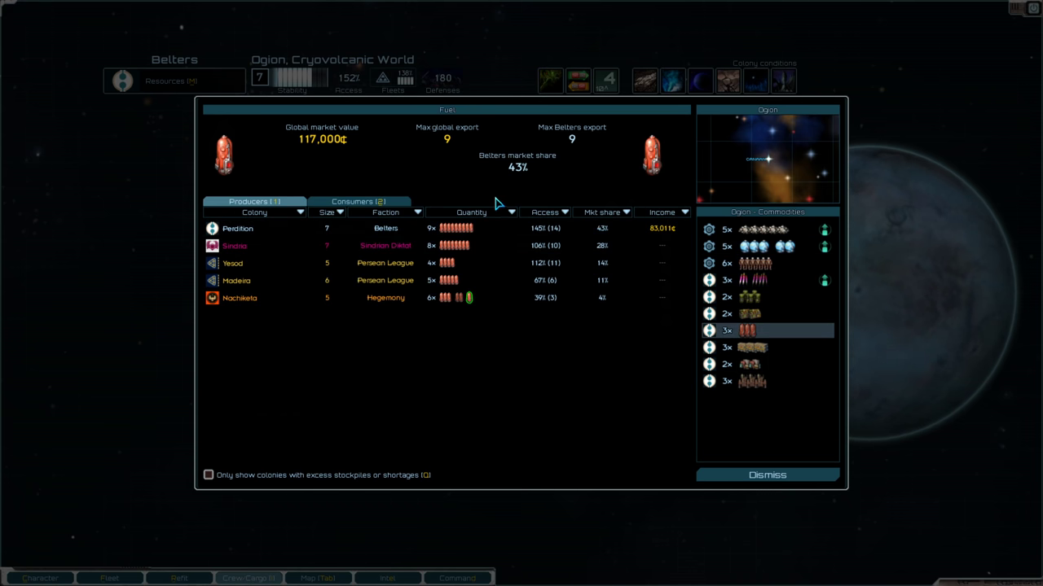
click(766, 475)
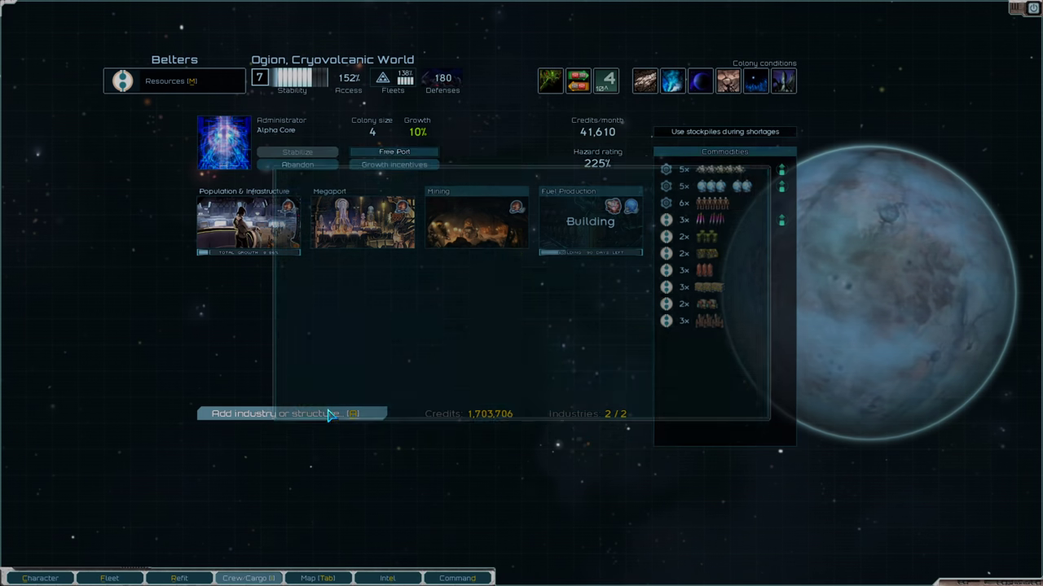
Queue Ogion's orbital station and Dazog's Perch's High Tech station; upgrade Gilead's to battlestation.
click(285, 413)
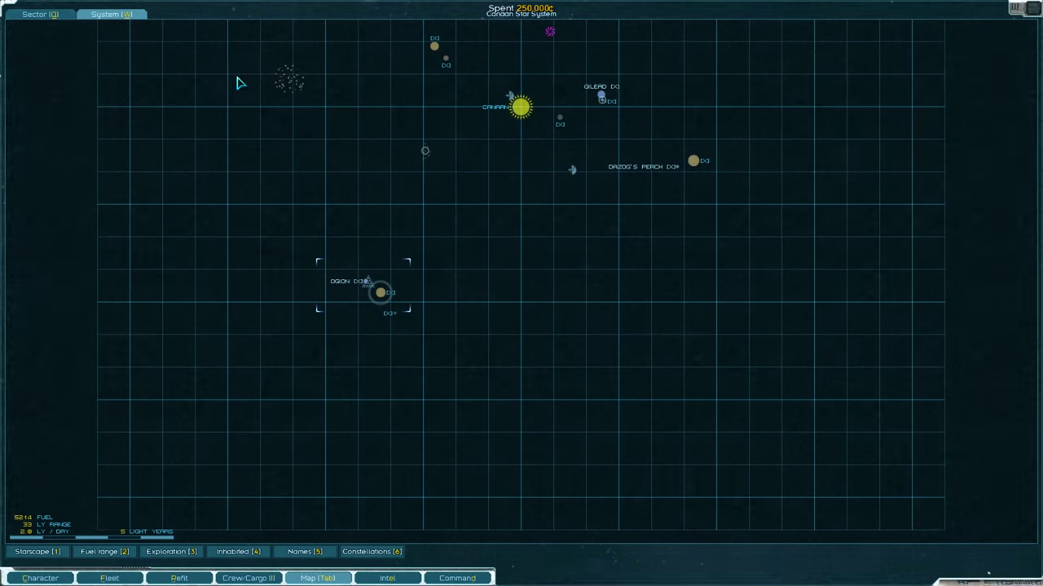
click(387, 578)
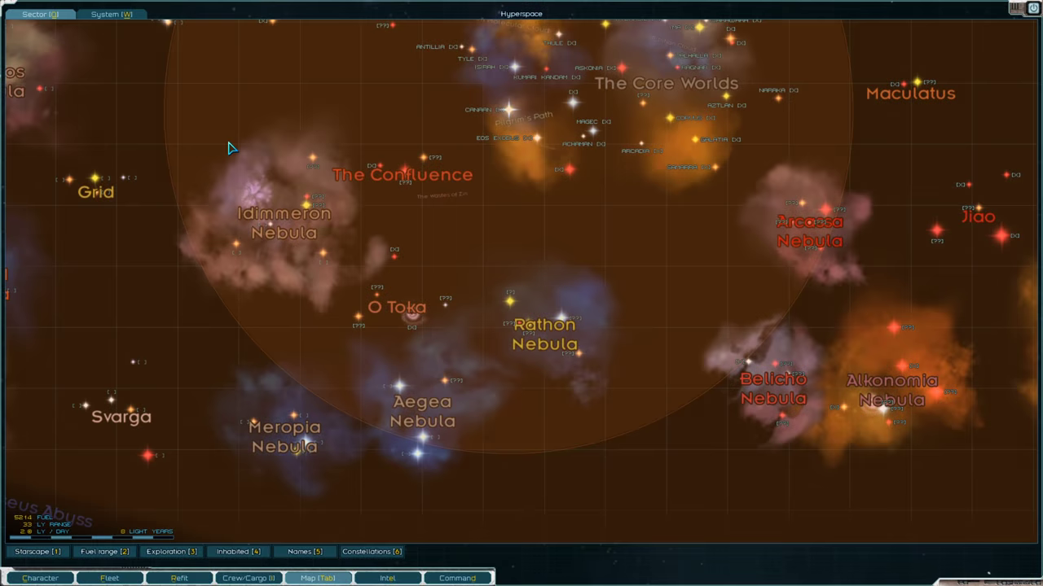
click(456, 578)
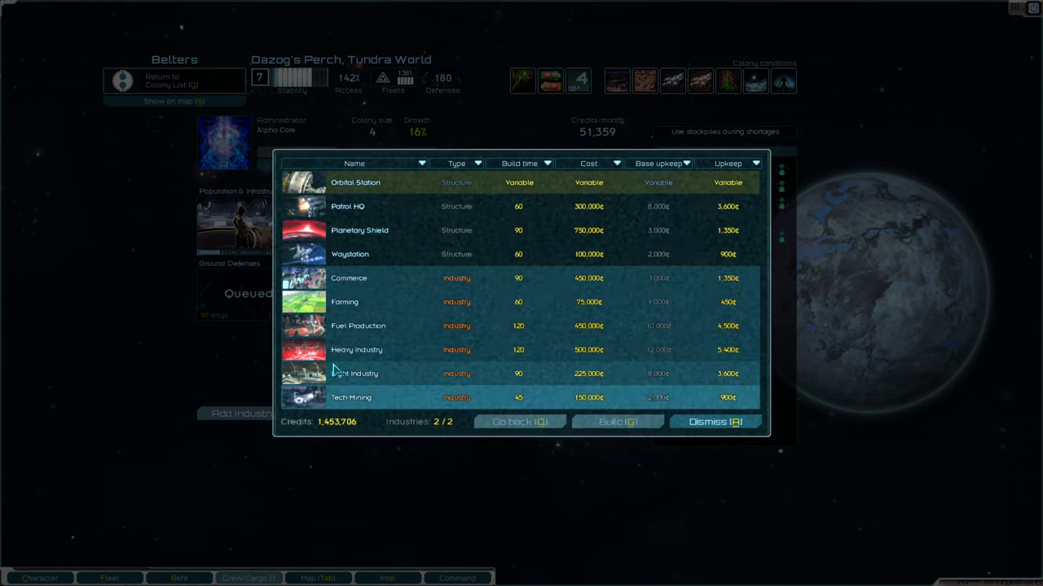
click(355, 182)
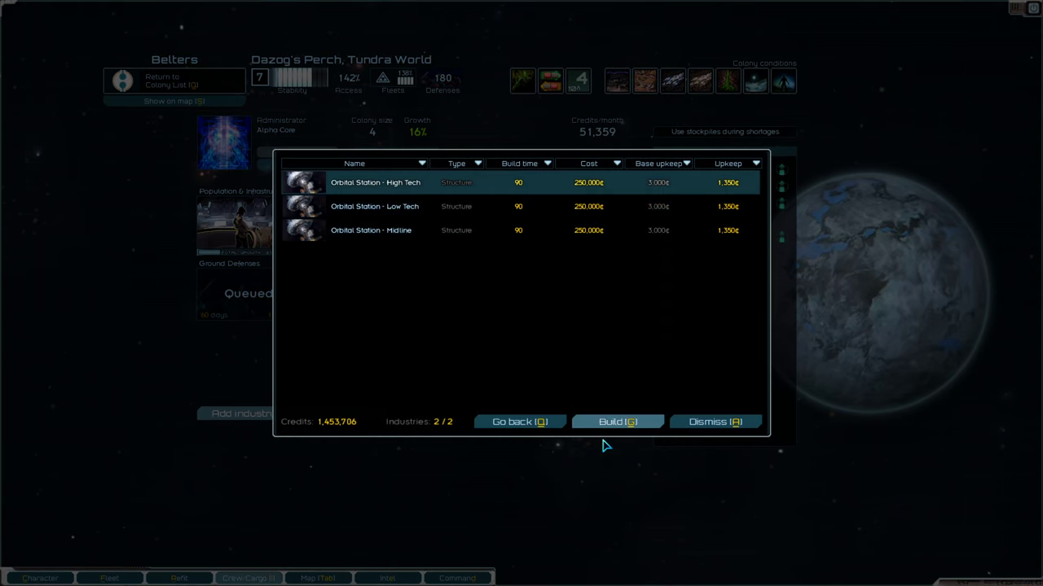
click(618, 421)
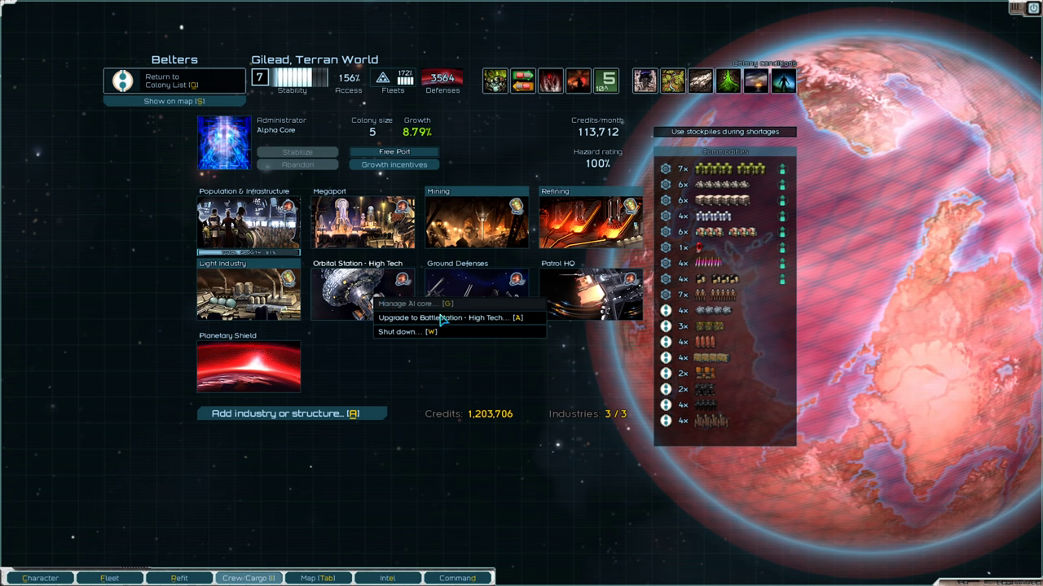
click(452, 318)
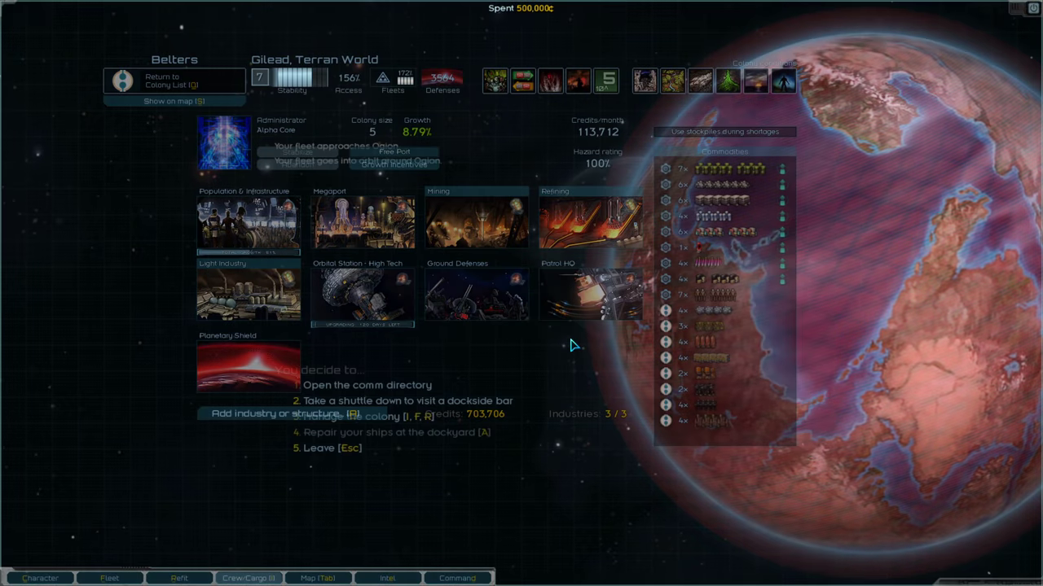